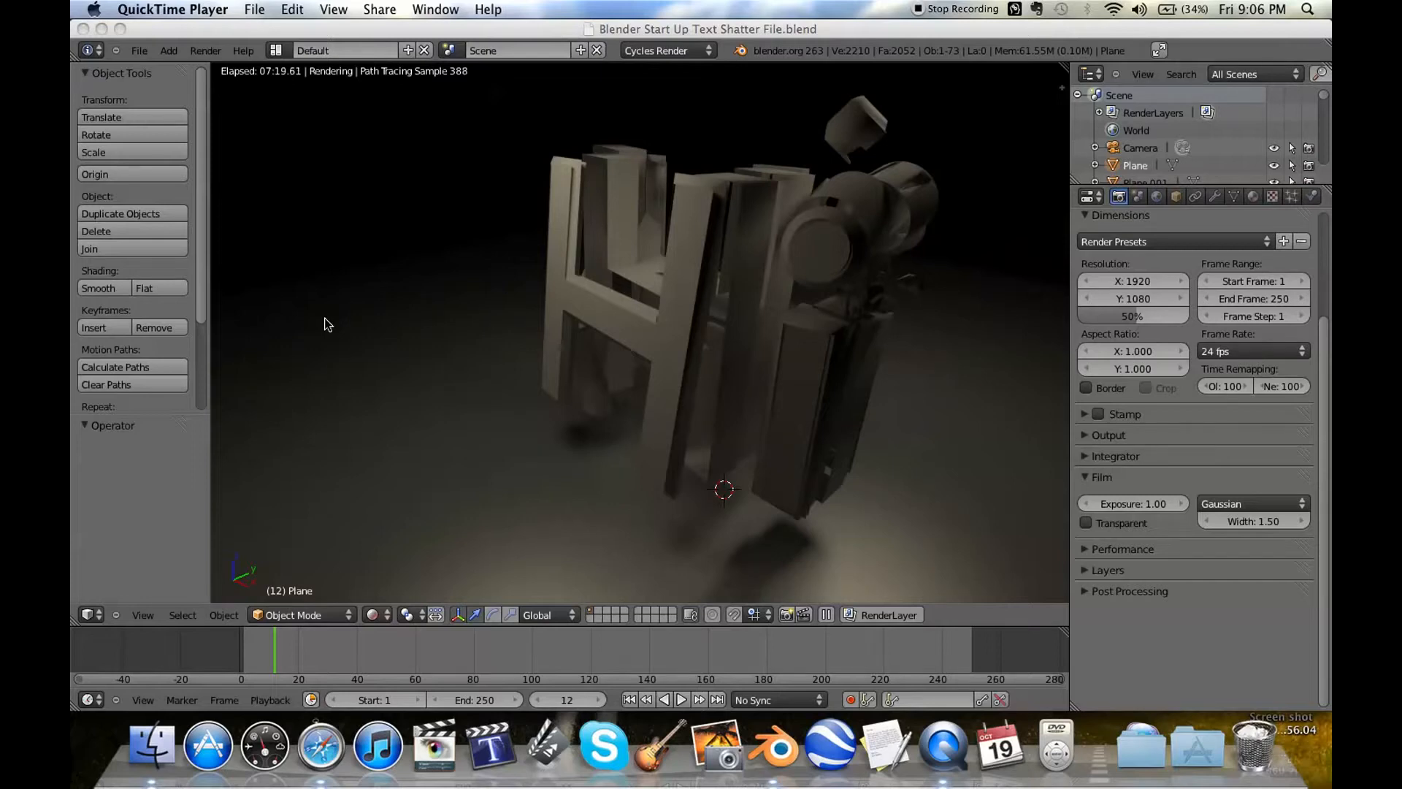
mouse_move(850, 283)
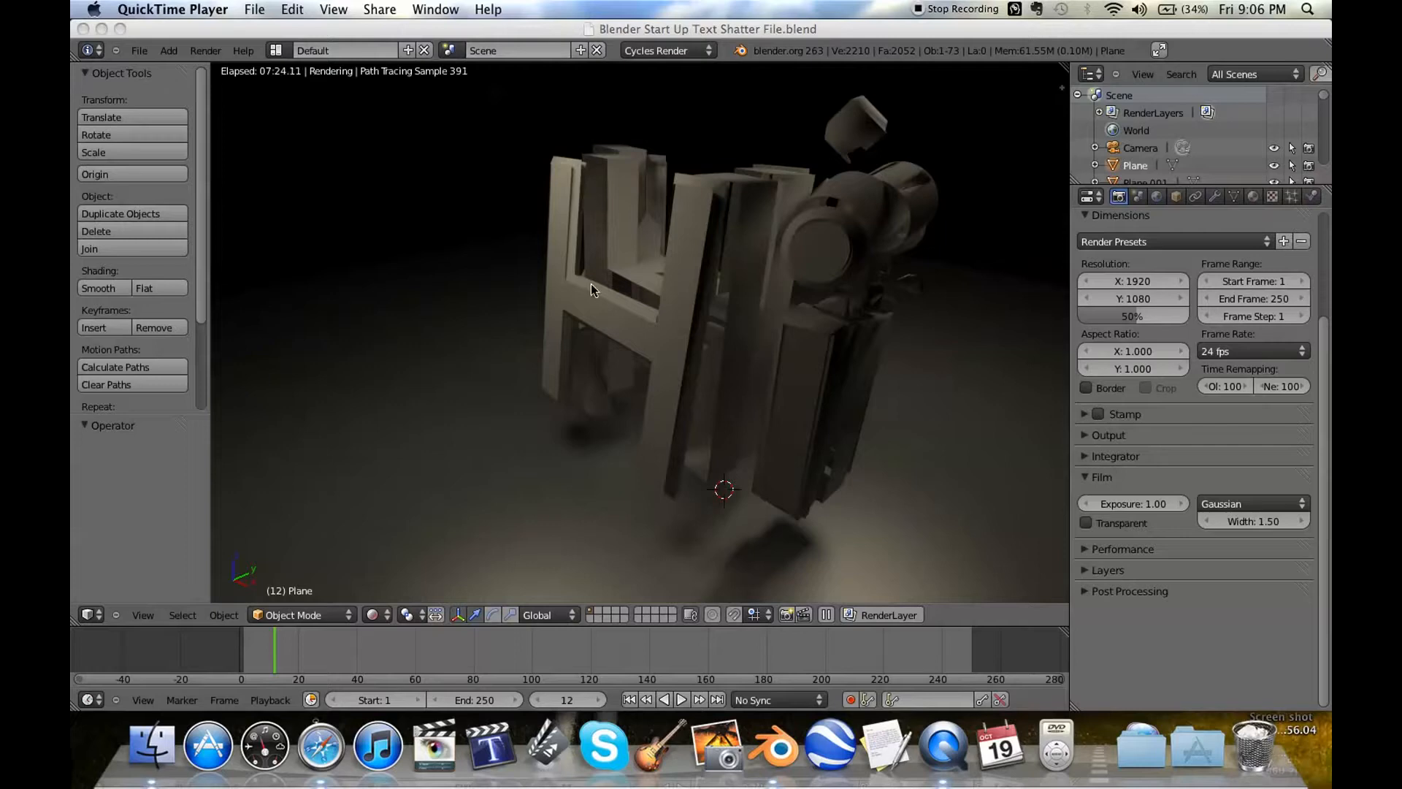
mouse_move(720, 255)
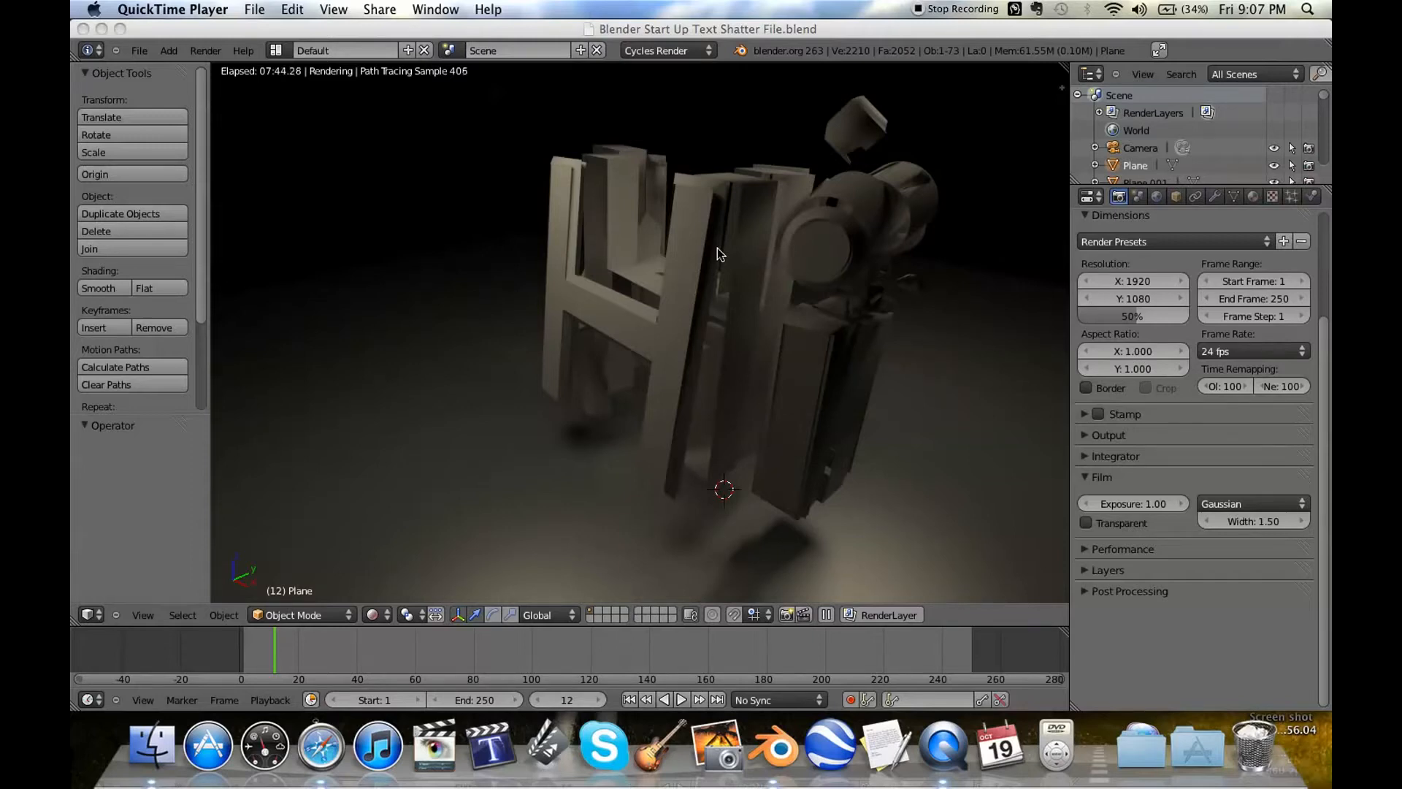
mouse_move(790, 300)
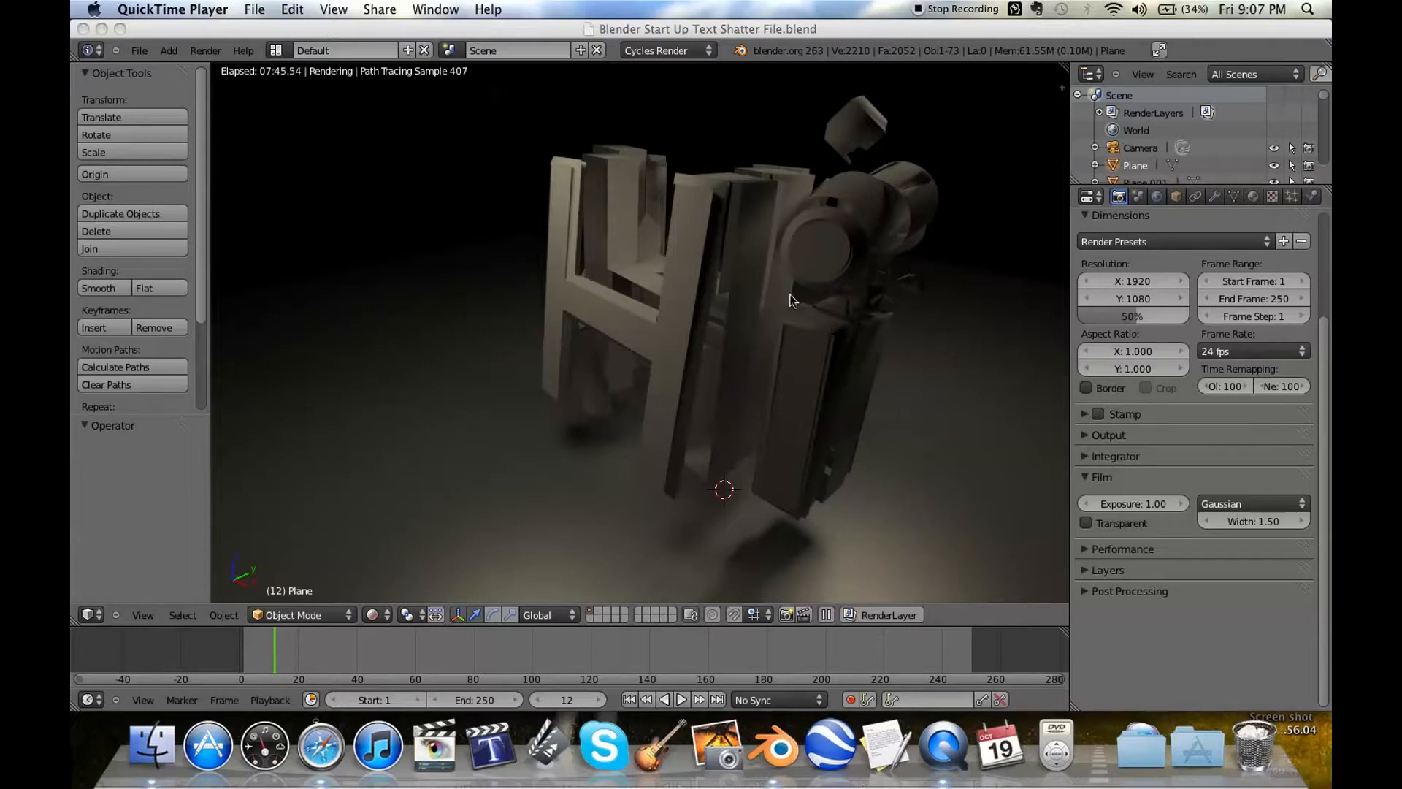
mouse_move(944, 175)
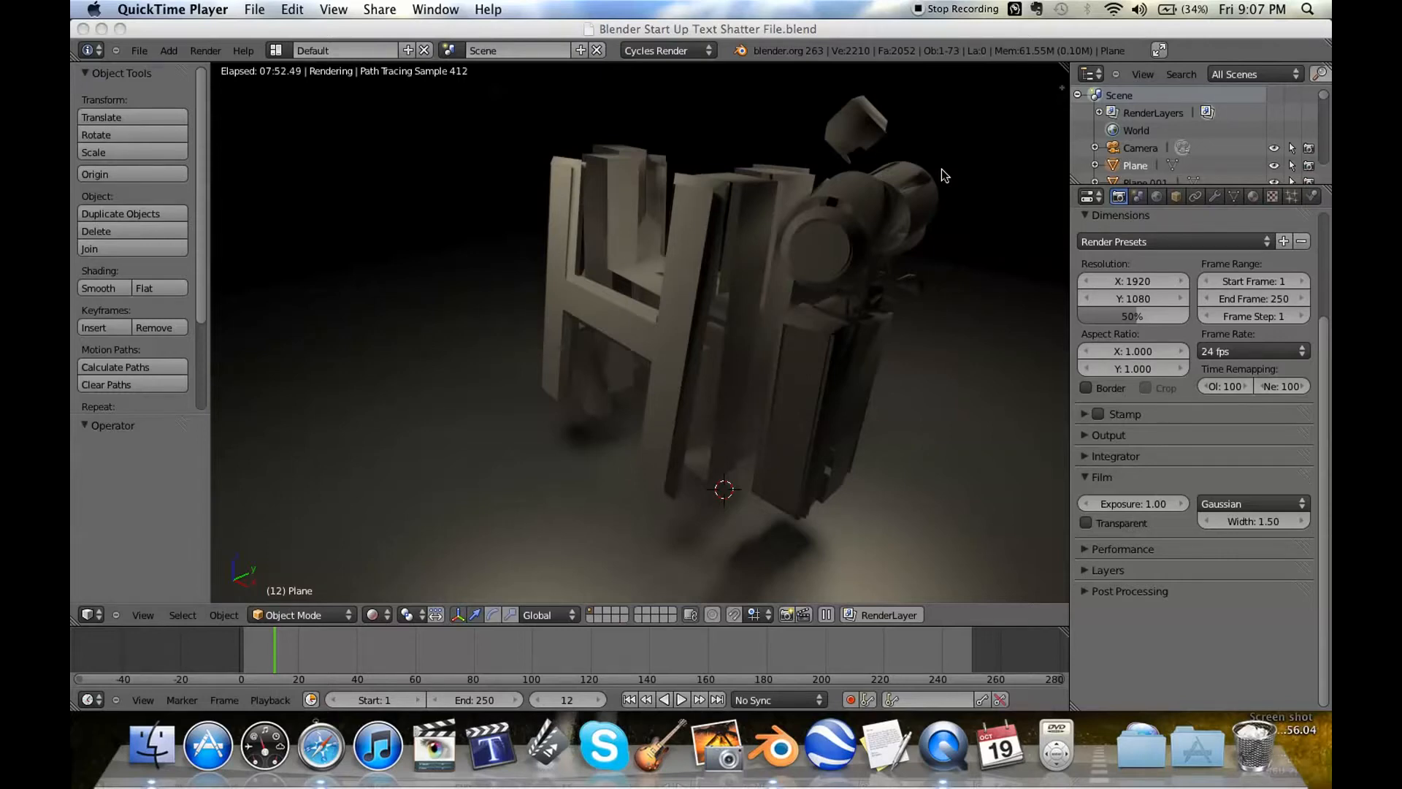
mouse_move(681, 207)
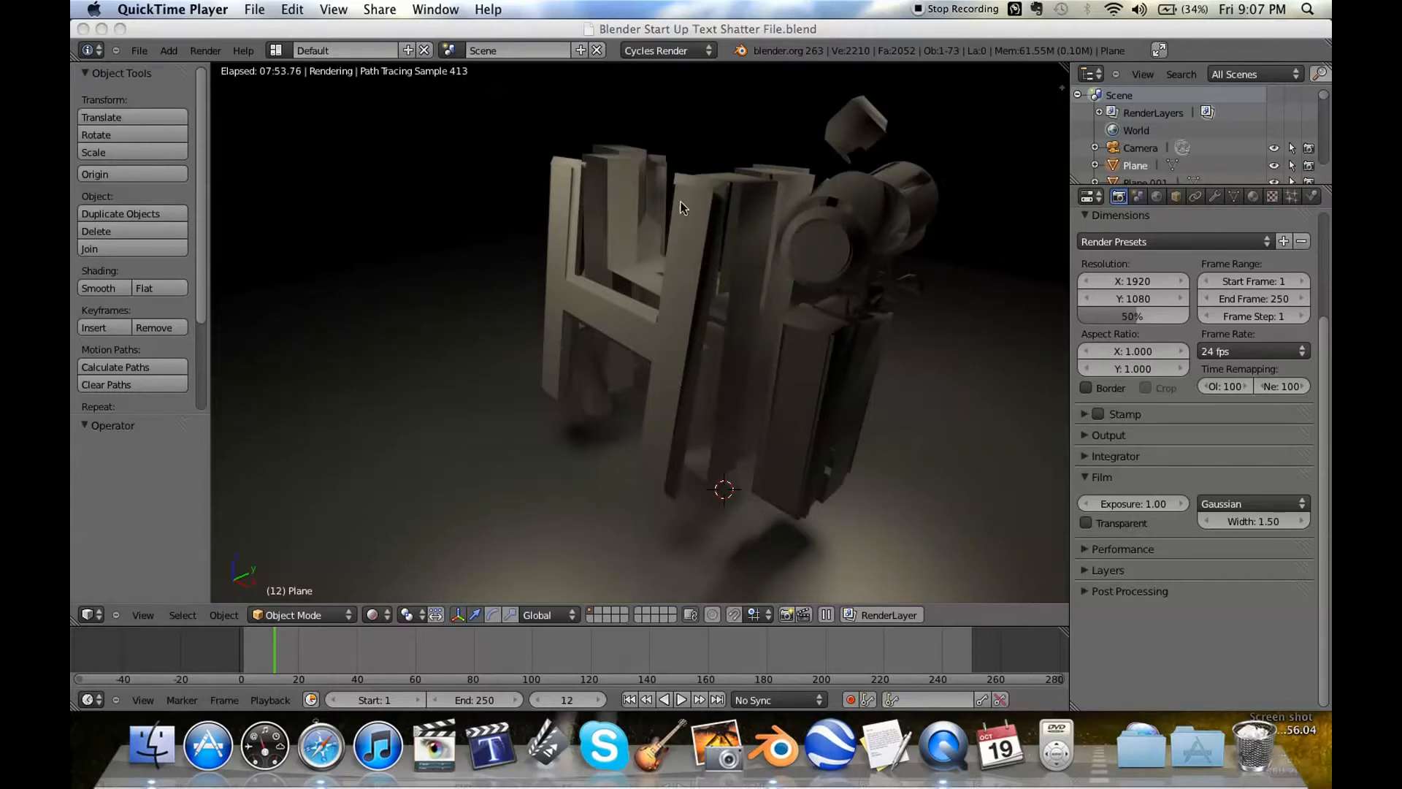
mouse_move(598, 243)
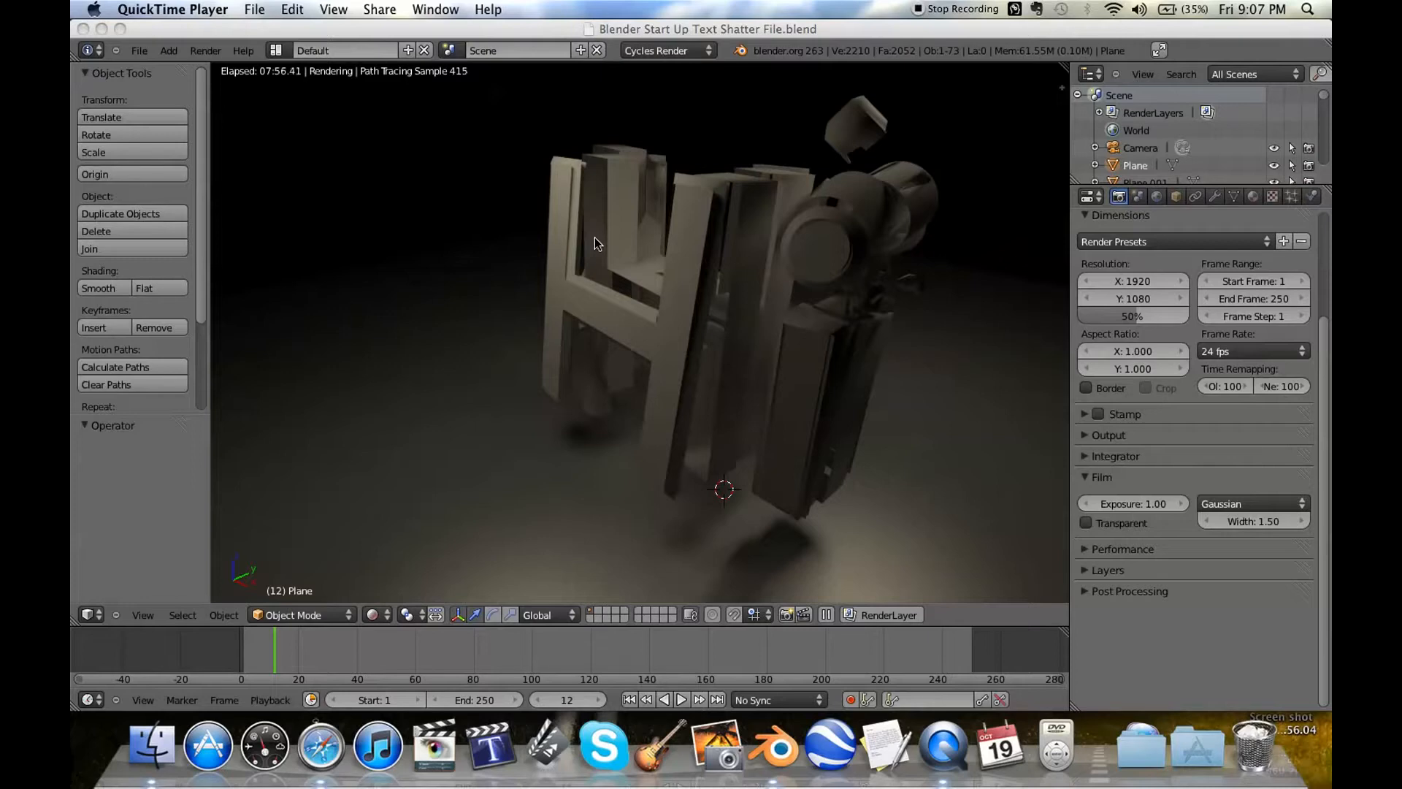
- Reload the start-up file and delete the default lamp and cube, keeping only the camera
click(139, 51)
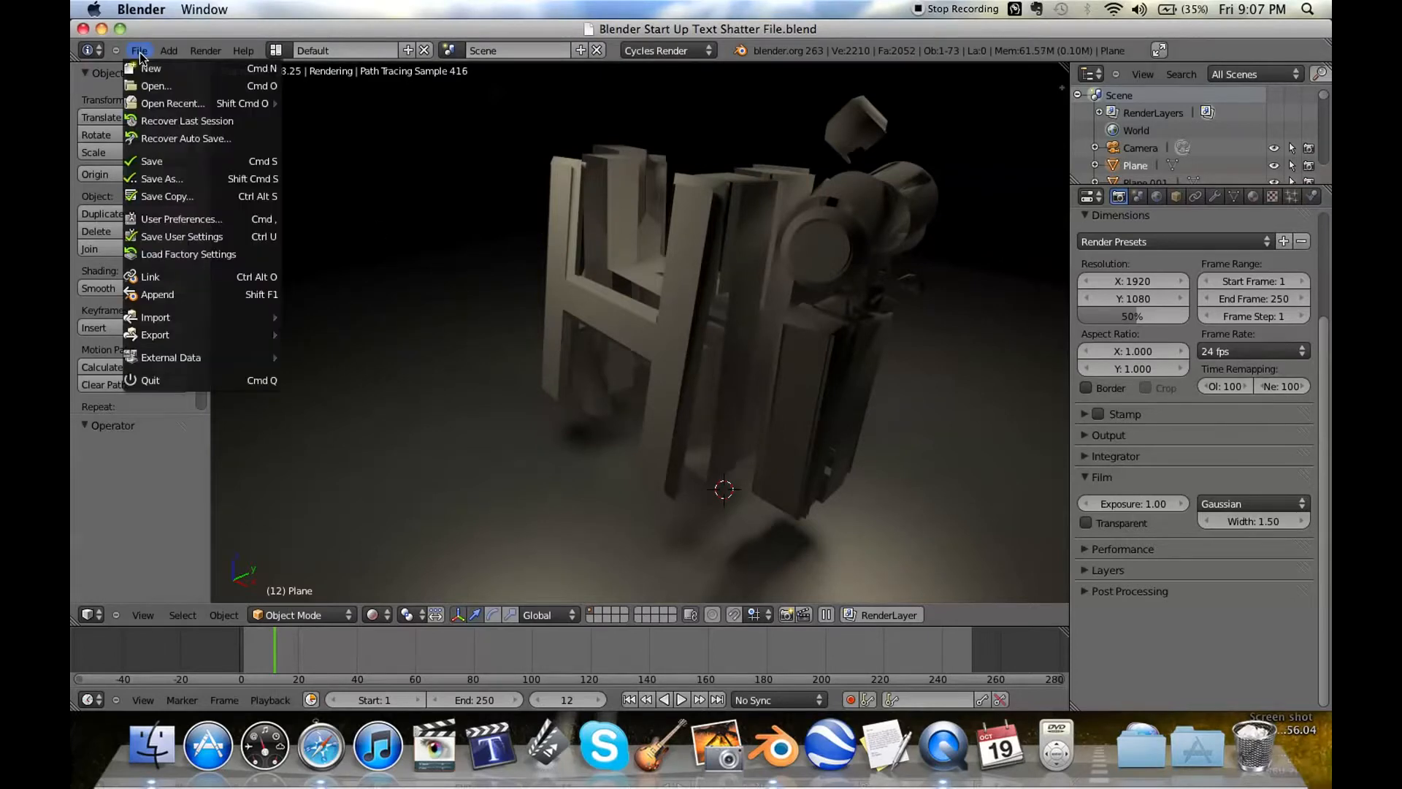
click(150, 67)
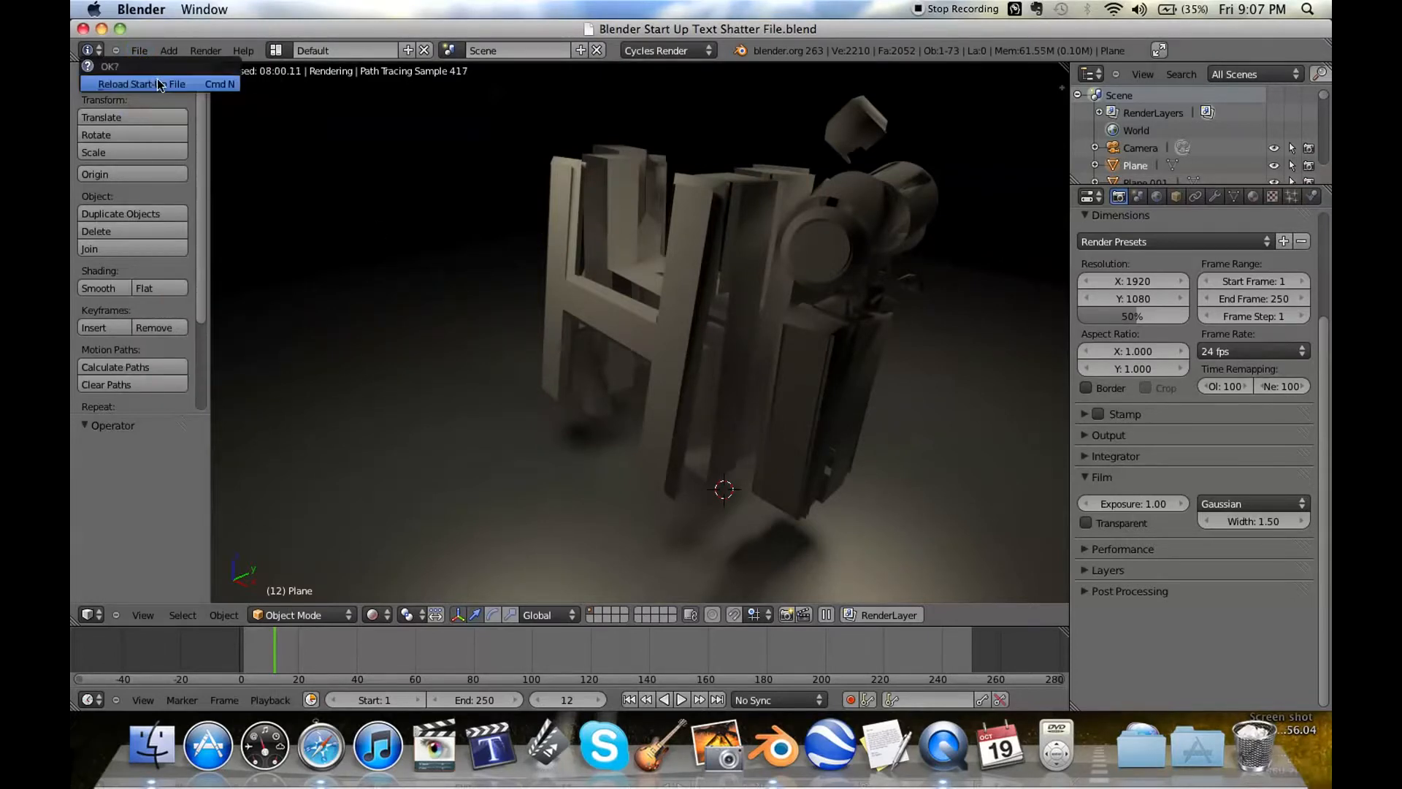
click(141, 84)
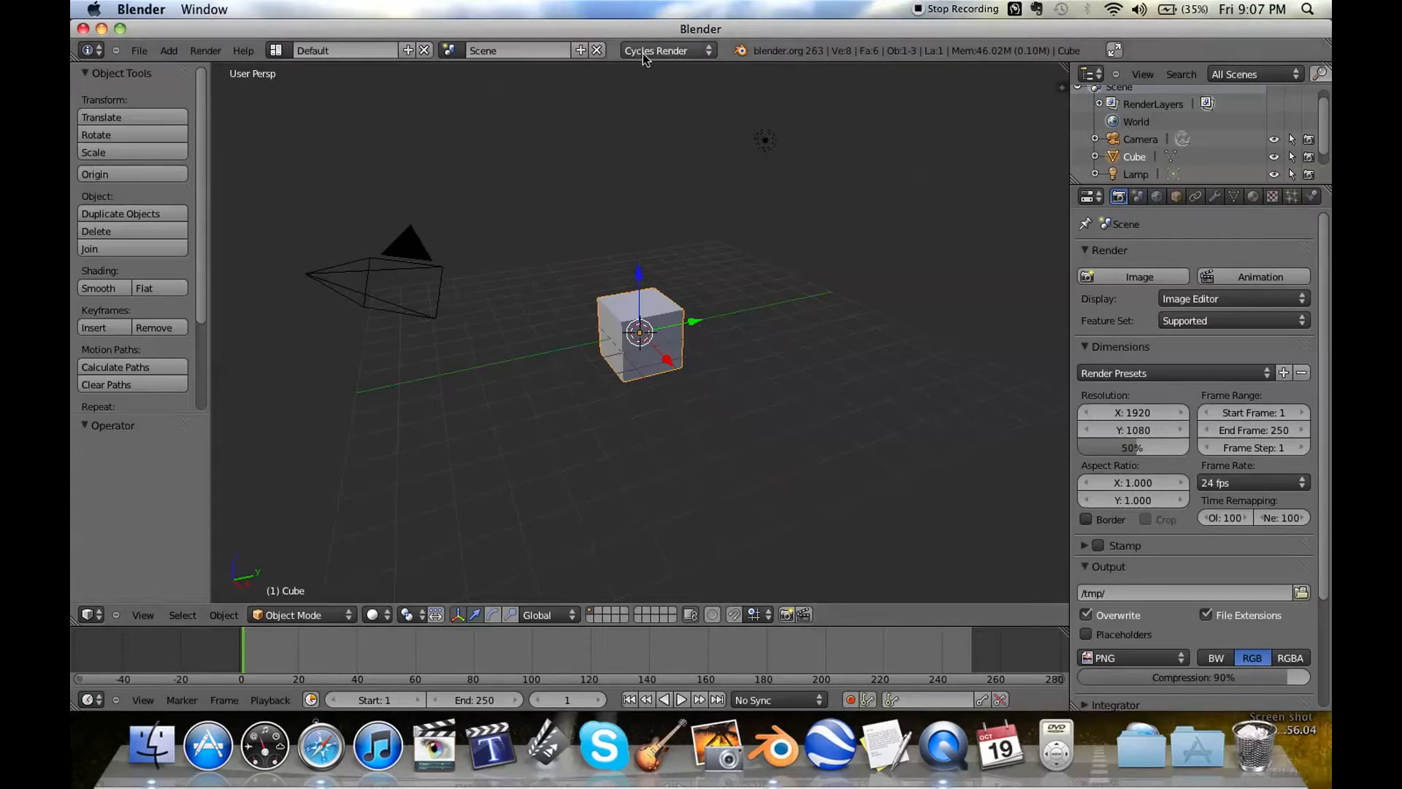
click(765, 140)
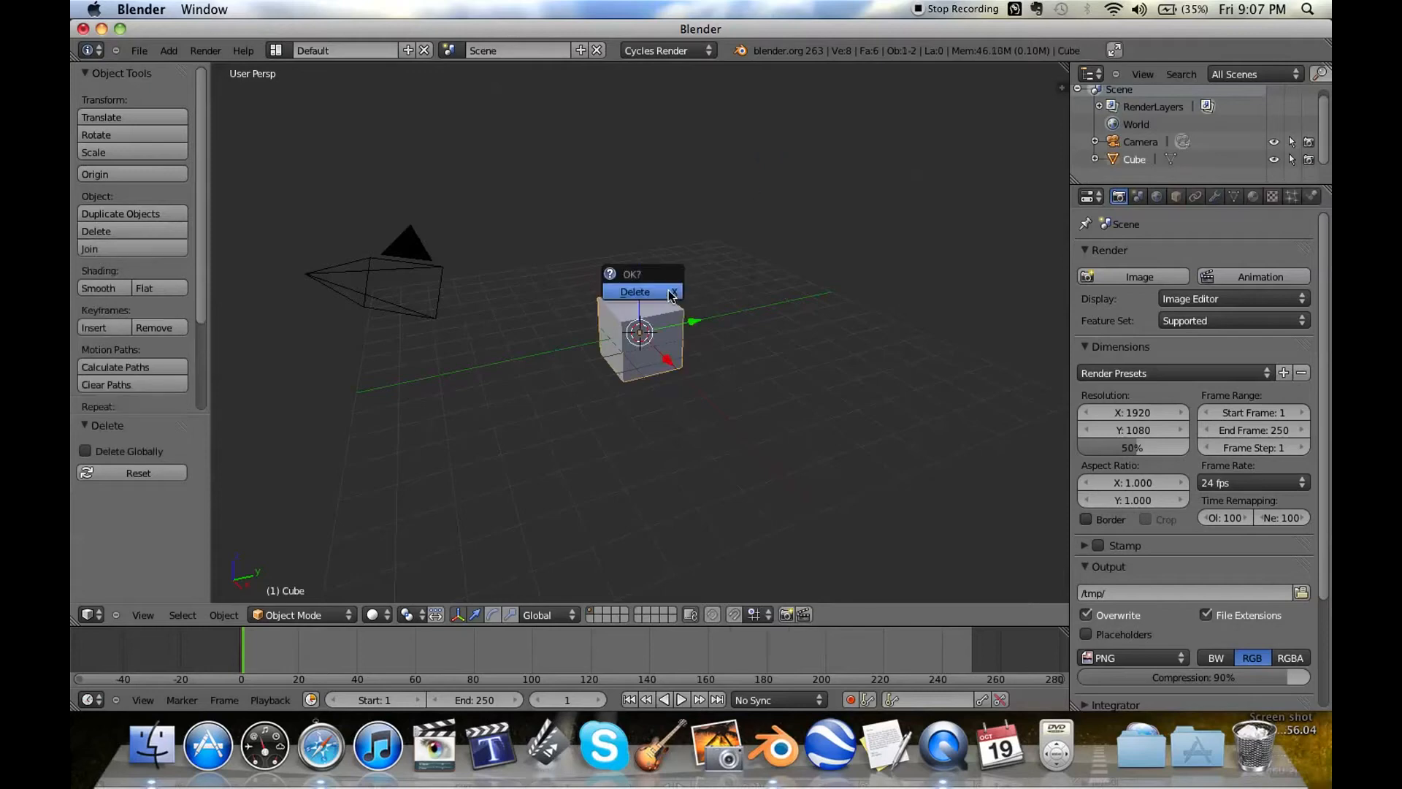
click(634, 291)
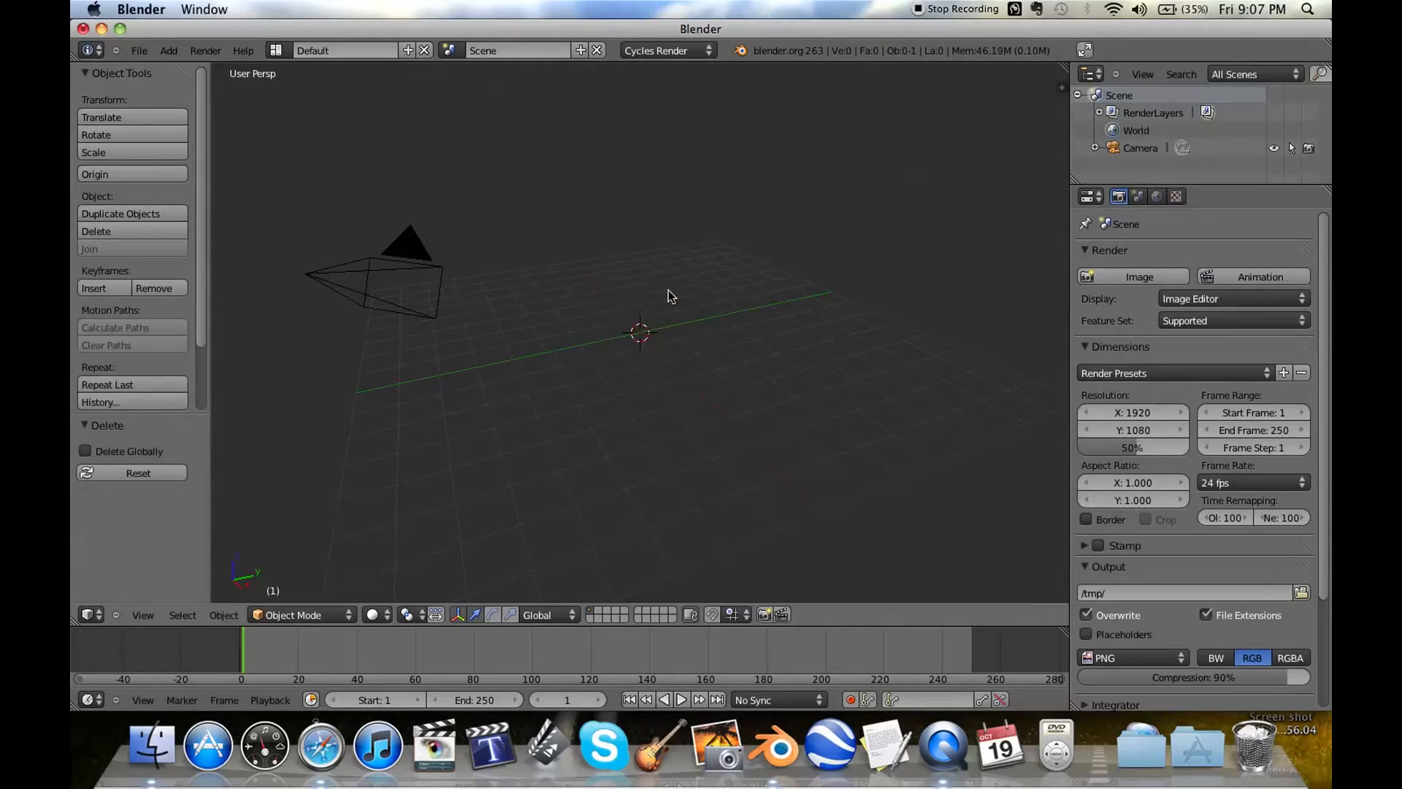
- Add a scaled-up text object and set its paragraph alignment to Center
click(168, 51)
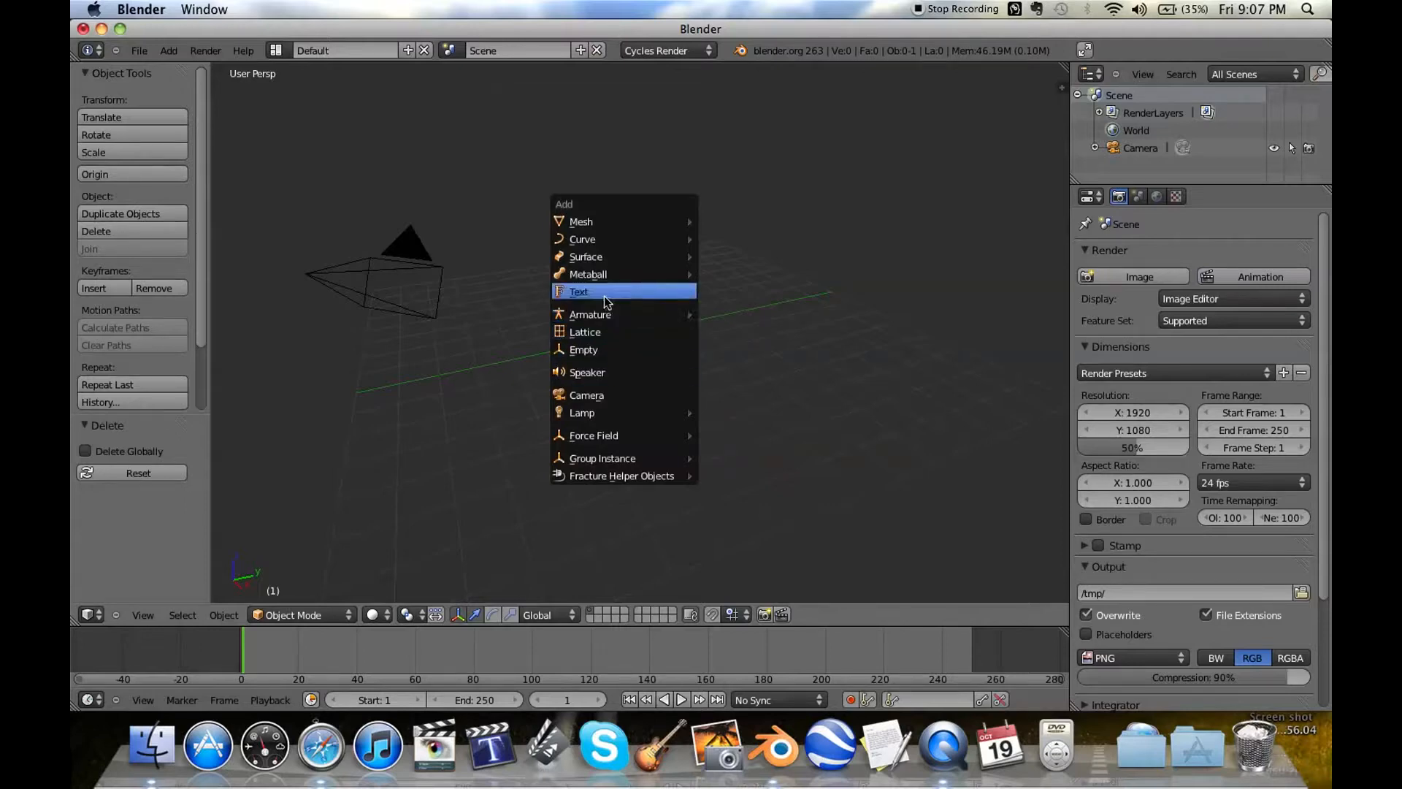
click(578, 291)
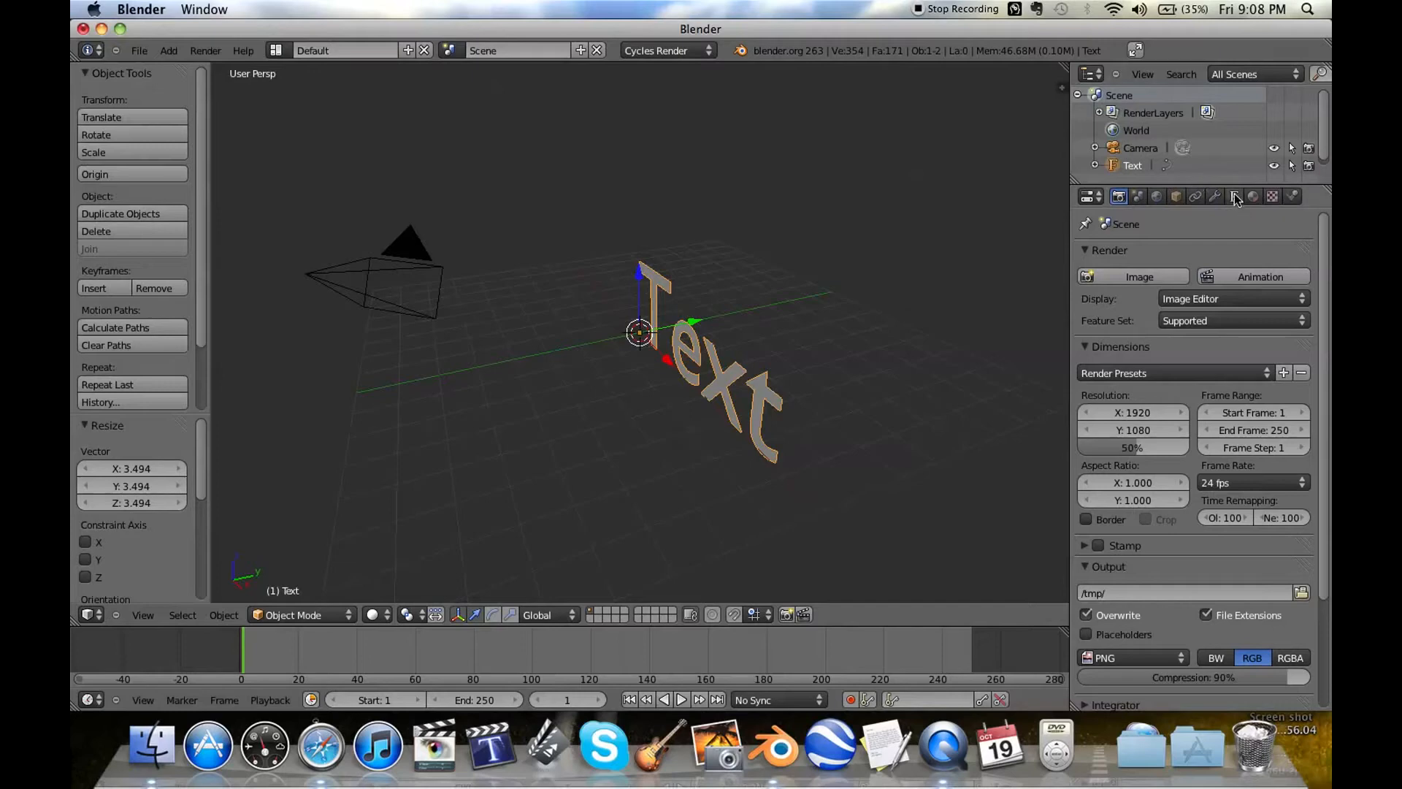
mouse_move(1235, 195)
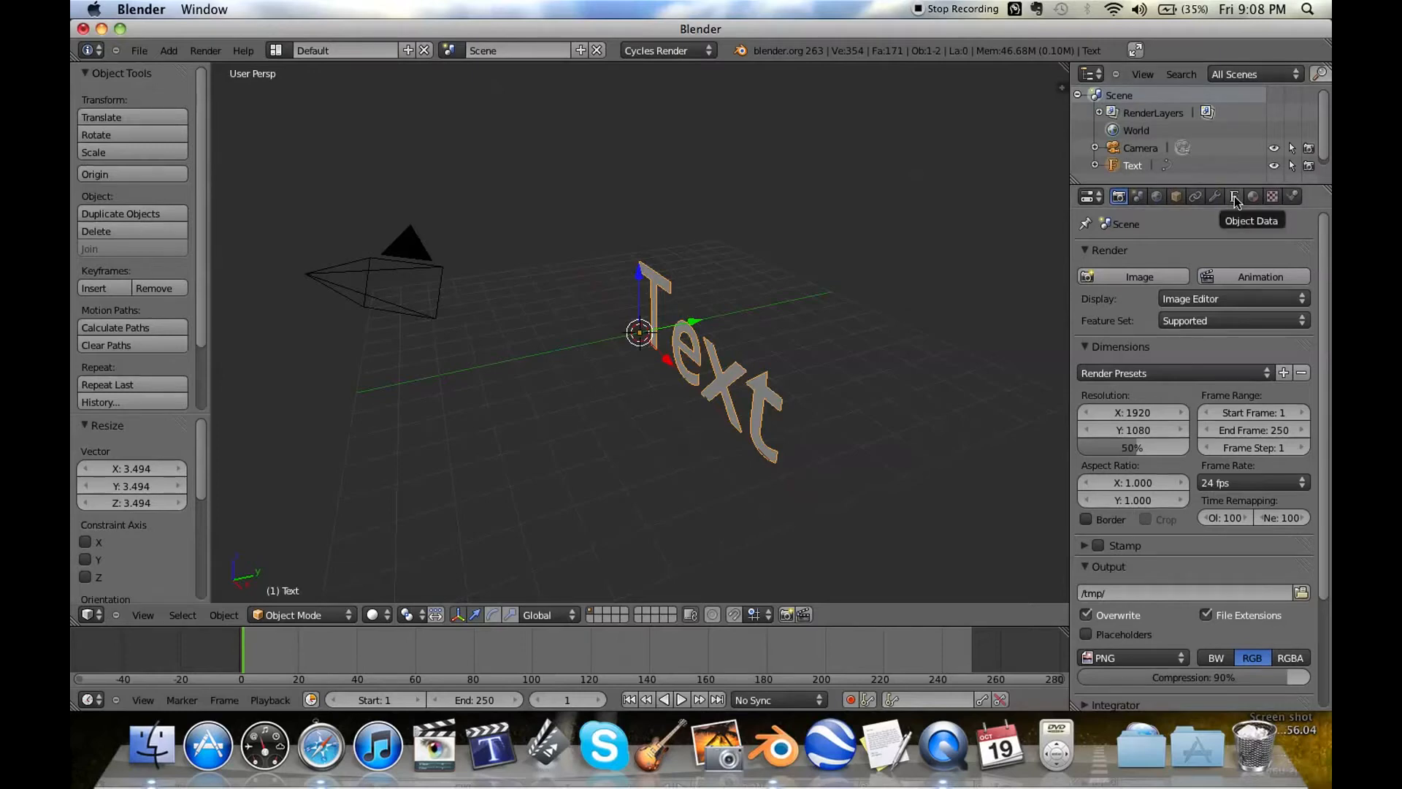
click(1234, 196)
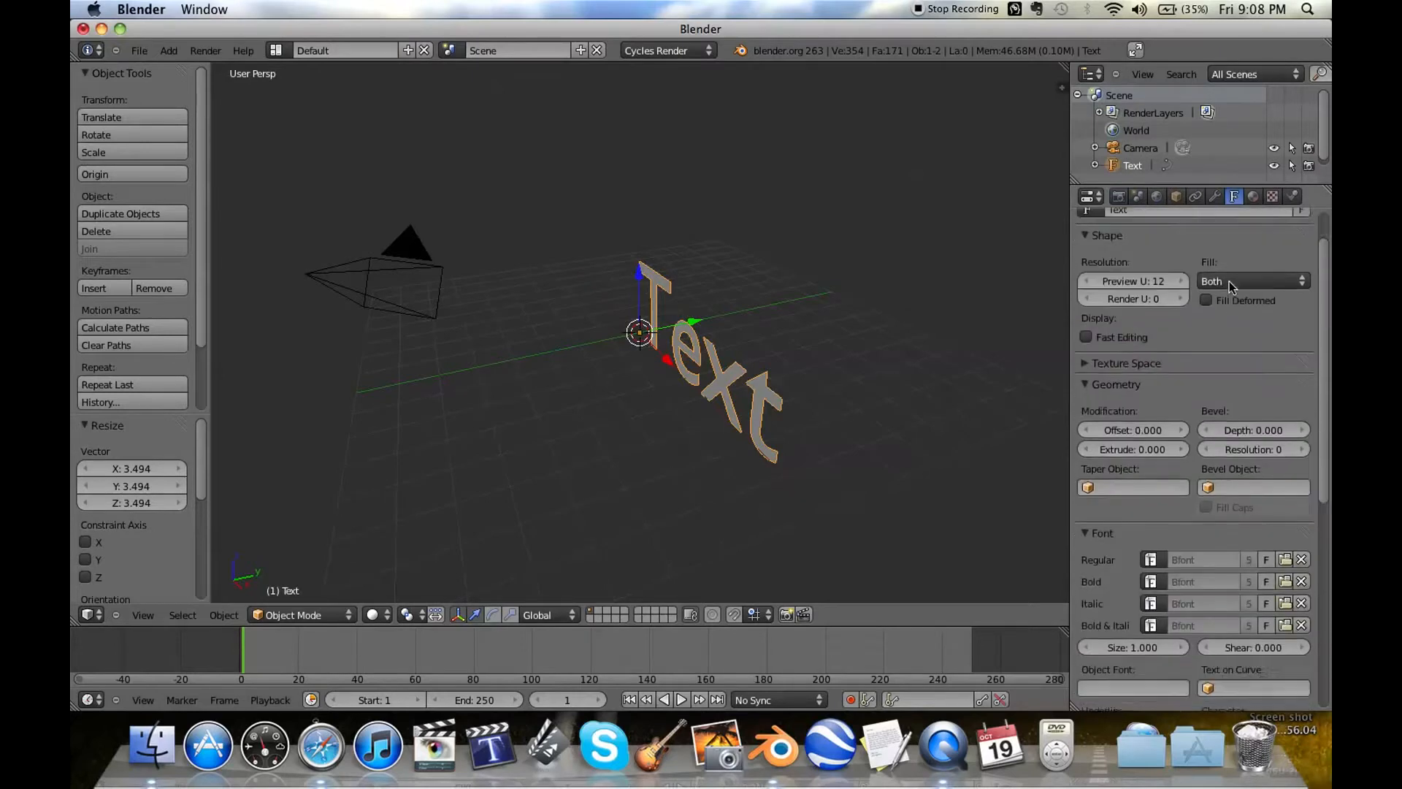
scroll(down, 3)
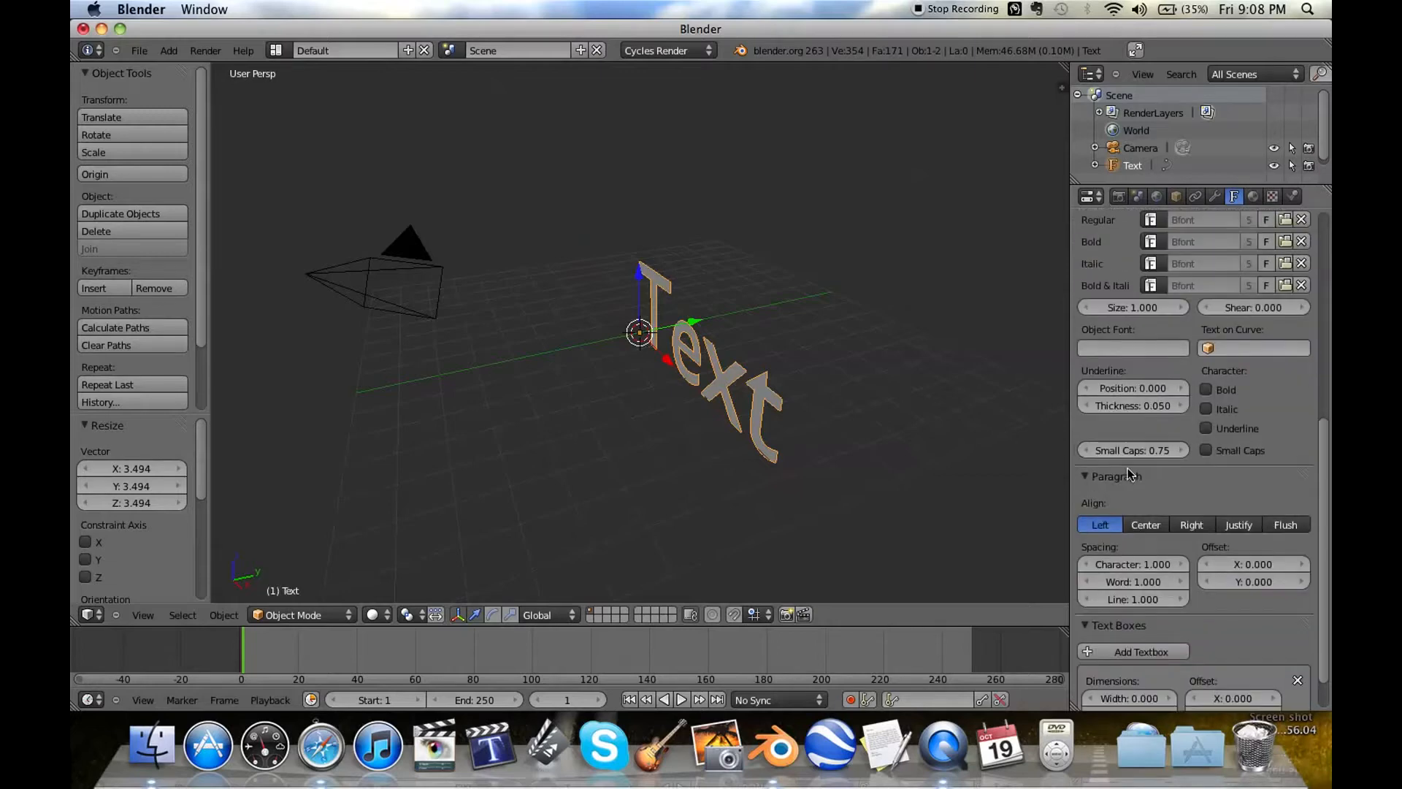
click(1146, 524)
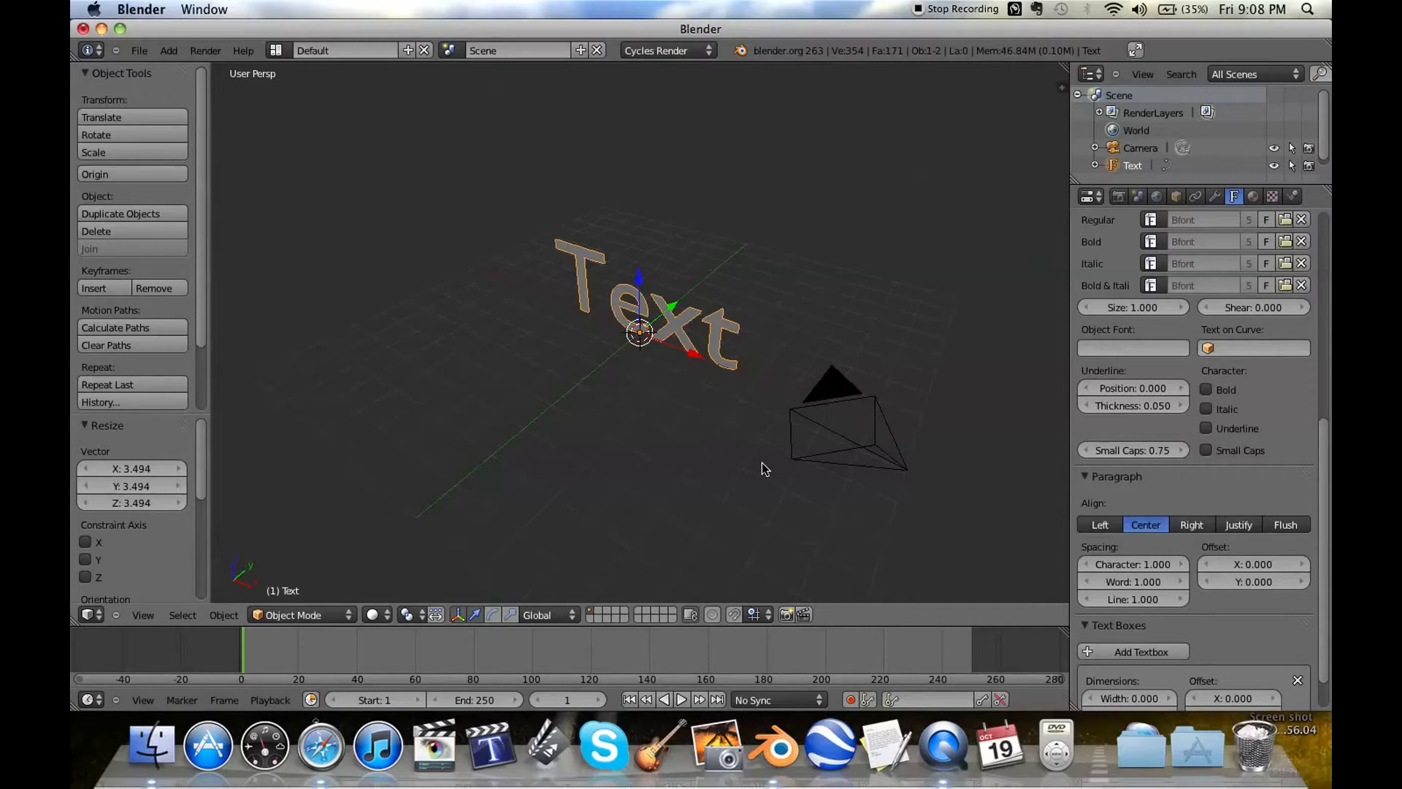
- Replace the default 'Text' wording with 'Hi' and scale the text down
text(sdgfsg)
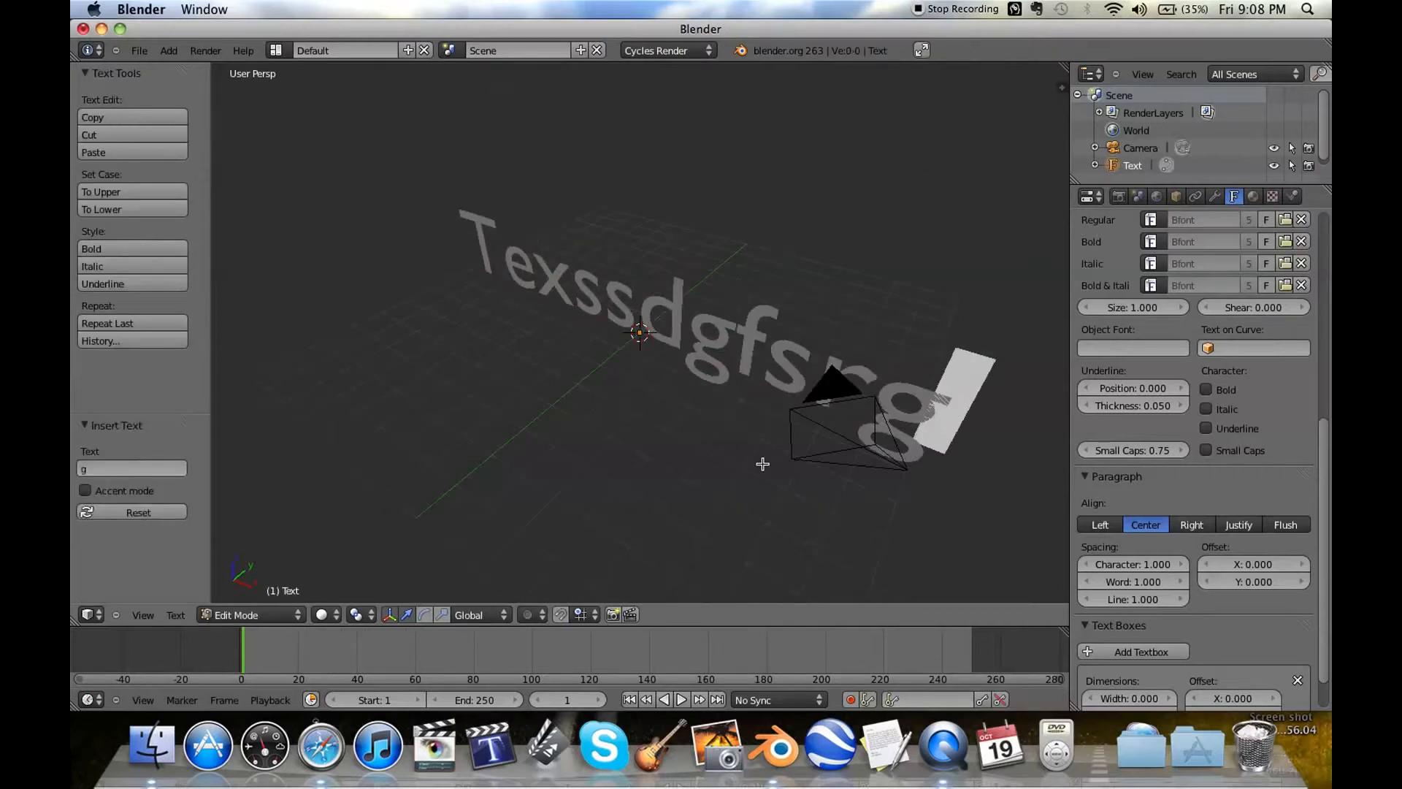
text(esfjdnfjwe)
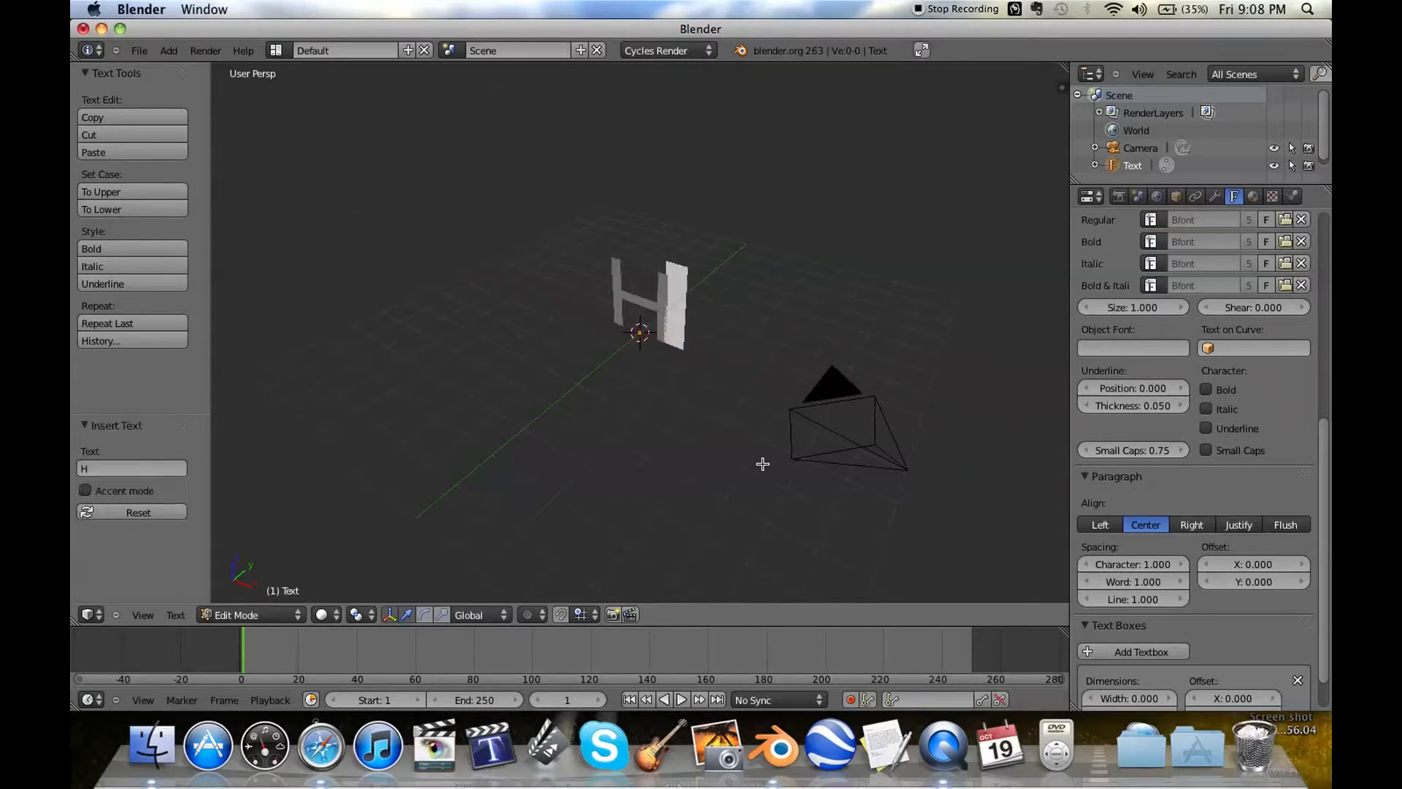
text(i)
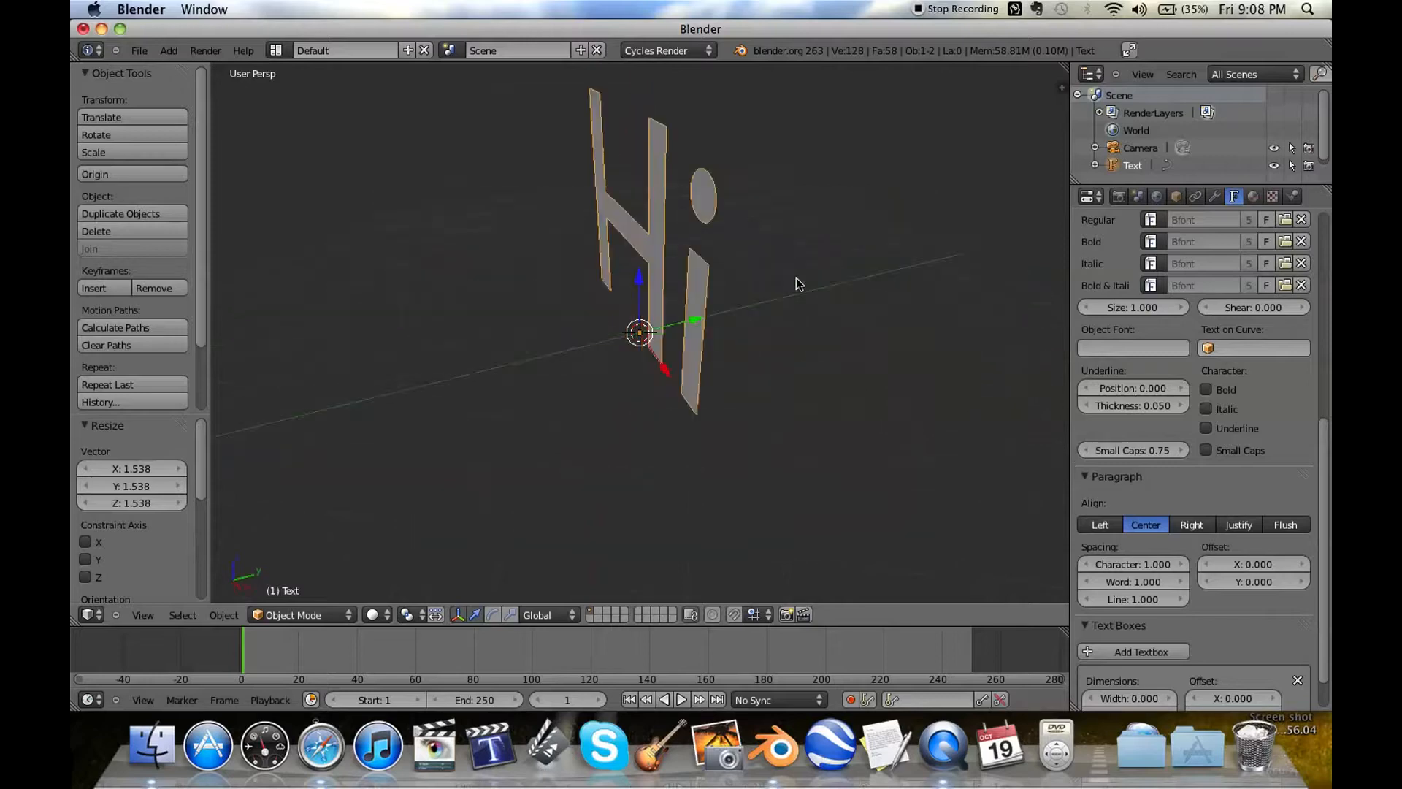
- Set the text's Extrude to 0.05 and Bevel Depth to 0.02, then raise it along Z
click(1233, 196)
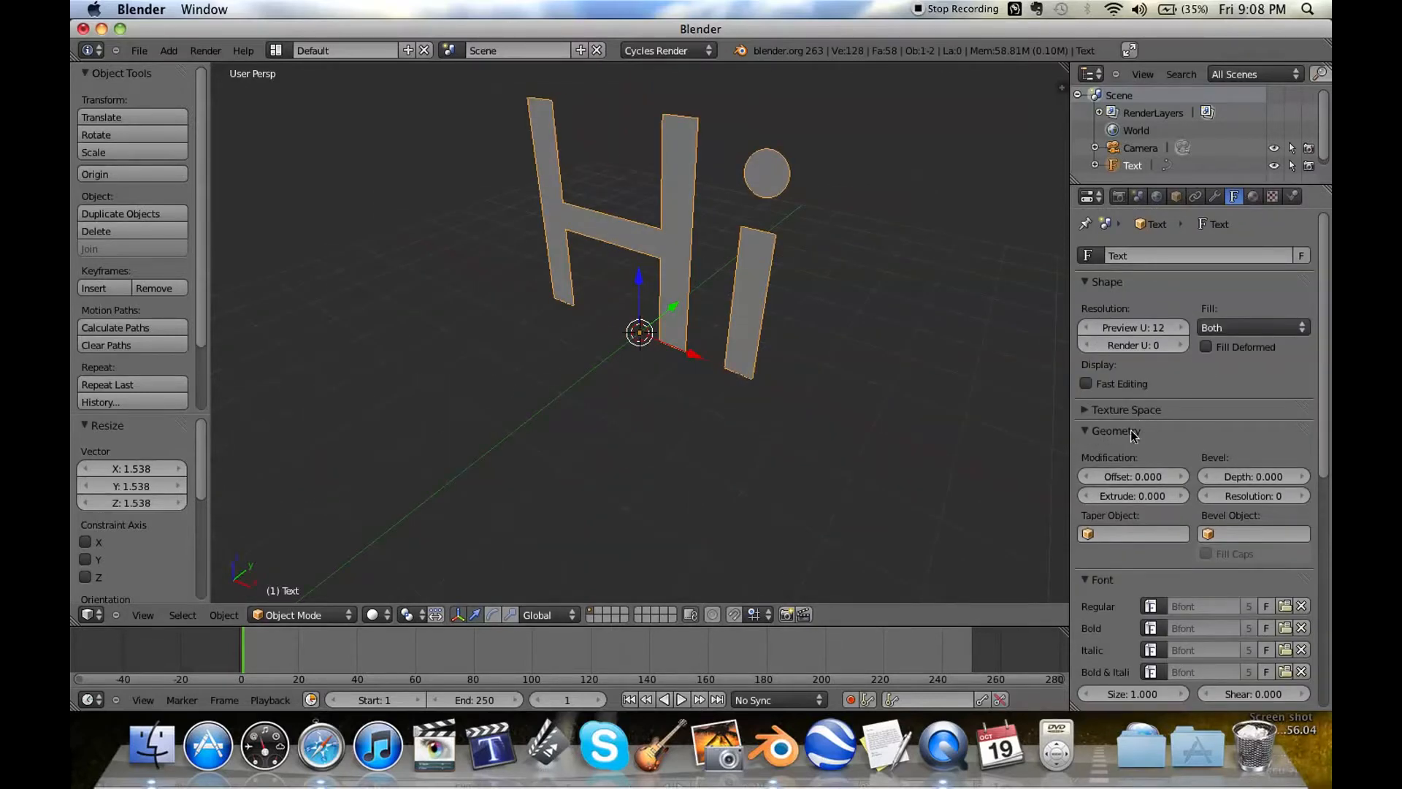
click(1131, 495)
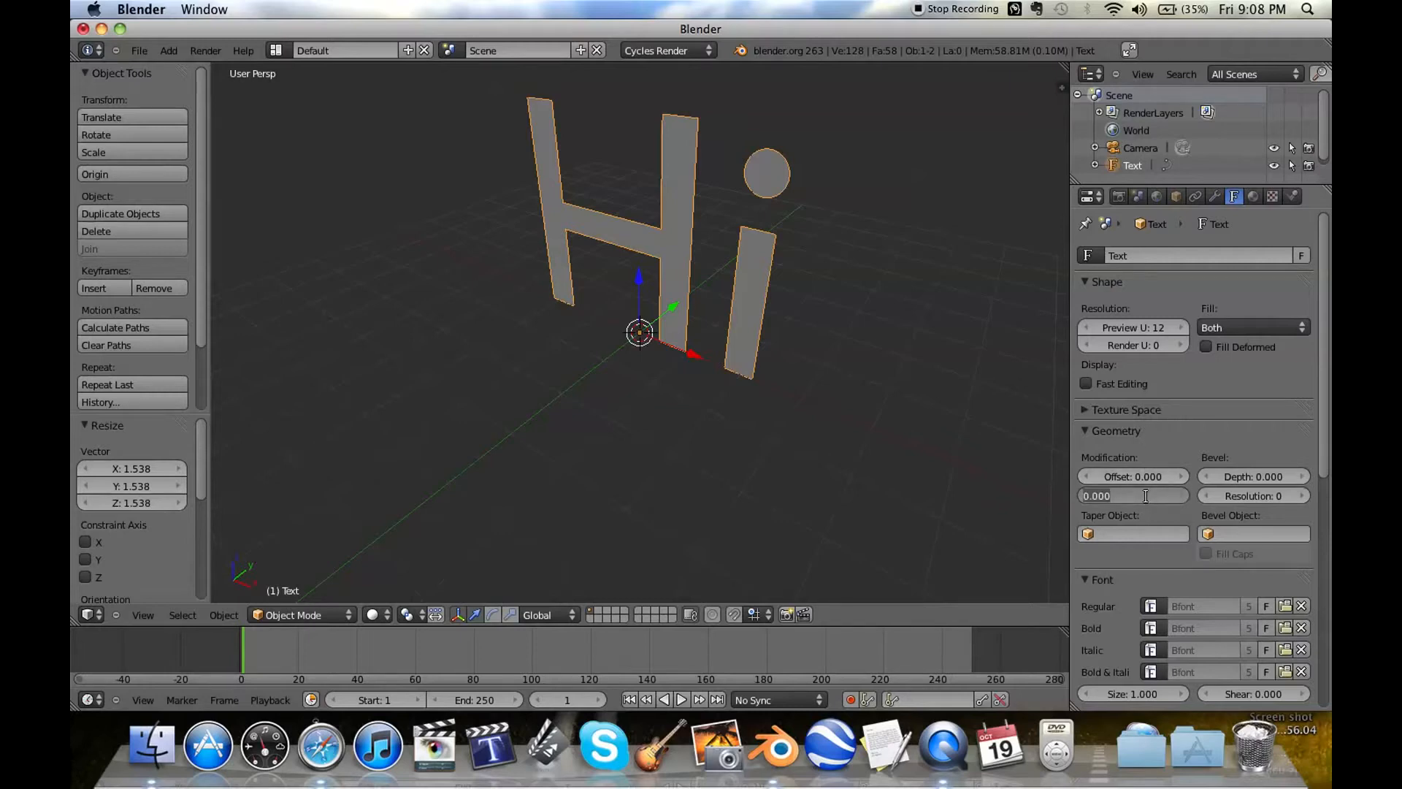
click(1132, 495)
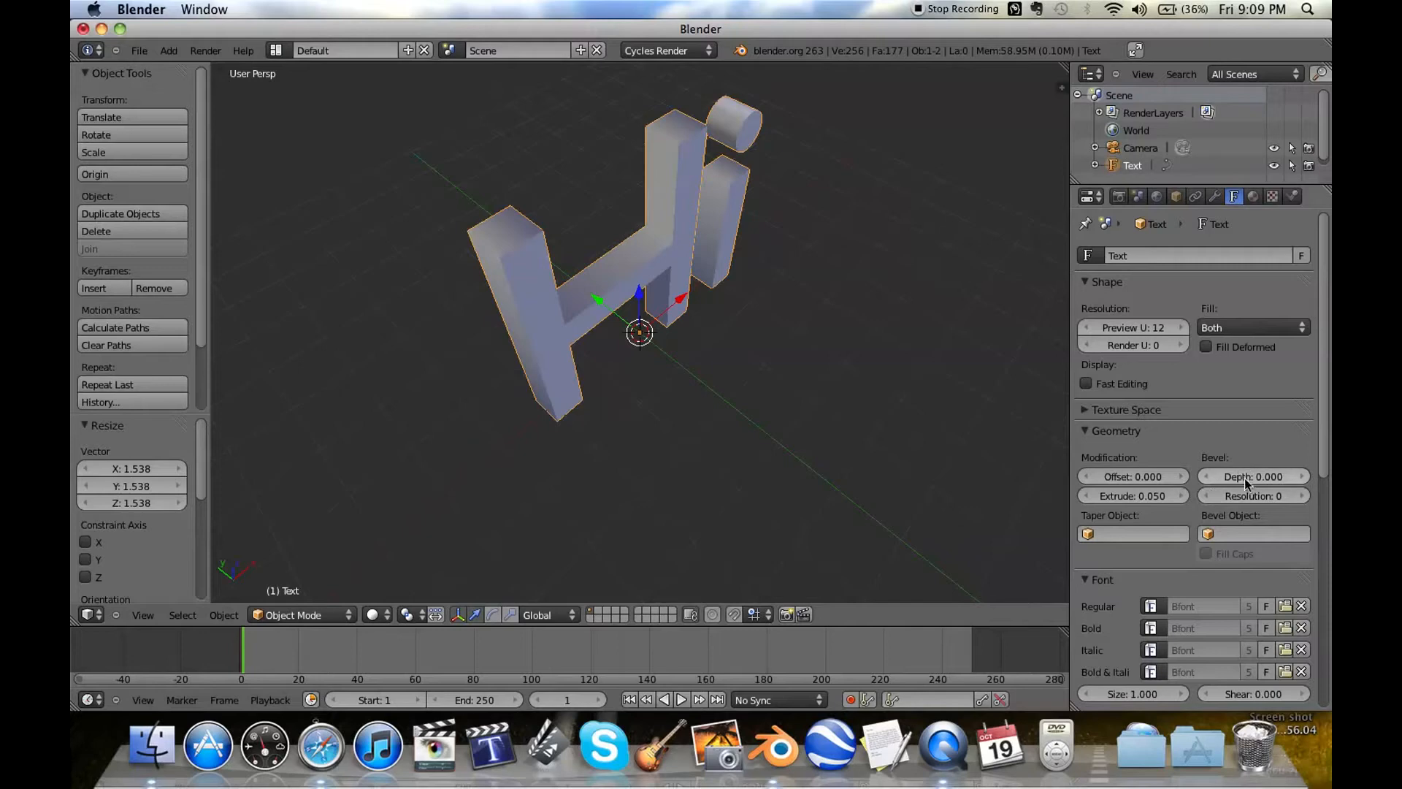
click(1251, 475)
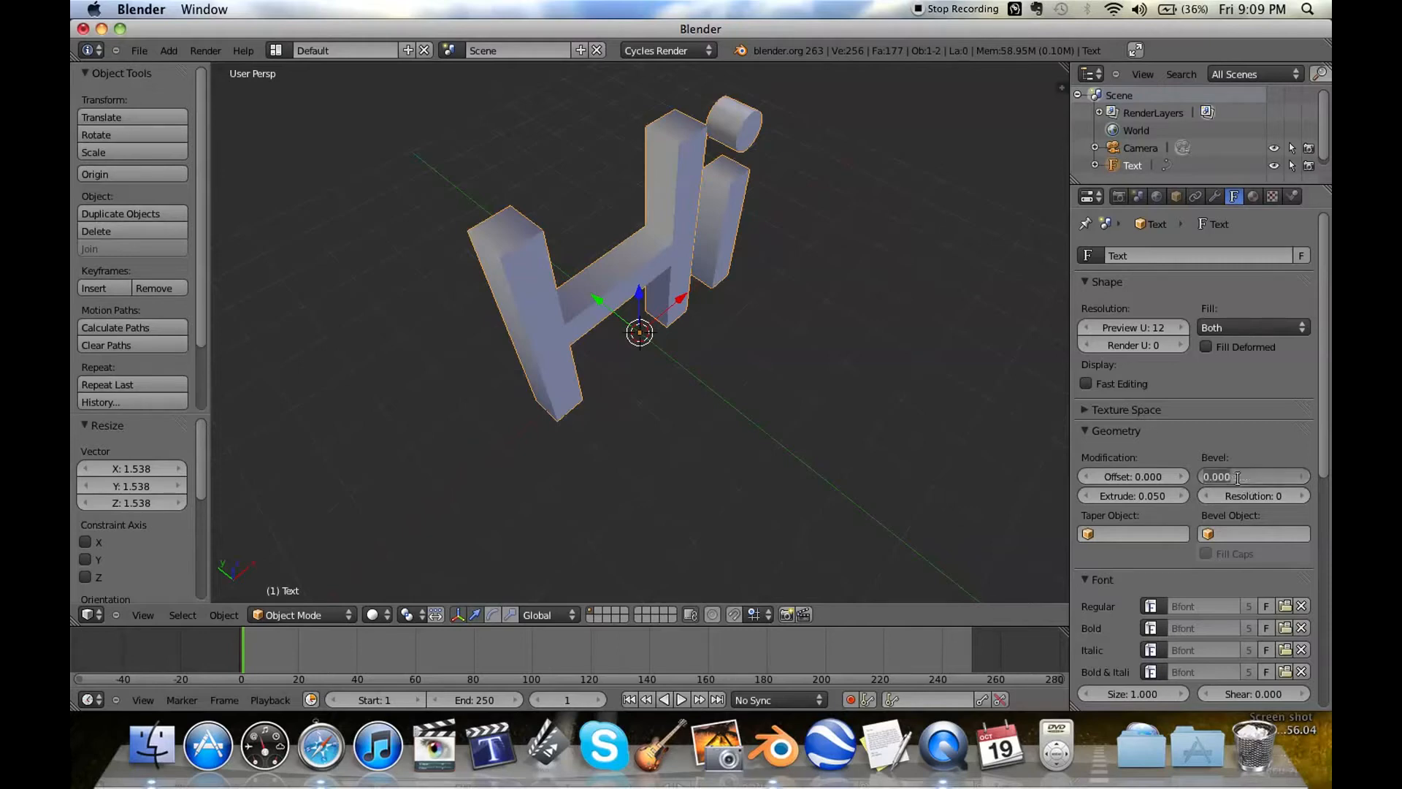
click(1251, 475)
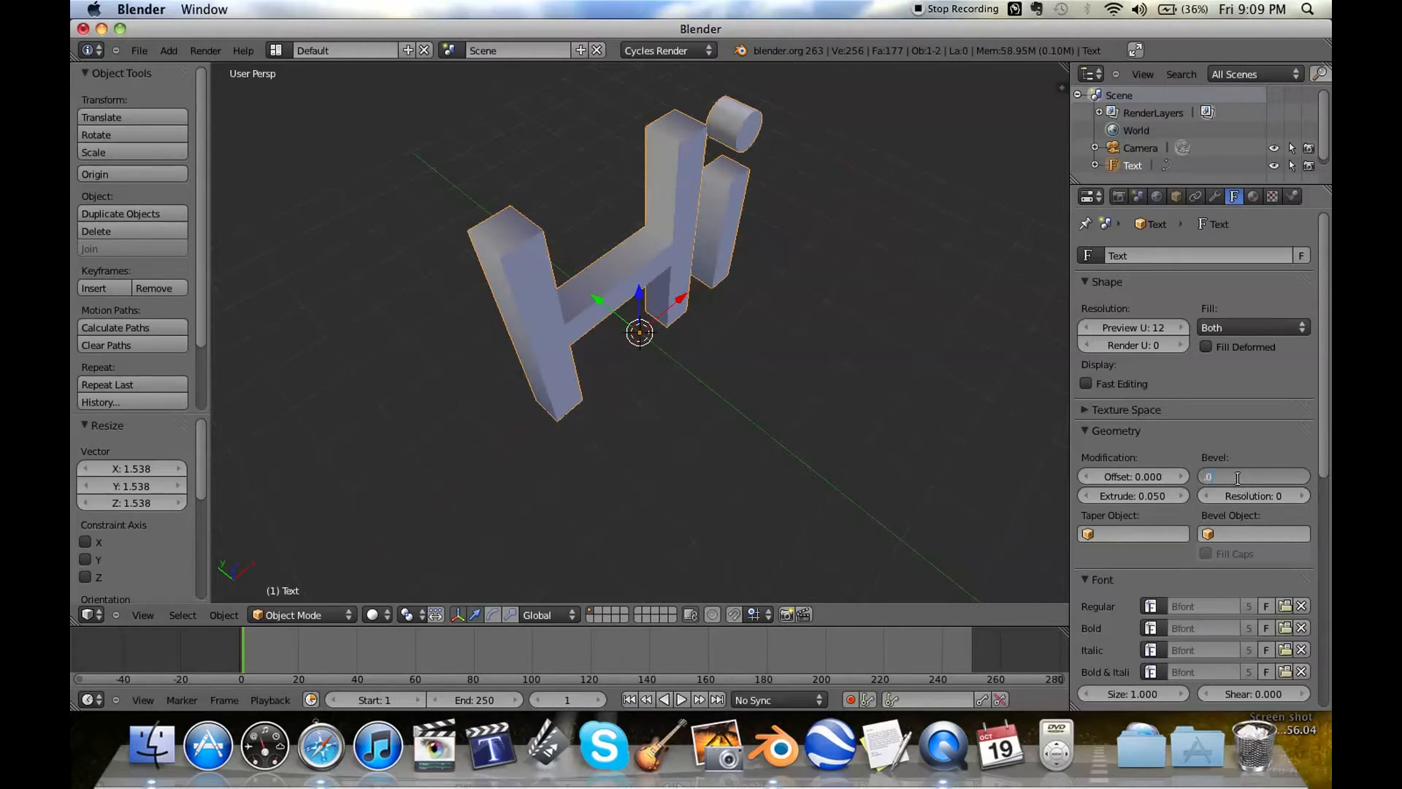
text(.020)
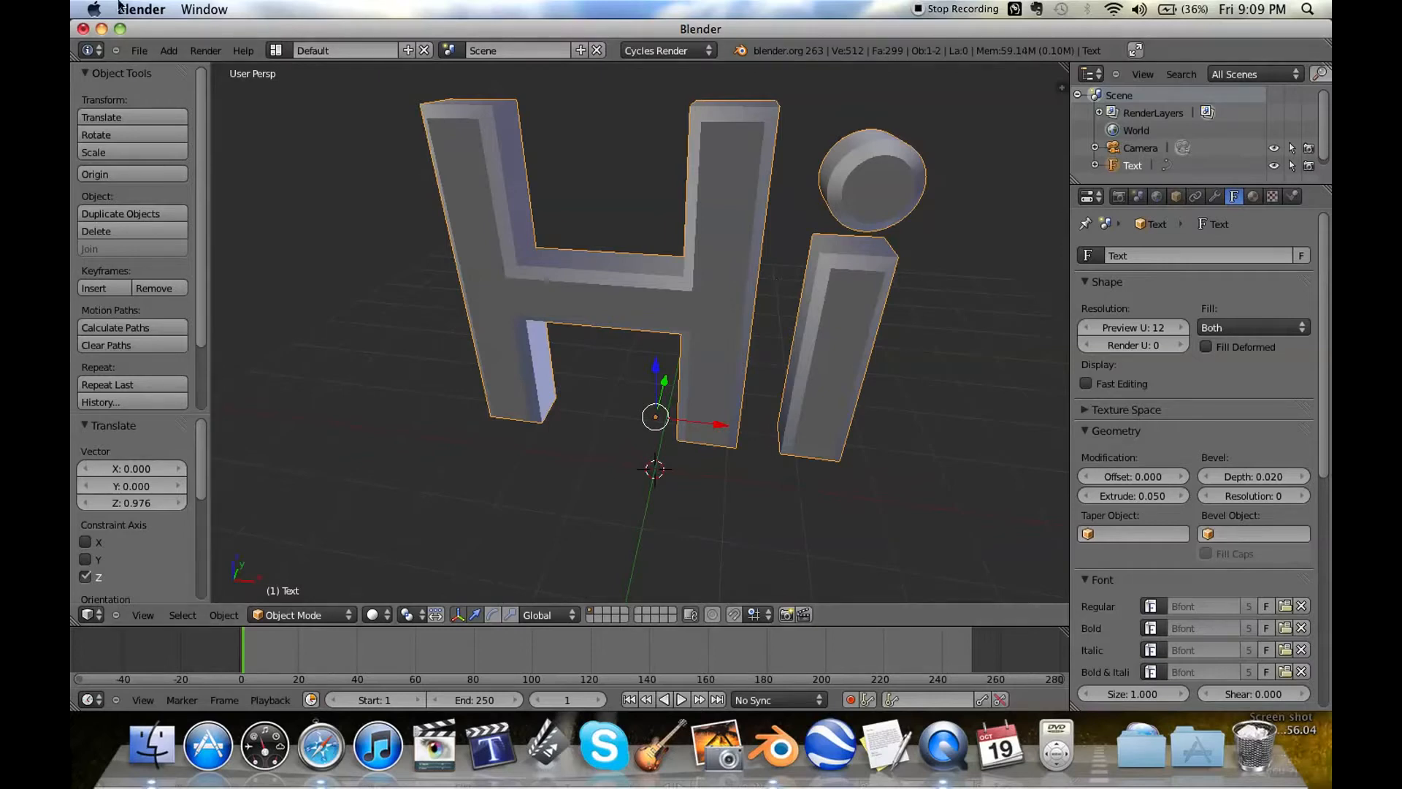
- Enable the Object: Fracture Tools add-on in User Preferences and close the preferences window
click(139, 50)
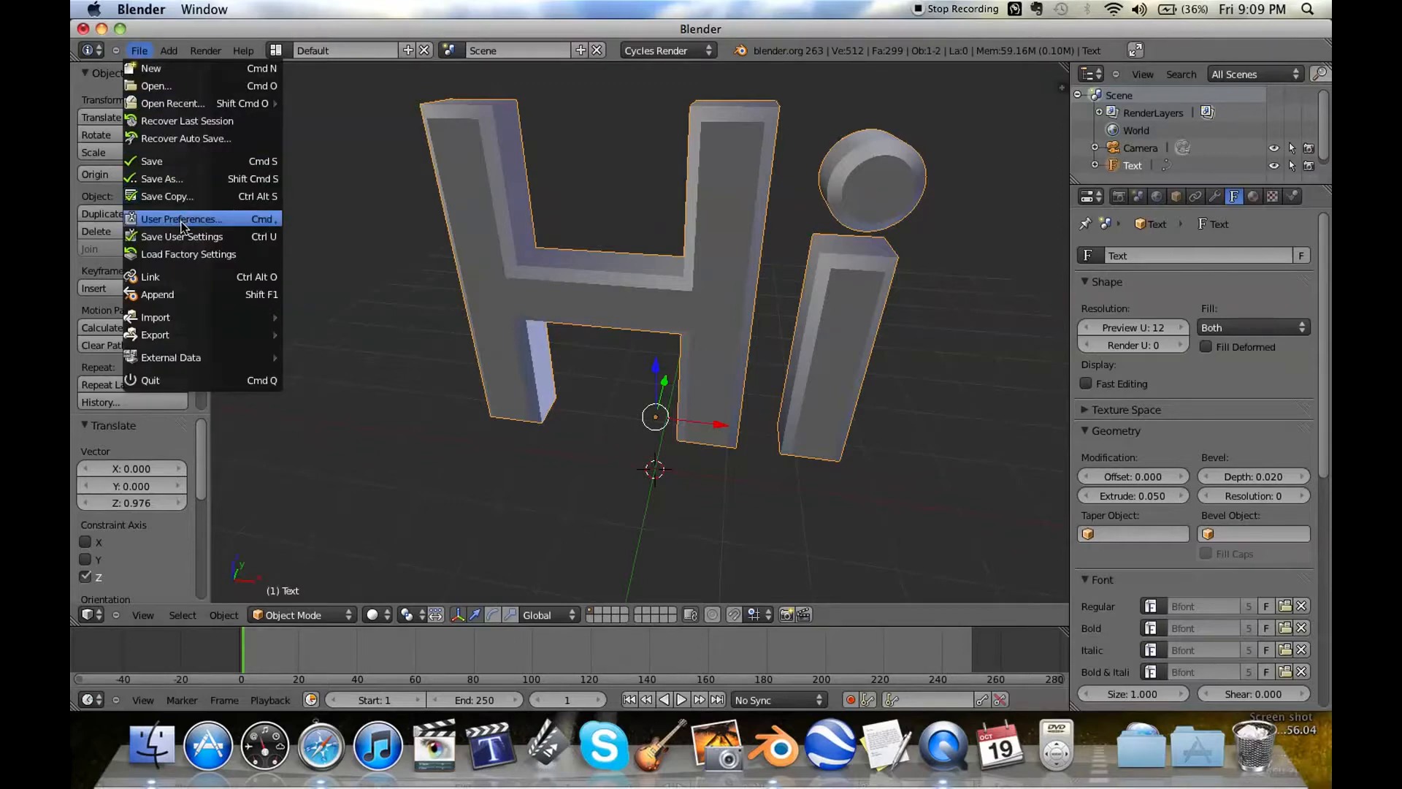
click(180, 219)
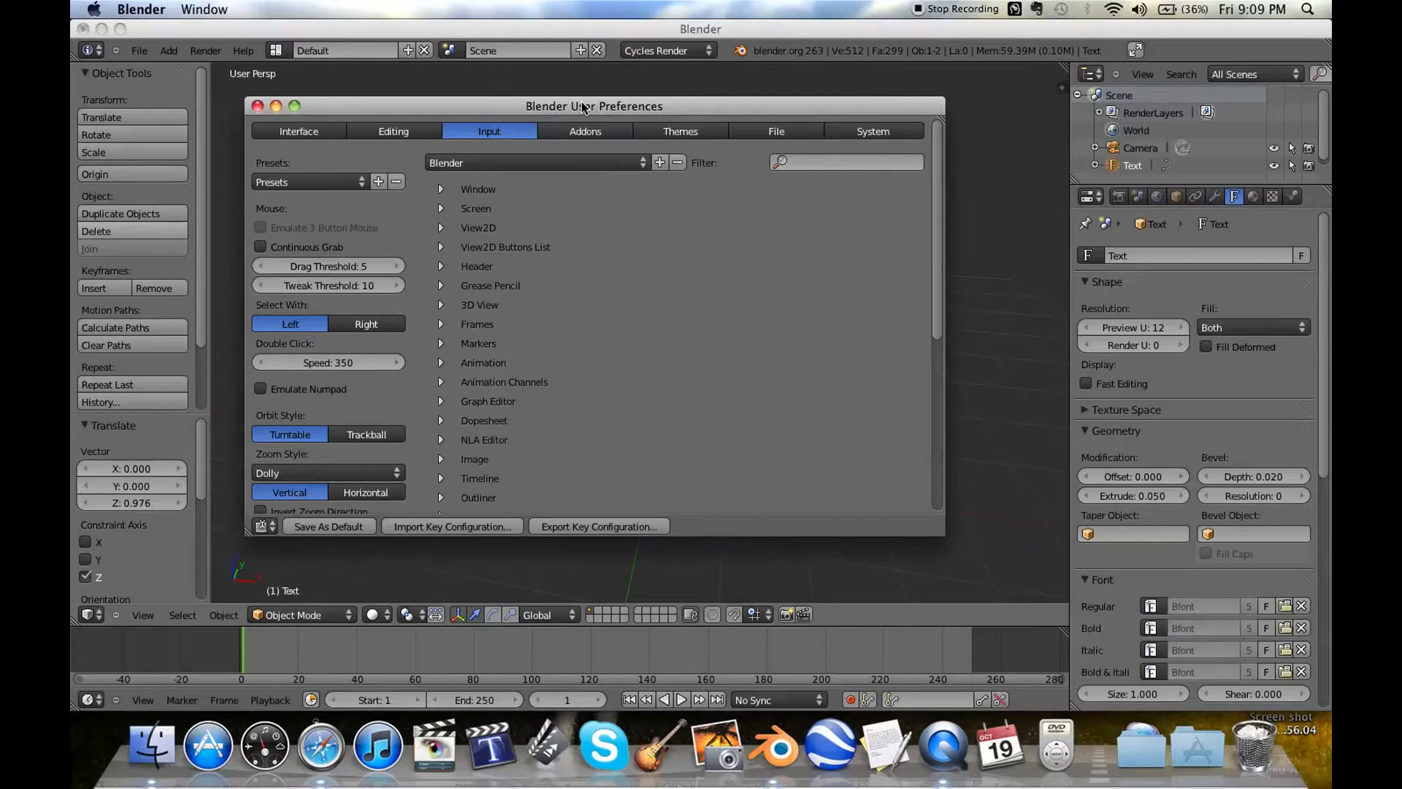
click(584, 131)
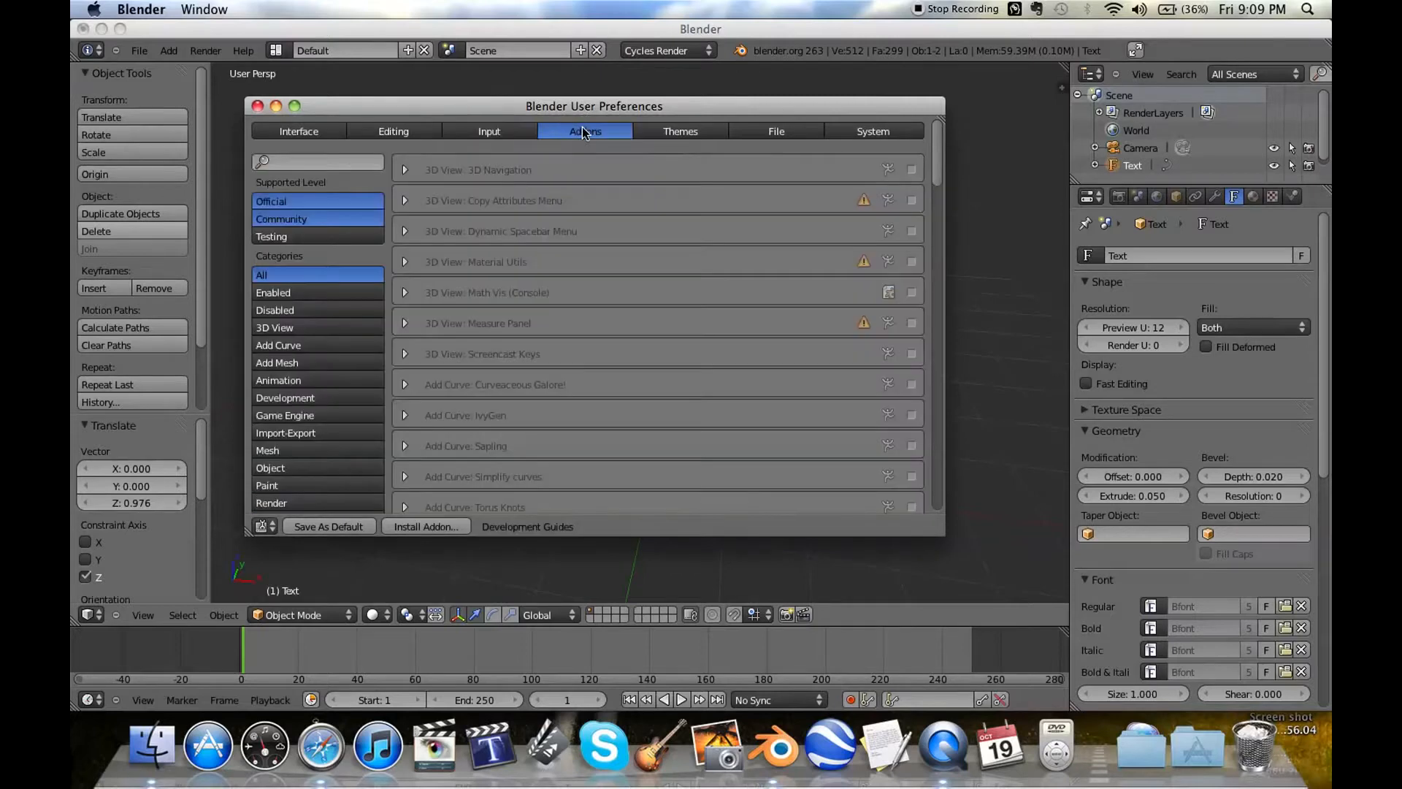
click(270, 466)
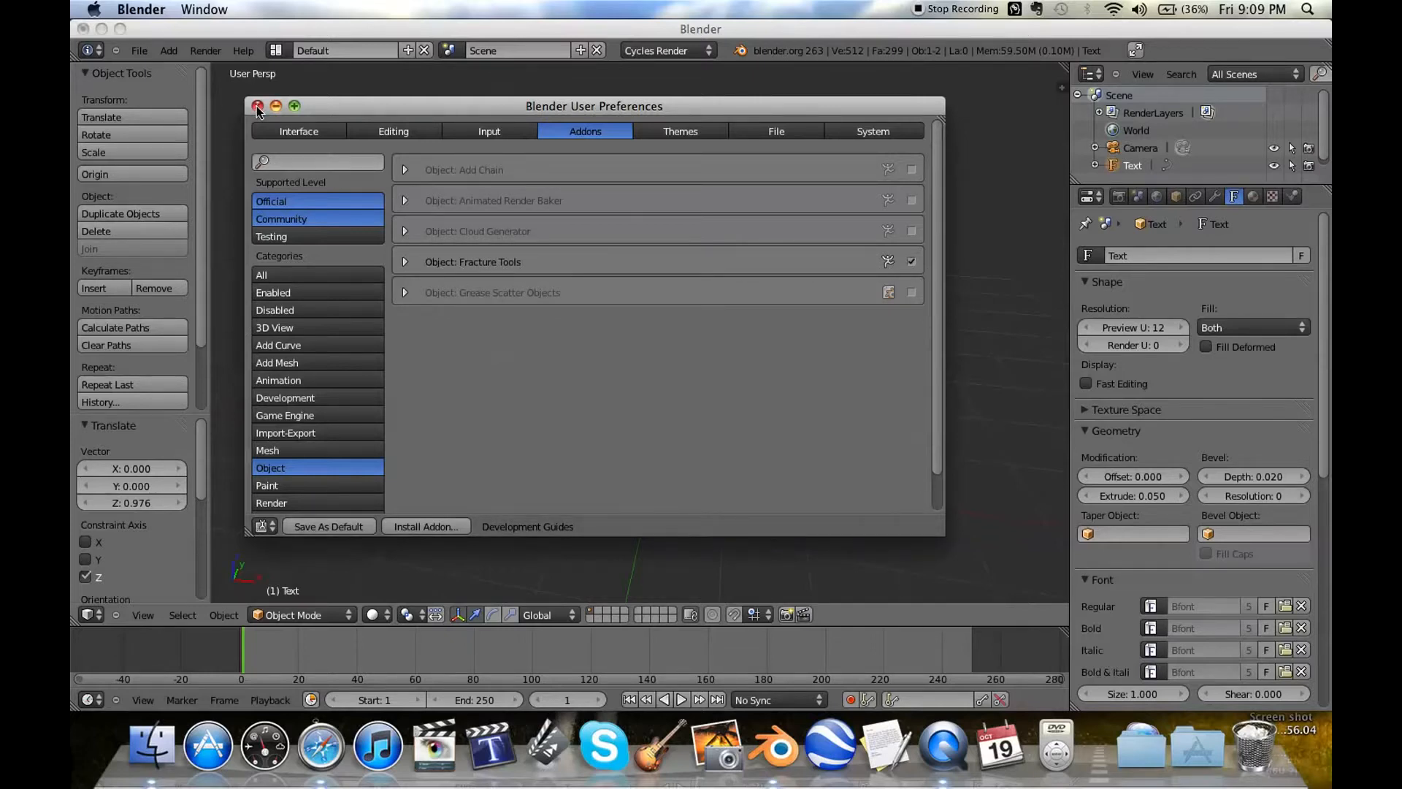
click(258, 105)
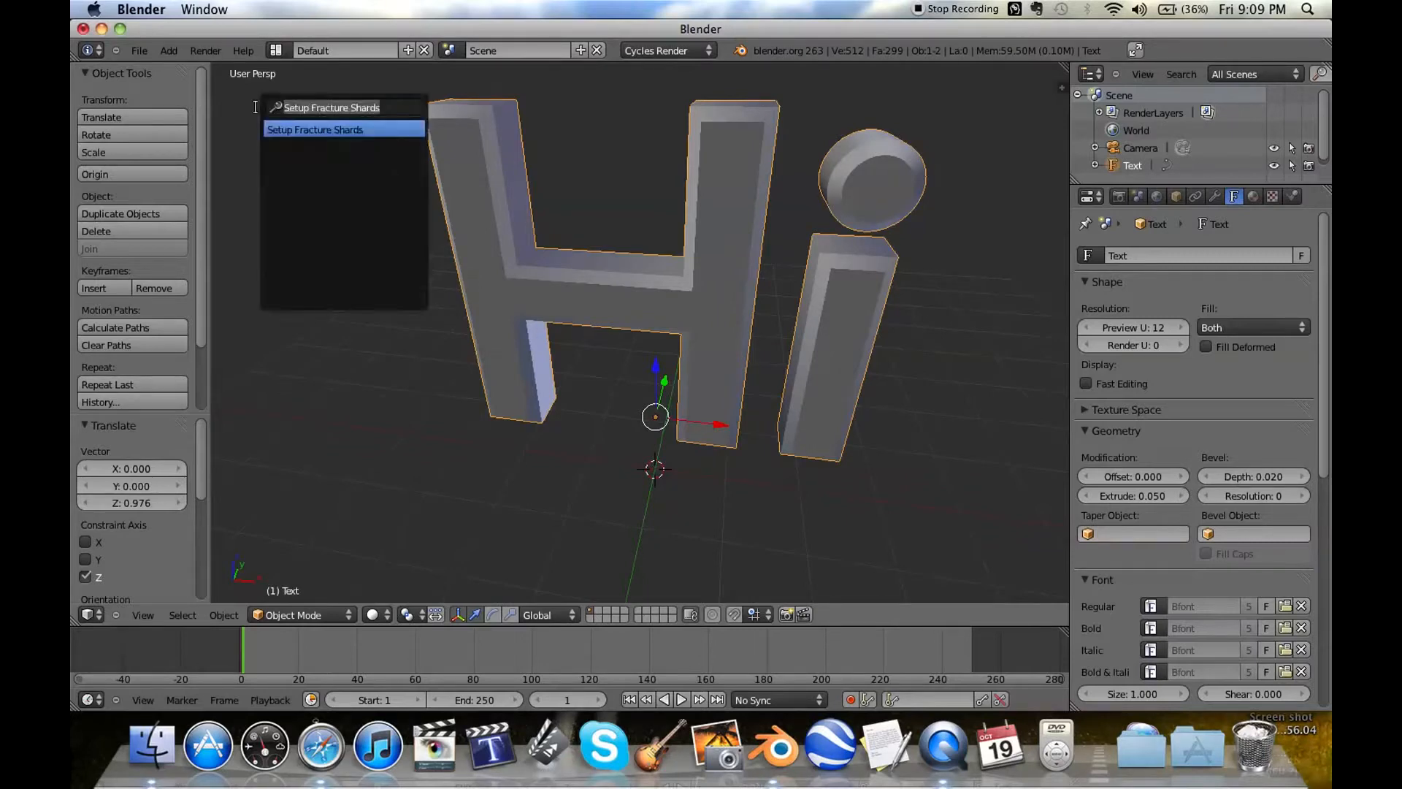
- Run Fracture Object on the Hi text with 15 shards and Execute ticked
text(frac)
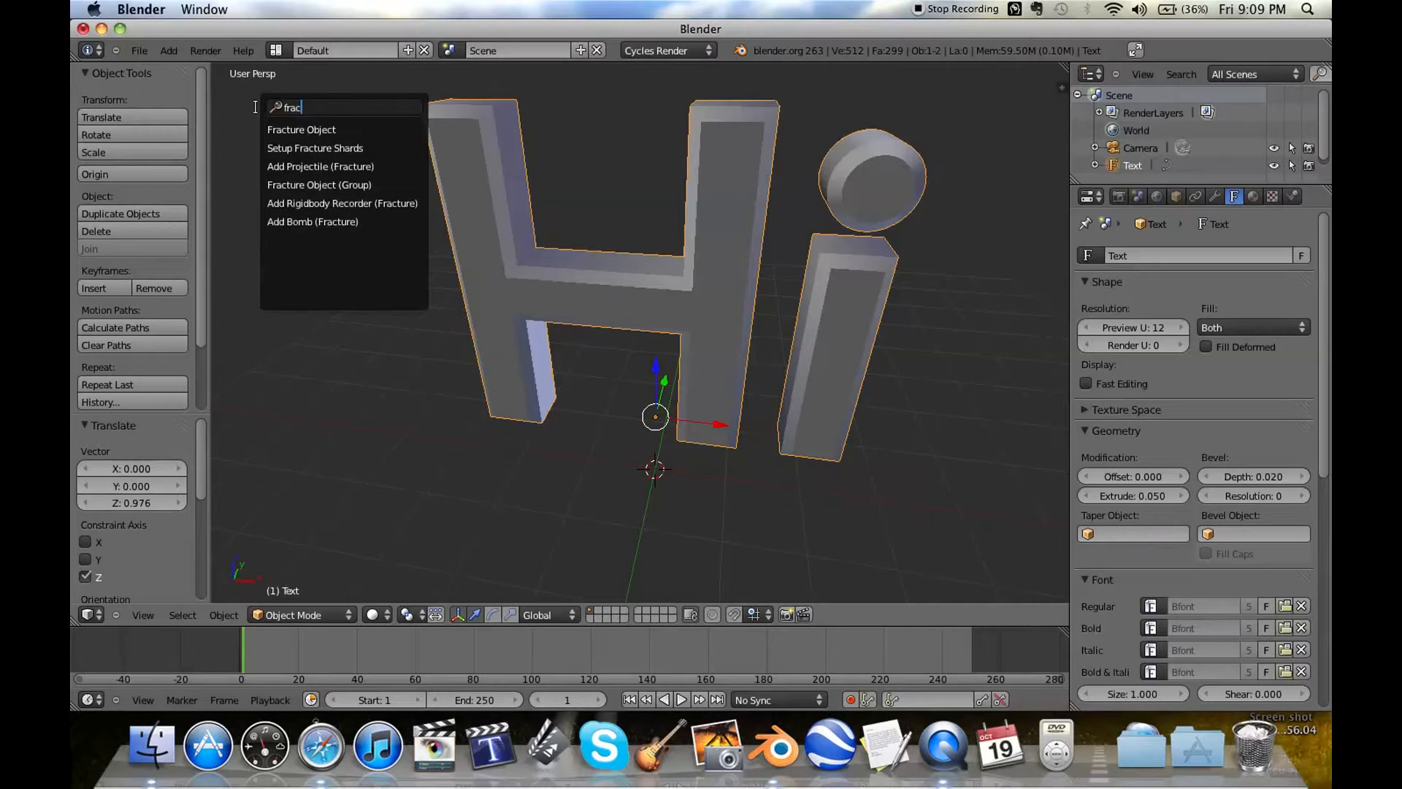
click(301, 130)
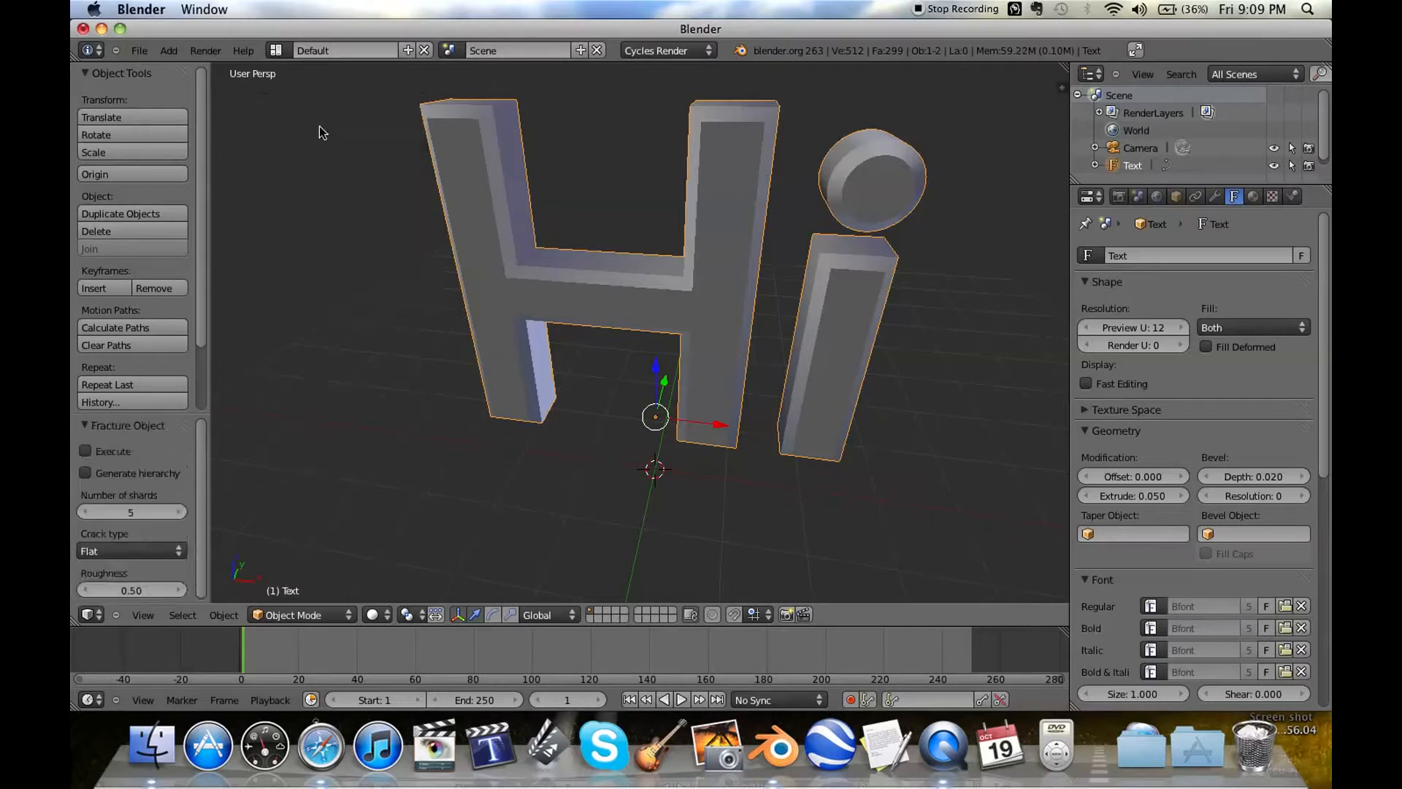
click(130, 511)
text(15)
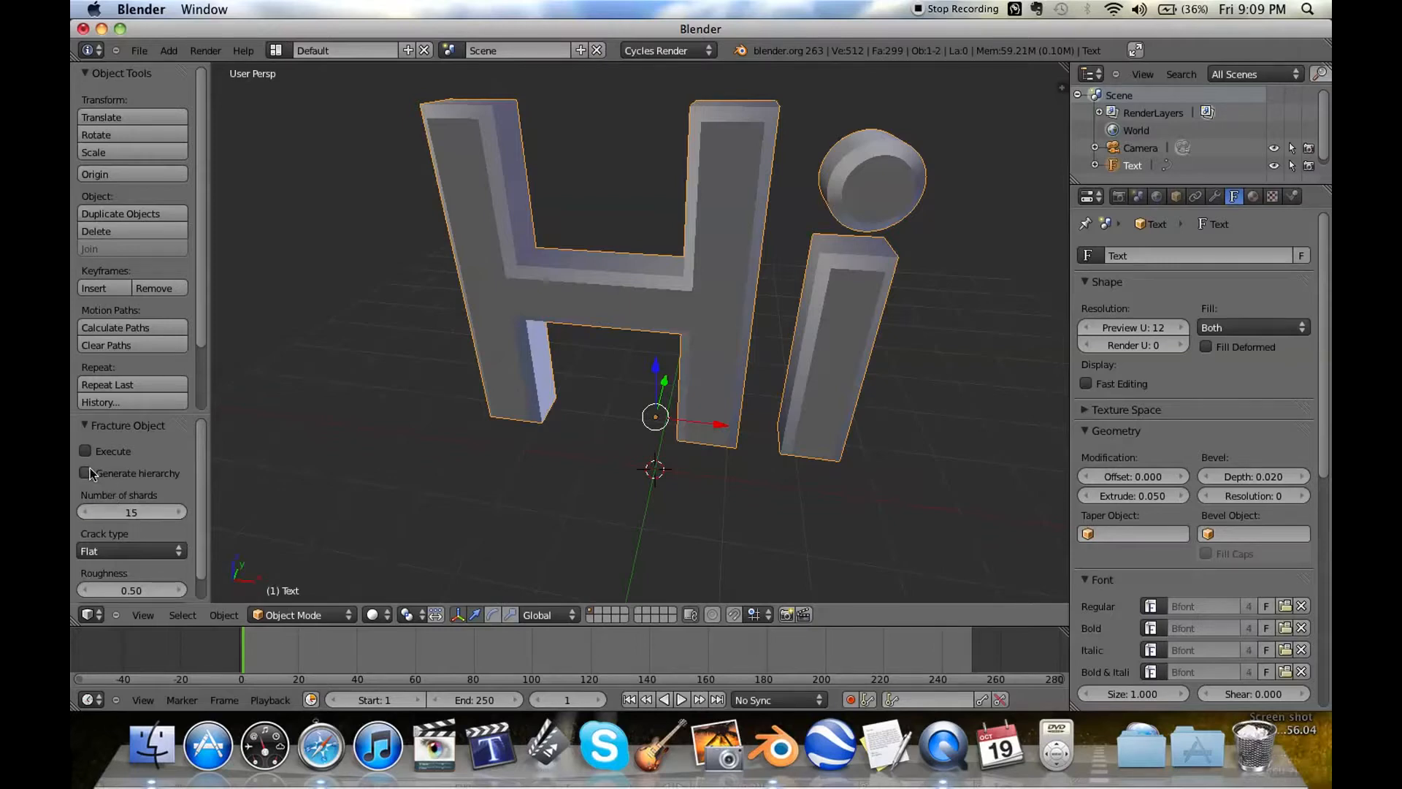
click(86, 451)
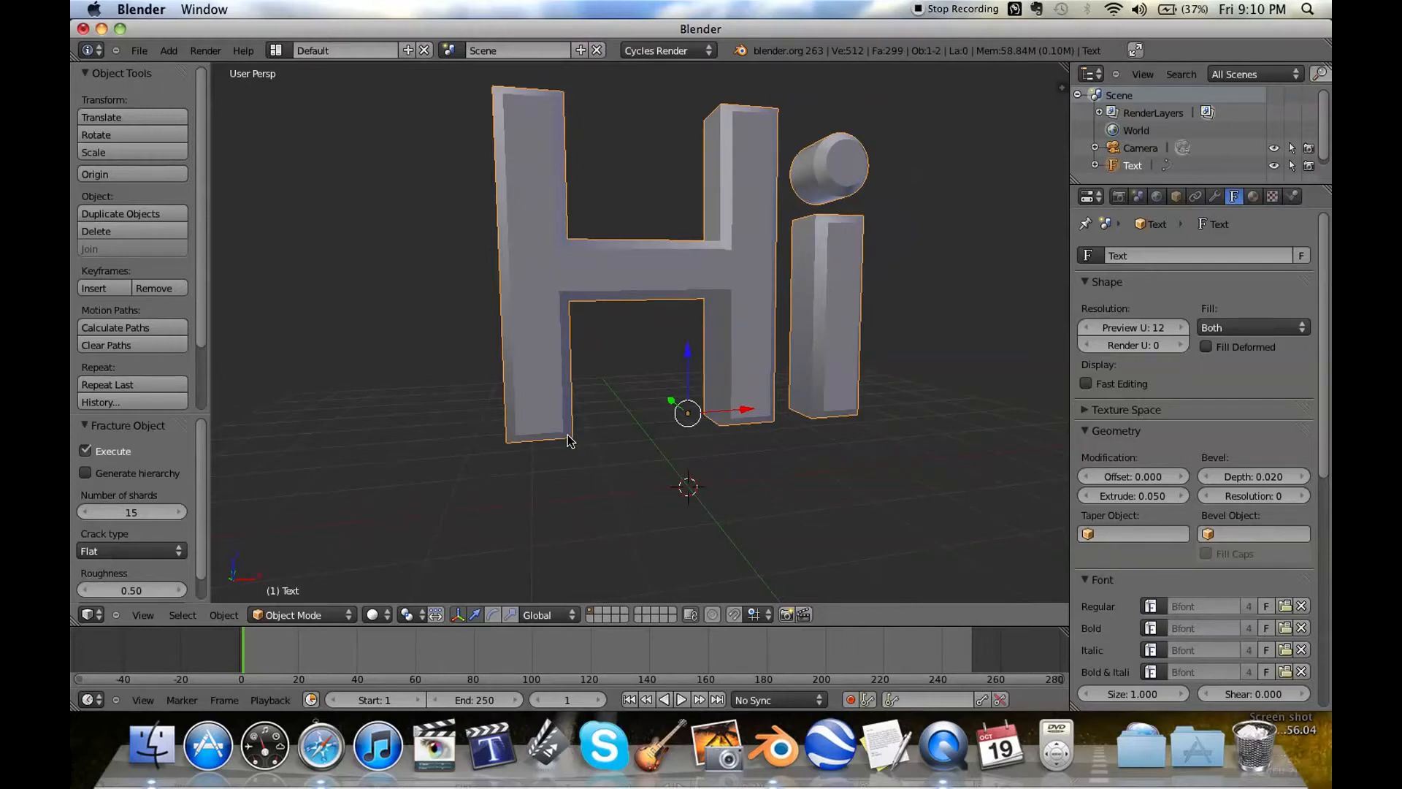
- Open and dismiss the render engine list, then toggle Edit Mode on the Hi text
click(666, 50)
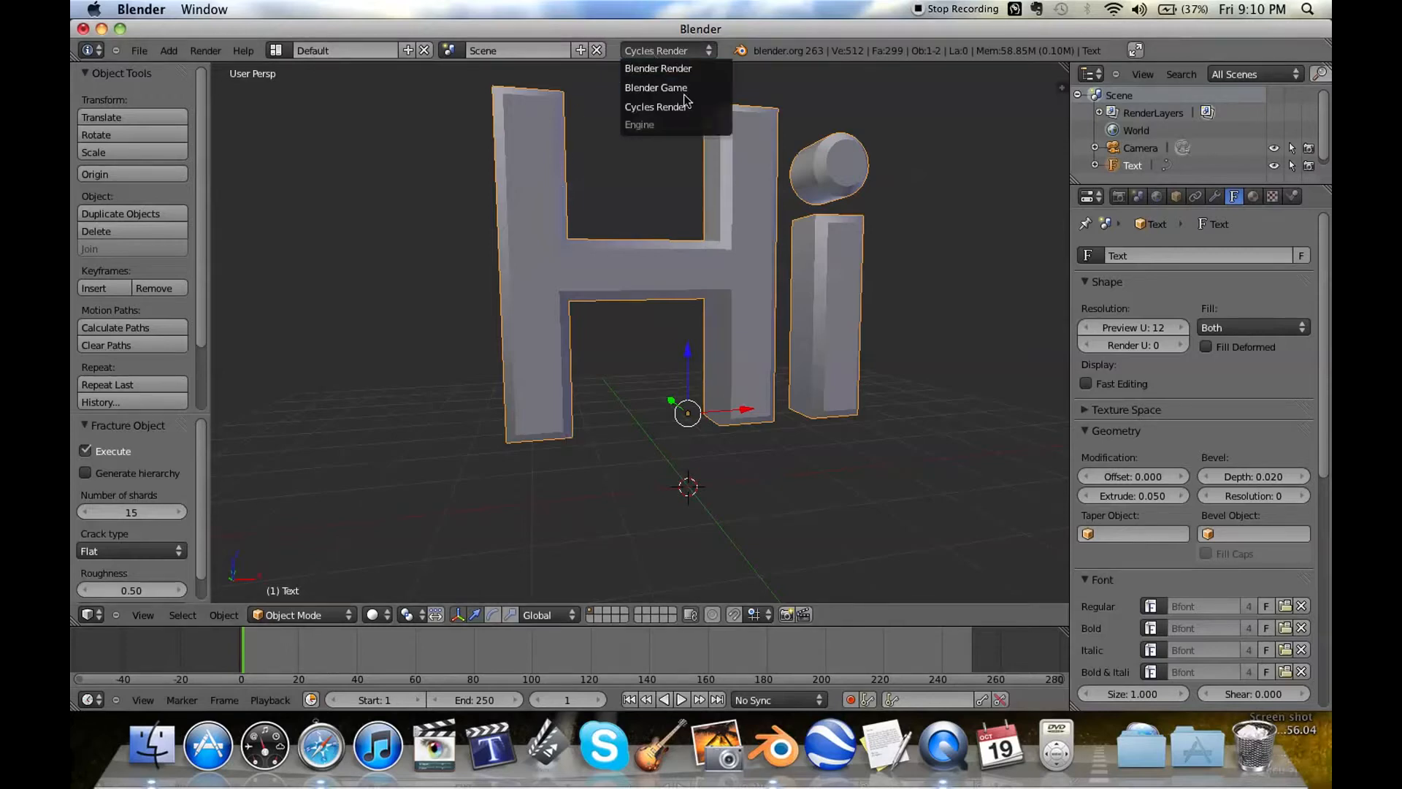
mouse_move(770, 83)
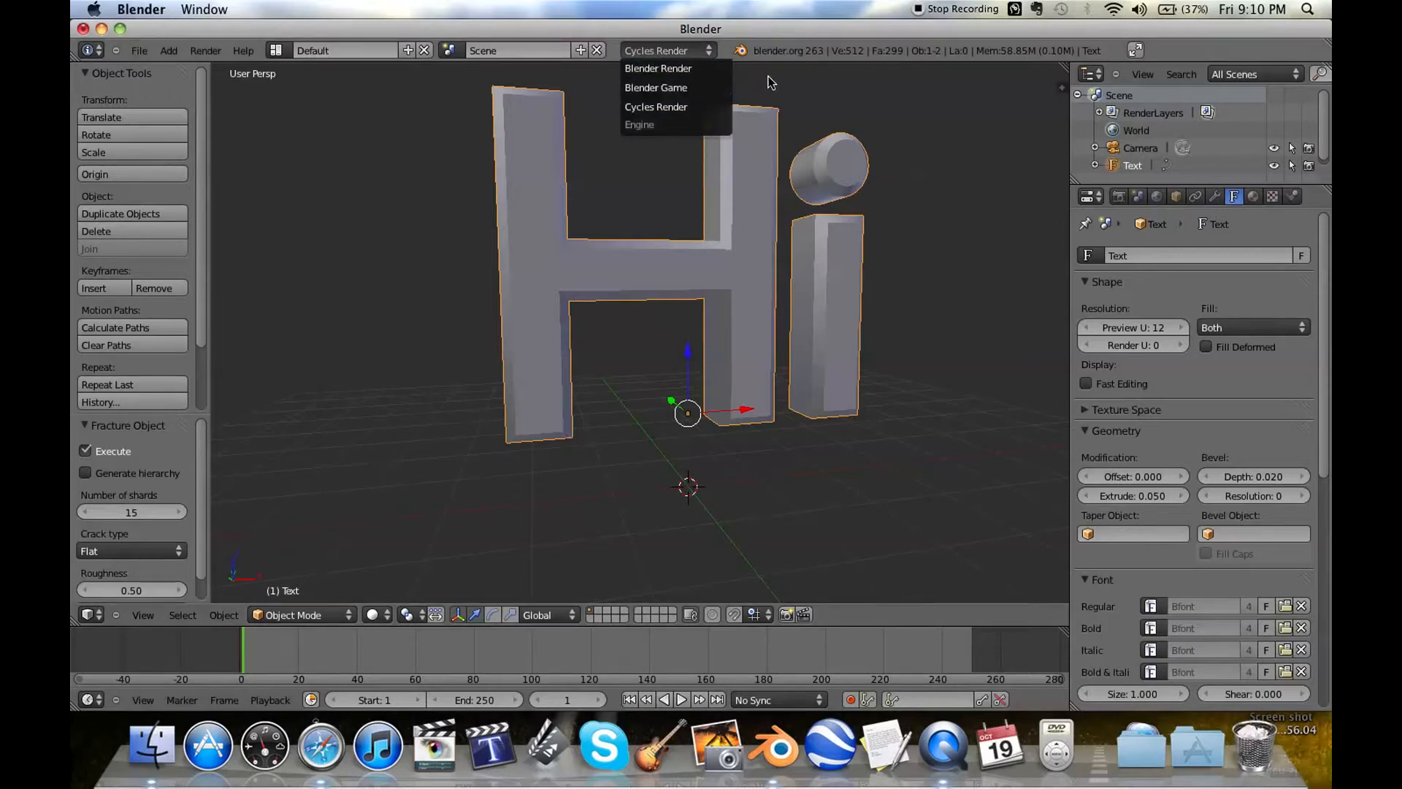
click(656, 106)
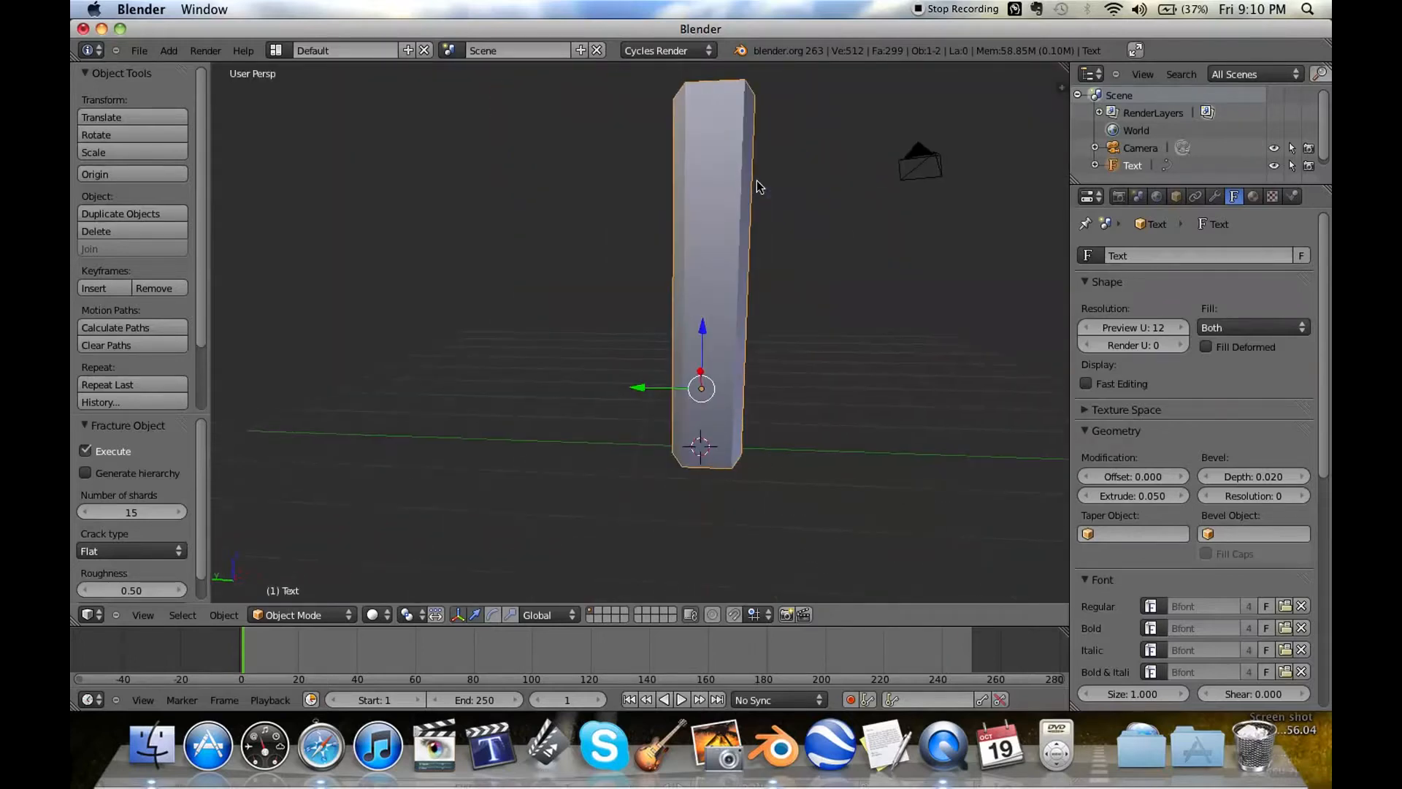
key(Tab)
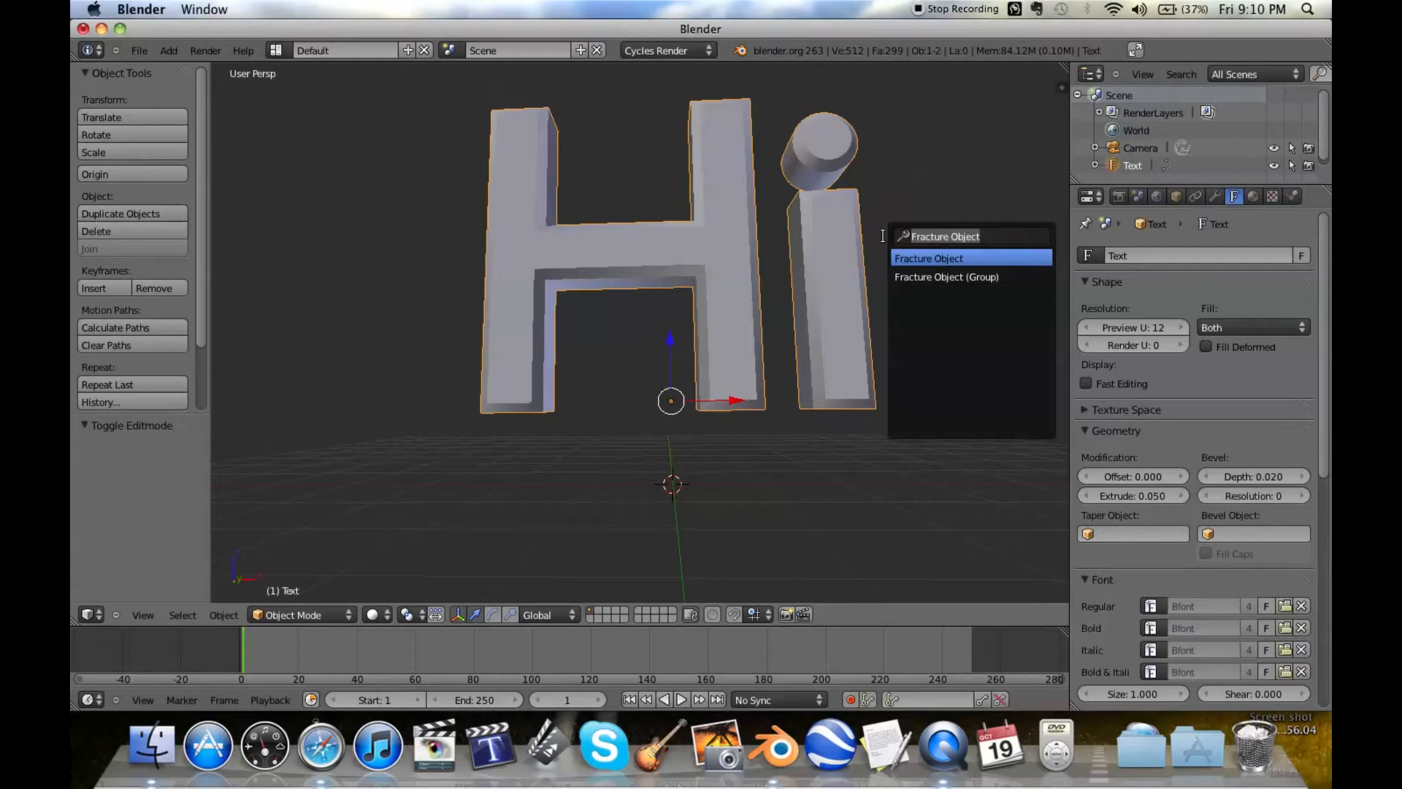
- Convert the Hi text using Convert to > Mesh from Curve/Meta/Surf/Text
text(convert)
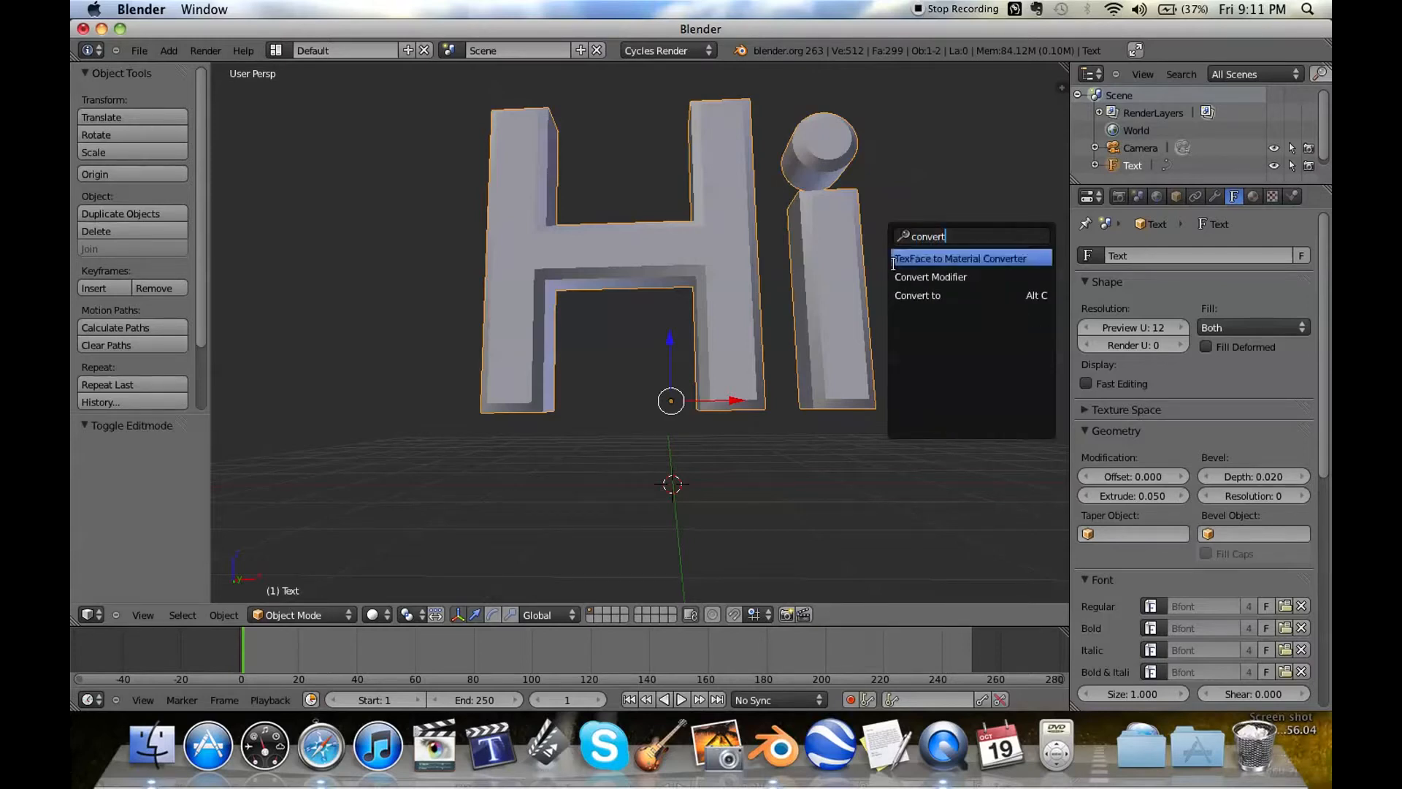
click(916, 295)
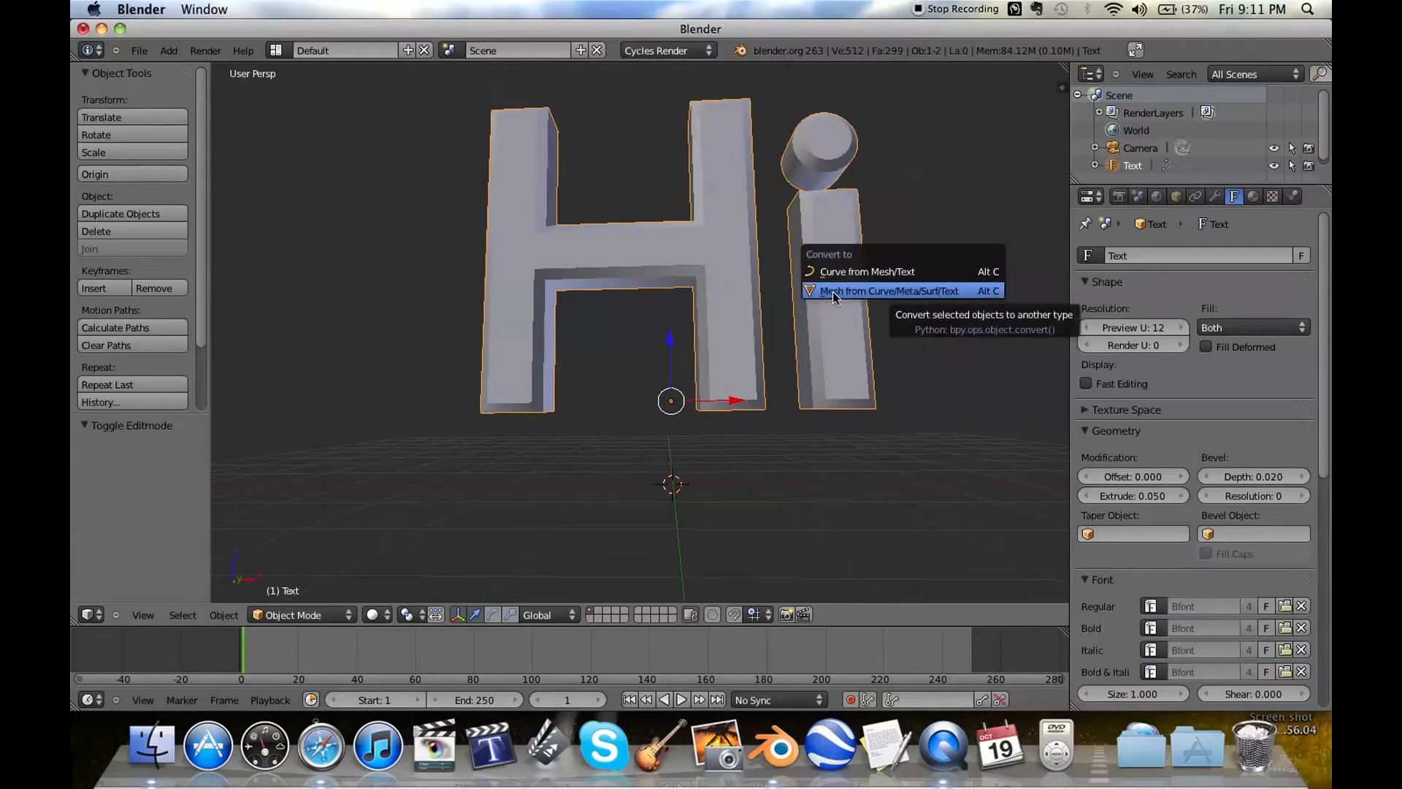
click(889, 291)
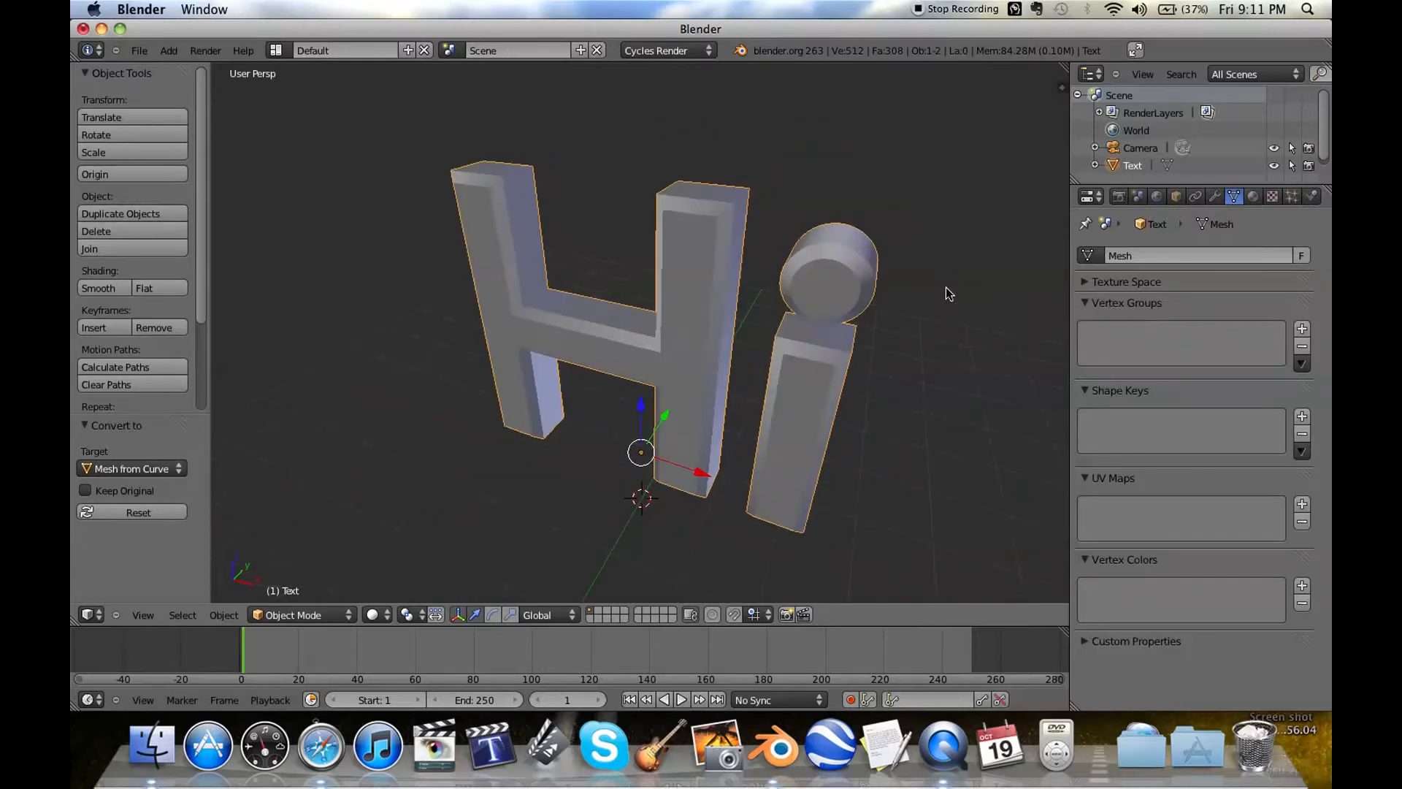
- Run Fracture Object on the Hi mesh with Execute ticked, splitting it into 5 shards
text(frac)
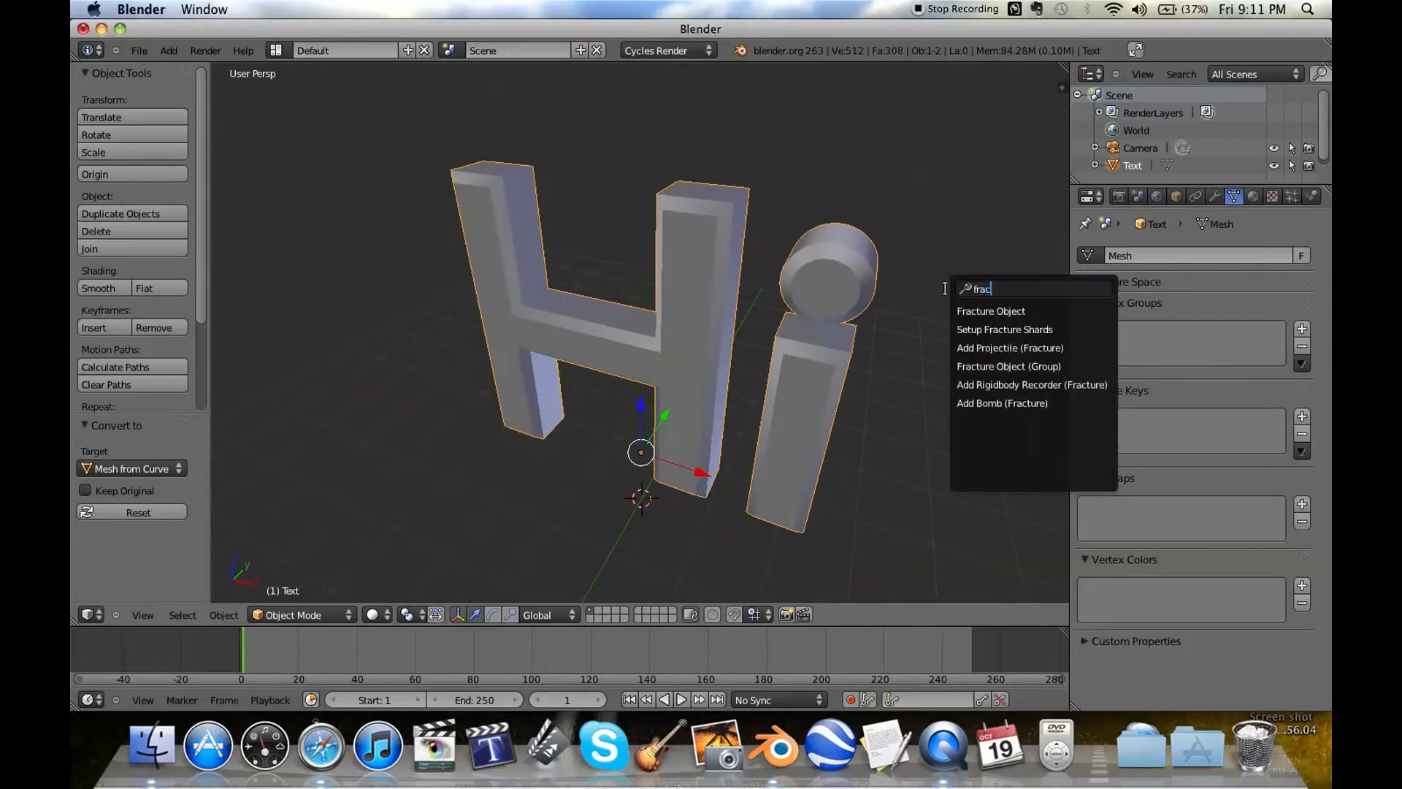
click(991, 310)
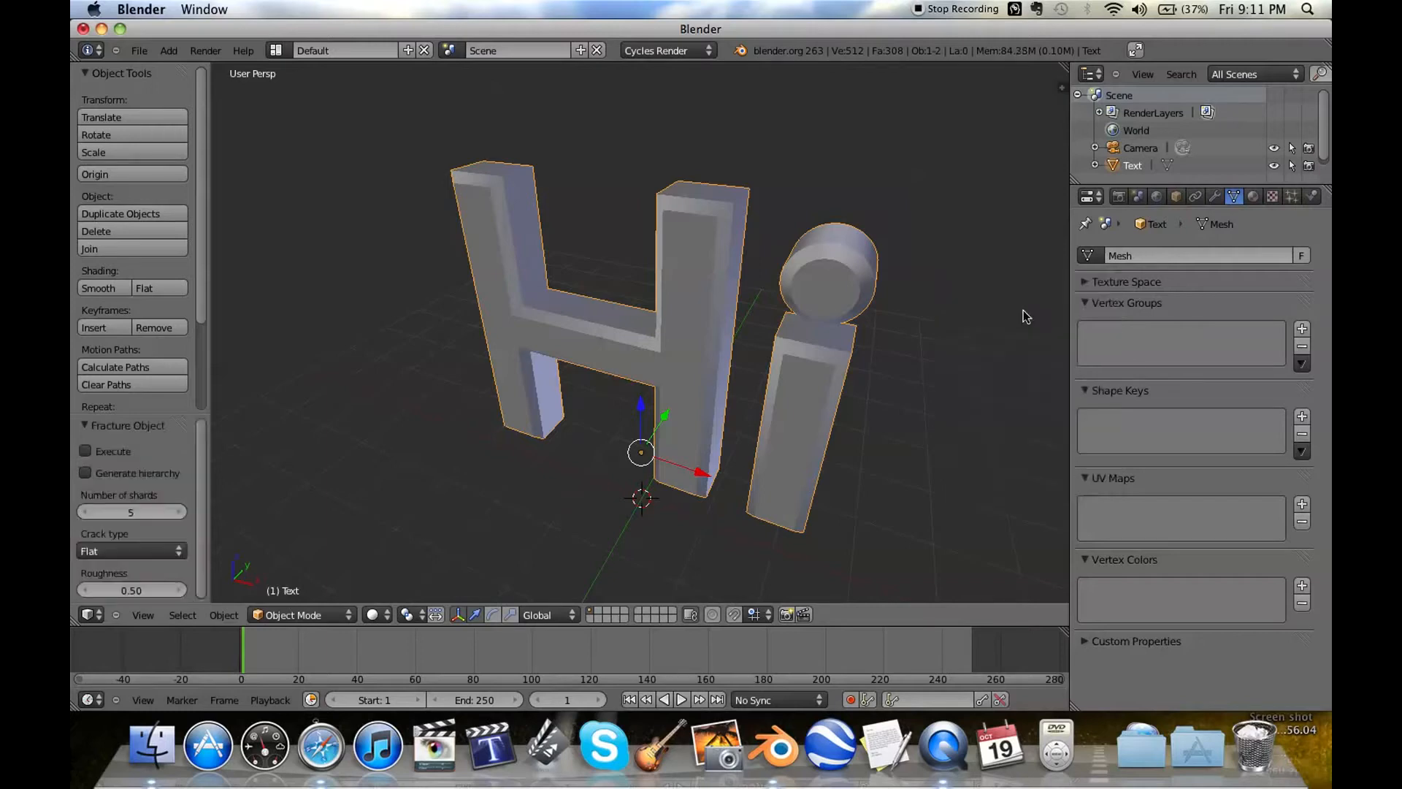
mouse_move(86, 450)
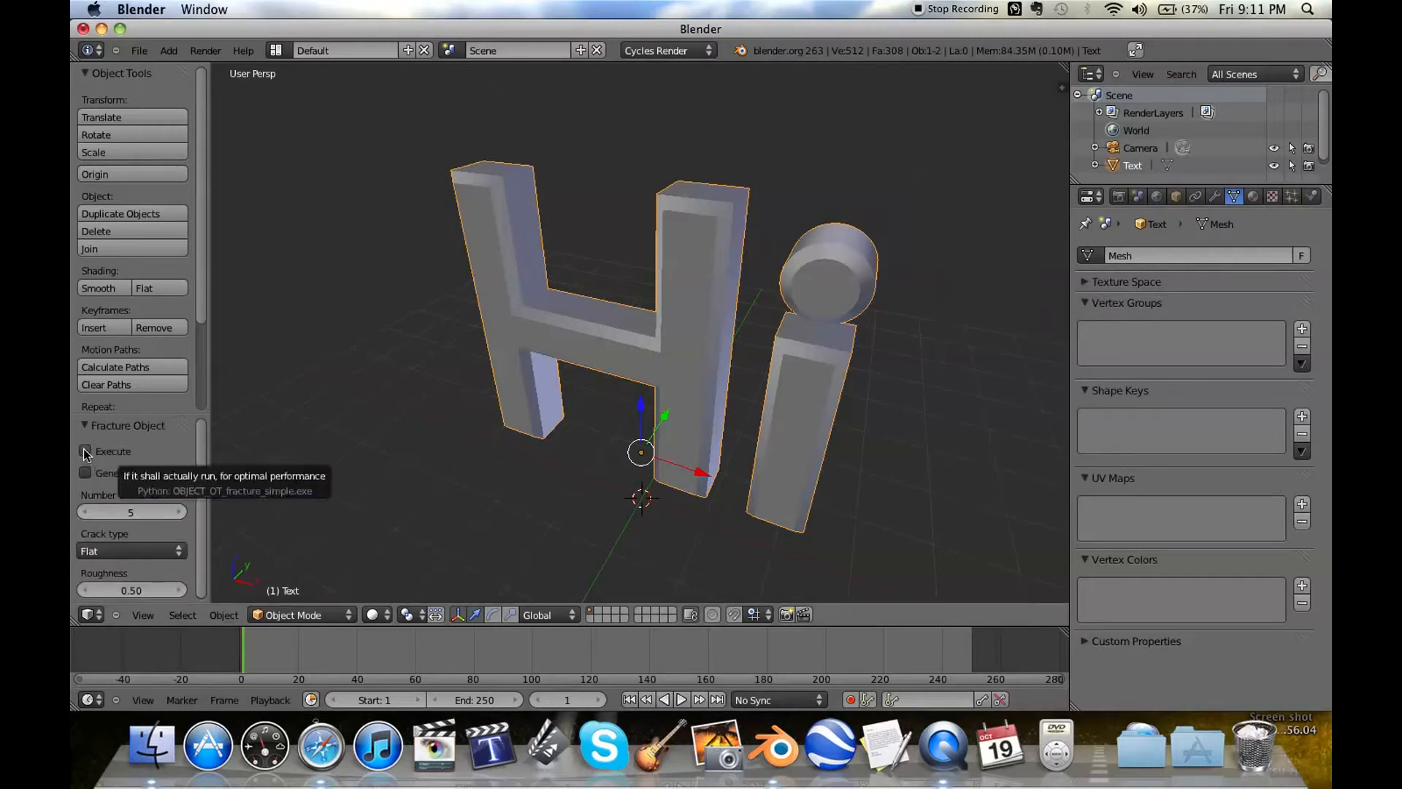
click(86, 450)
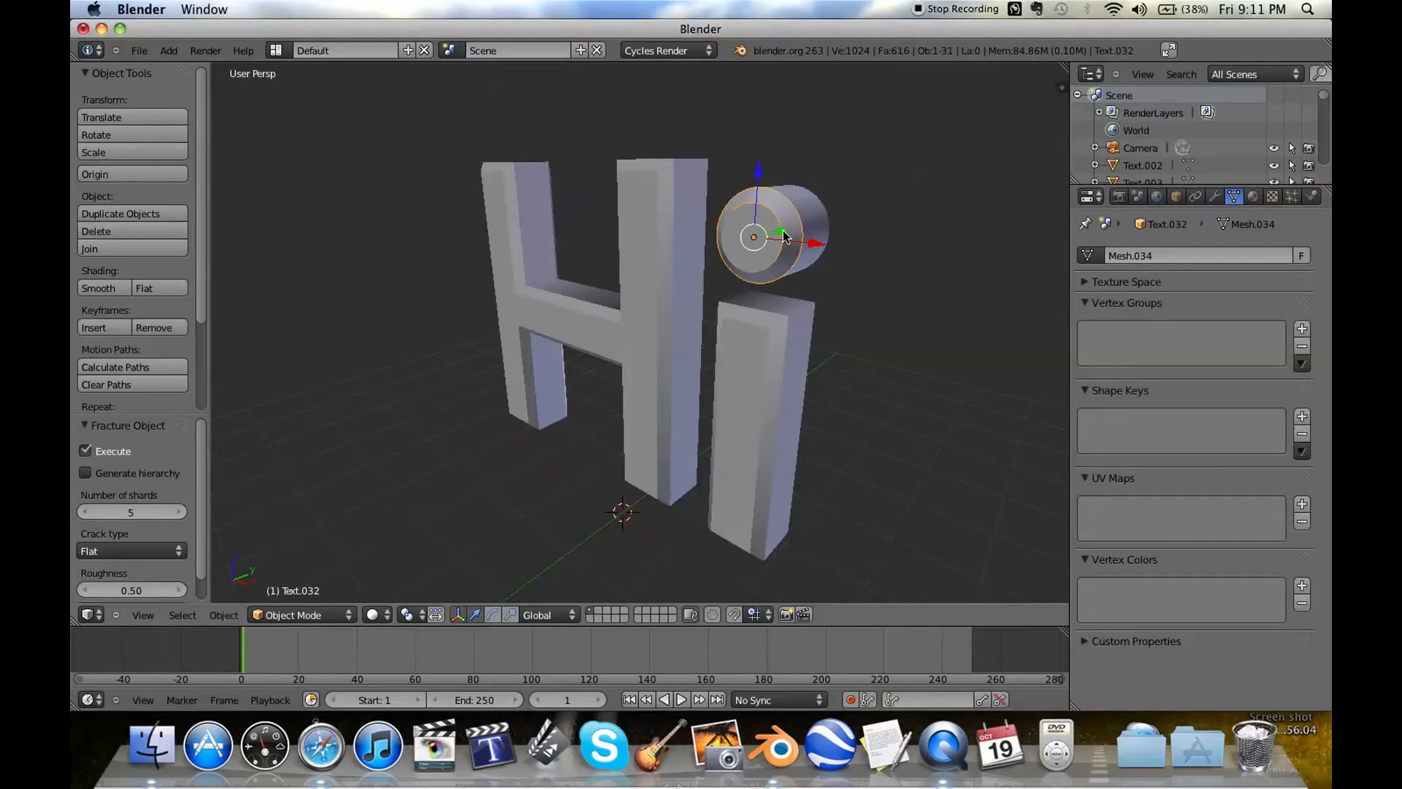
drag(782, 236, 823, 219)
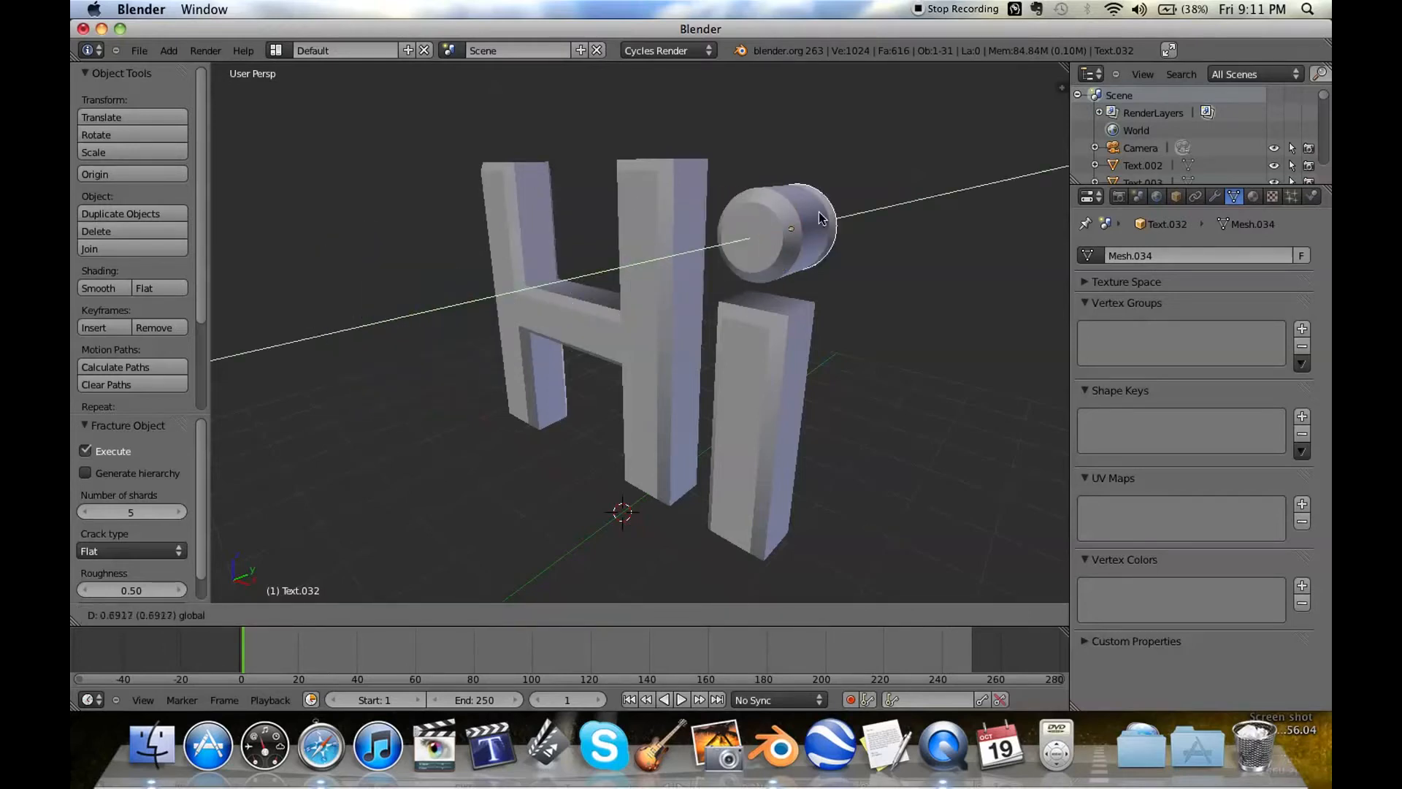
drag(791, 228, 872, 211)
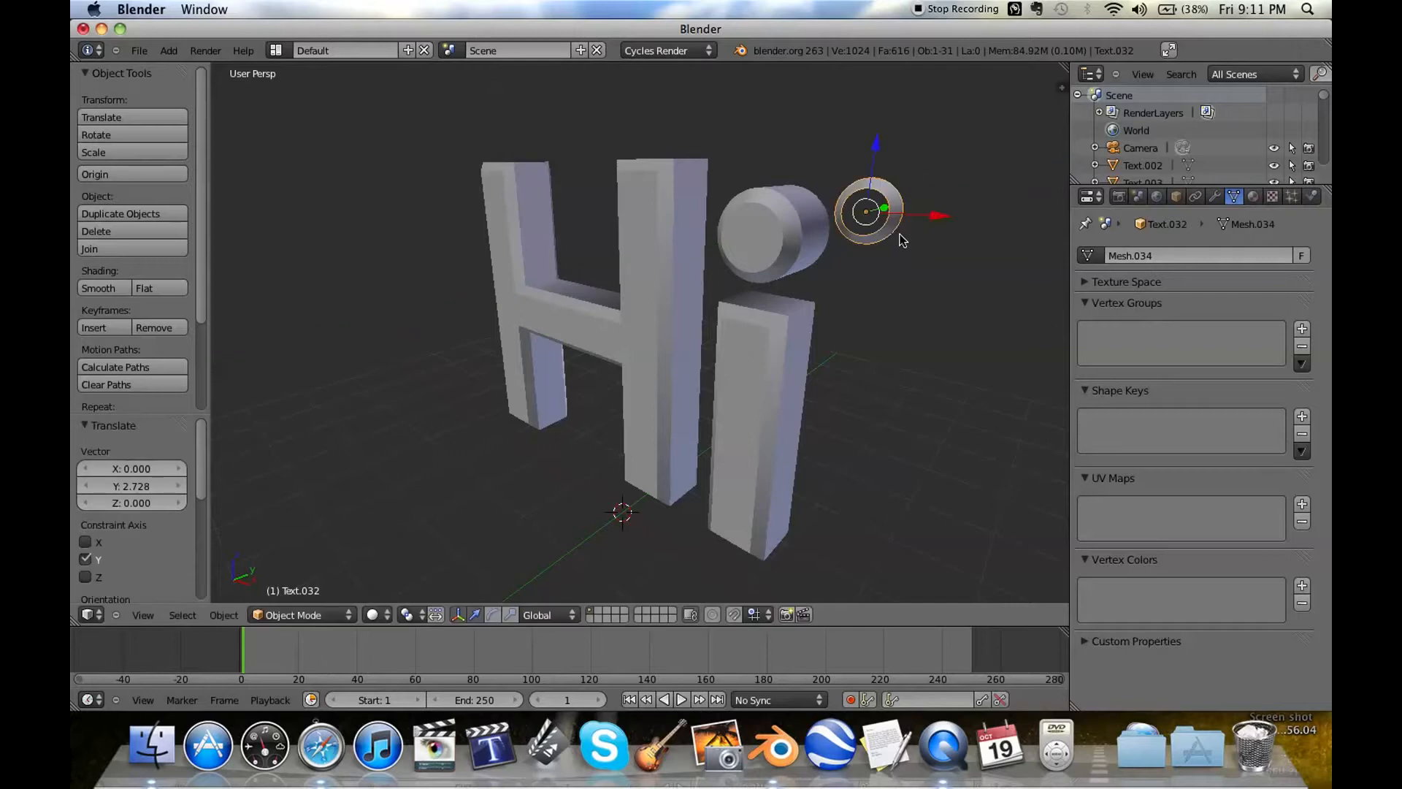
drag(867, 210, 756, 237)
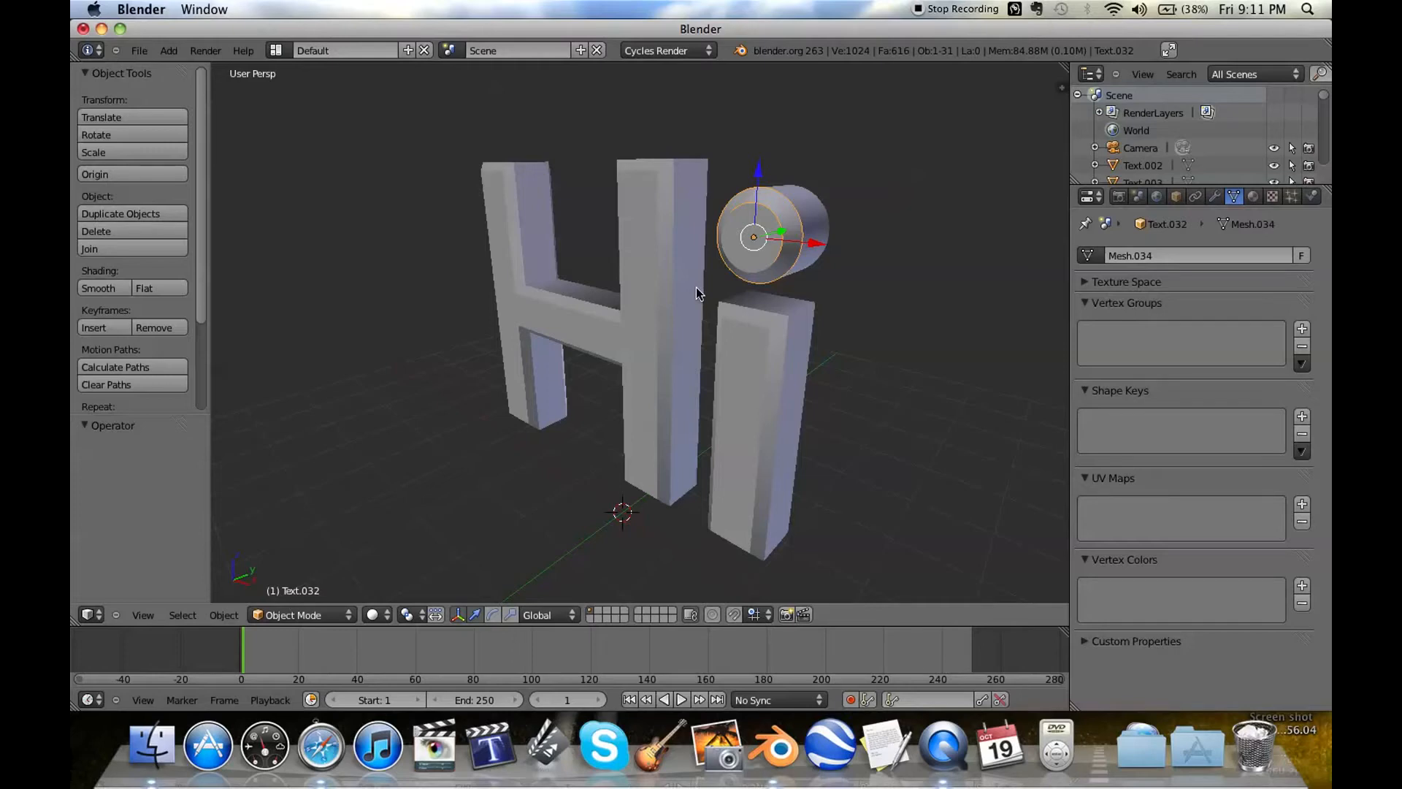
key(z)
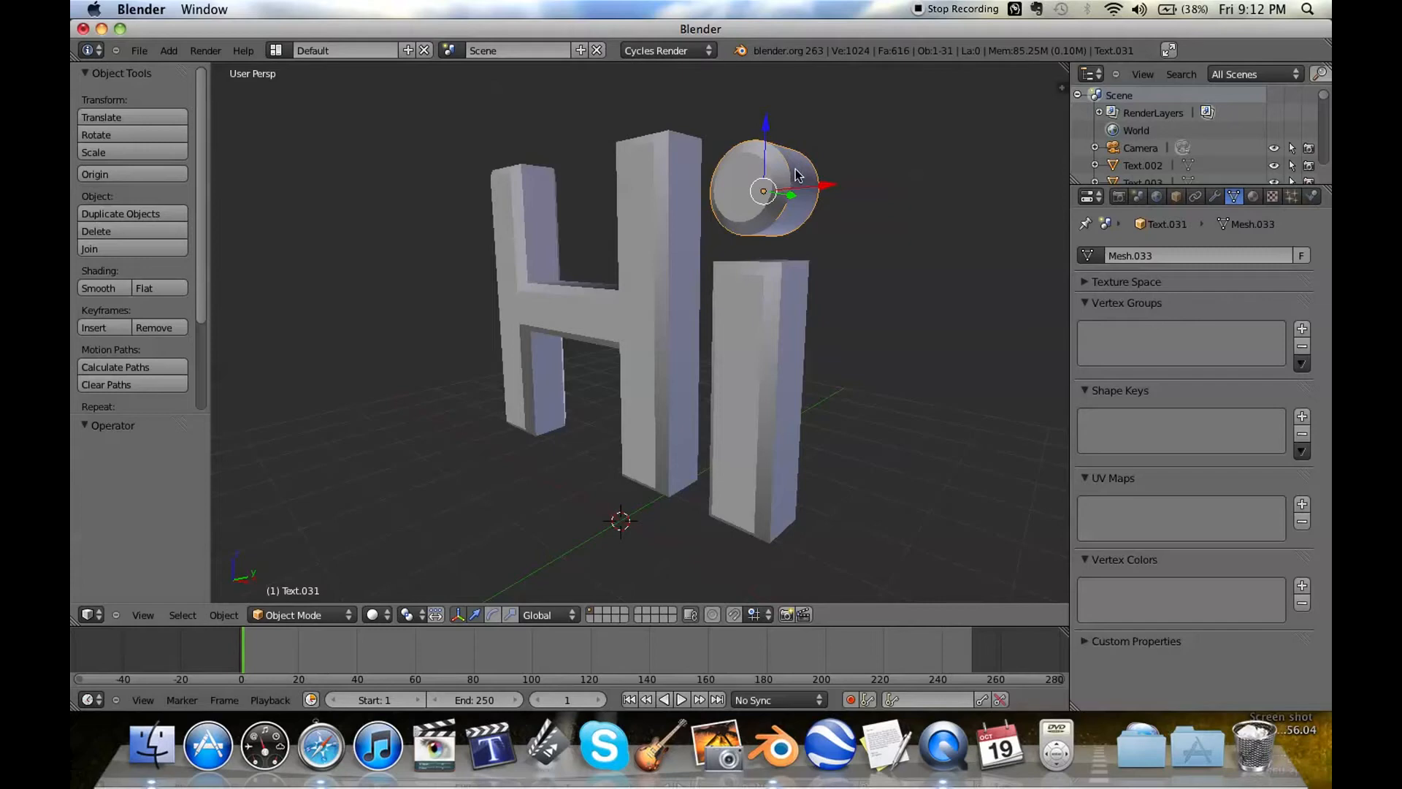
- Select the i's dot and run Fracture Object on it with 20 shards and Execute ticked
click(796, 174)
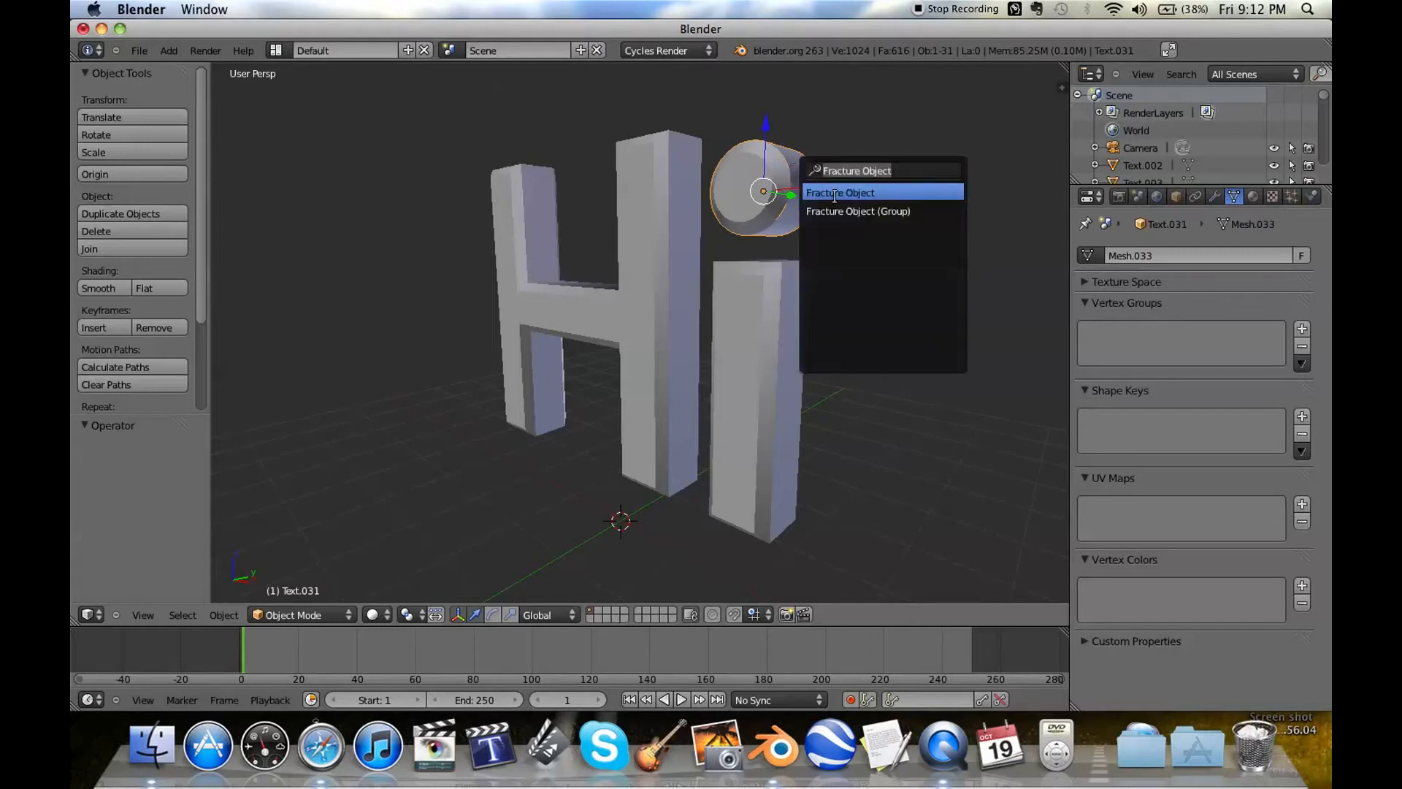
click(839, 192)
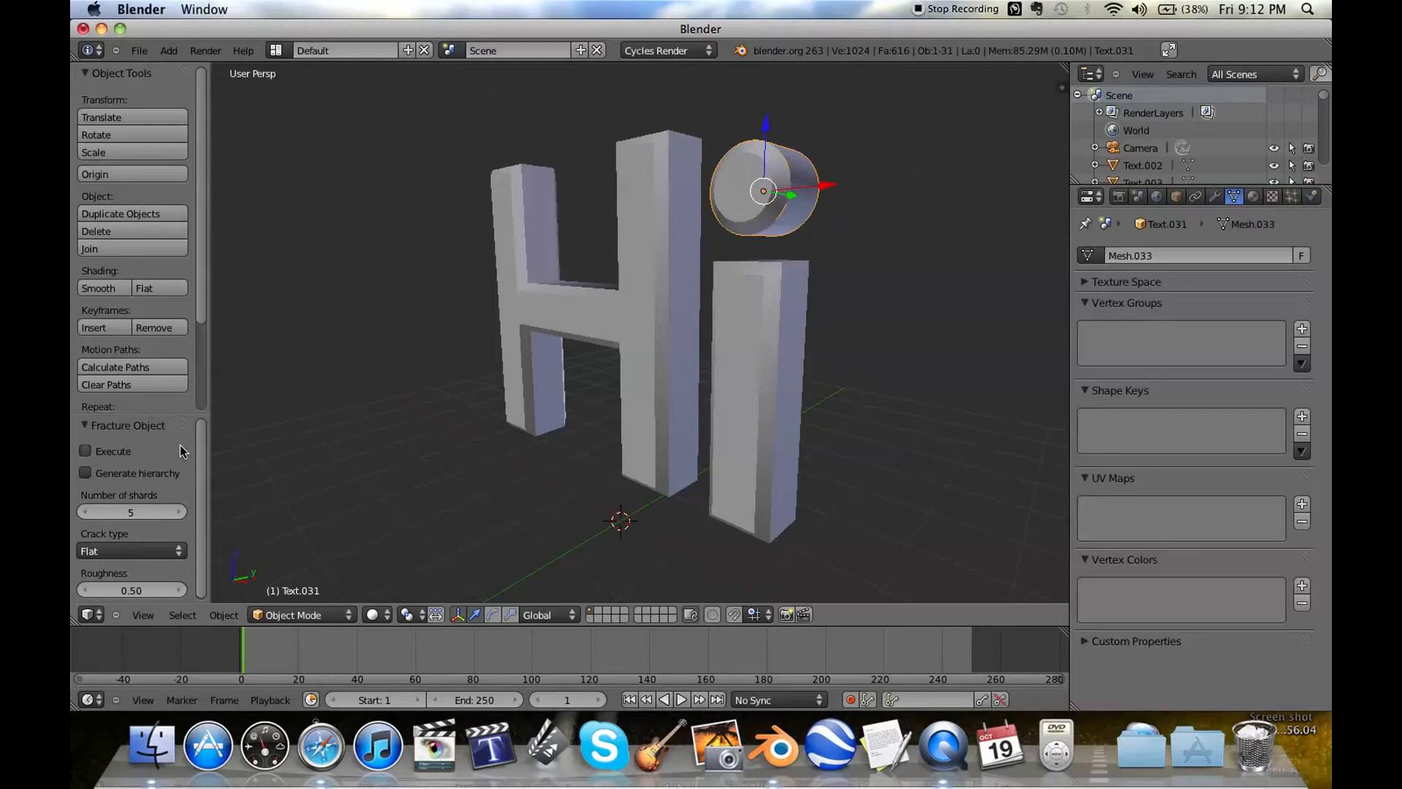
click(131, 511)
text(20)
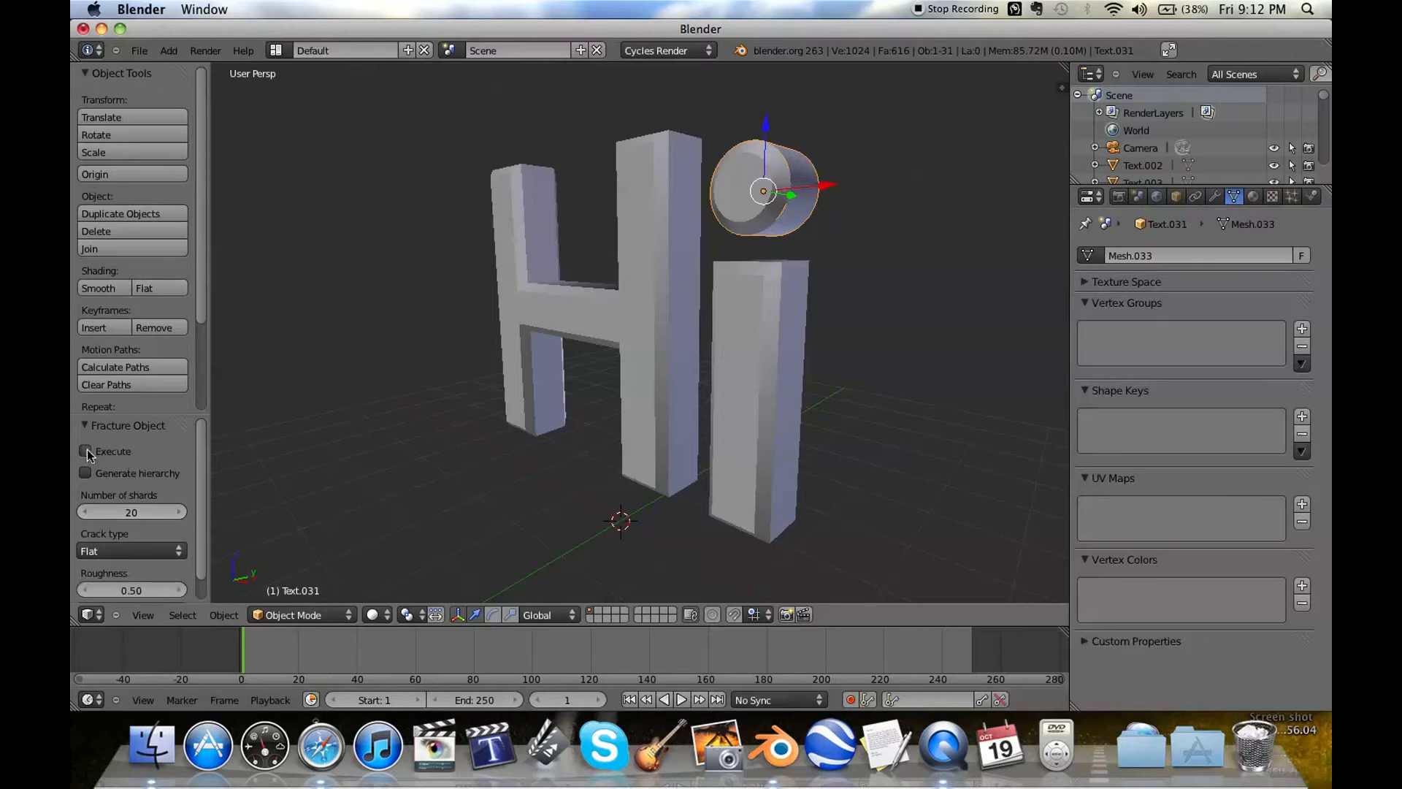
mouse_move(86, 452)
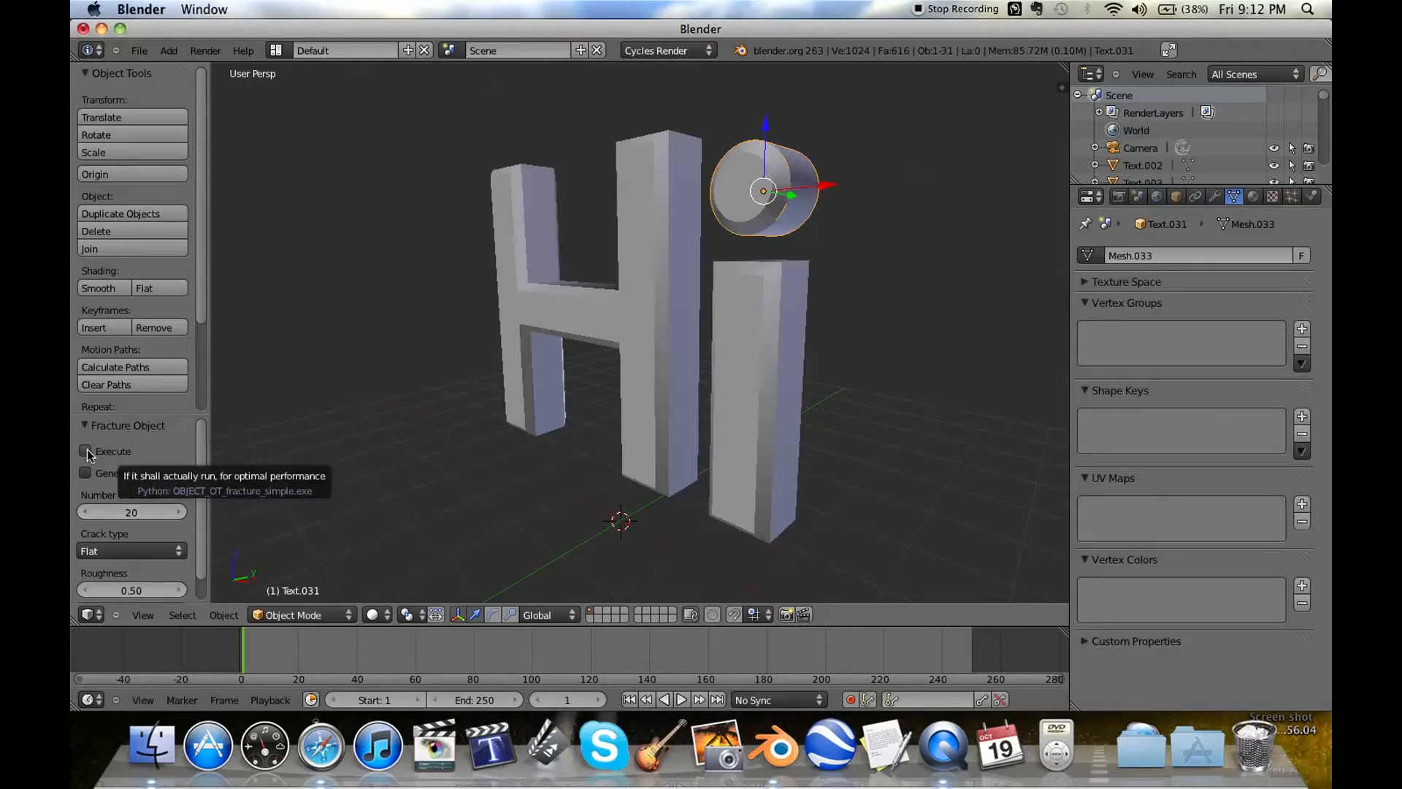
click(86, 450)
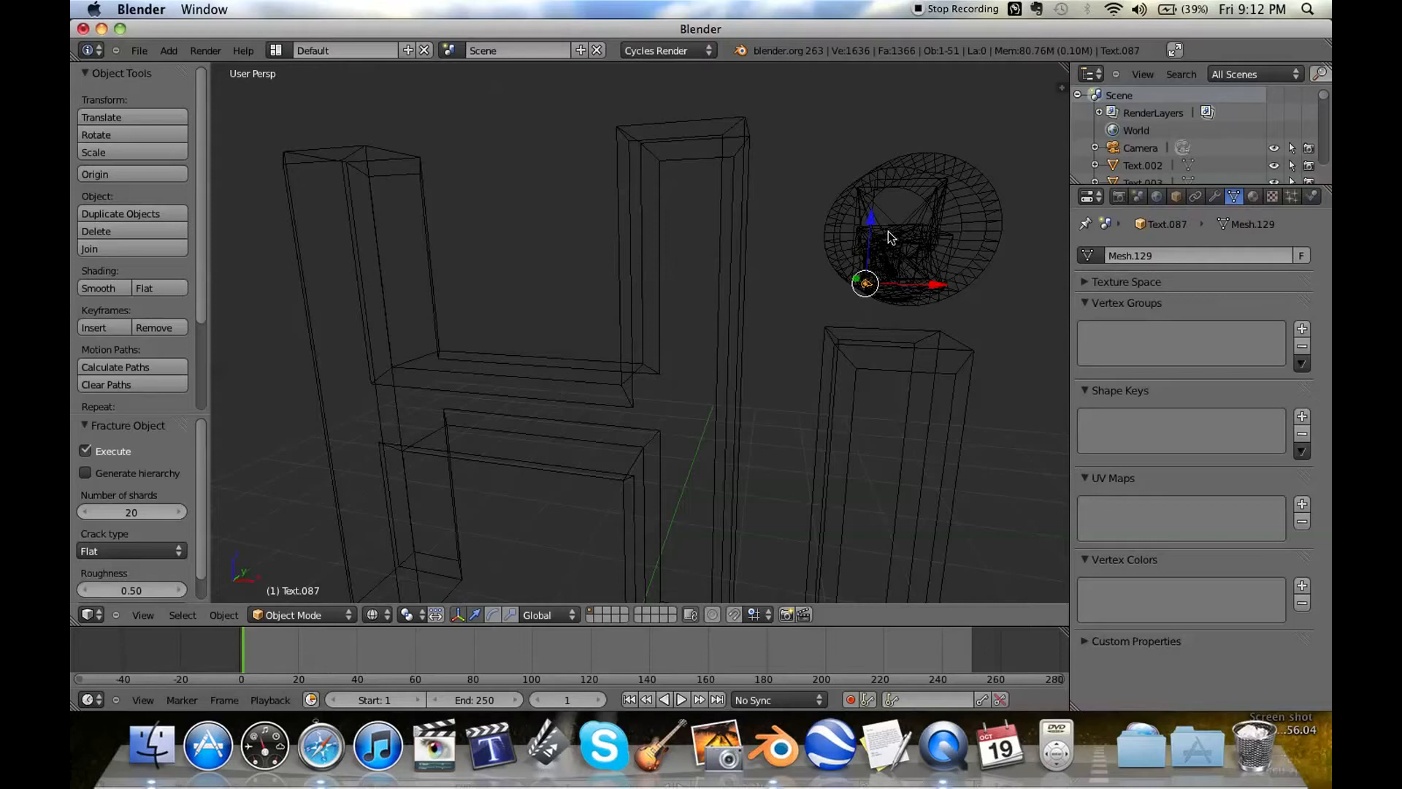
- Fracture the i's stem, trying 15 shards and then executing with 5 shards
drag(890, 236, 907, 276)
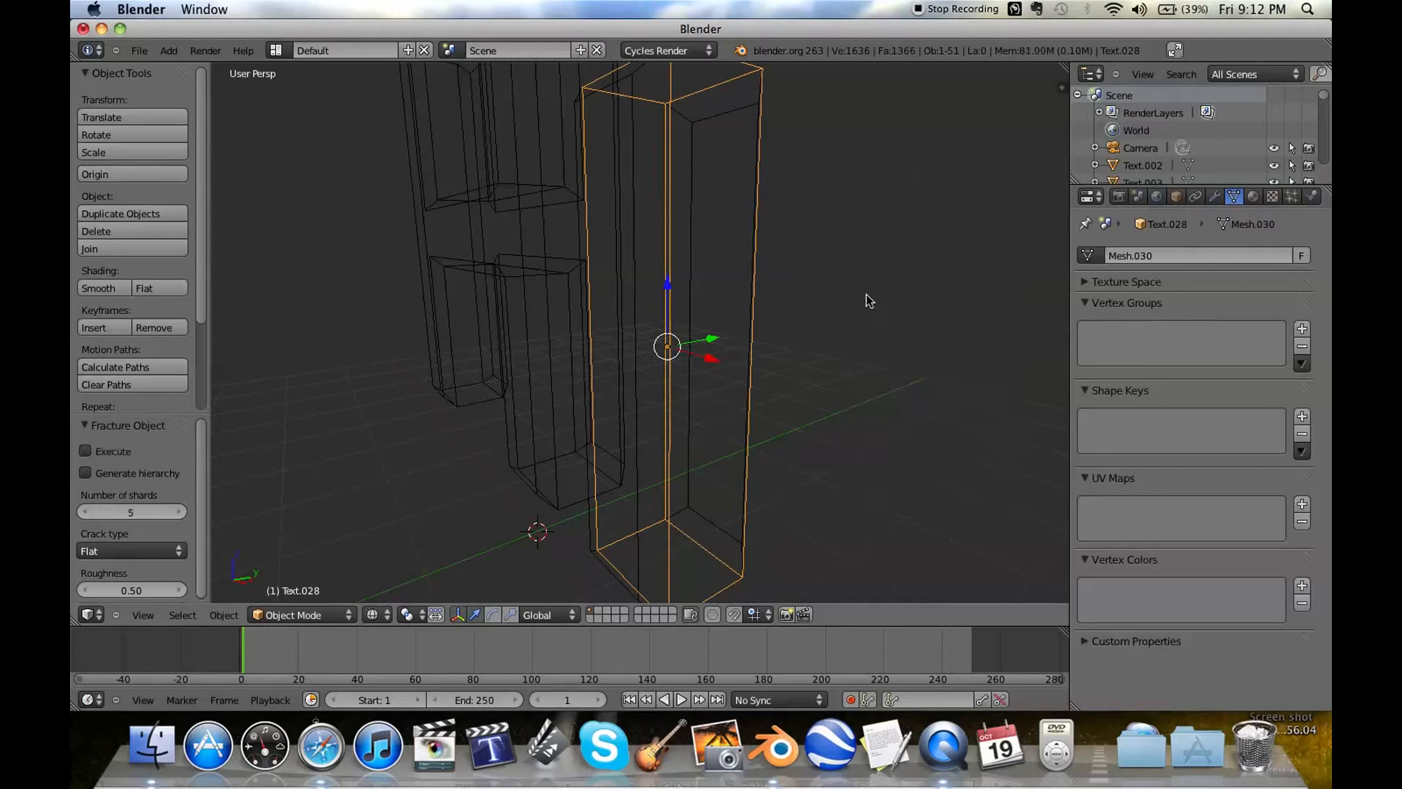
click(132, 511)
text(15)
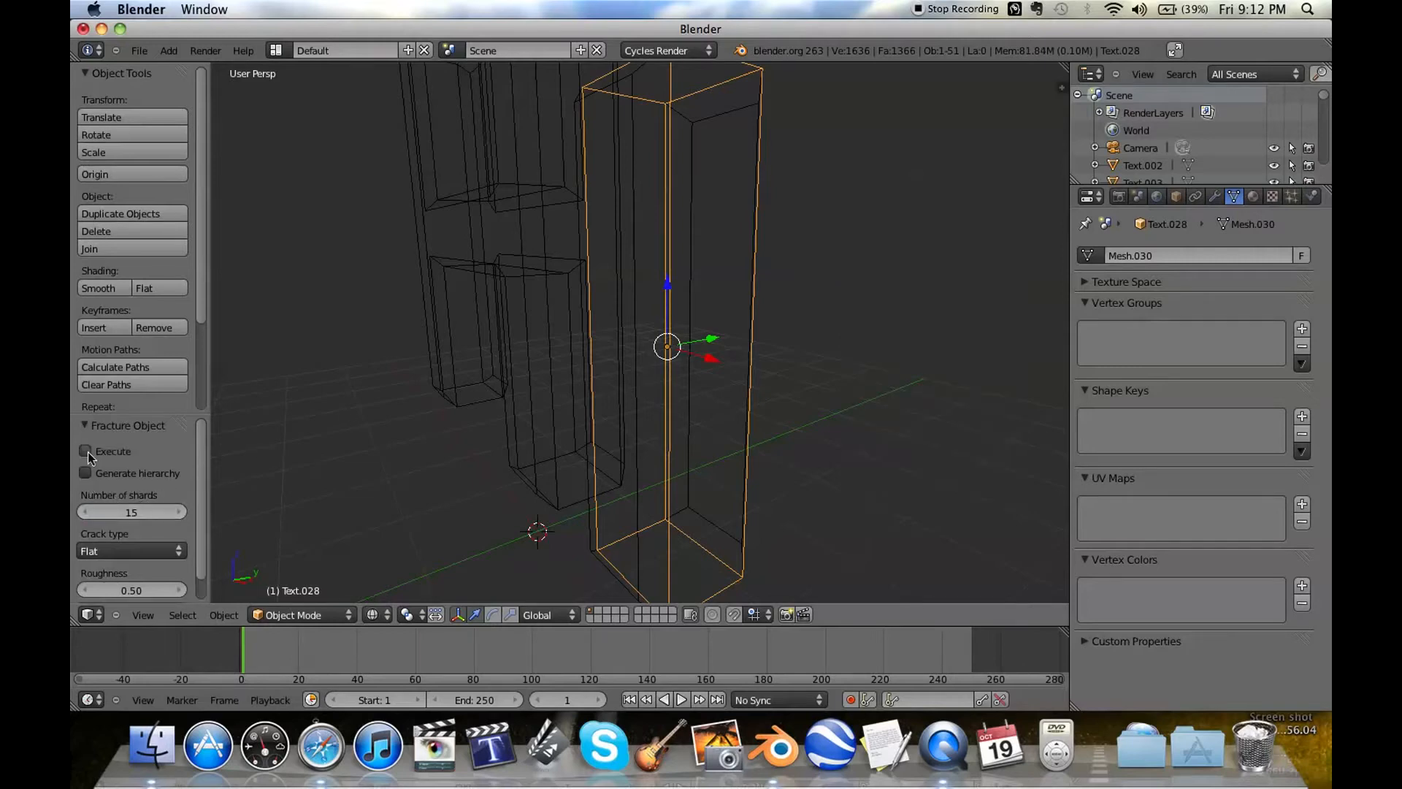
click(87, 450)
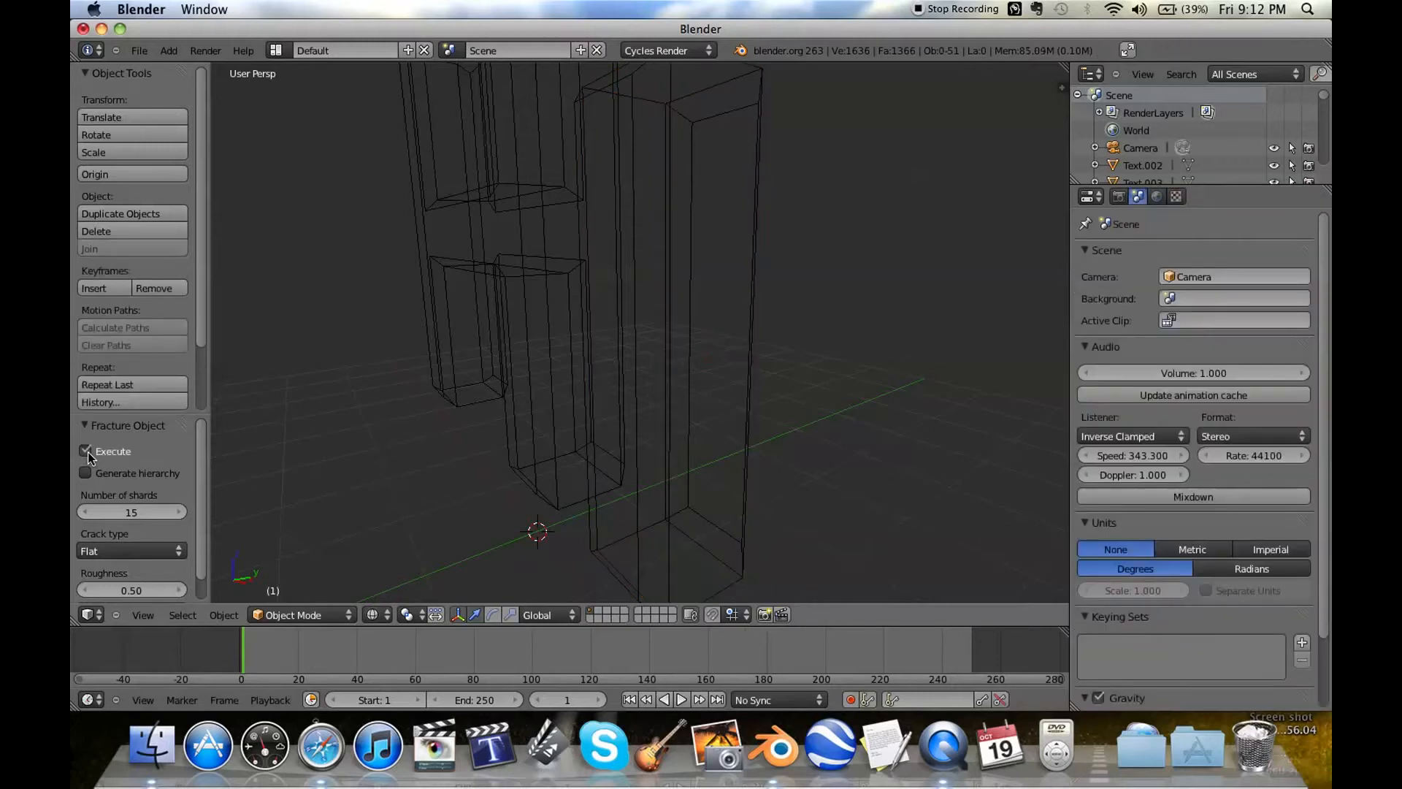
click(86, 451)
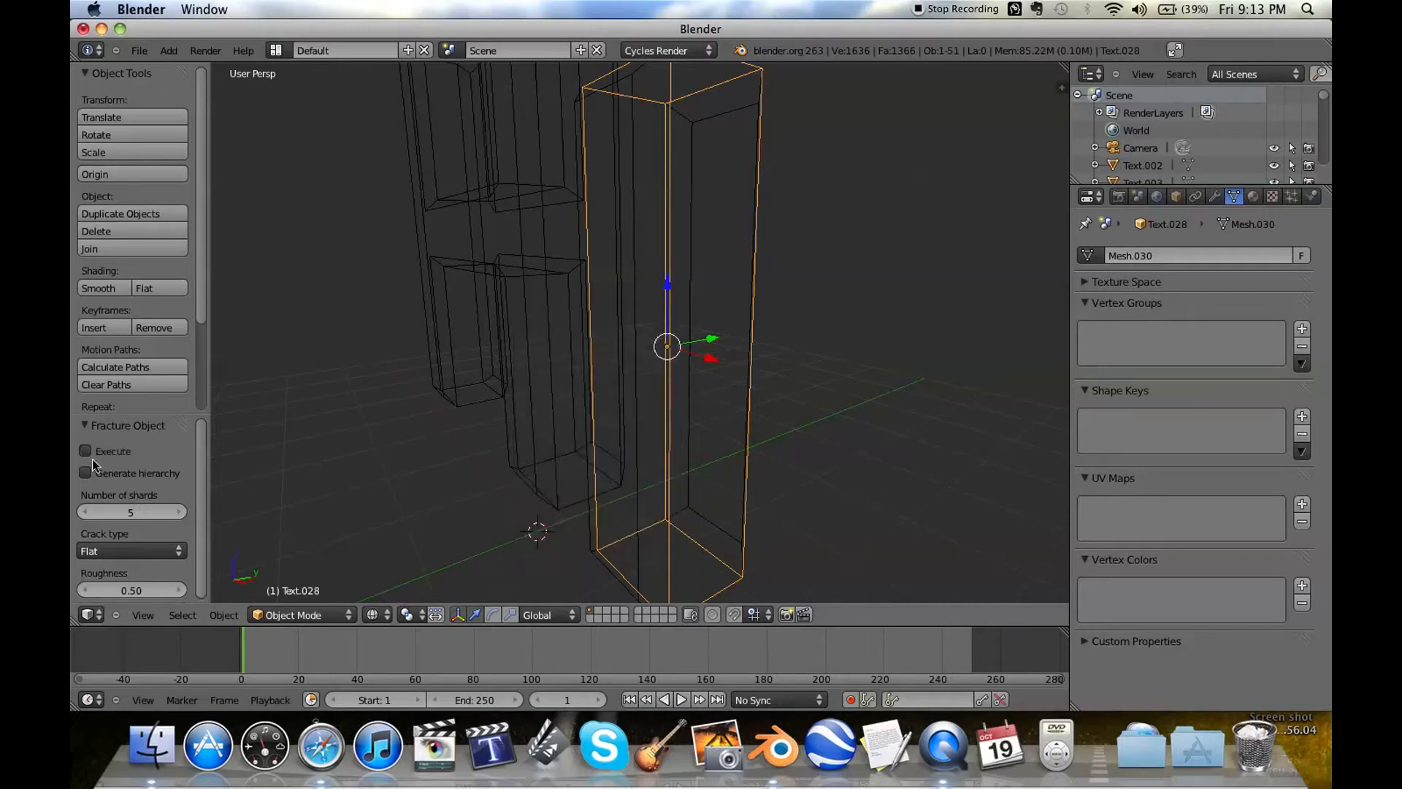
click(86, 451)
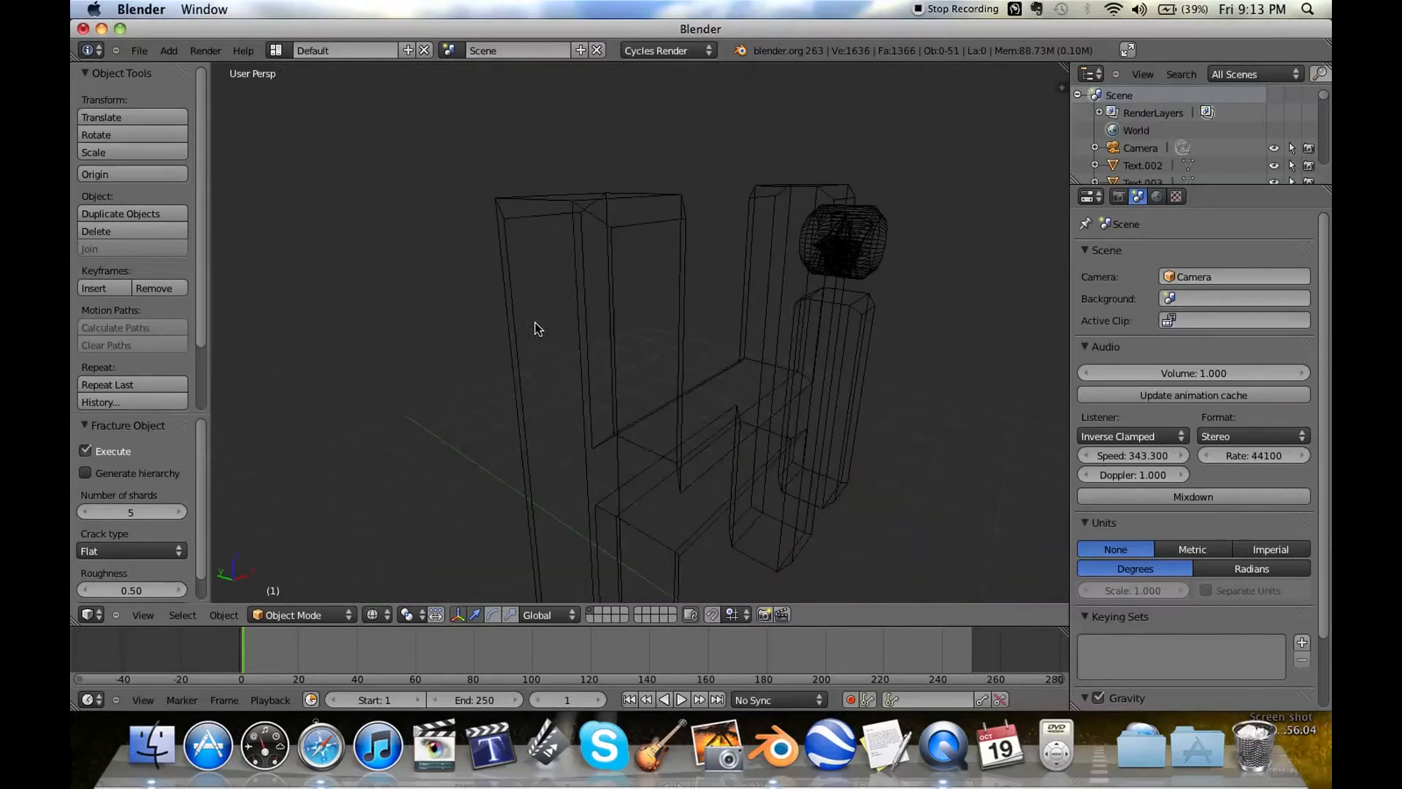
drag(536, 328, 563, 320)
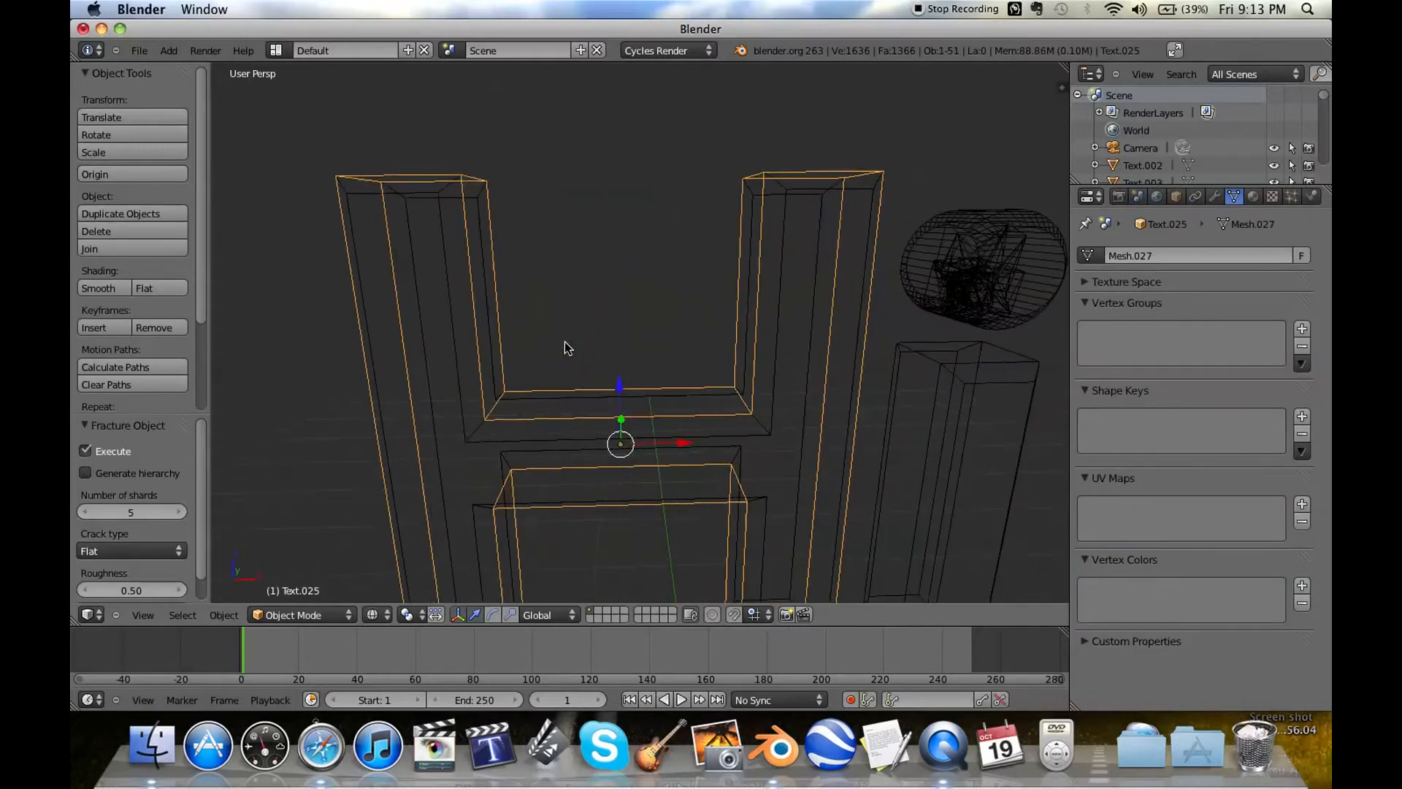
- Fracture the H pieces with 20 shards, bringing the scene to 70 objects
click(86, 451)
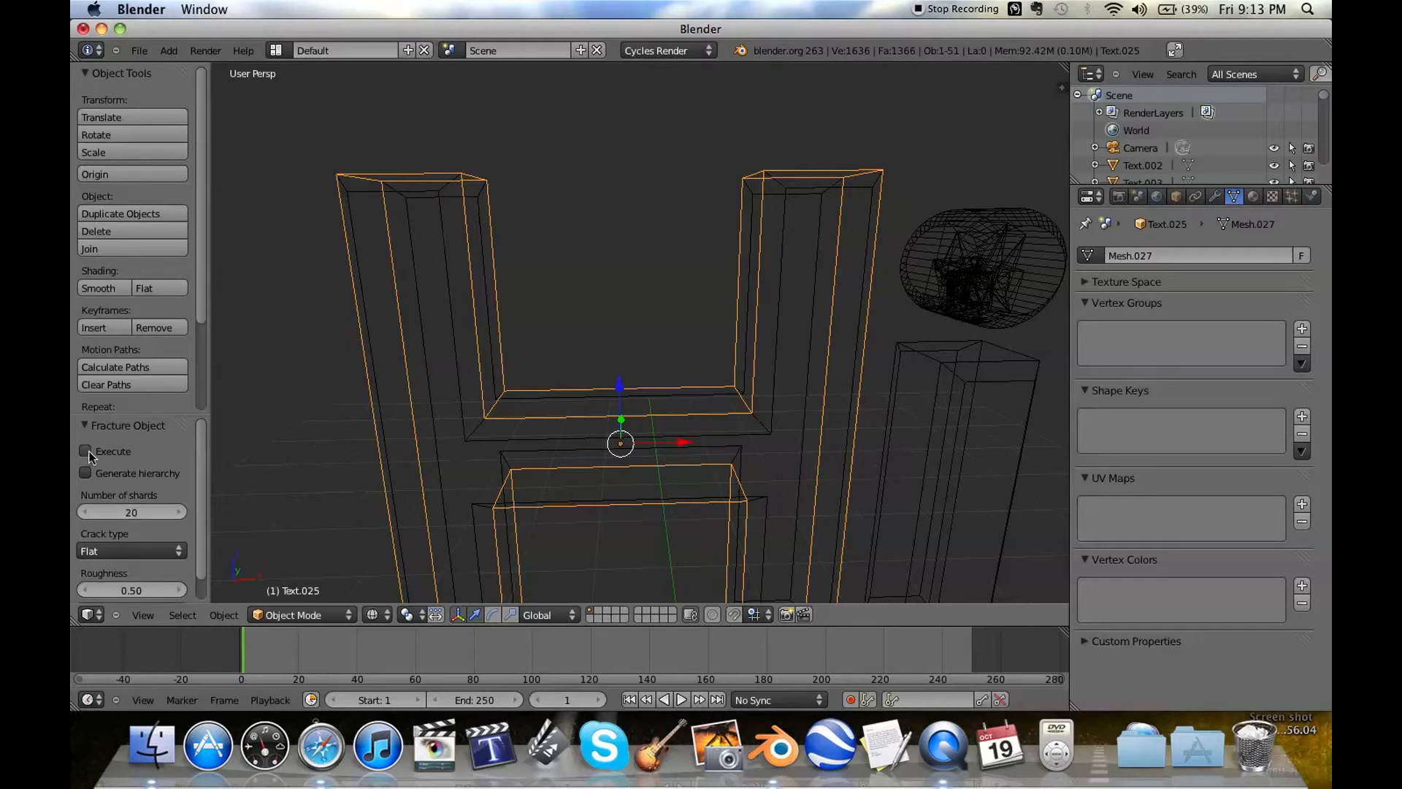
click(87, 450)
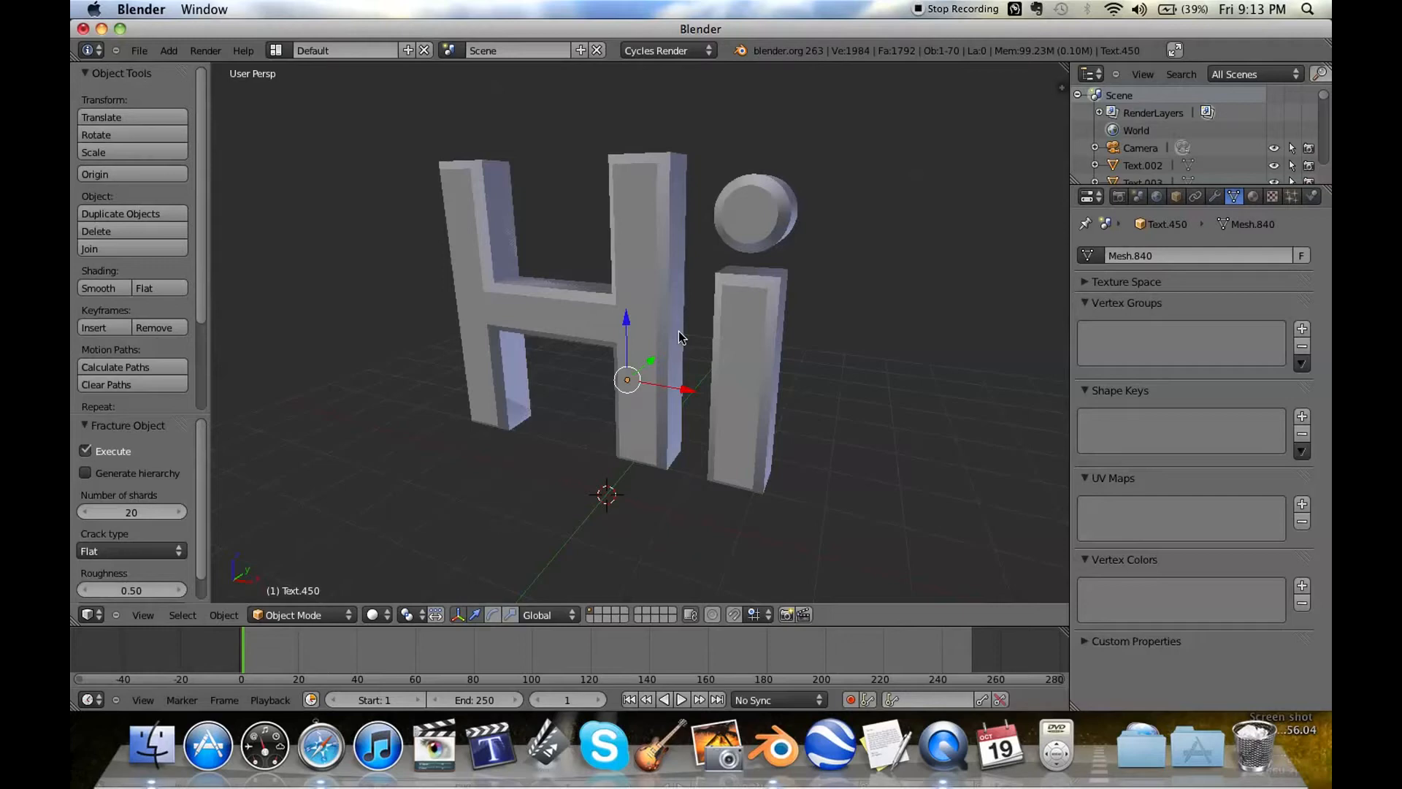
mouse_move(920, 98)
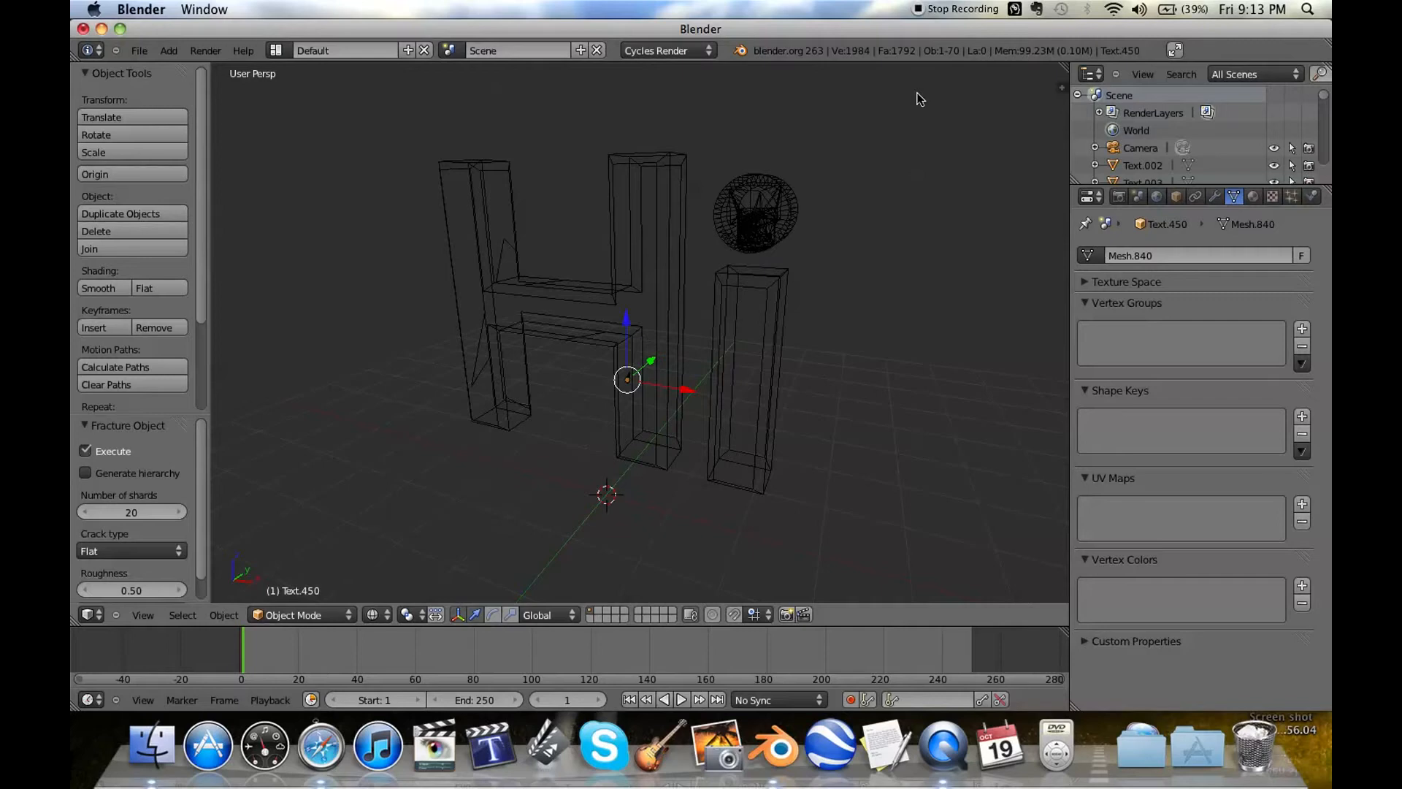
mouse_move(940, 99)
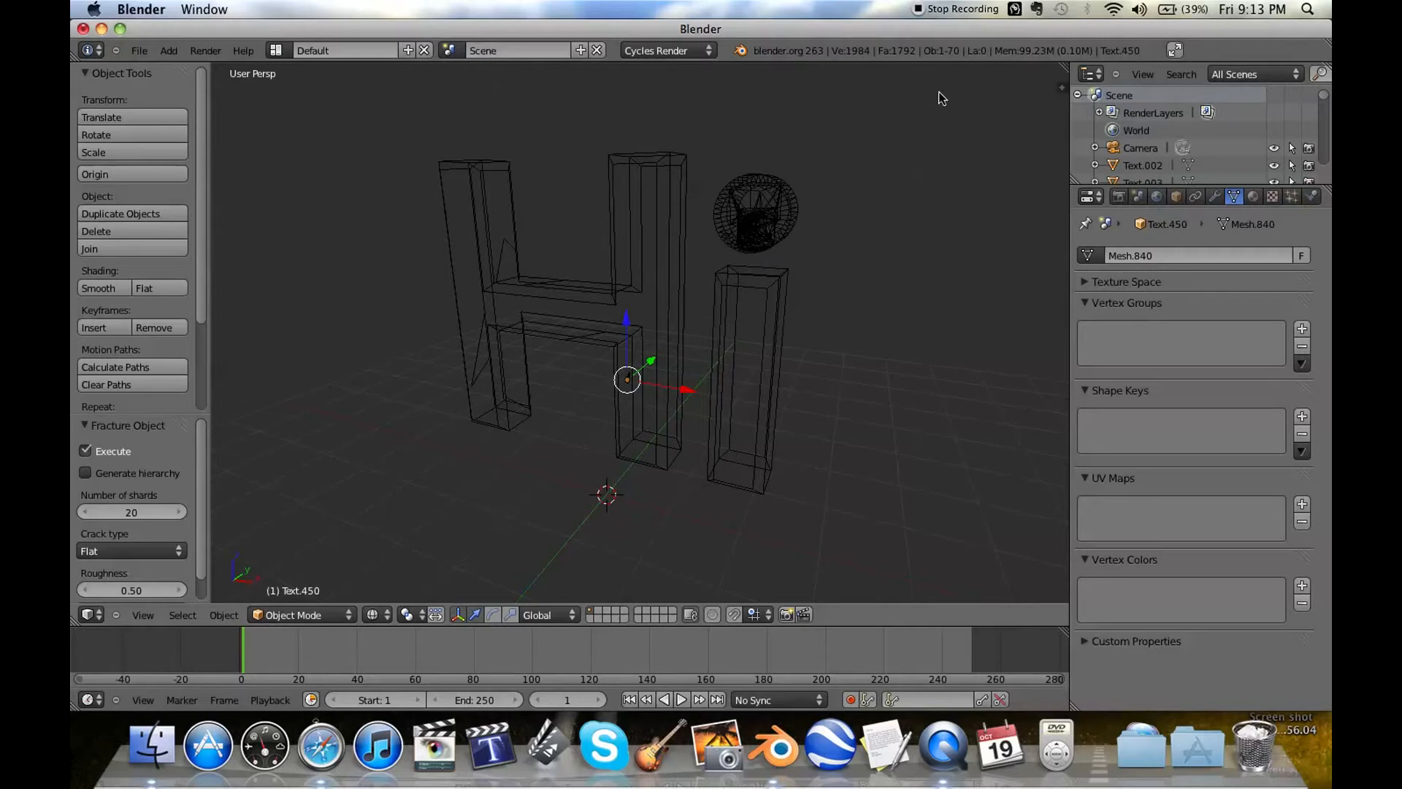
mouse_move(944, 100)
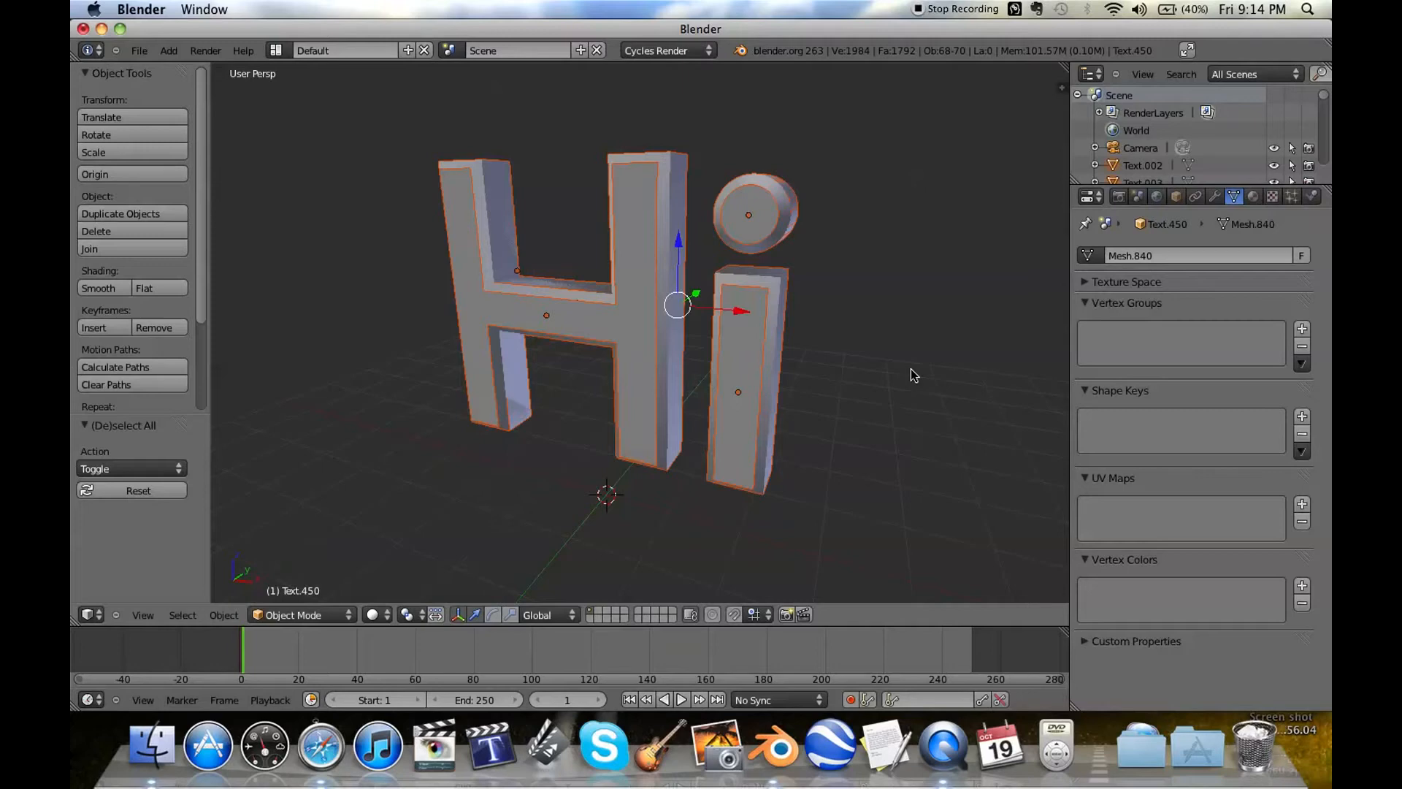
- Search 'fracture' and run Setup Fracture Shards on the 68 selected Hi pieces
text(frac)
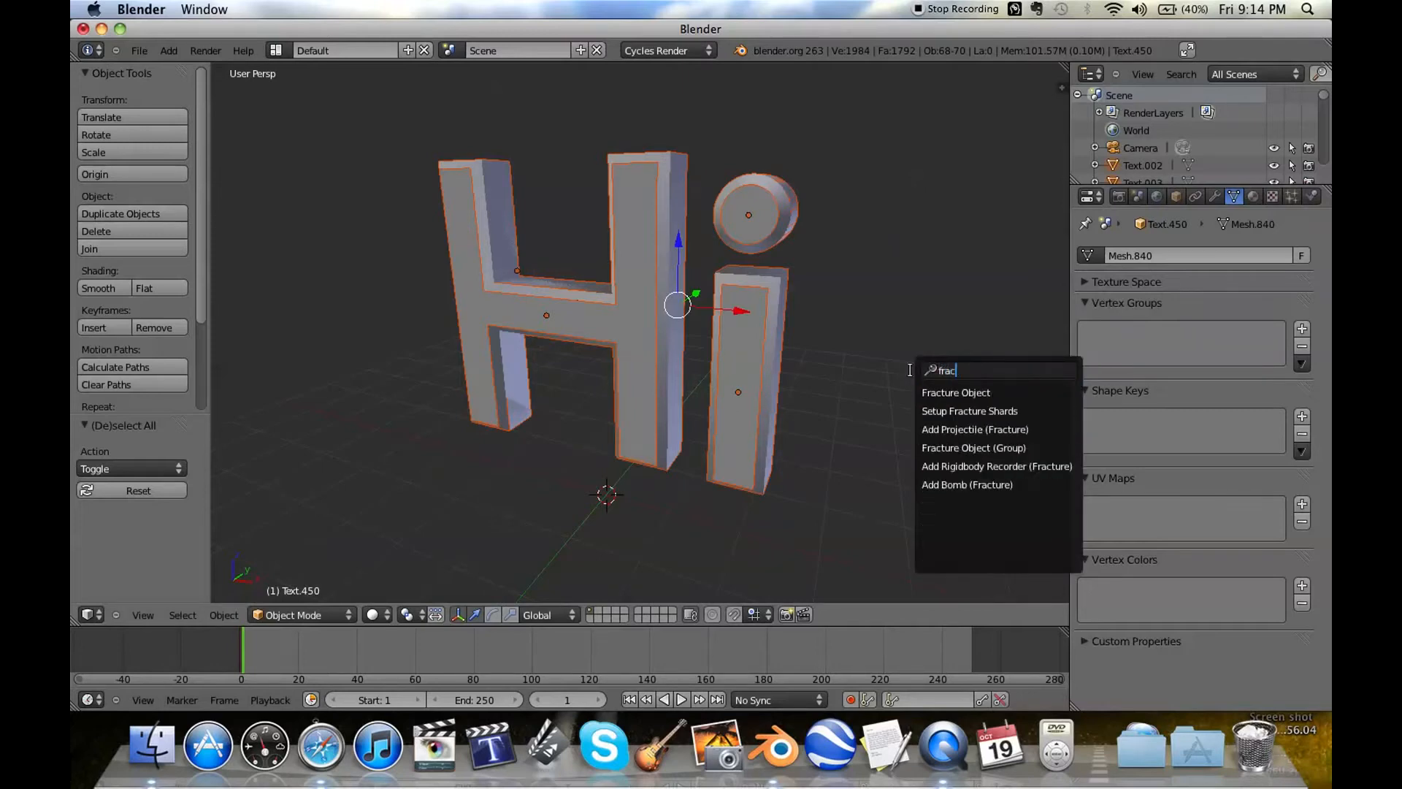
text(ture)
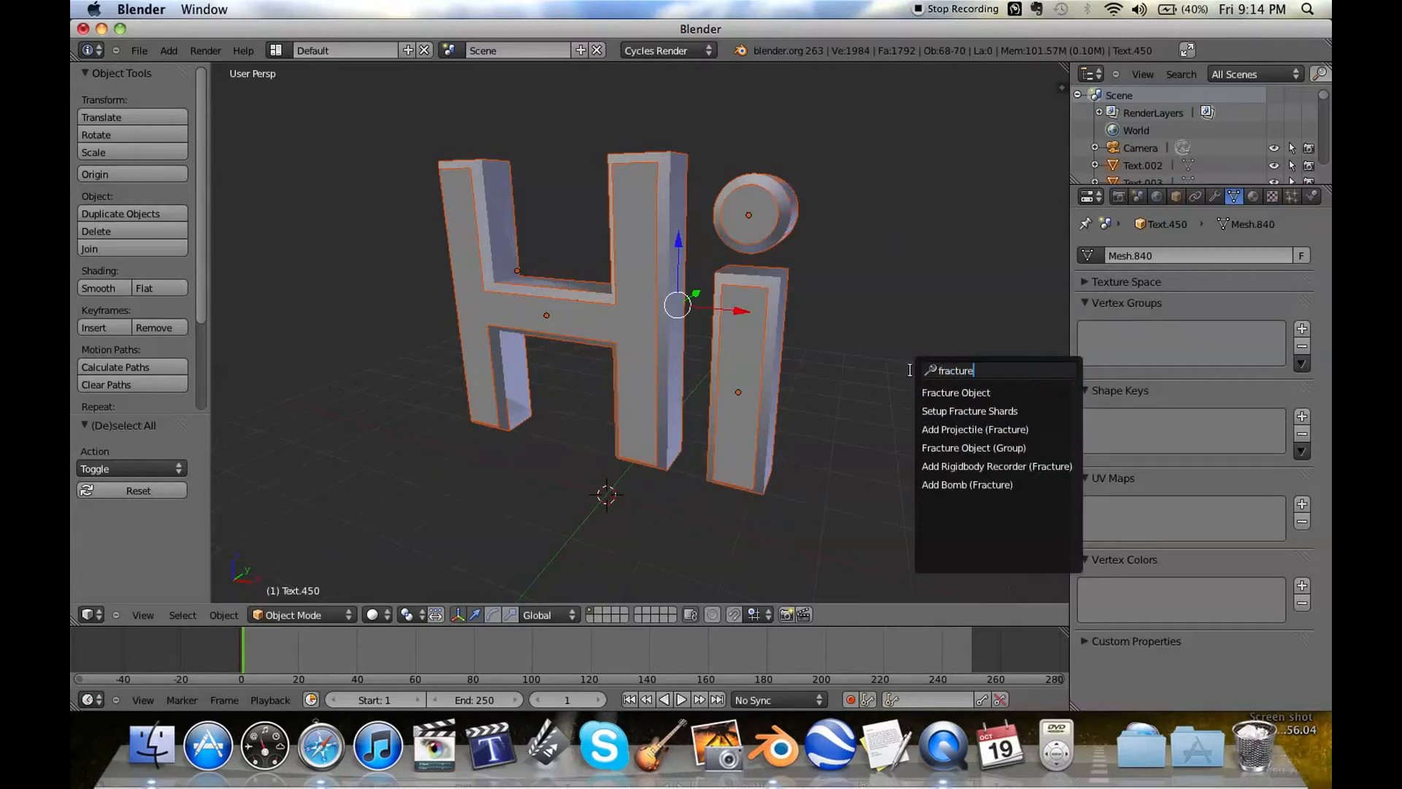
mouse_move(955, 391)
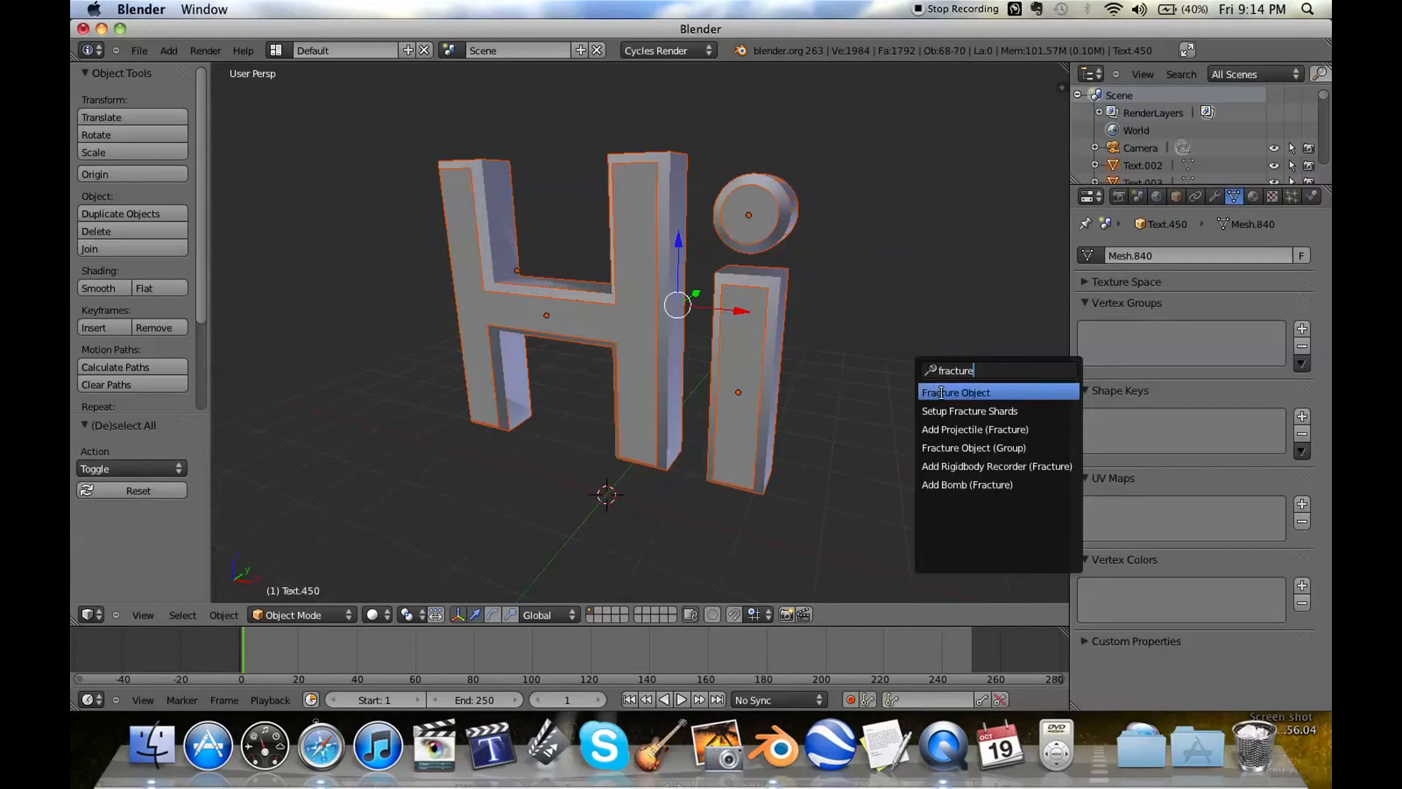
mouse_move(968, 410)
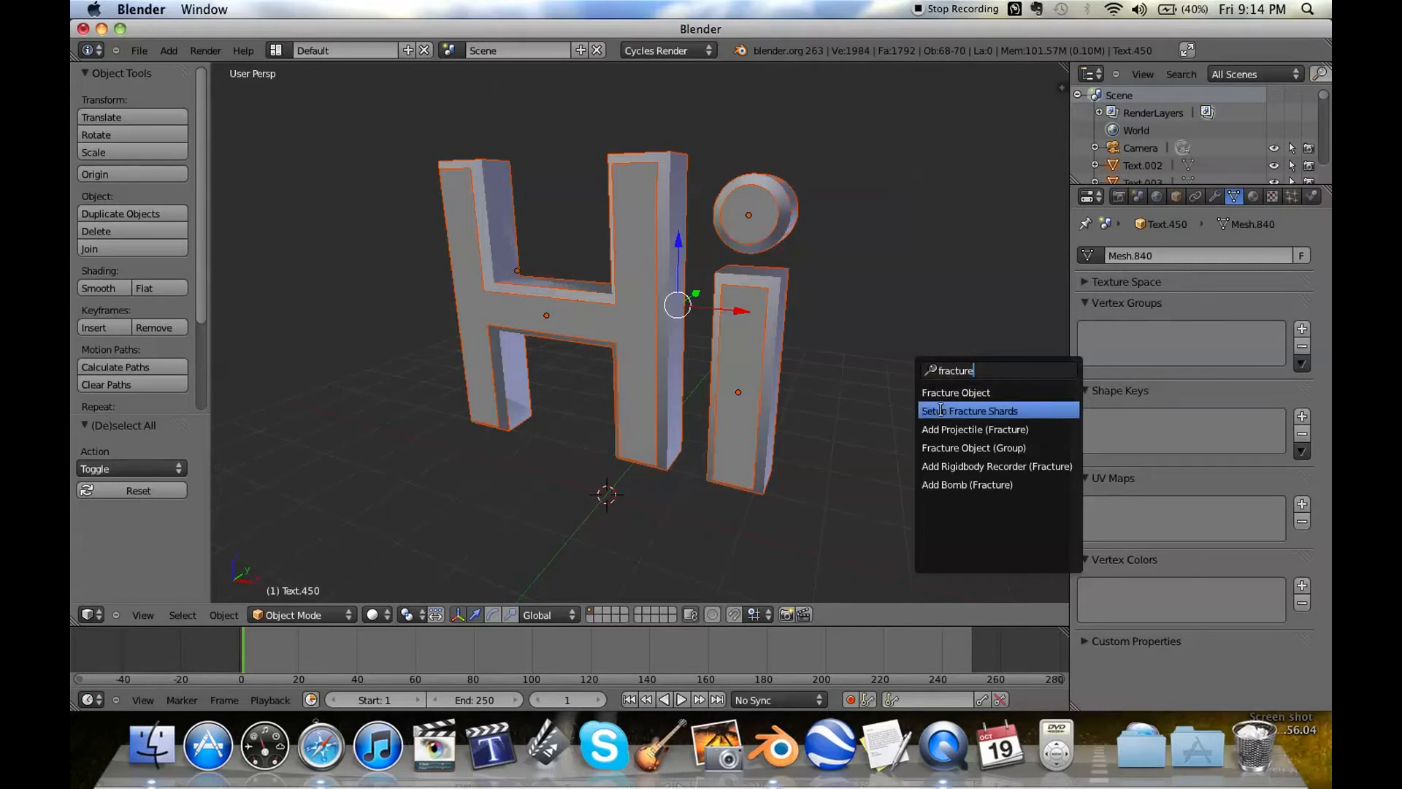
mouse_move(1043, 411)
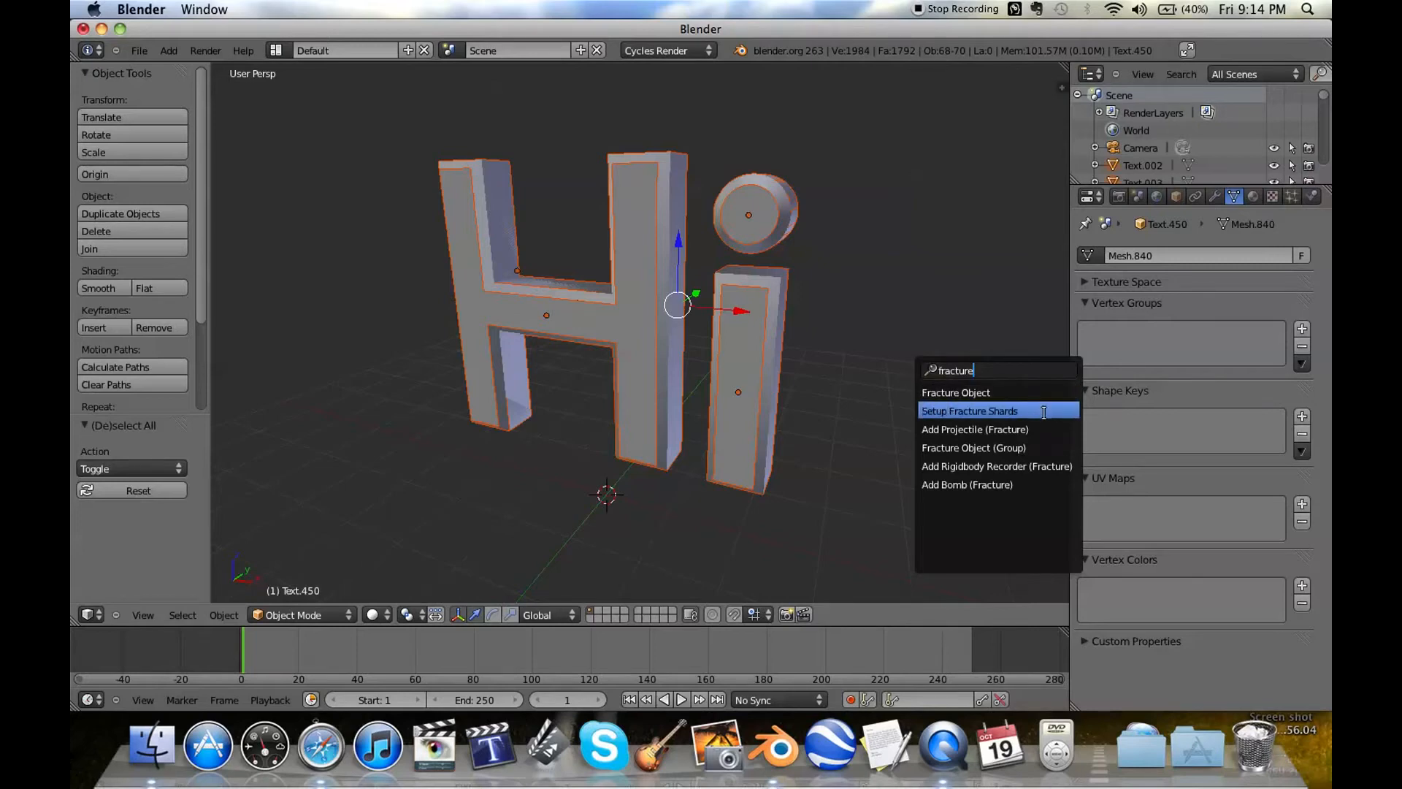
click(969, 411)
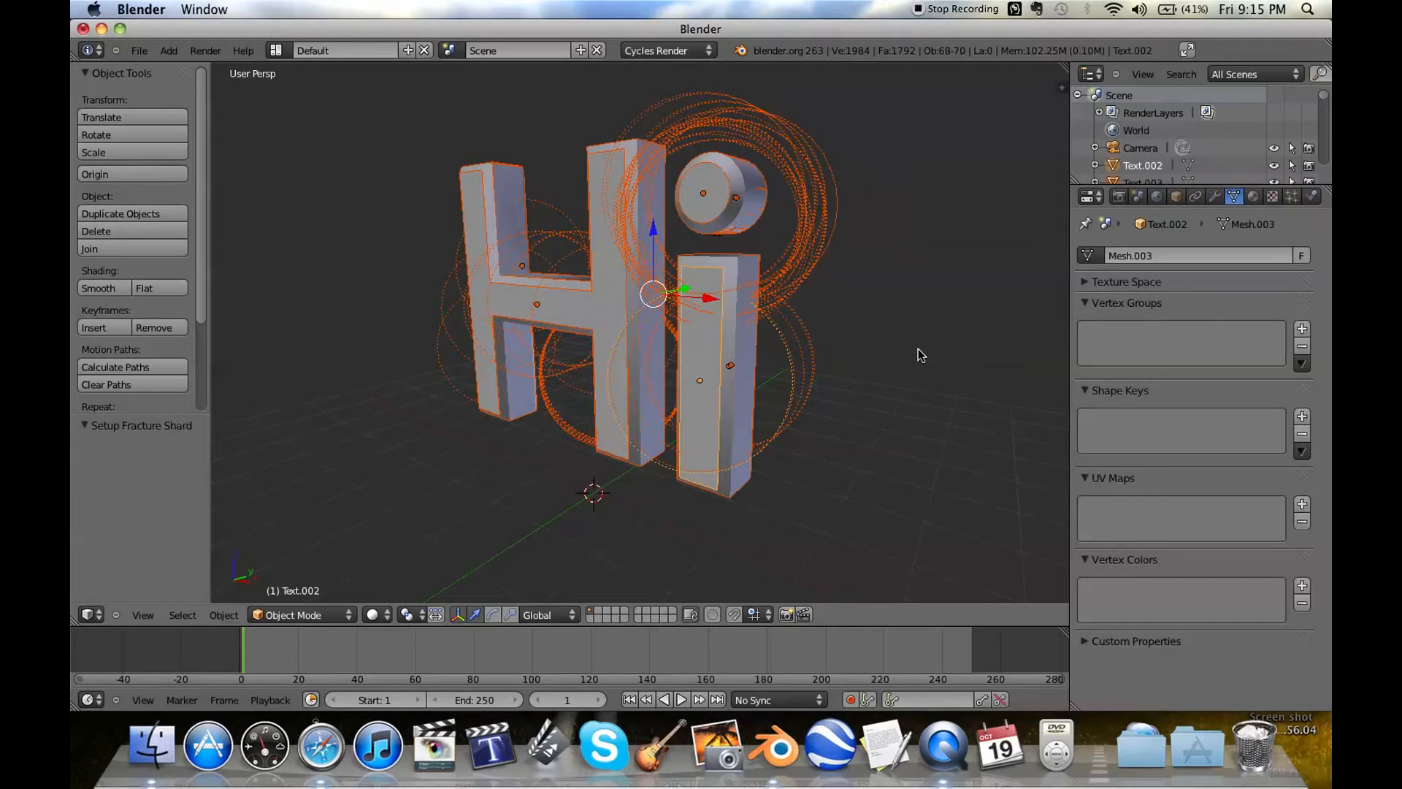
- Add a plane beneath the fractured Hi and scale it up 20 times
click(168, 50)
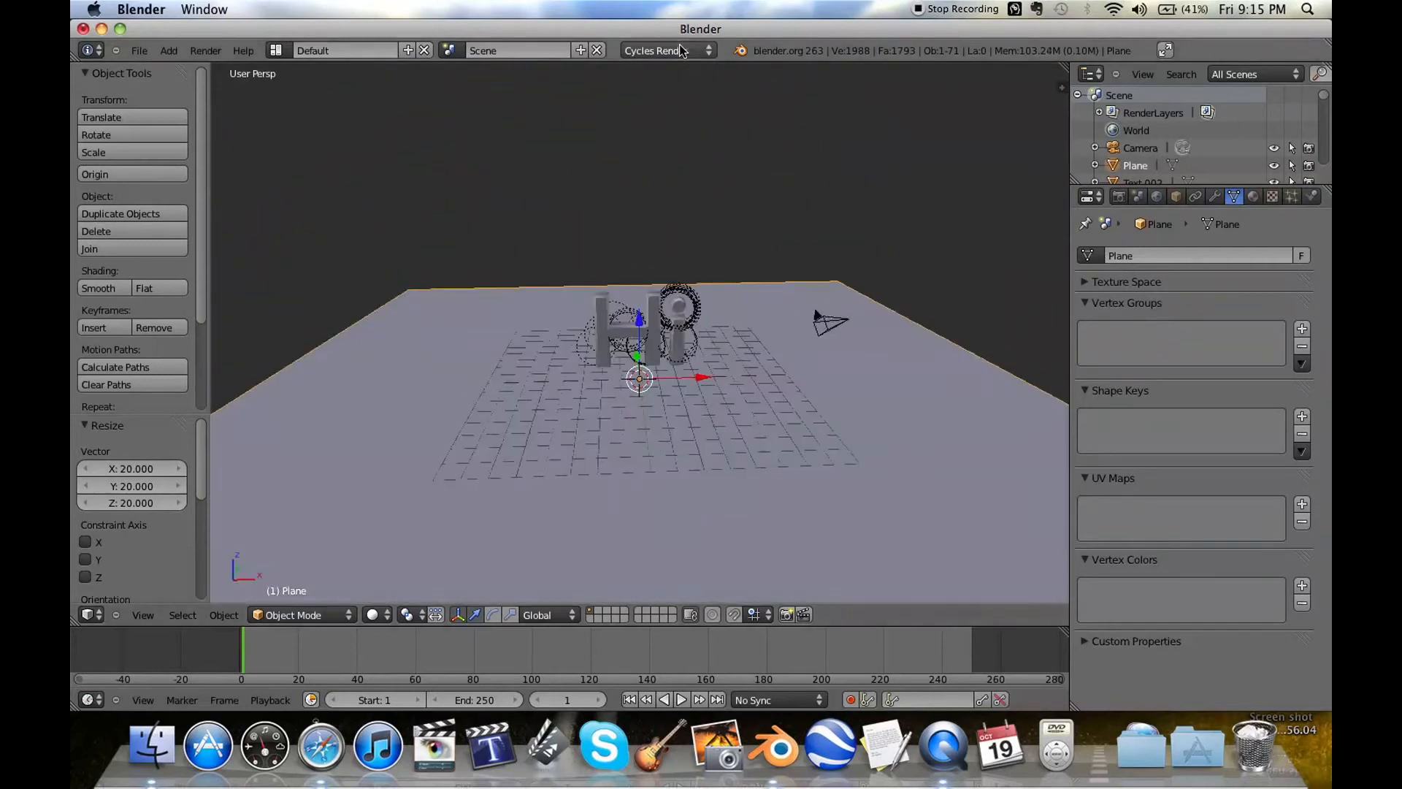
- Switch the render engine to Blender Game and show the ground plane's physics settings
click(665, 50)
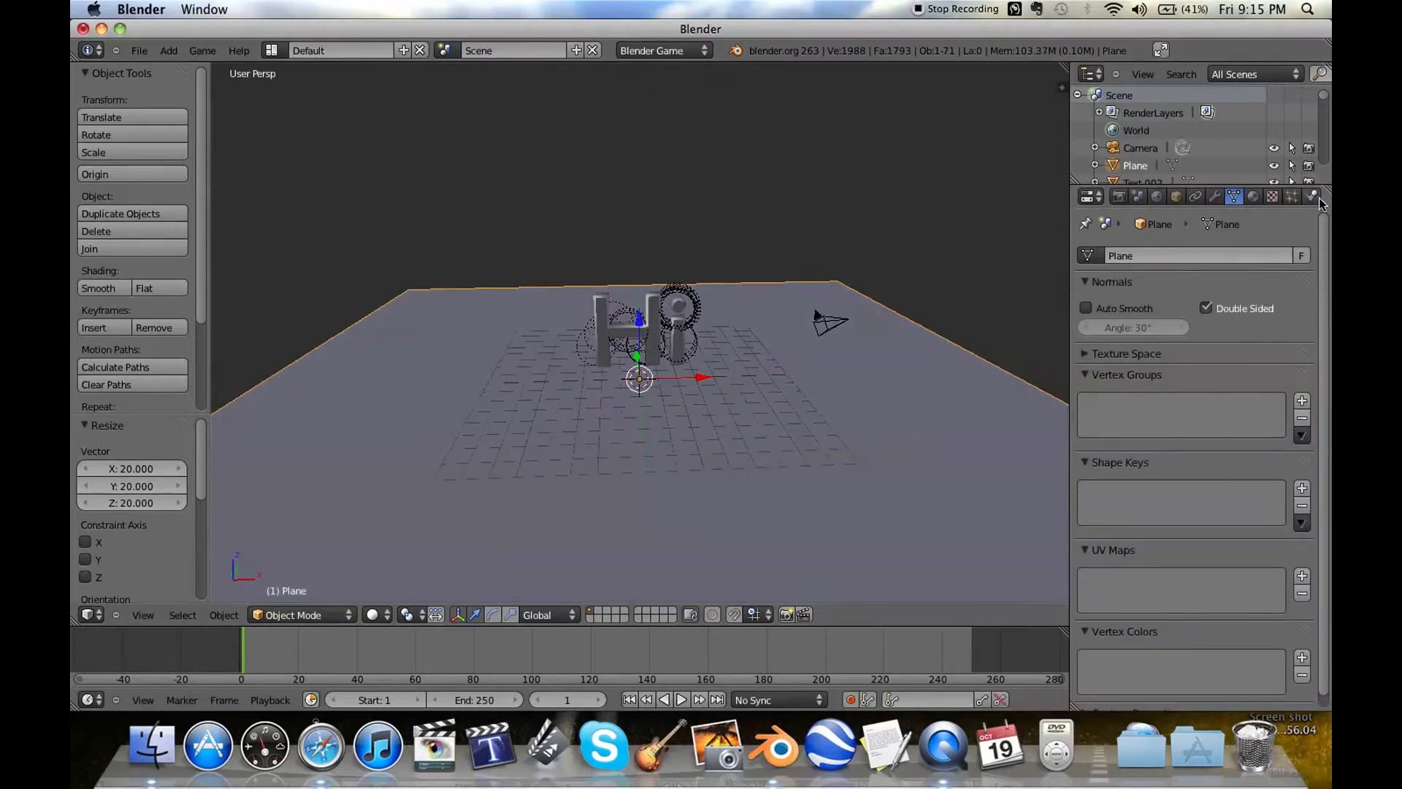
click(1312, 196)
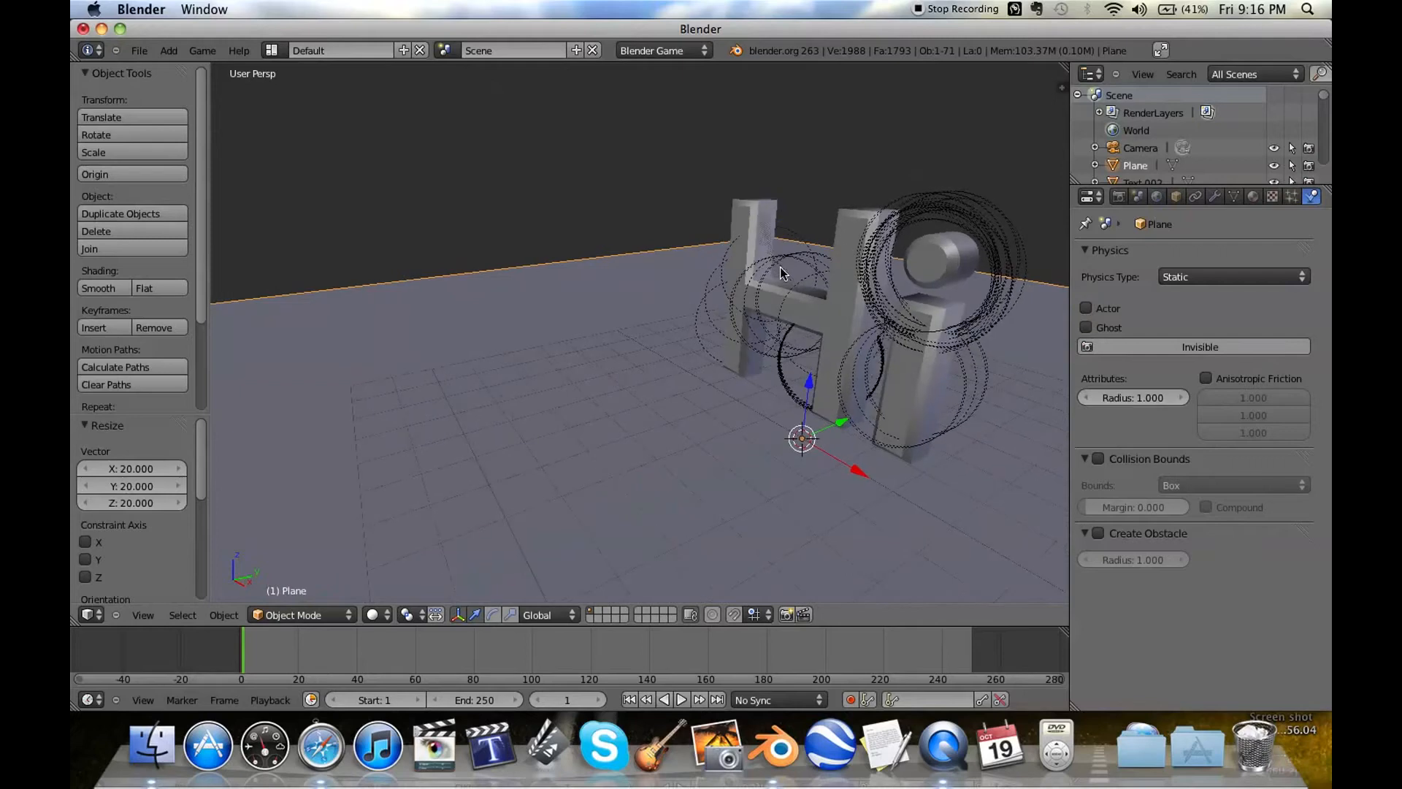
click(1231, 276)
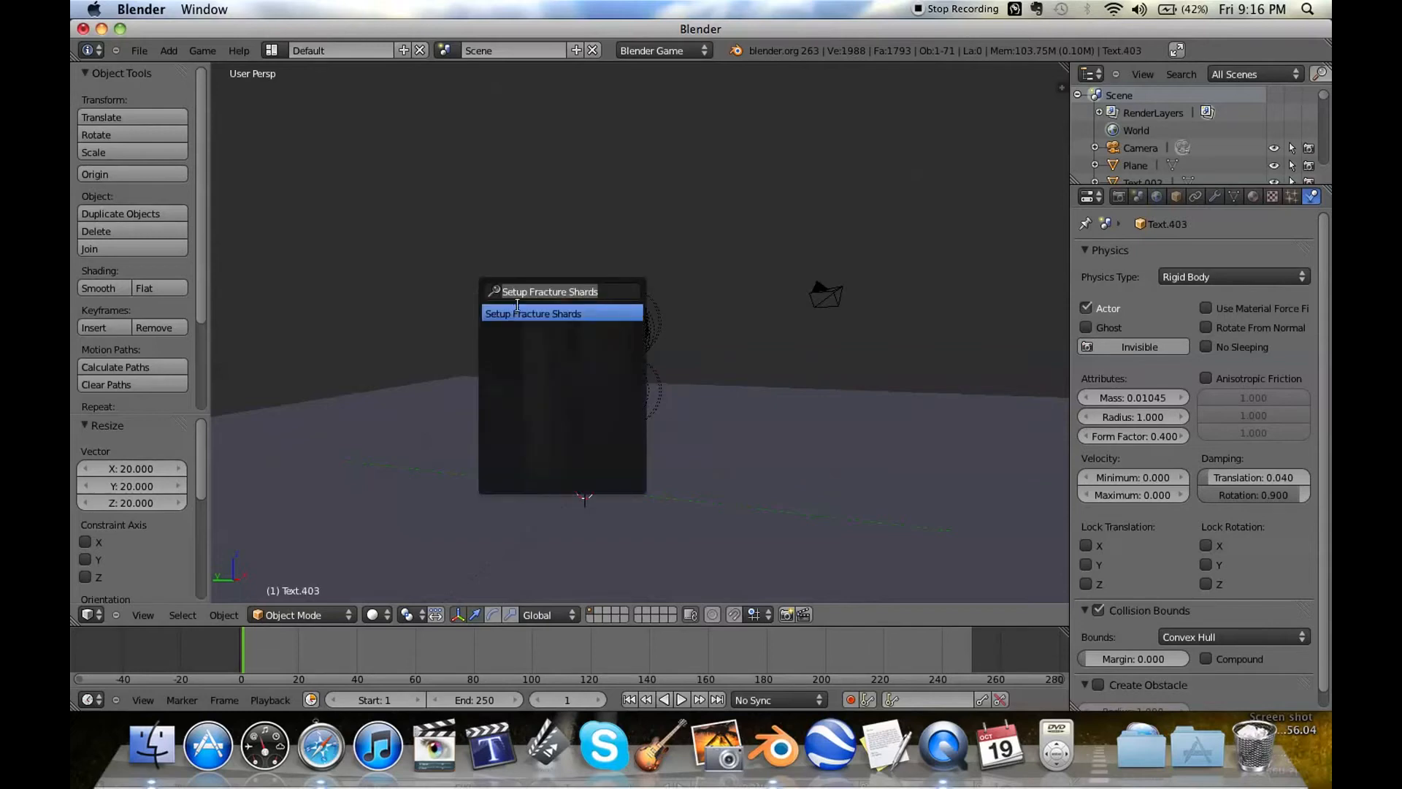
- Rerun Setup Fracture Shards, leaving Text.002 a rigid-body actor with convex hull collision
text(fract)
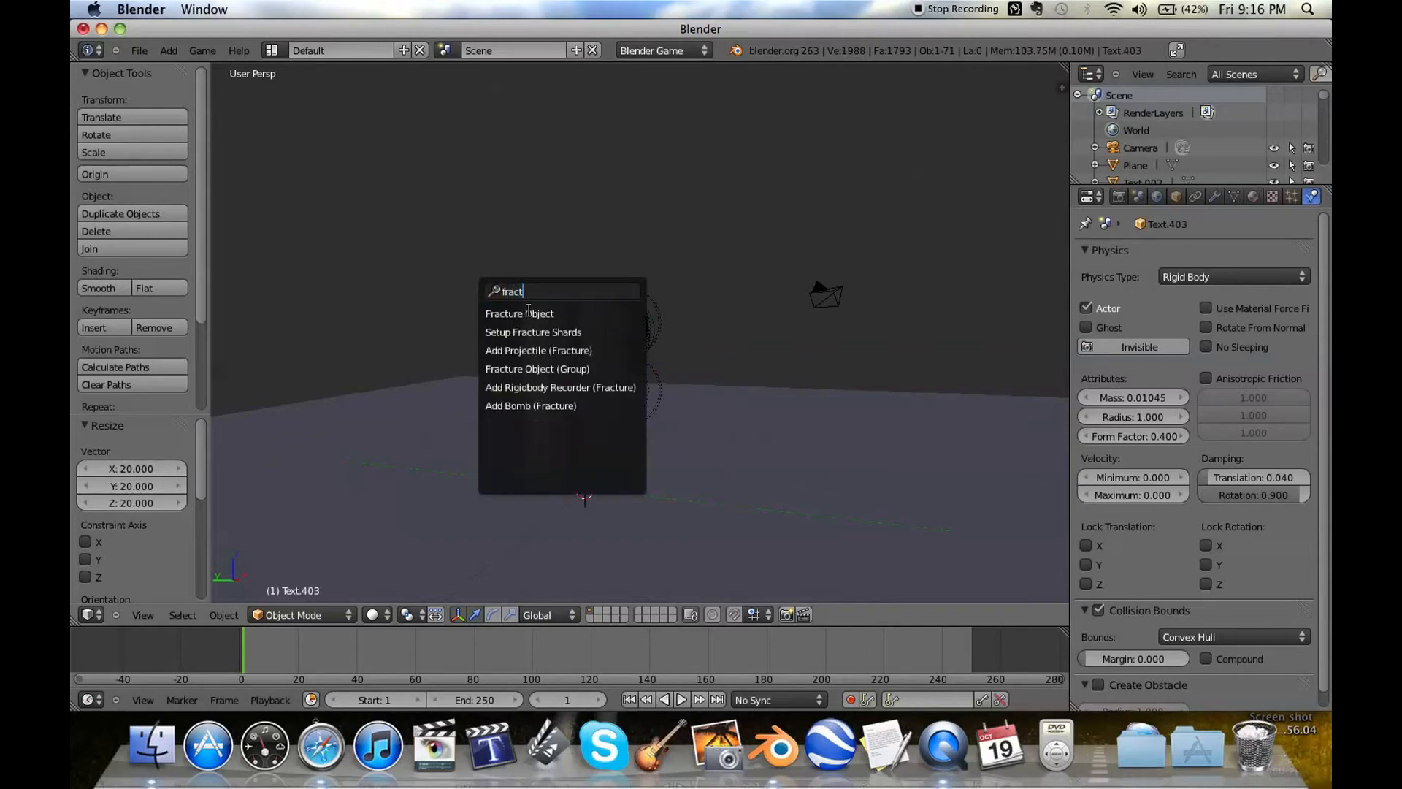
click(519, 313)
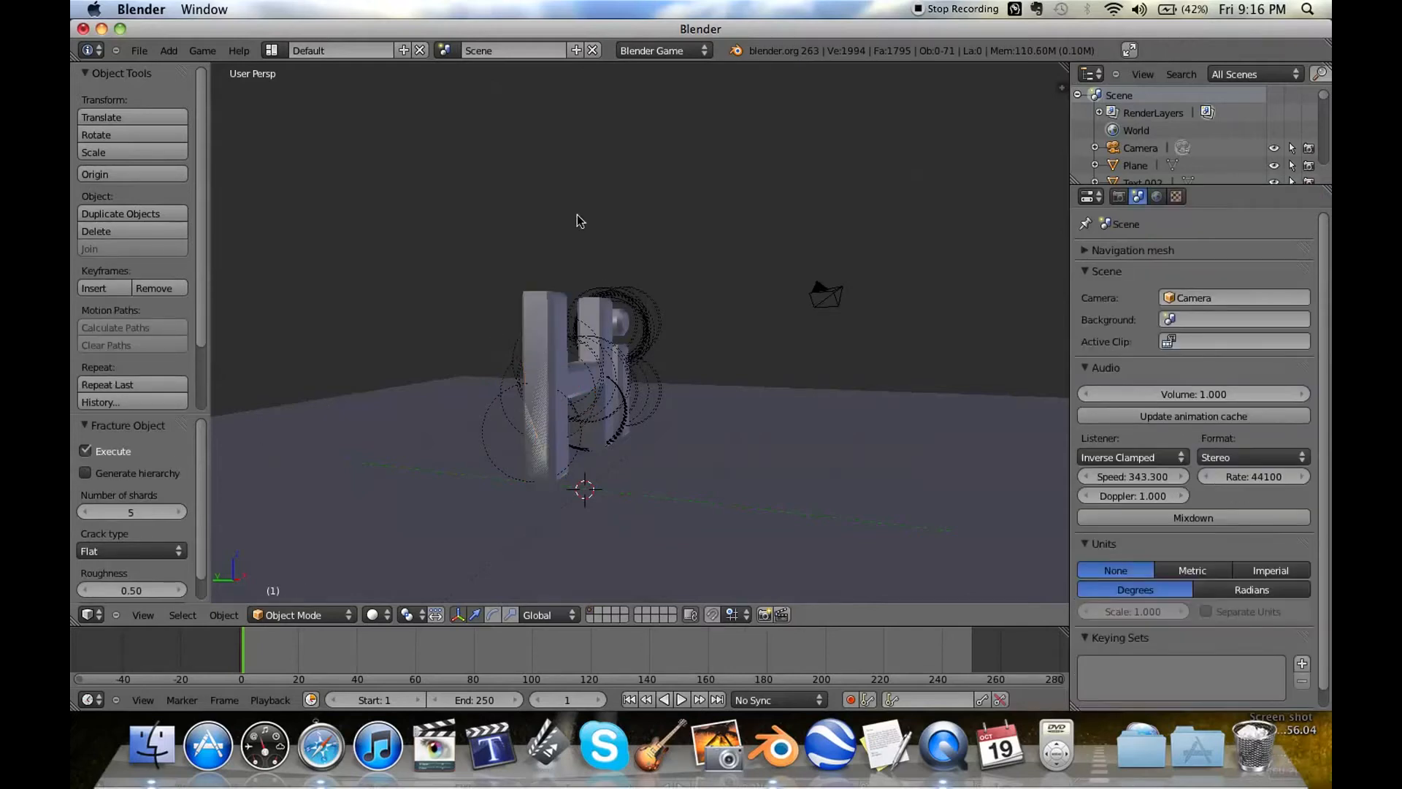
mouse_move(451, 239)
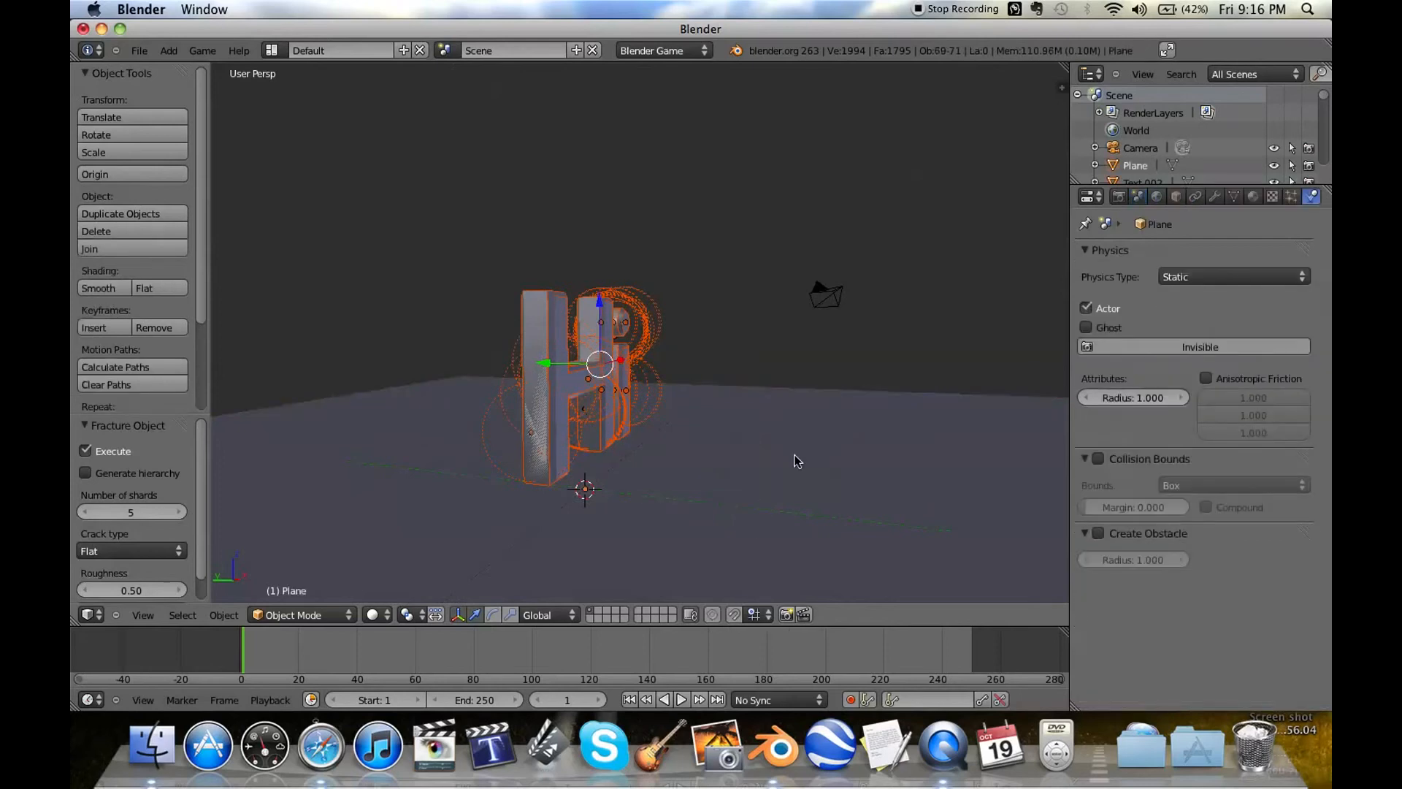
text(fra)
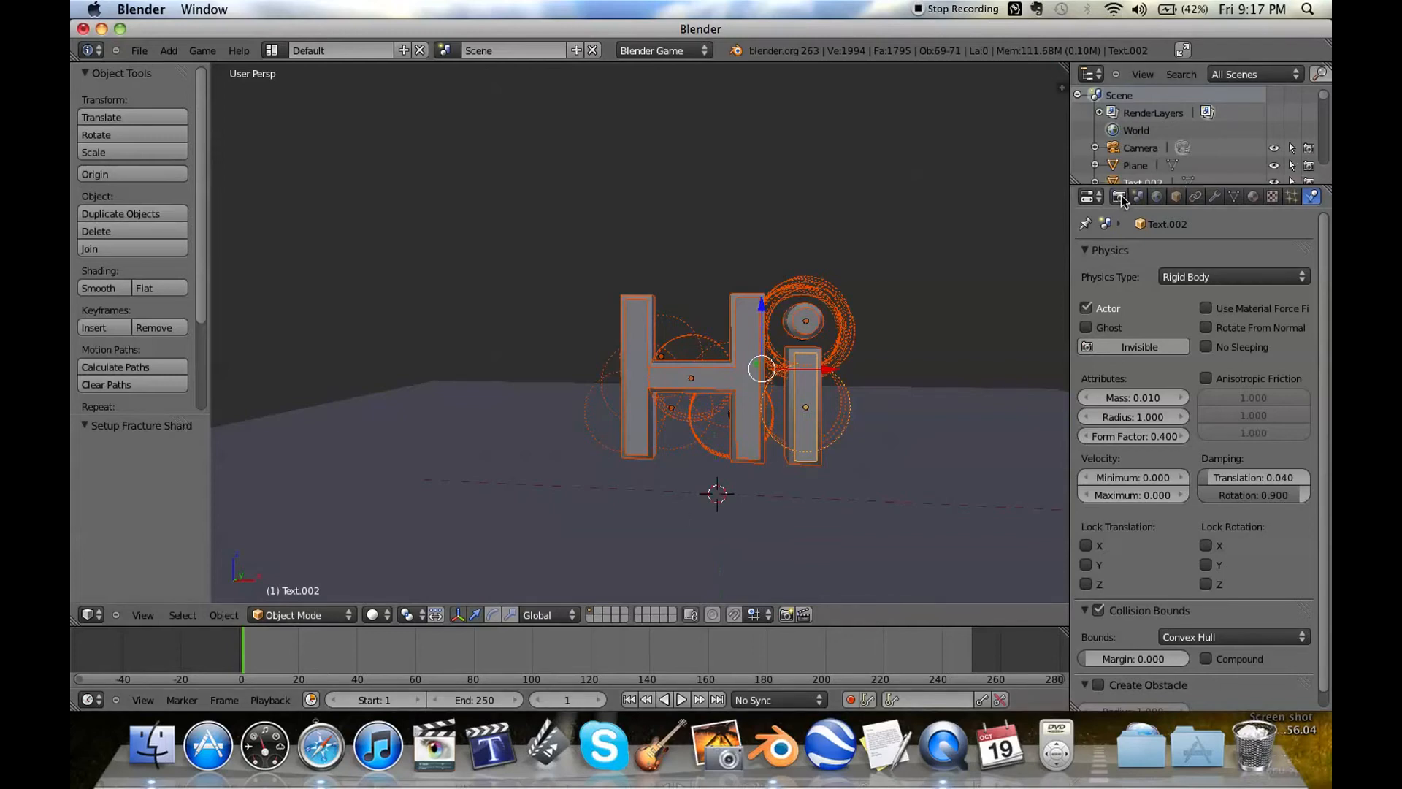
- Show the game engine scene settings with 1920×1080 embedded player resolution
click(1117, 196)
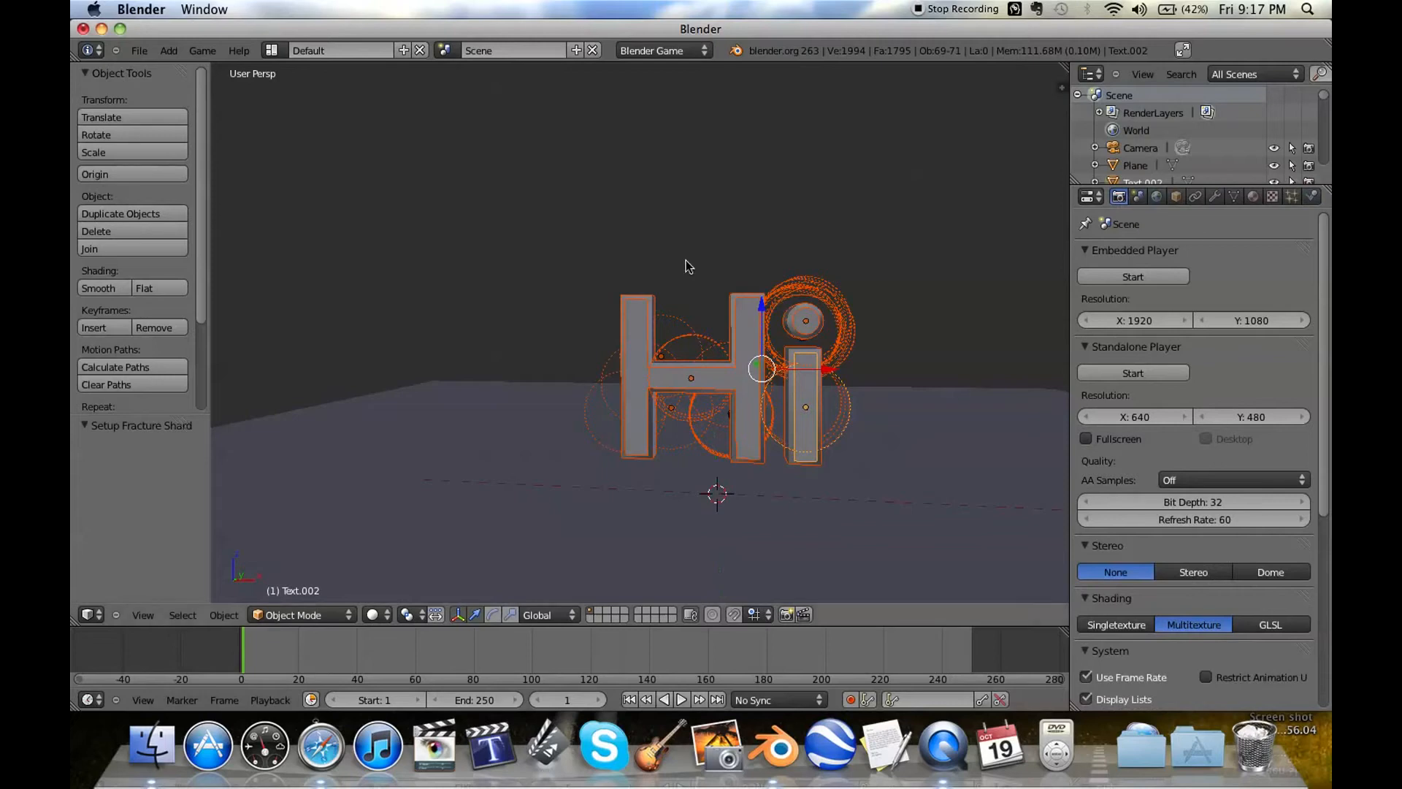
click(661, 50)
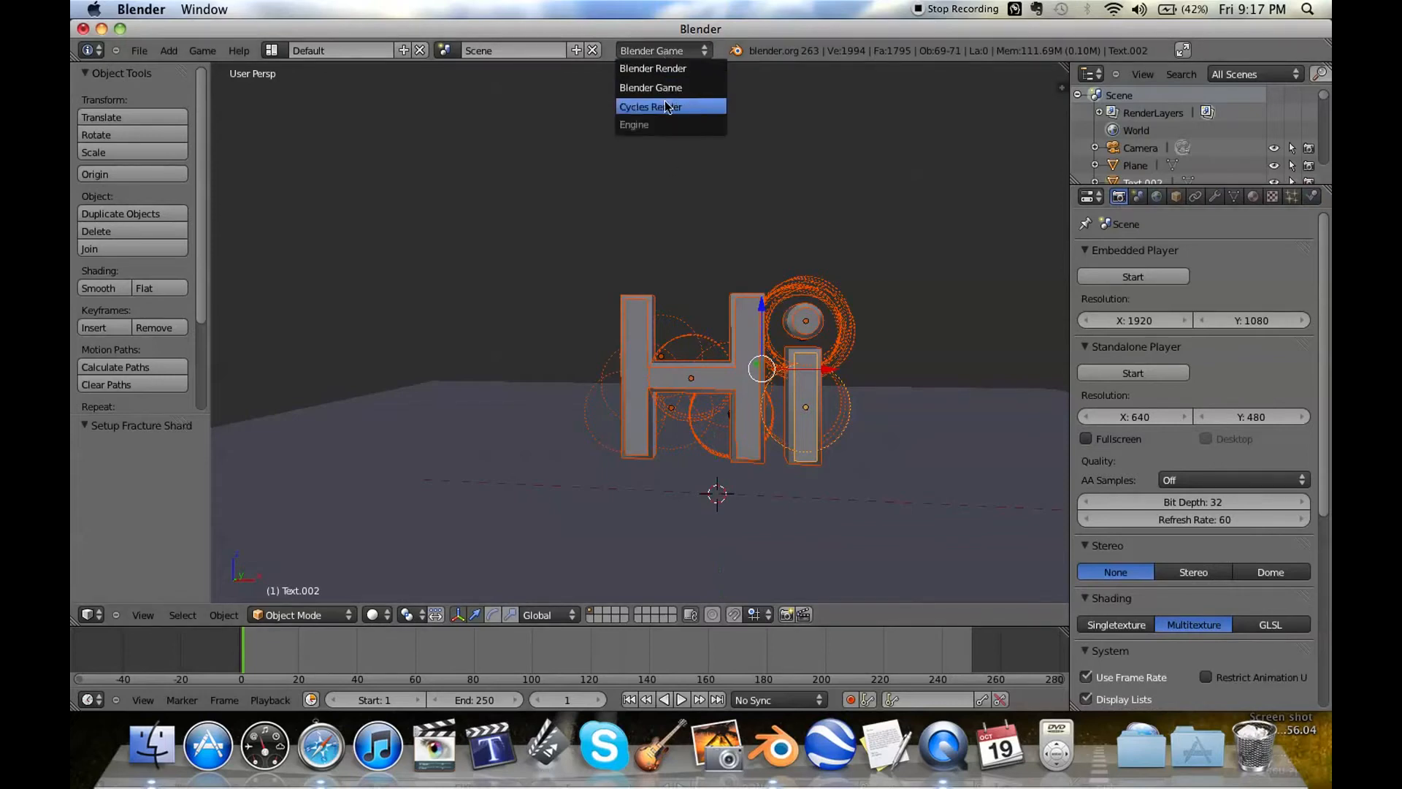
click(650, 107)
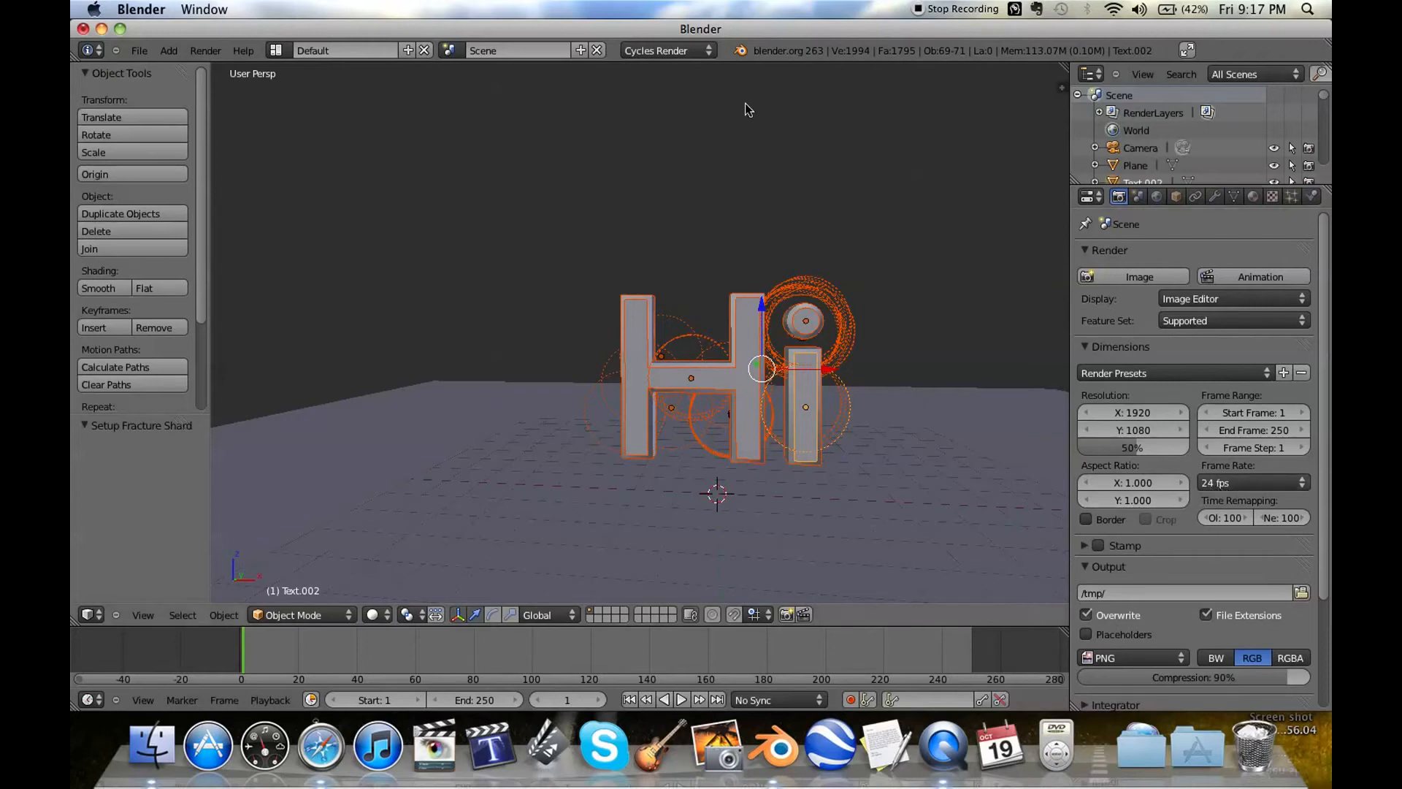
click(666, 51)
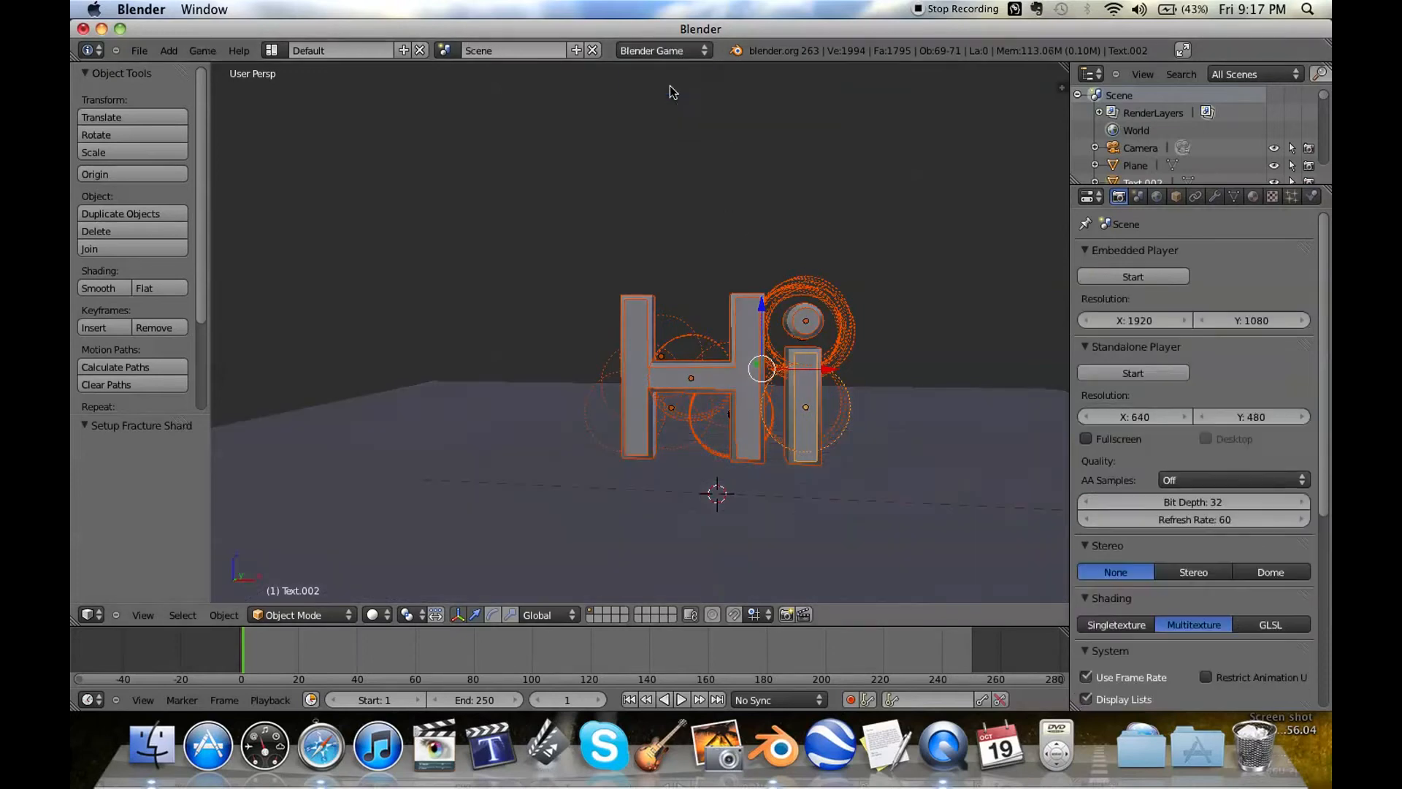
mouse_move(389, 505)
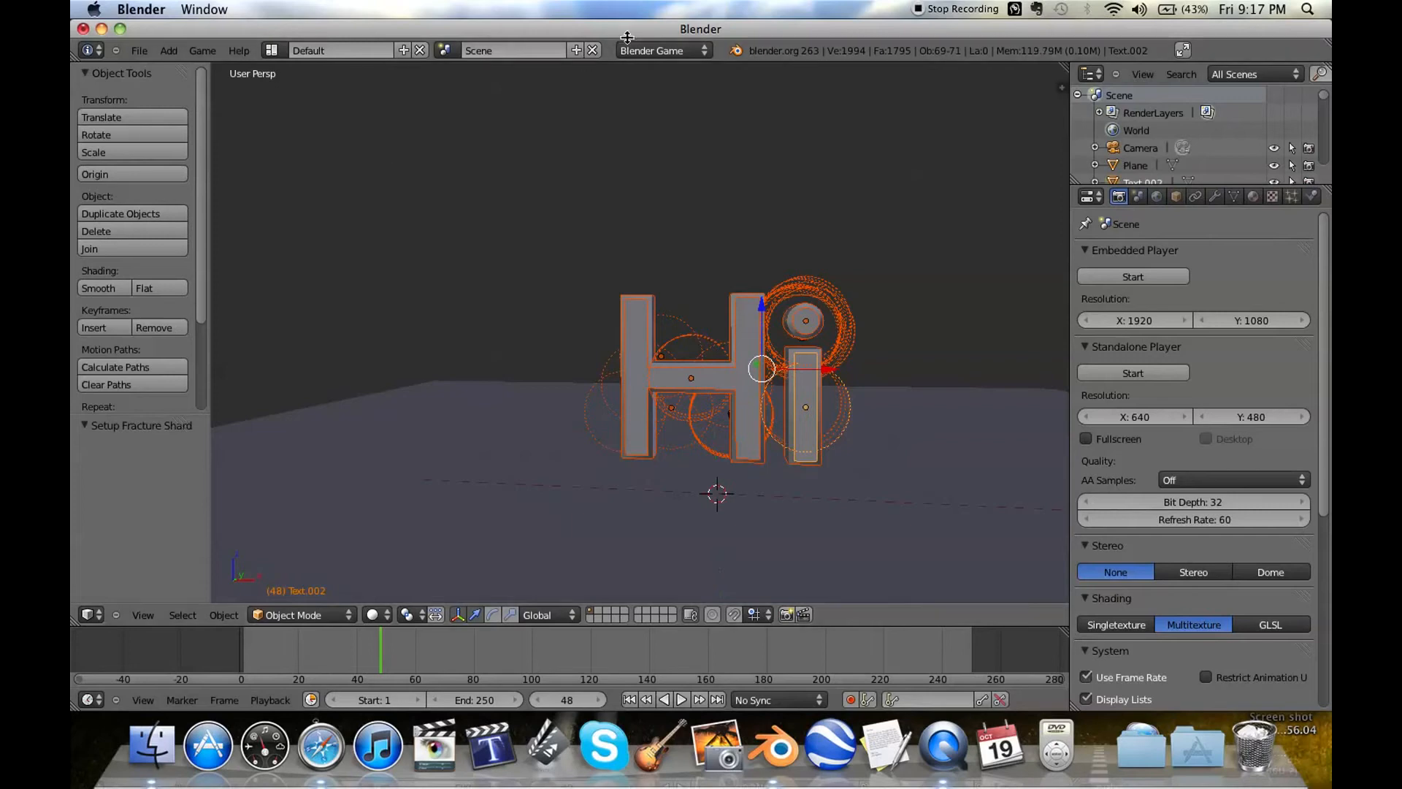
- Open the render engine list with the recorded timeline at frame 48
click(661, 50)
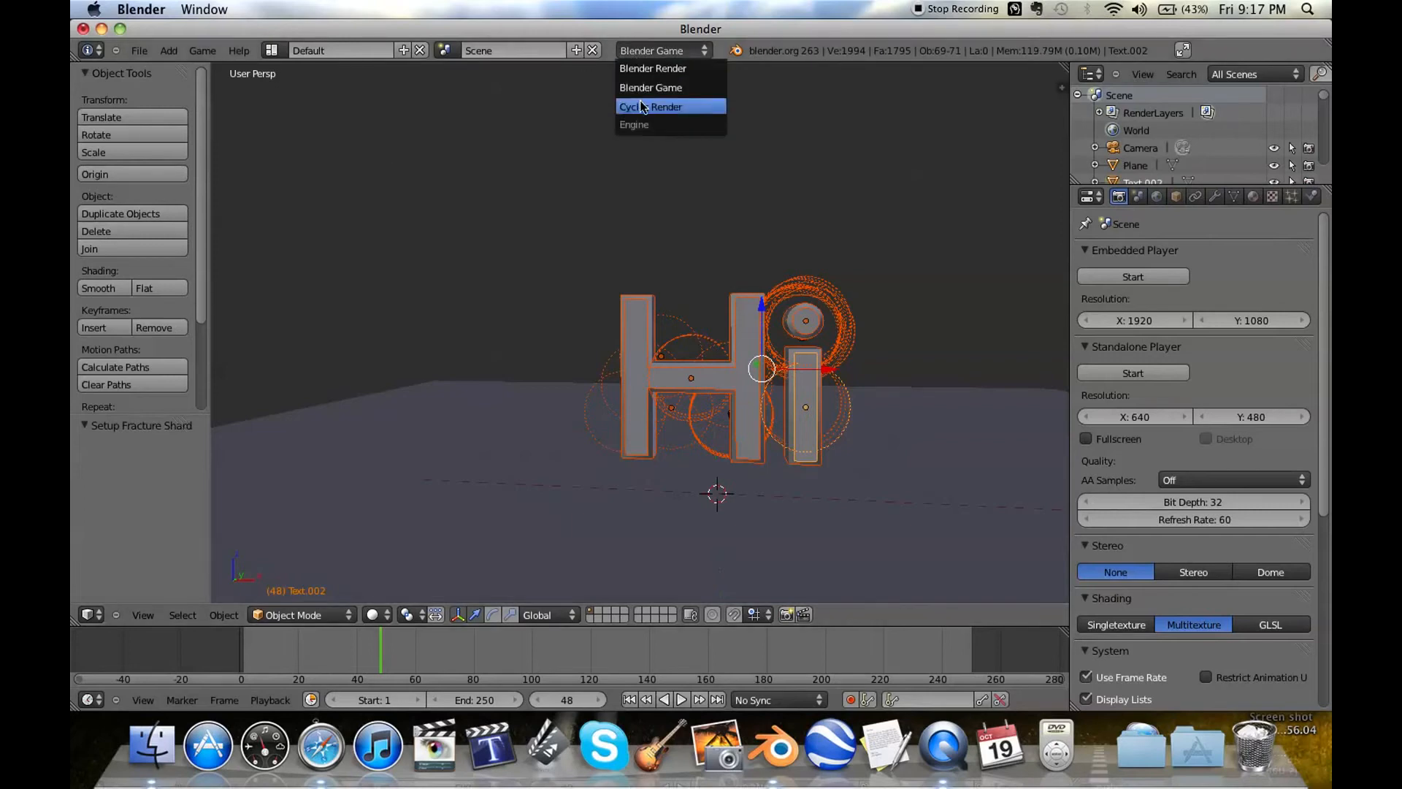
- Switch to Cycles Render and scrub the shatter animation, settling on frame 59
click(649, 107)
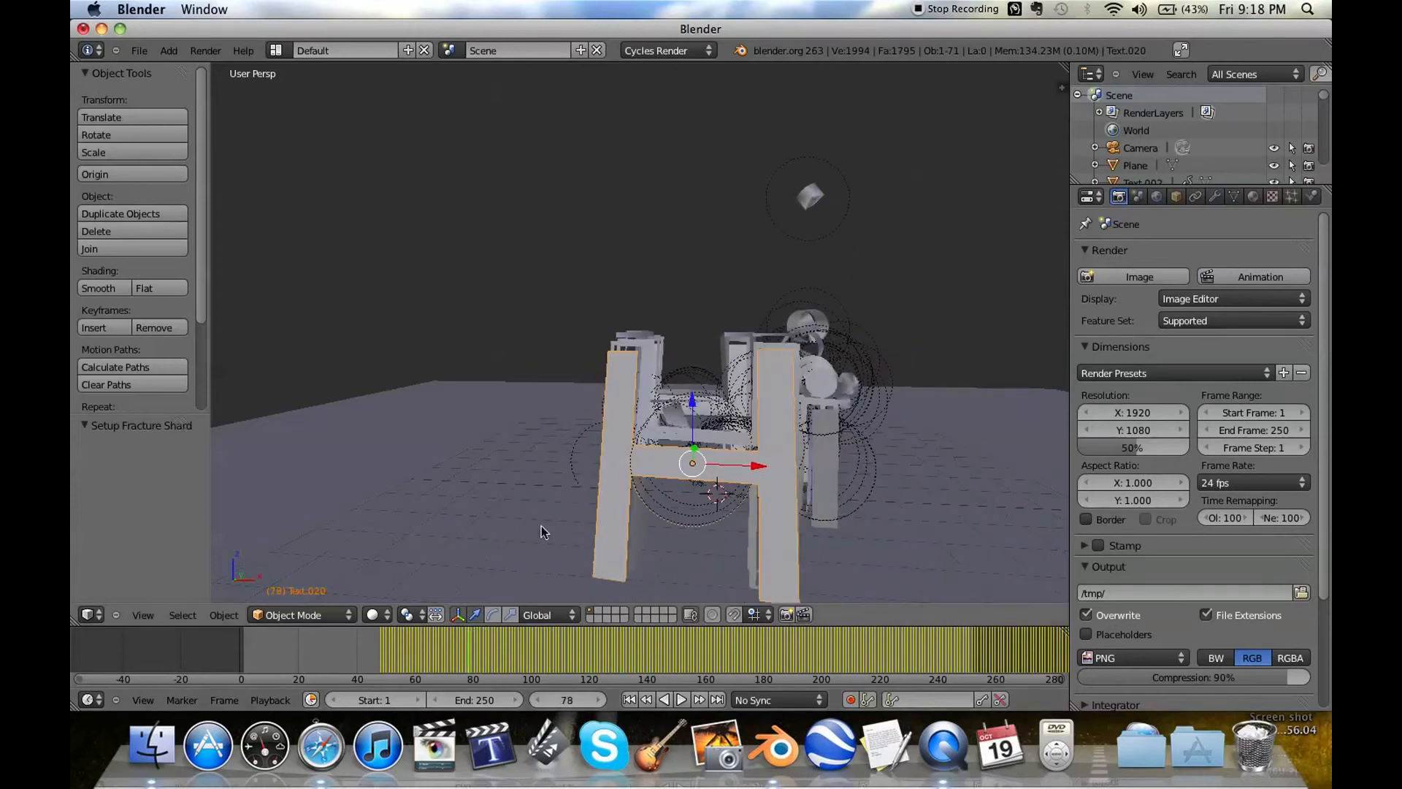
click(384, 648)
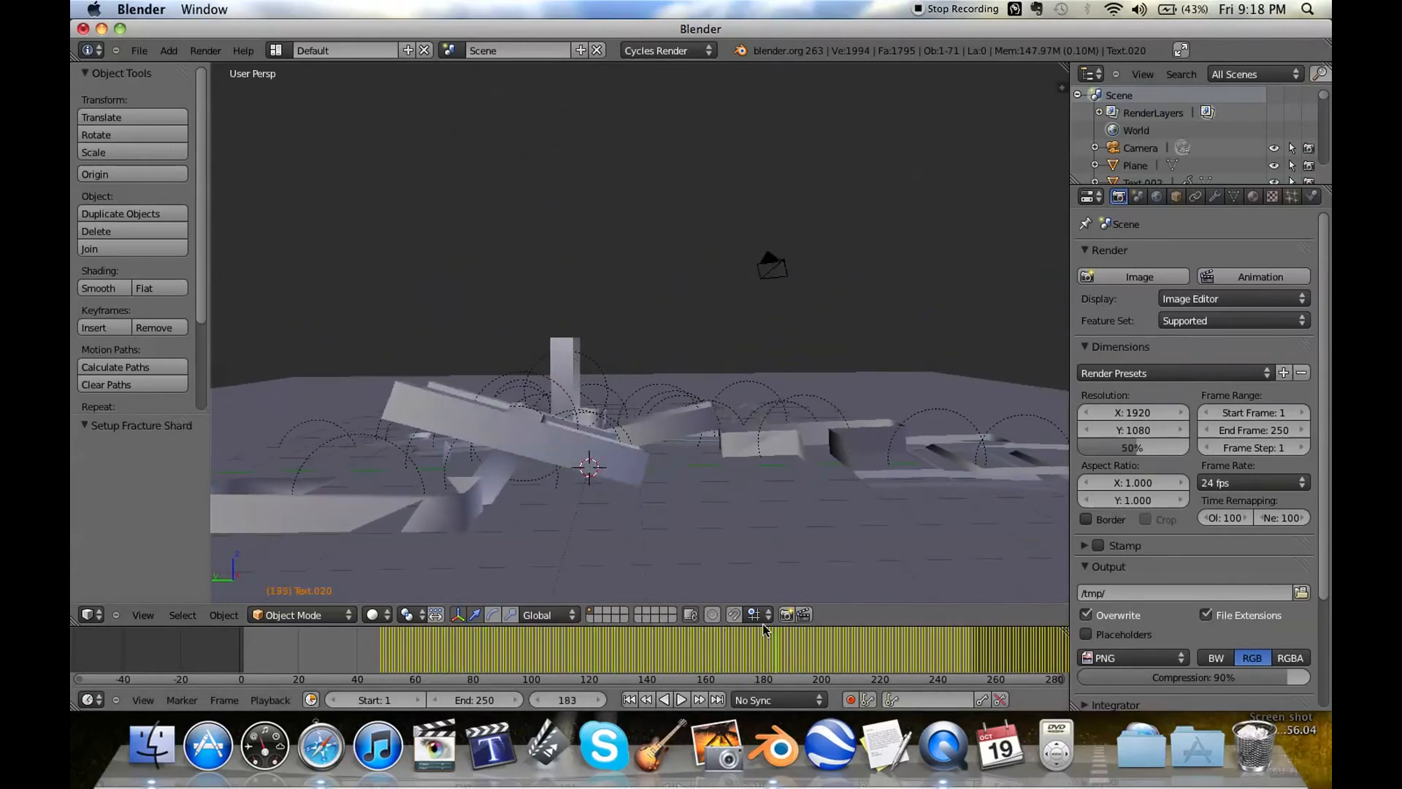
click(413, 666)
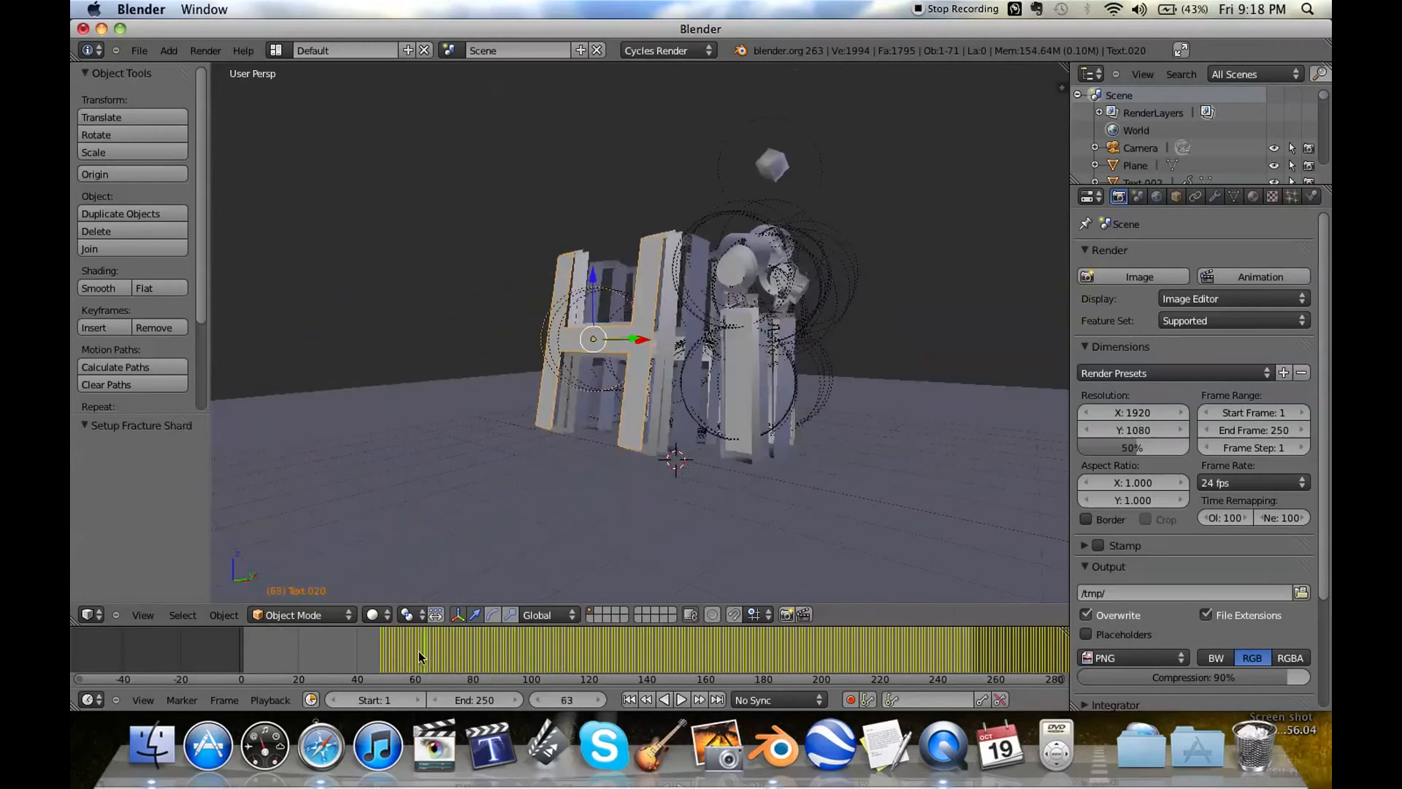
click(410, 649)
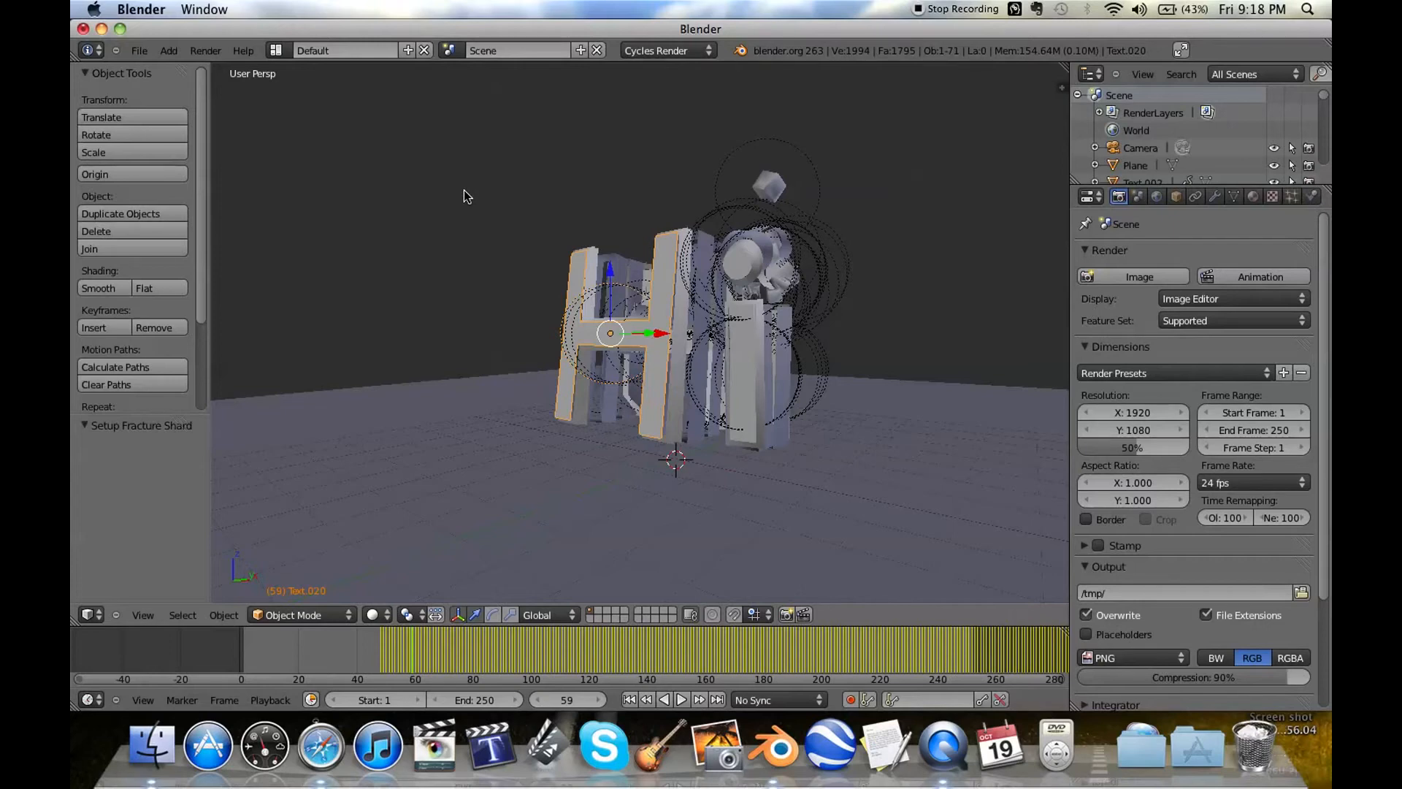
click(142, 614)
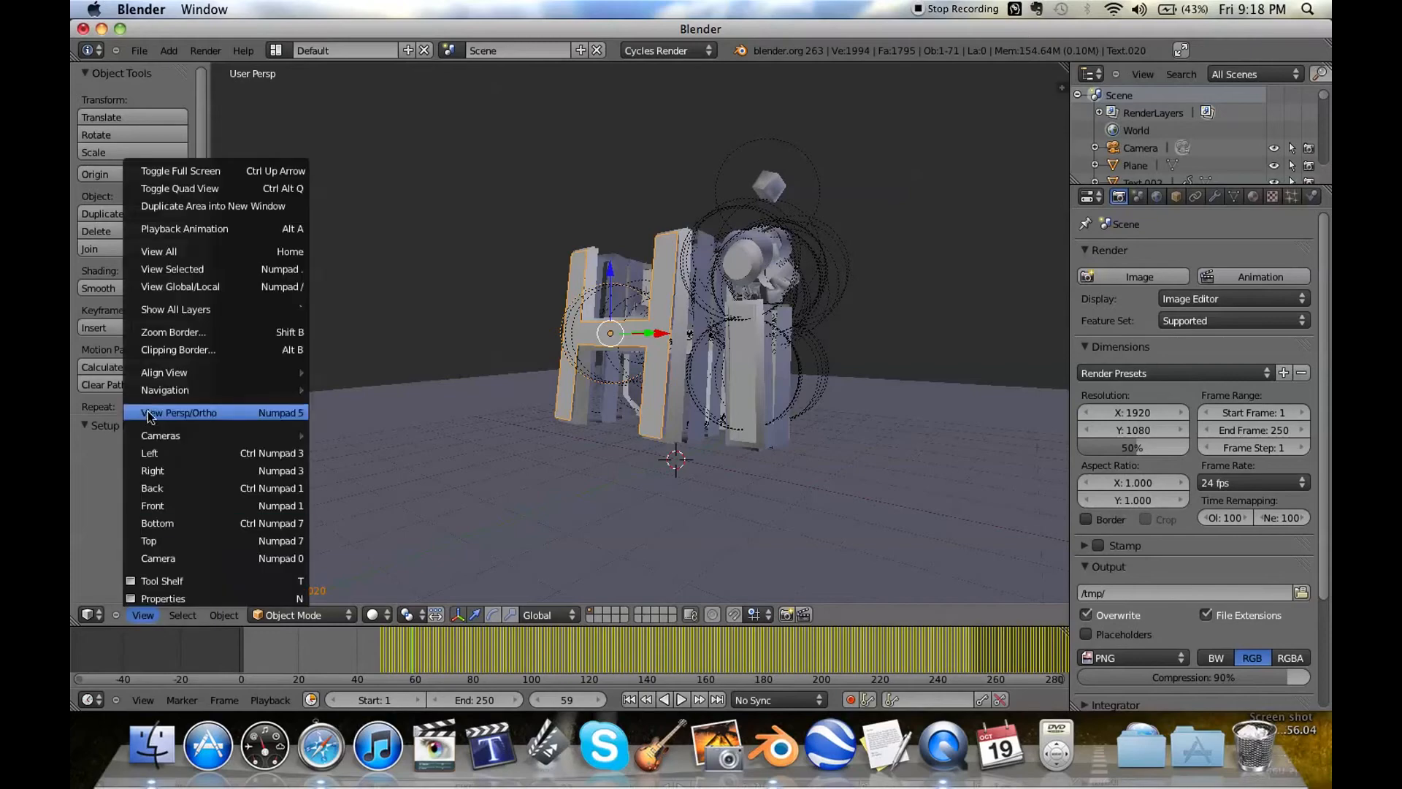
- View the scene through the active camera and give the overhead plane a new material
click(158, 558)
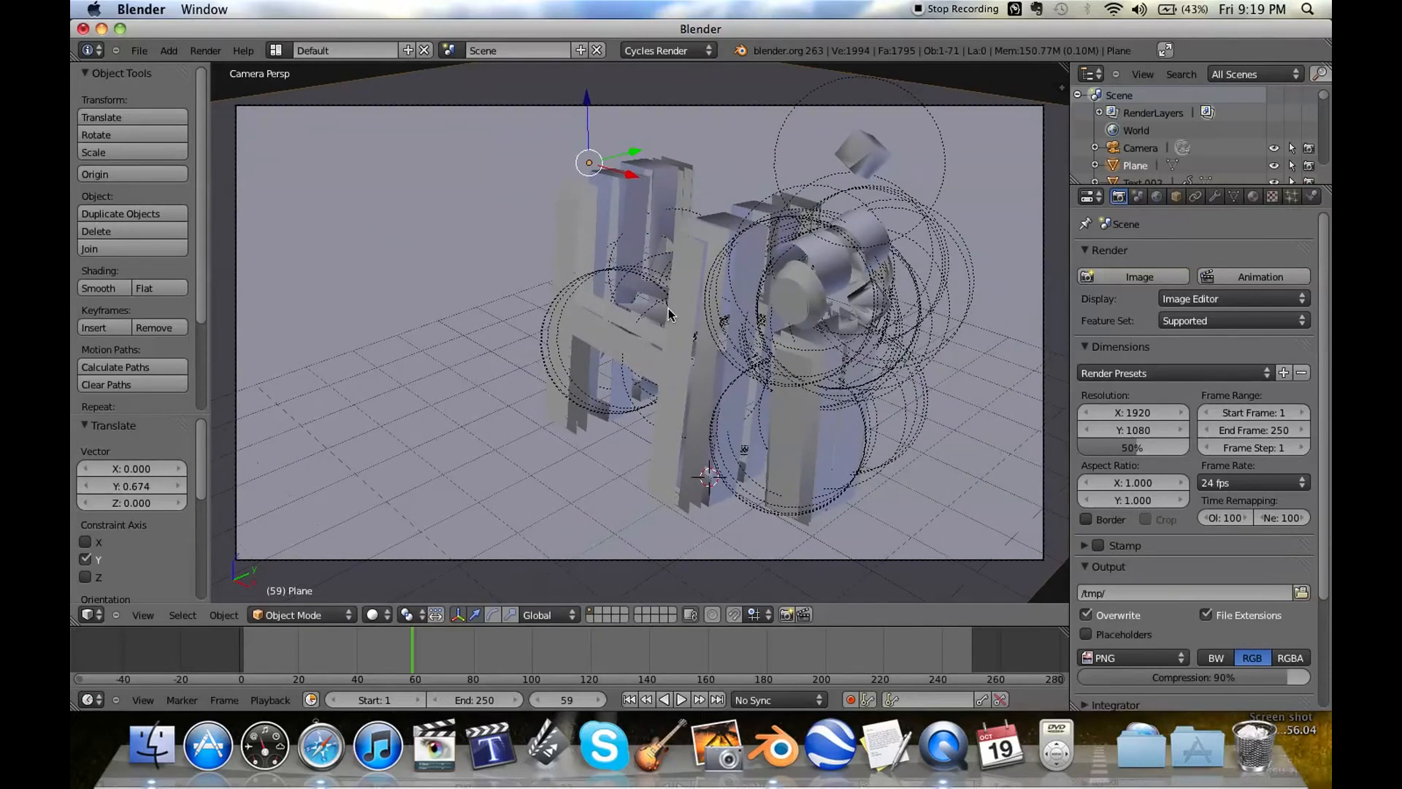
mouse_move(442, 235)
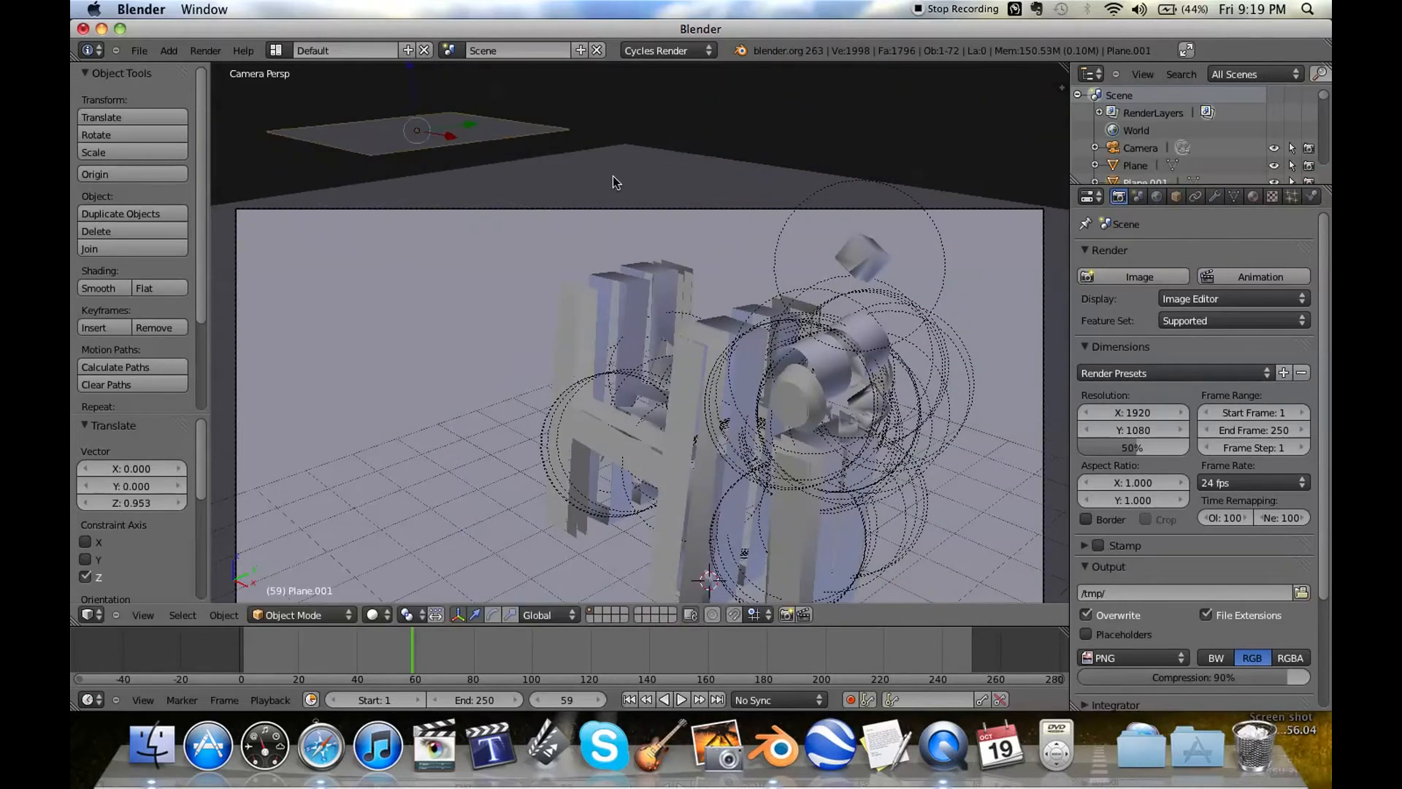
click(1253, 196)
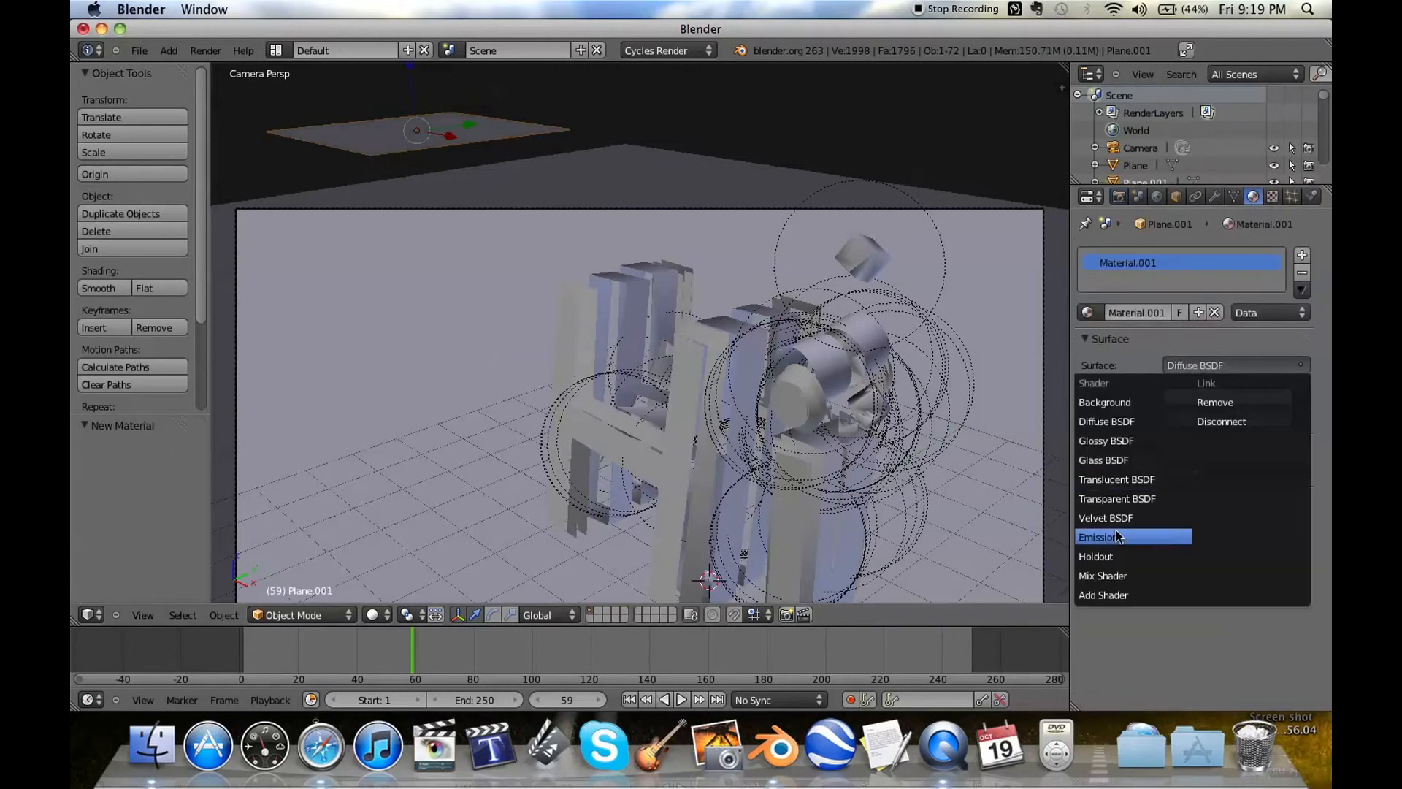
- Give the overhead plane an Emission material and duplicate it beside the original
click(1099, 537)
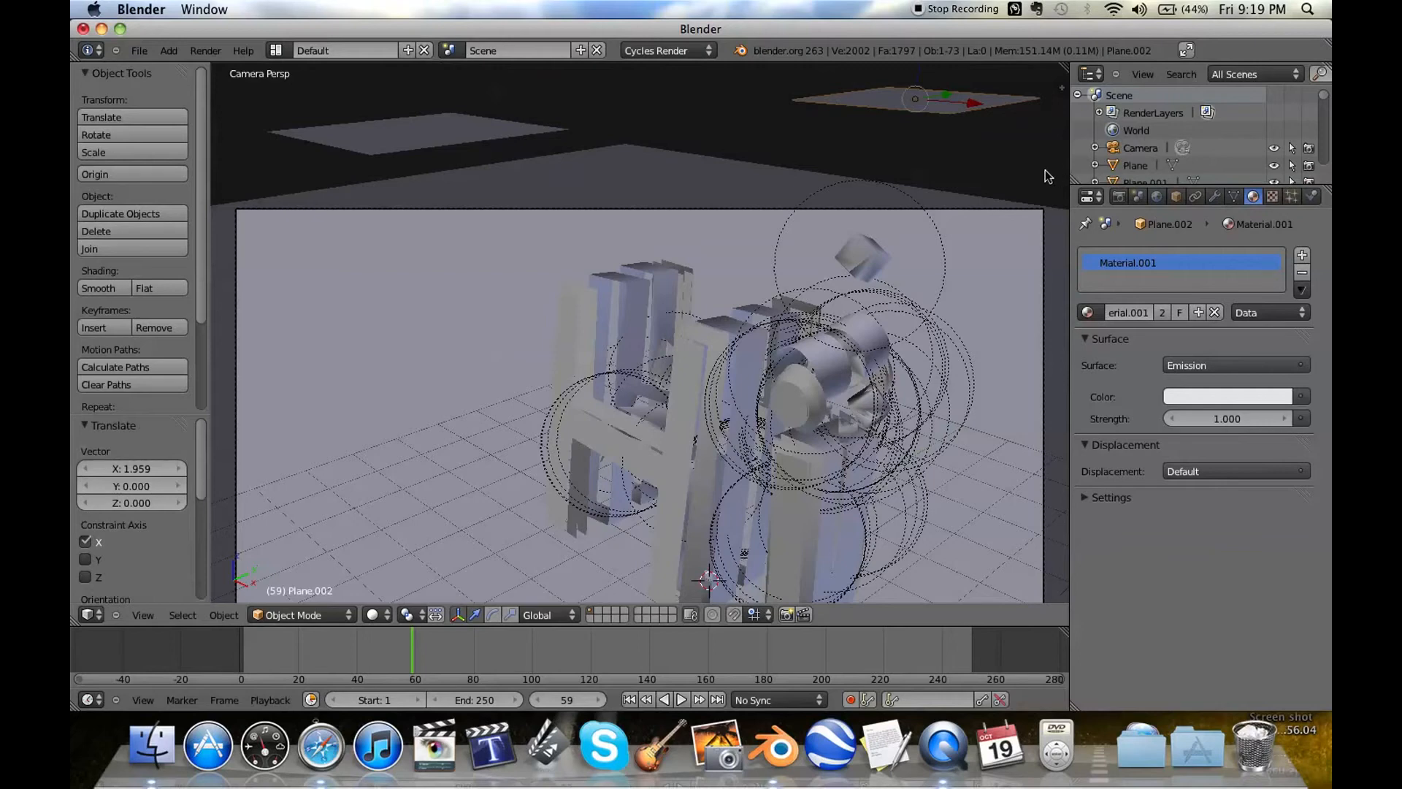
click(413, 614)
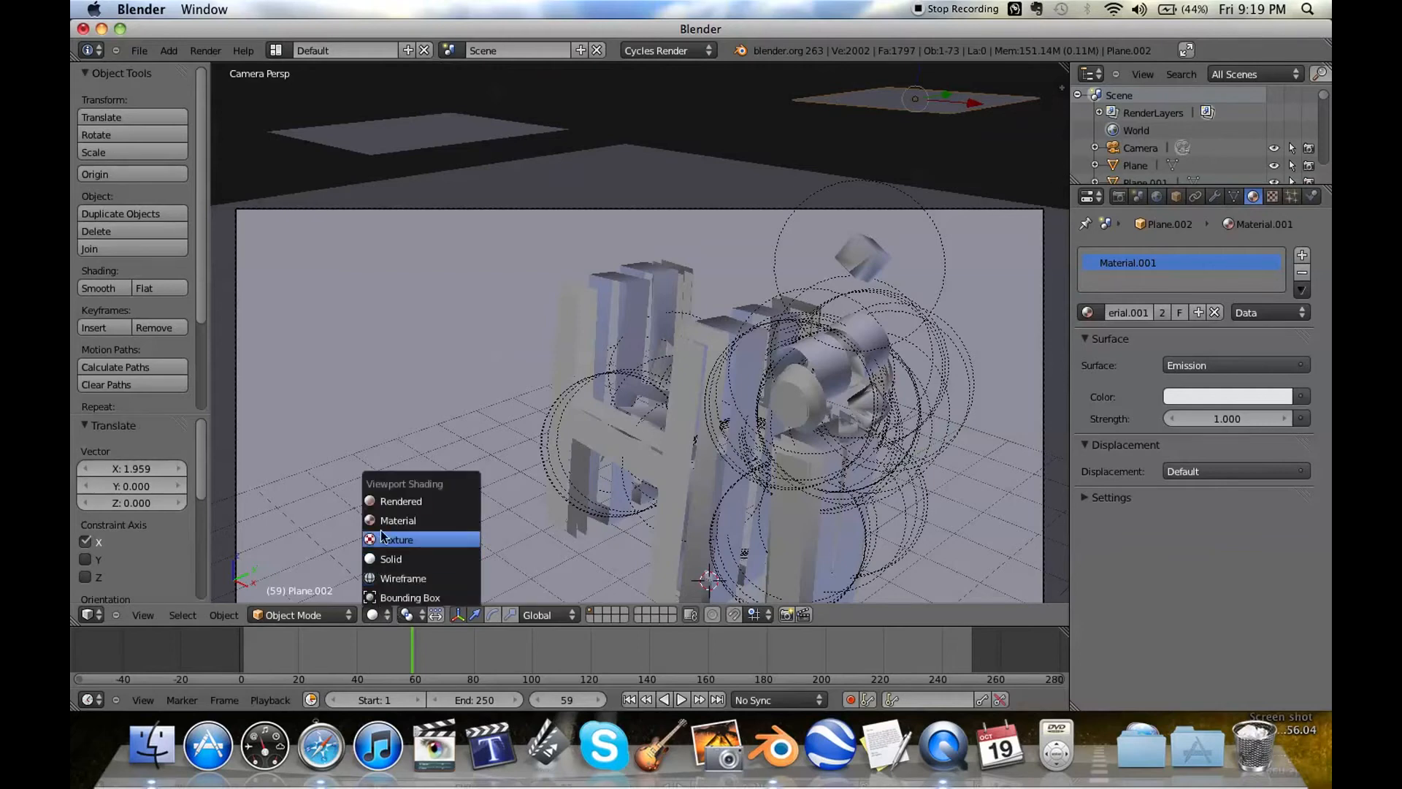
- Preview in Rendered shading, make the emission warm cream at strength 5, and set World black
click(401, 501)
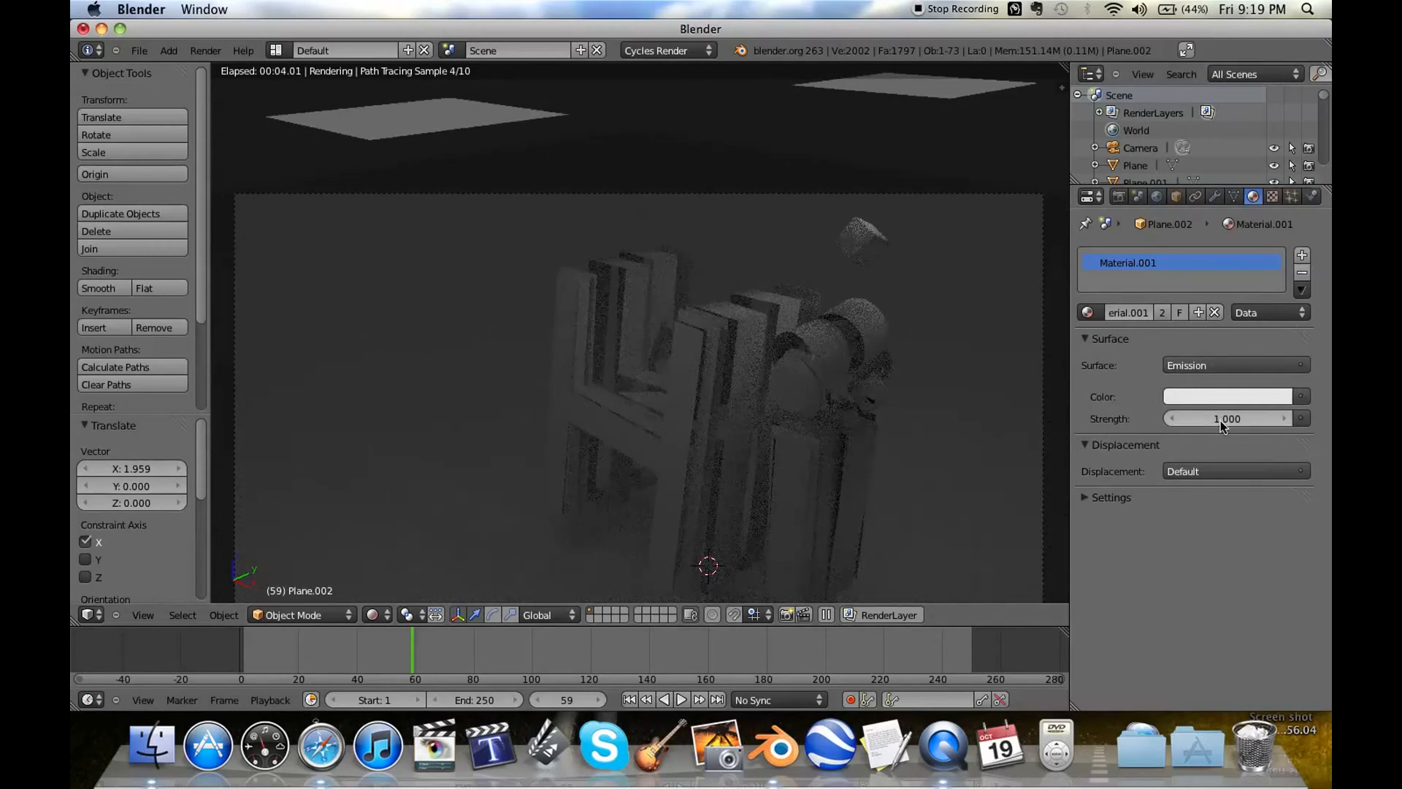
mouse_move(1227, 419)
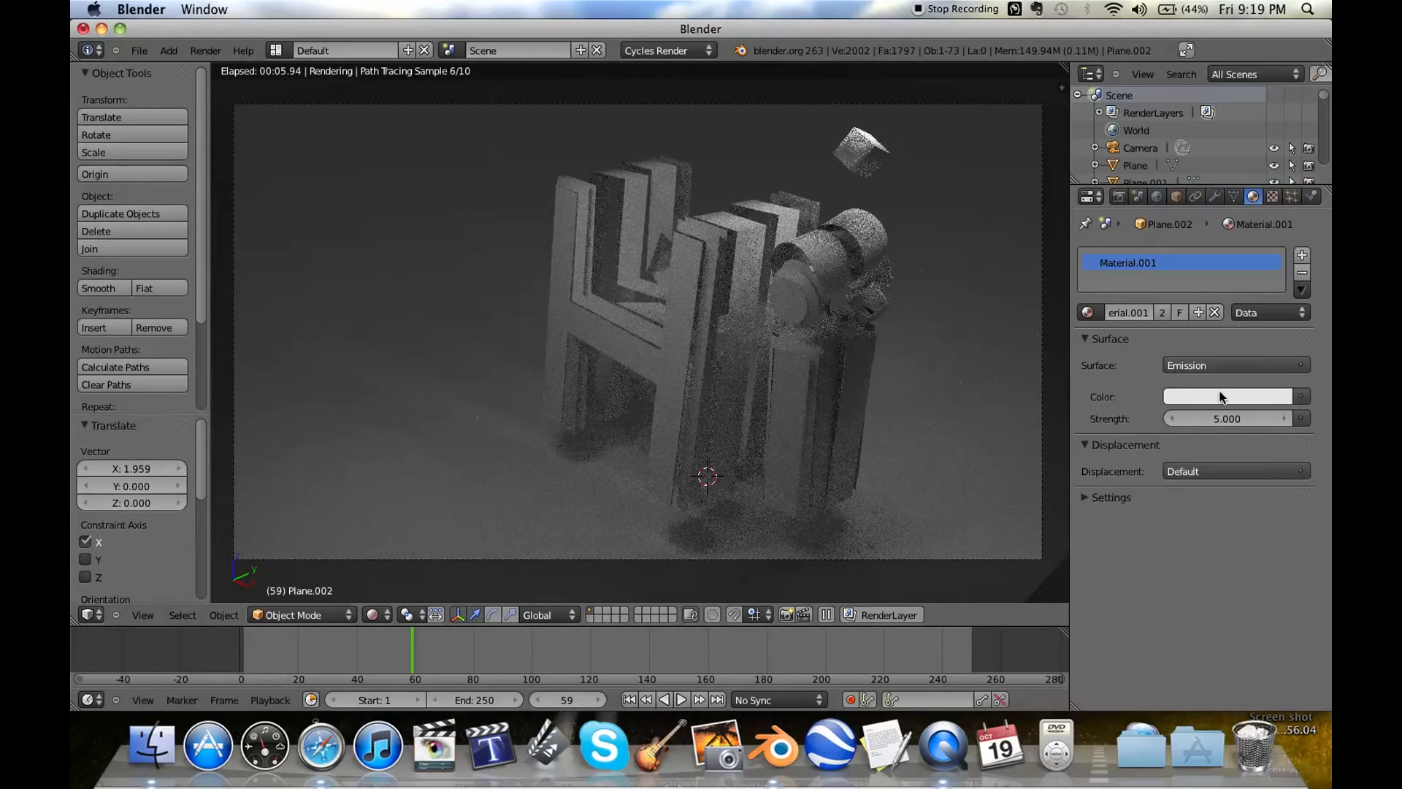
click(1227, 395)
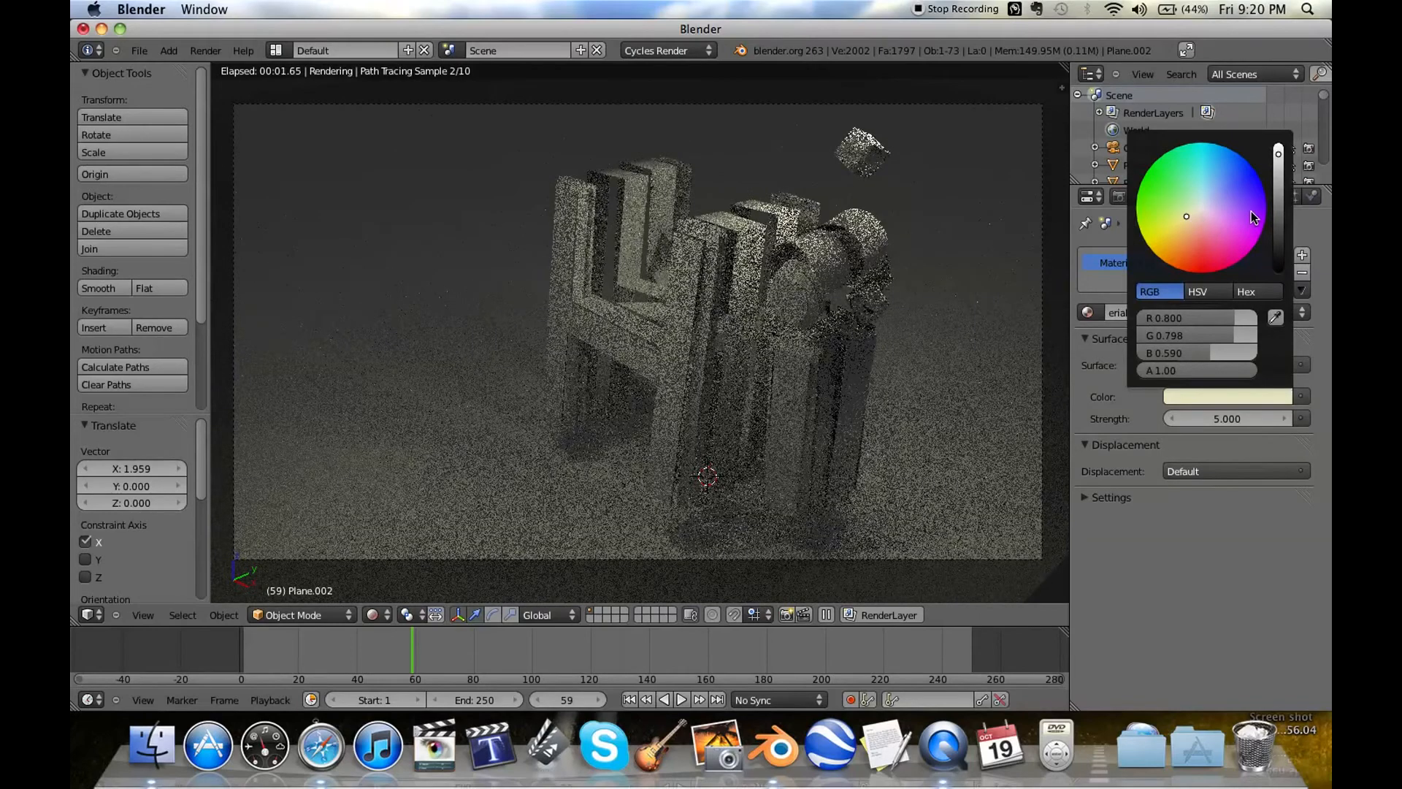
click(1156, 196)
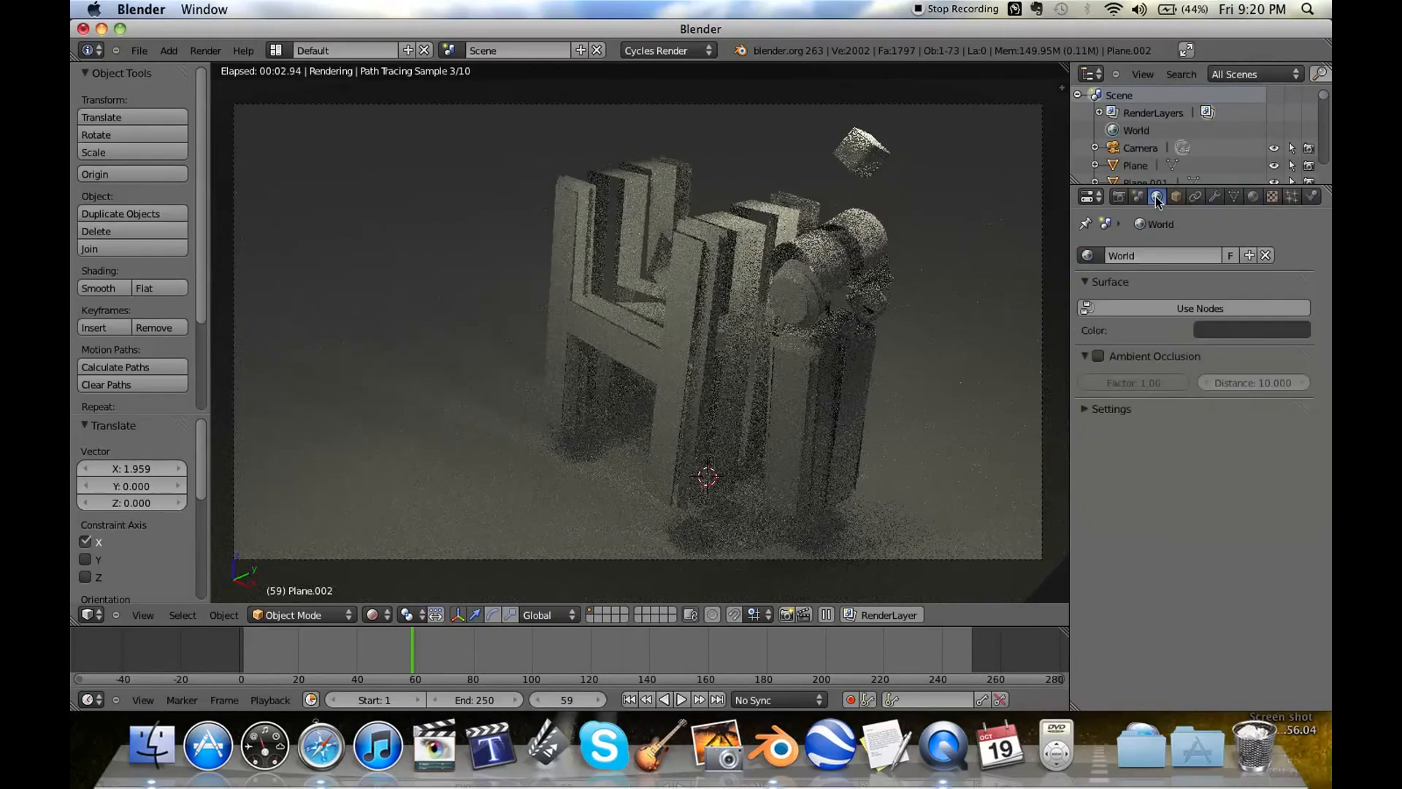
click(1251, 330)
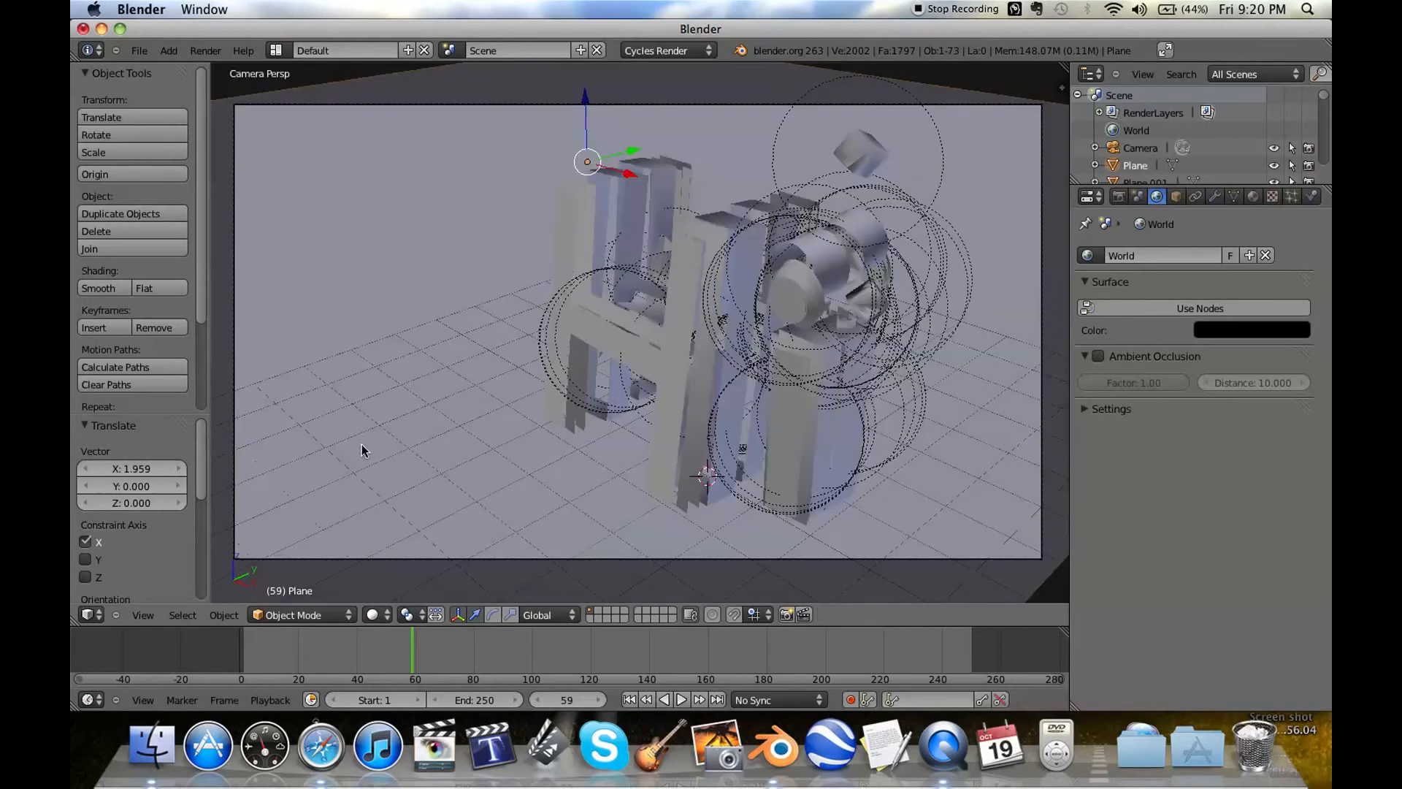
mouse_move(307, 151)
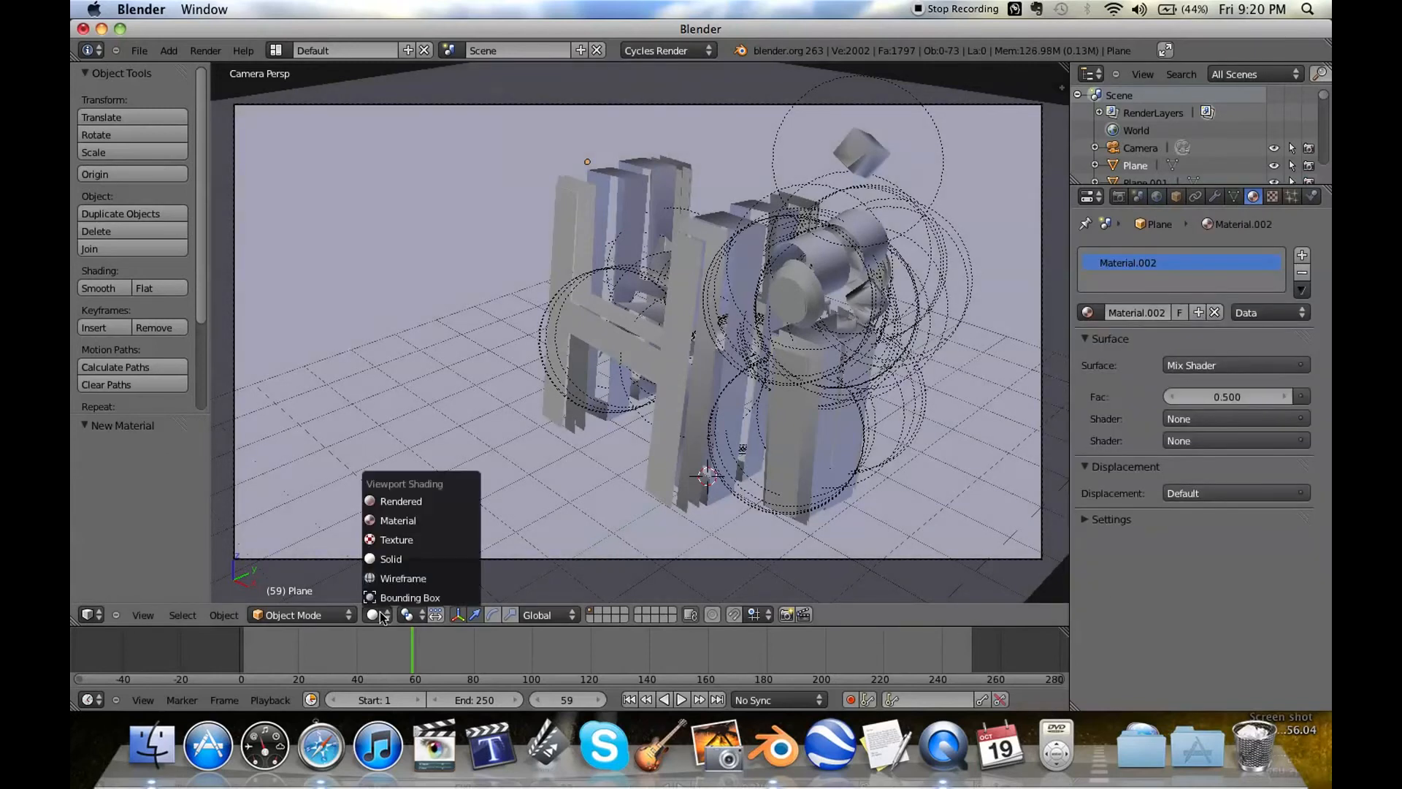
- Set the ground material to a Mix Shader of Diffuse BSDF and Glossy BSDF
click(401, 501)
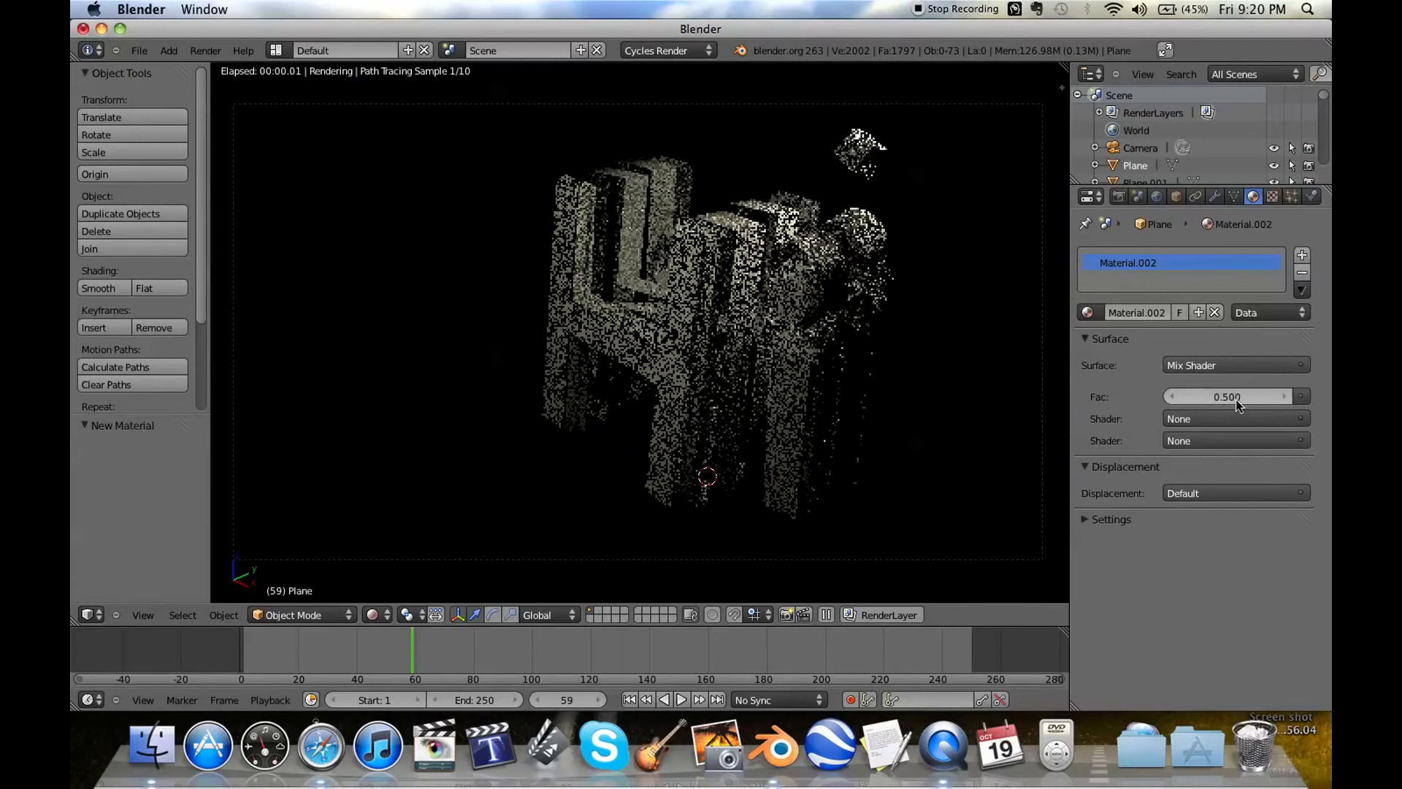
click(1233, 418)
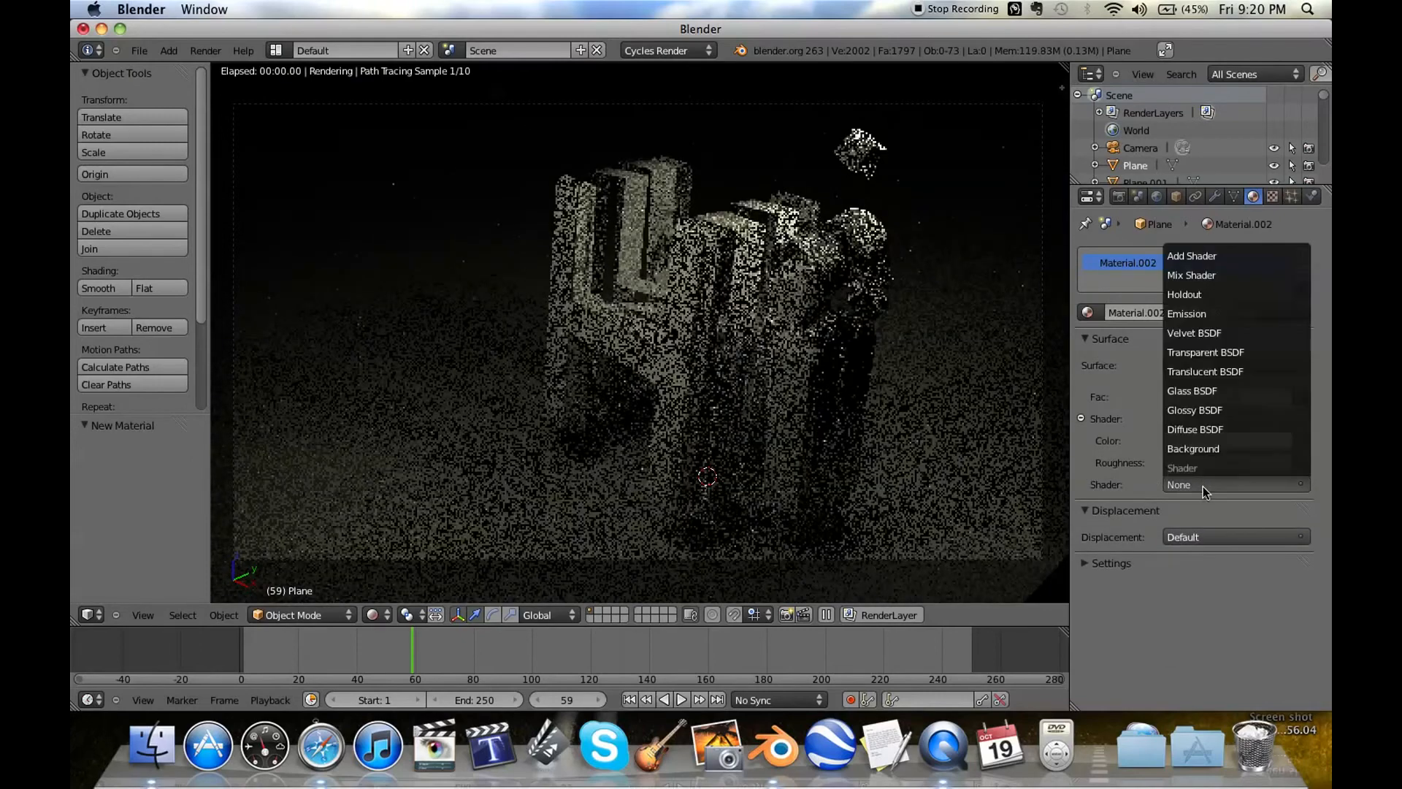
mouse_move(1203, 428)
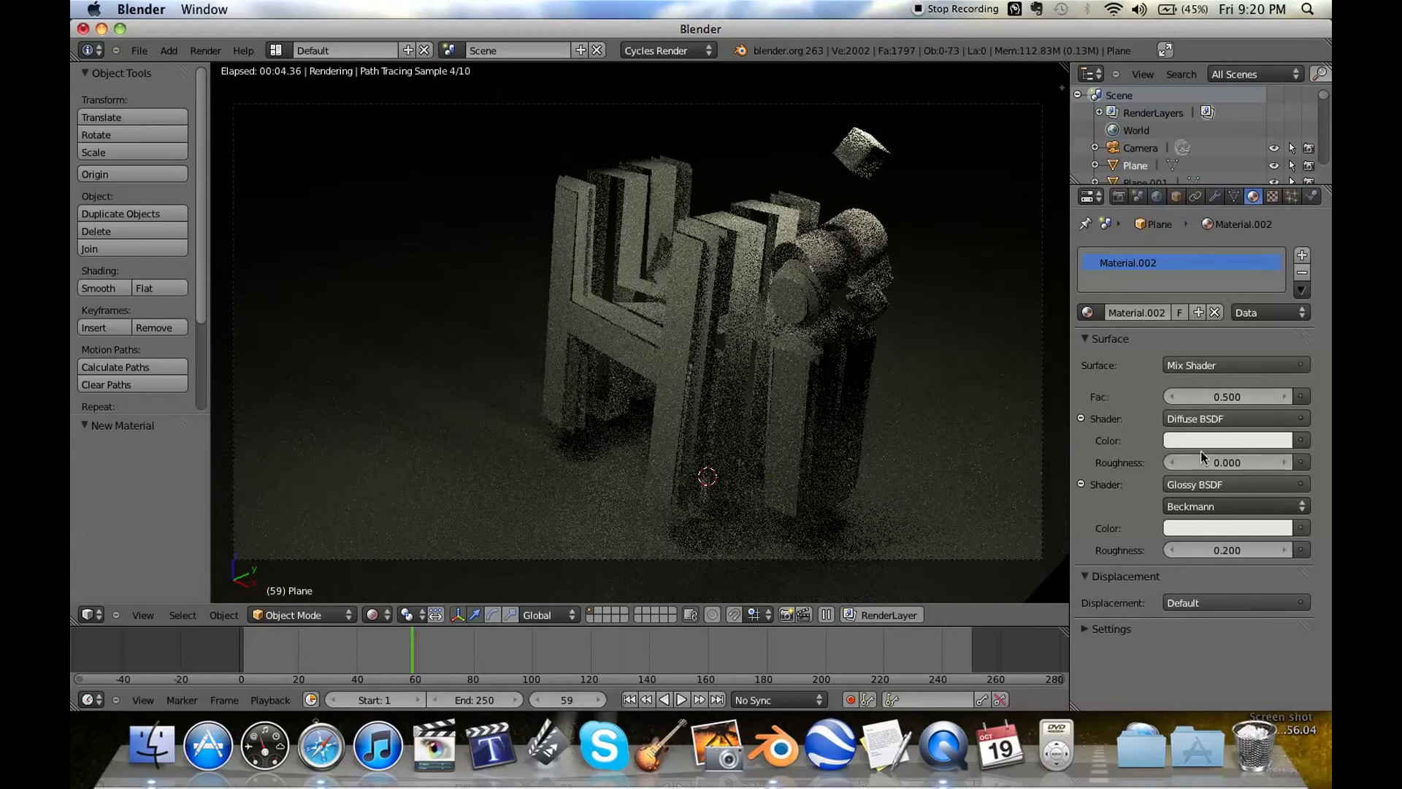
click(1232, 440)
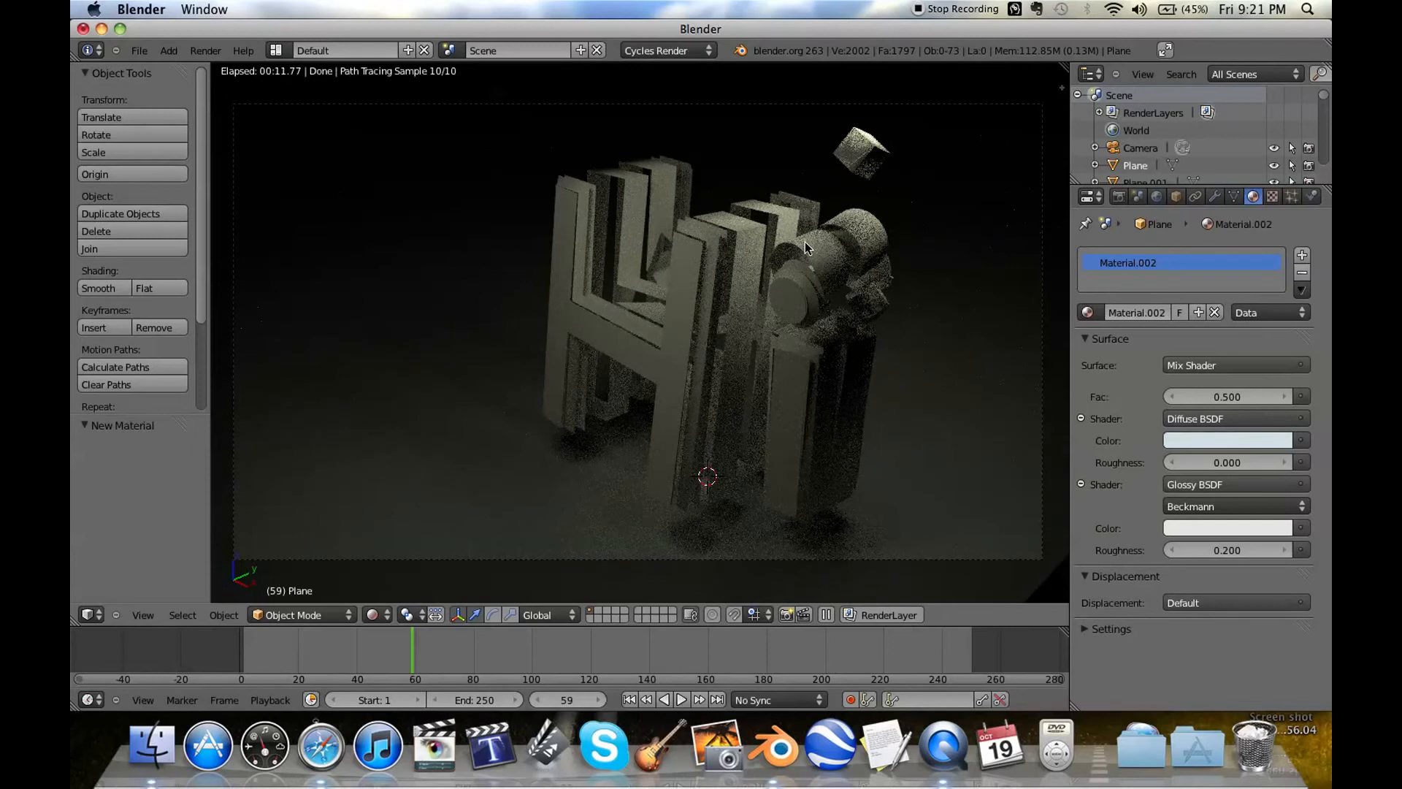
mouse_move(1025, 218)
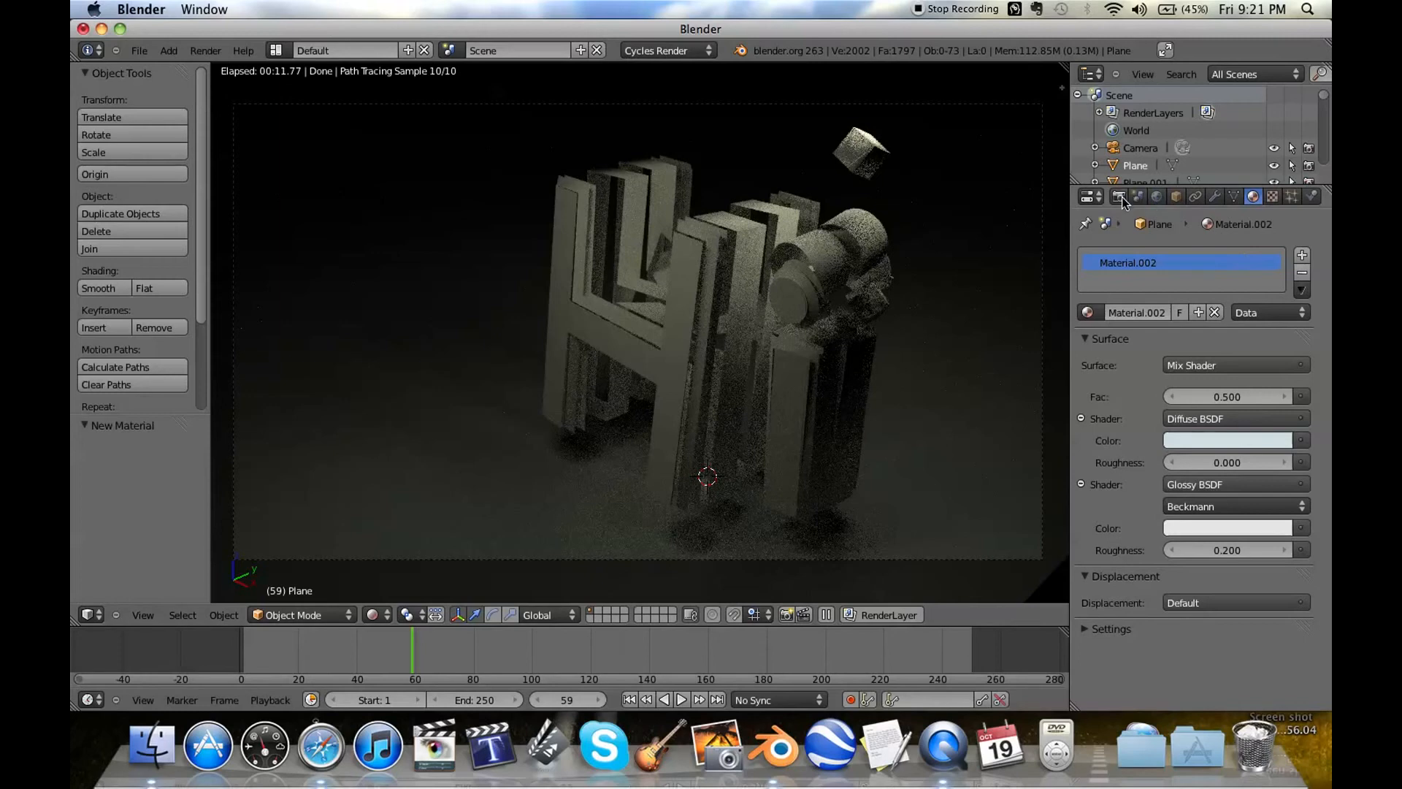
- Set Cycles final render samples to 150 in the Integrator panel
click(1156, 196)
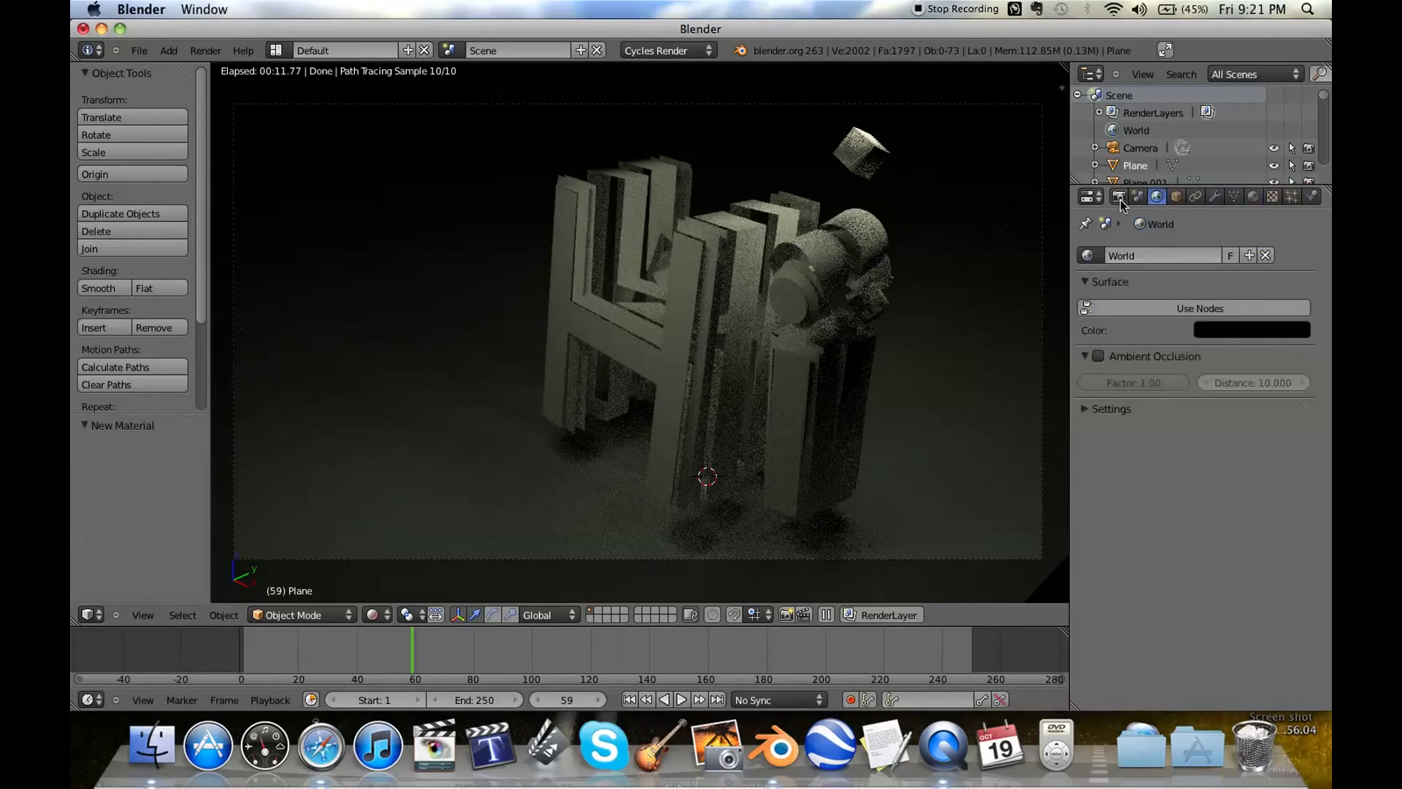
click(1118, 196)
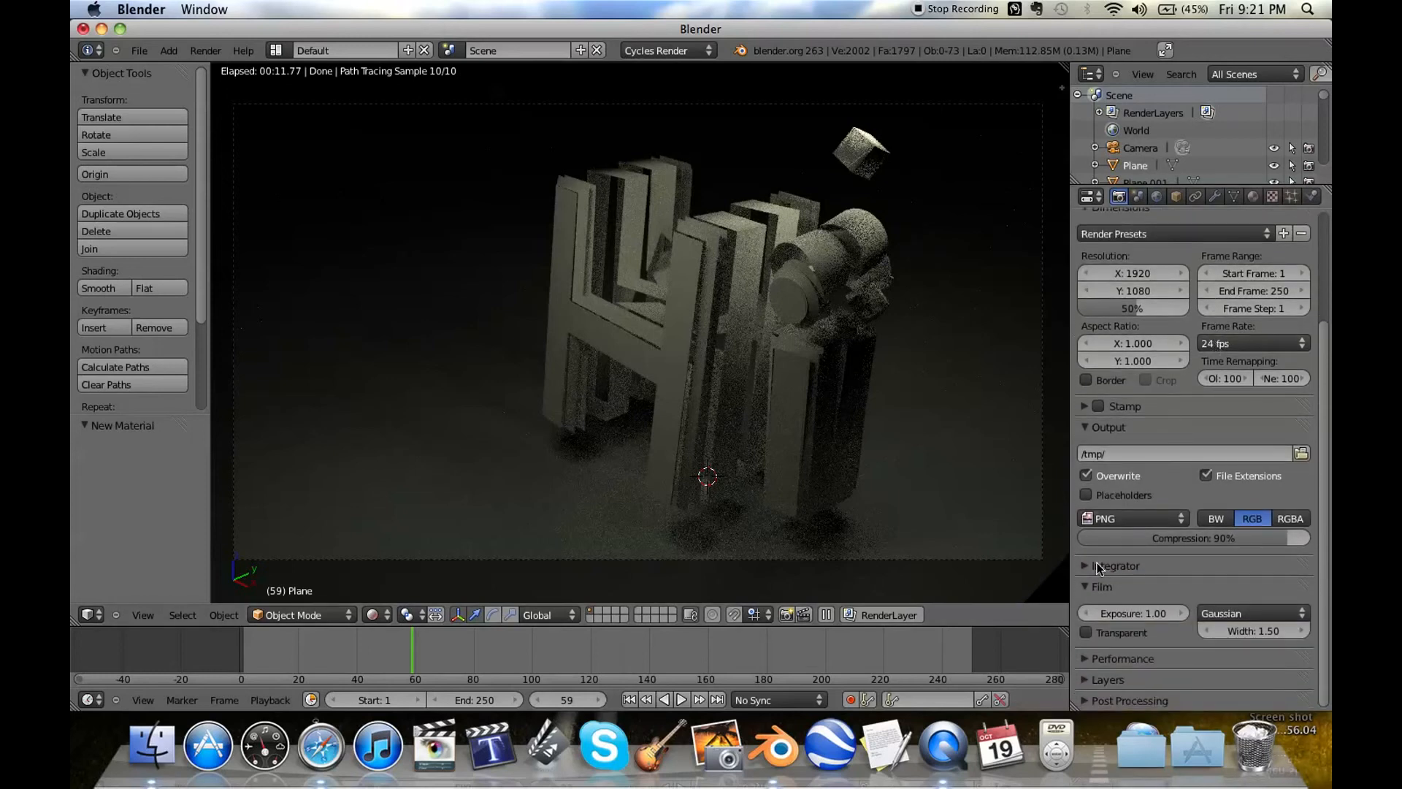
click(1116, 565)
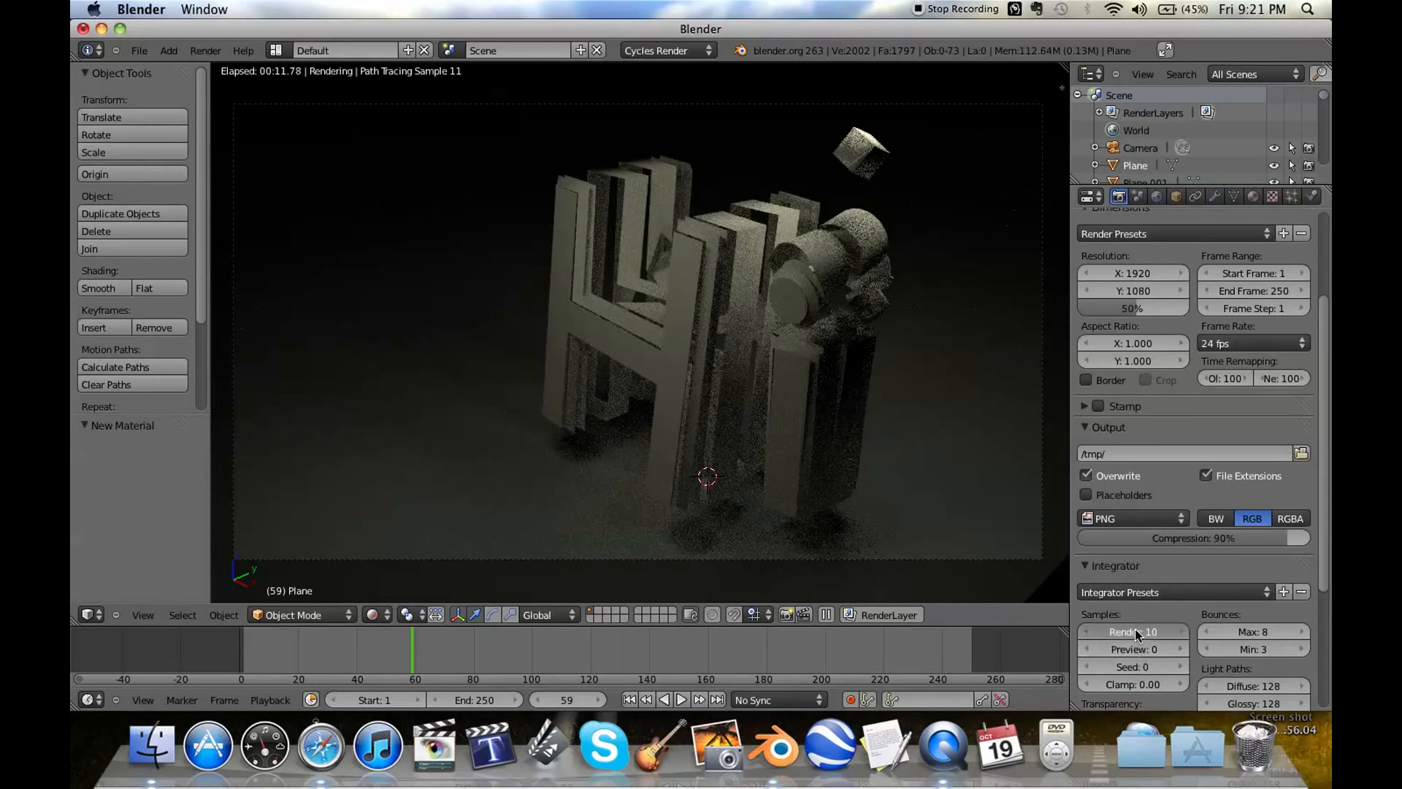
click(1131, 631)
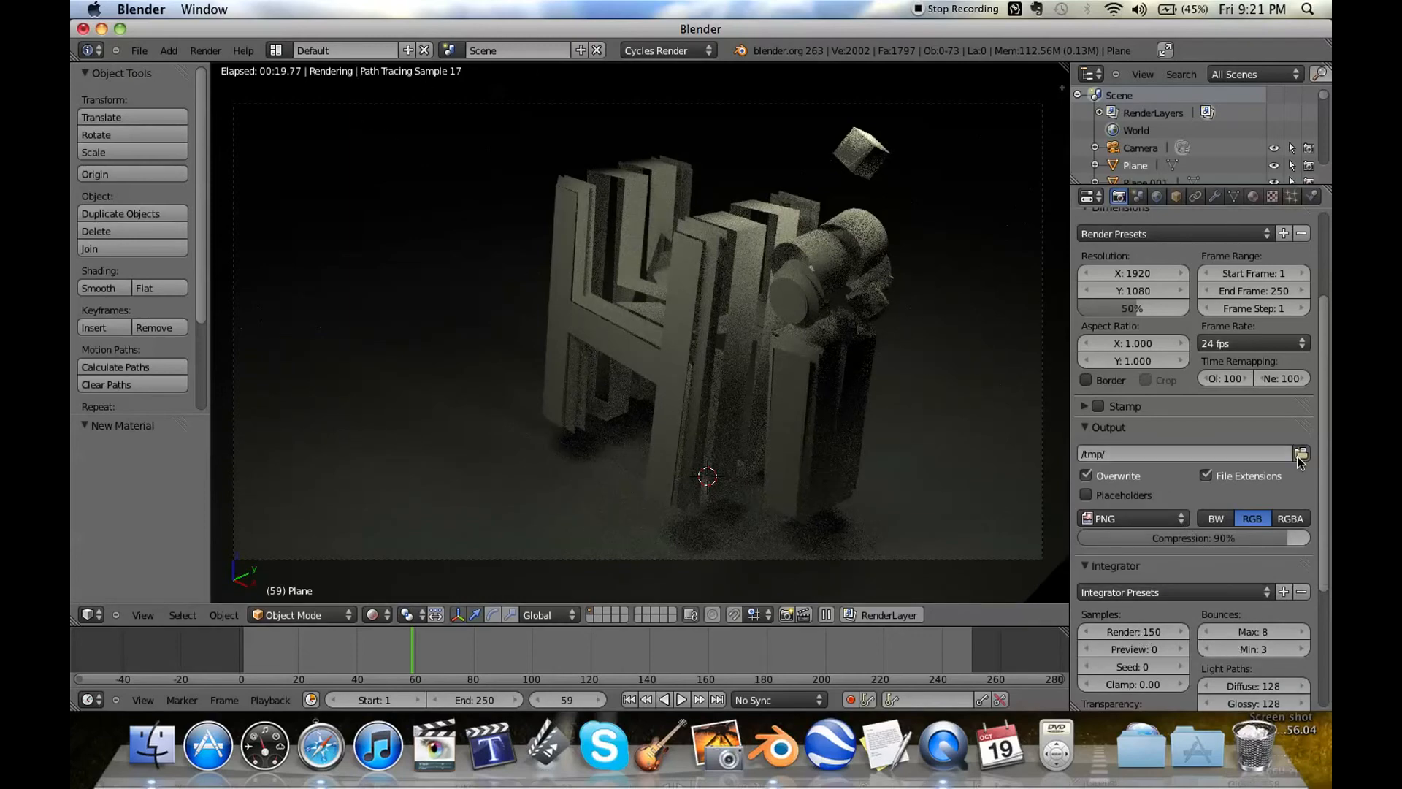
- Point the render output to the Tutorials folder with file name 'Tutorial Text Shatter'
click(1300, 453)
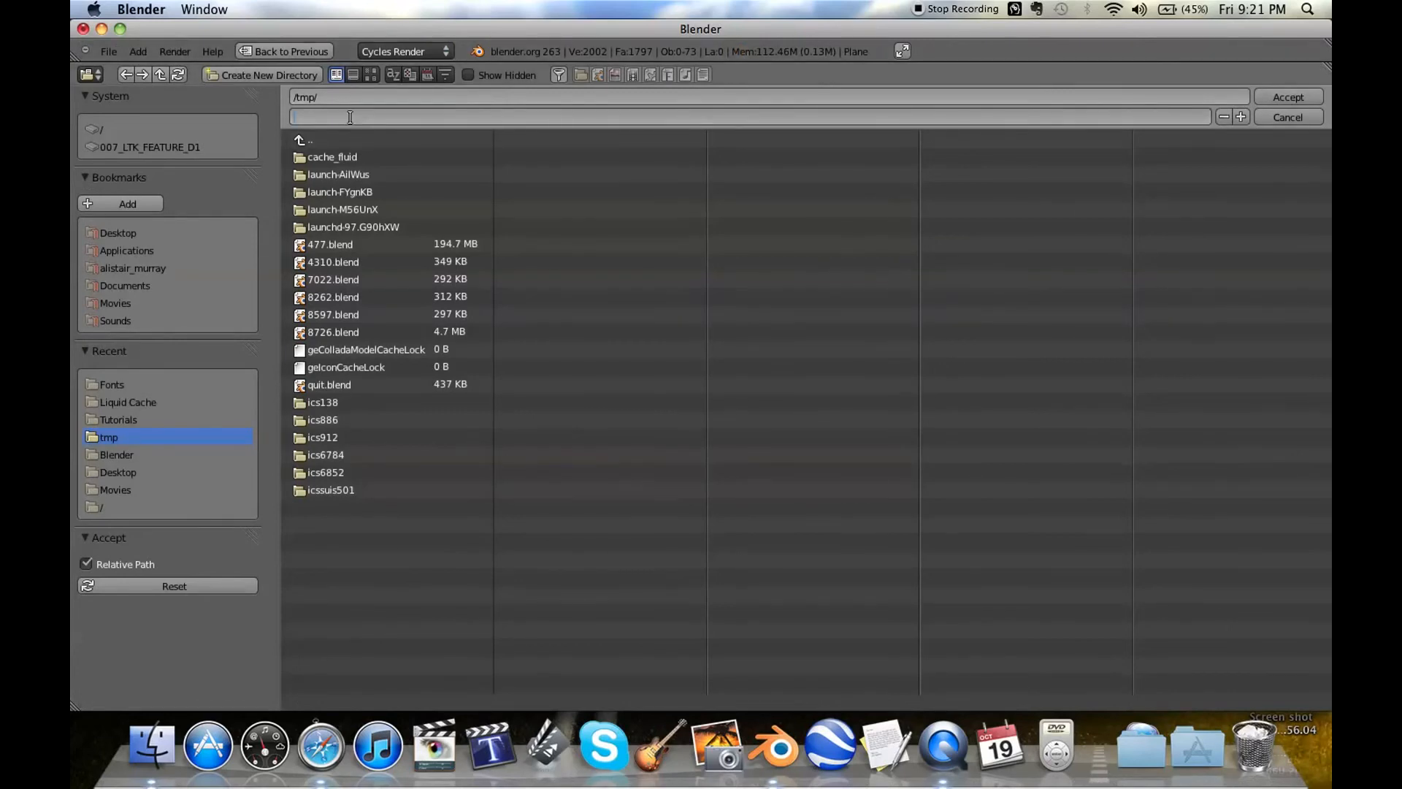
text(Tuto)
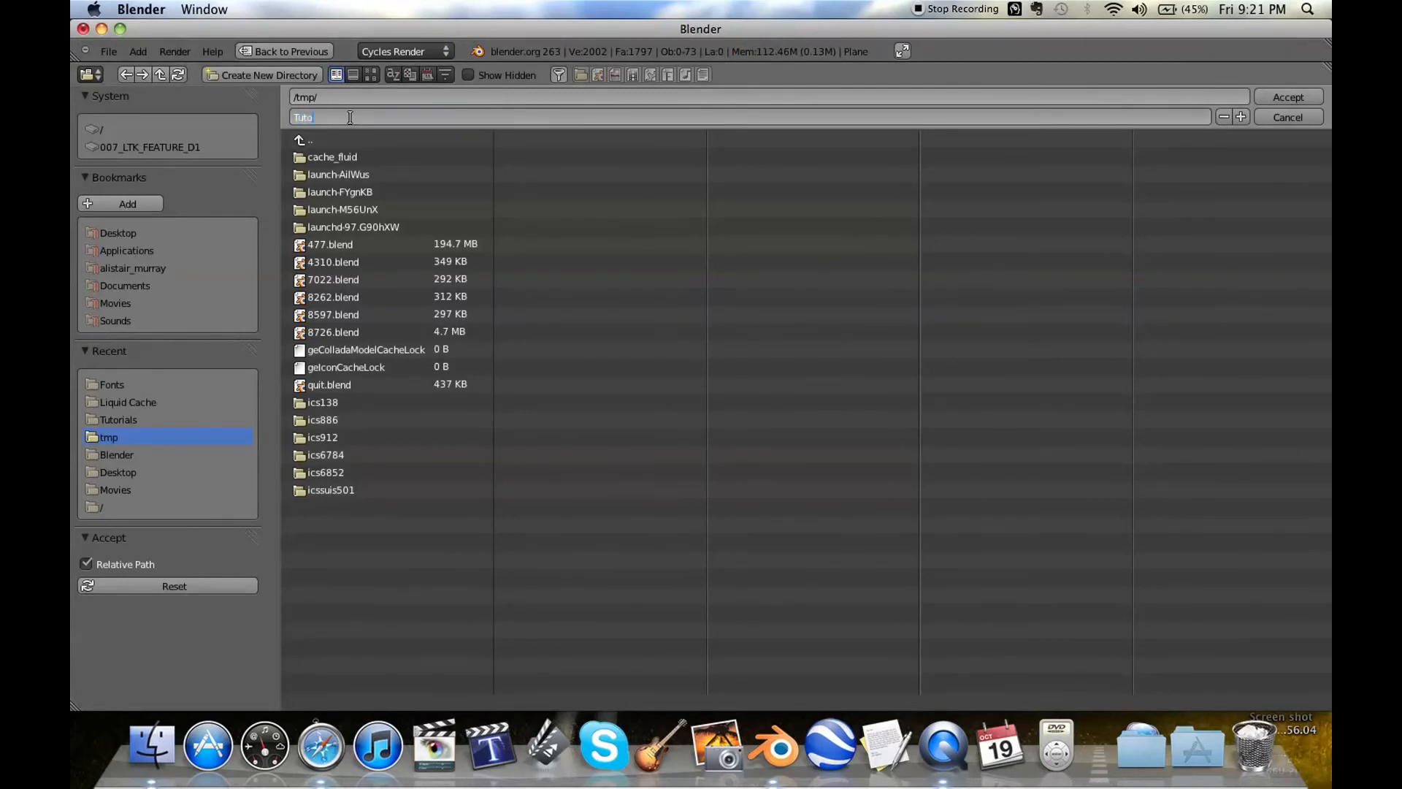
text(Tutorial Text Shatter)
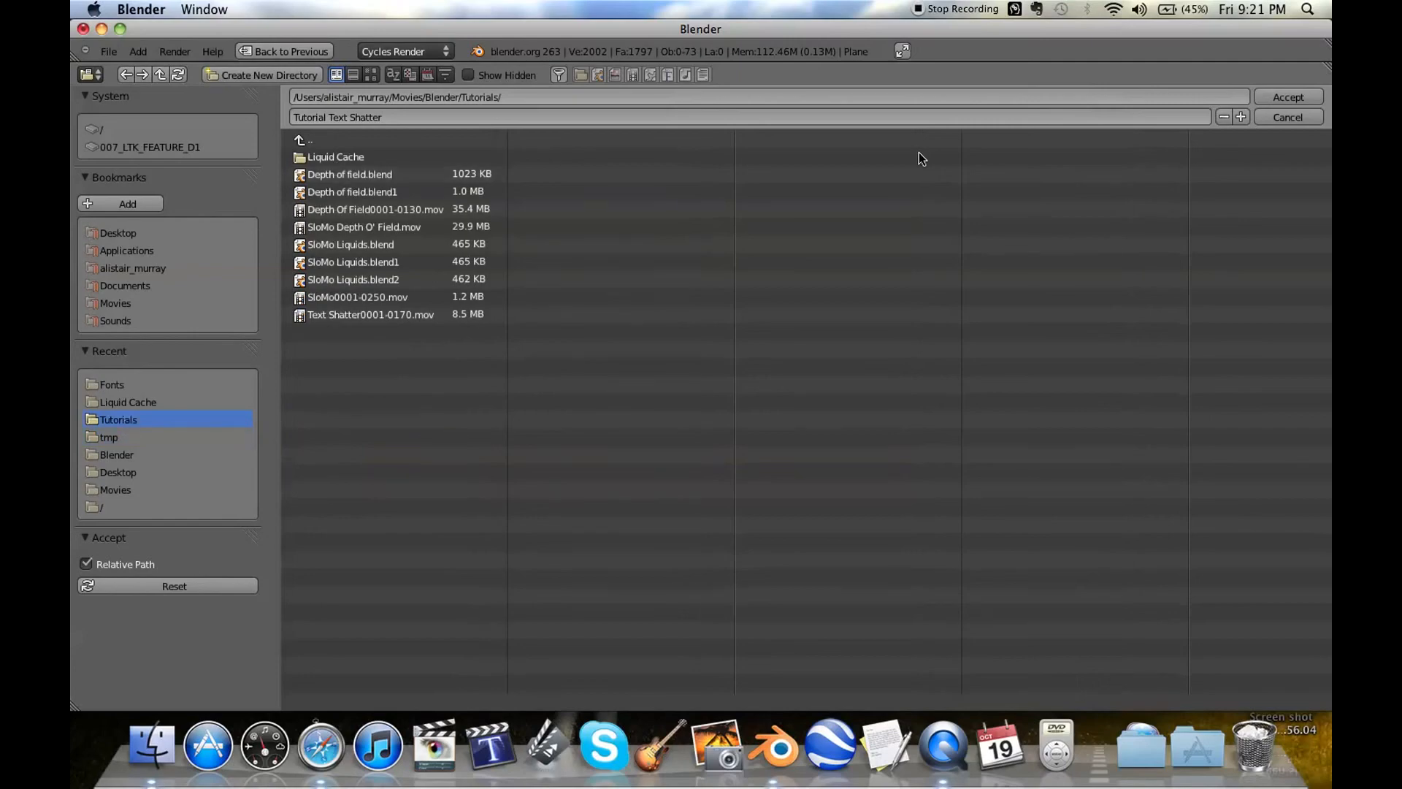
mouse_move(1258, 109)
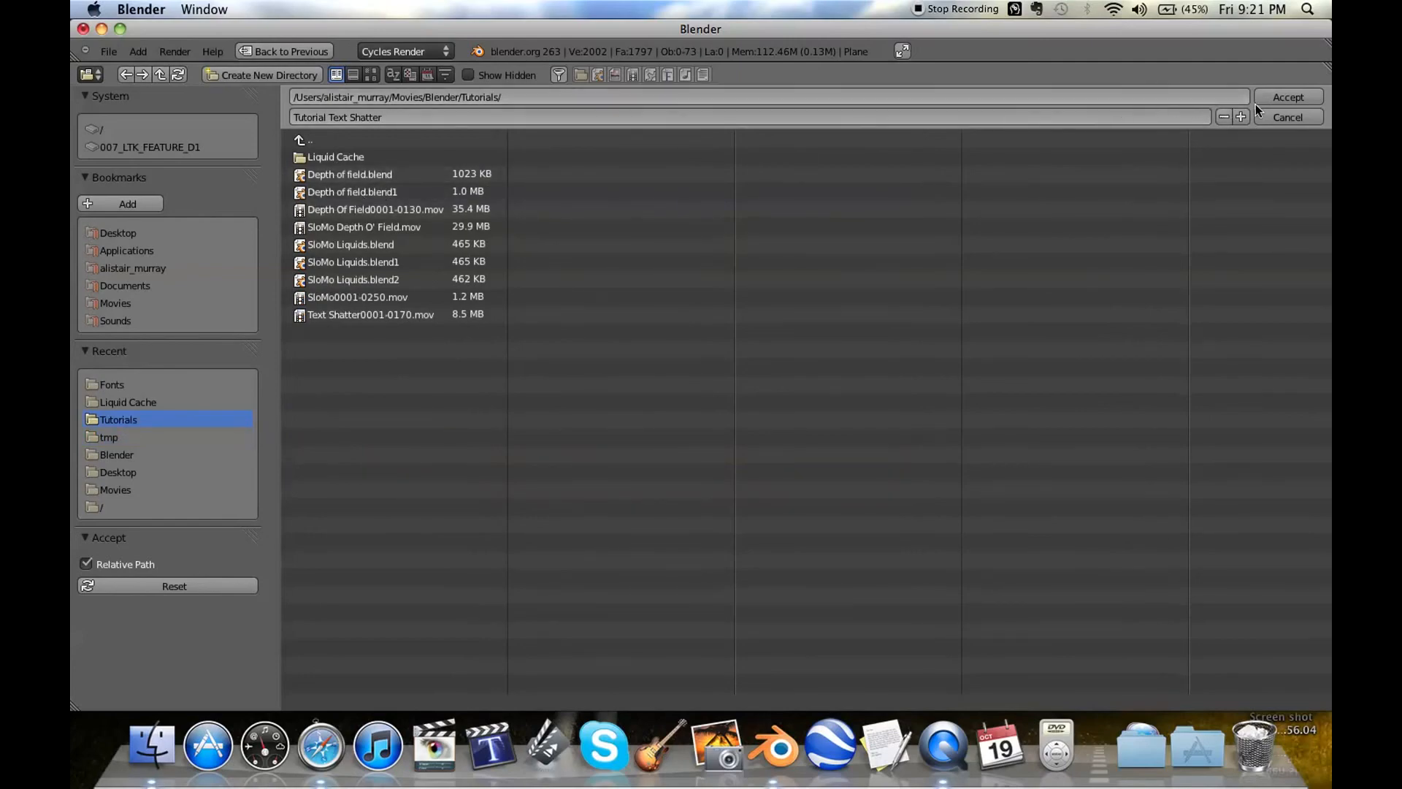
click(1287, 96)
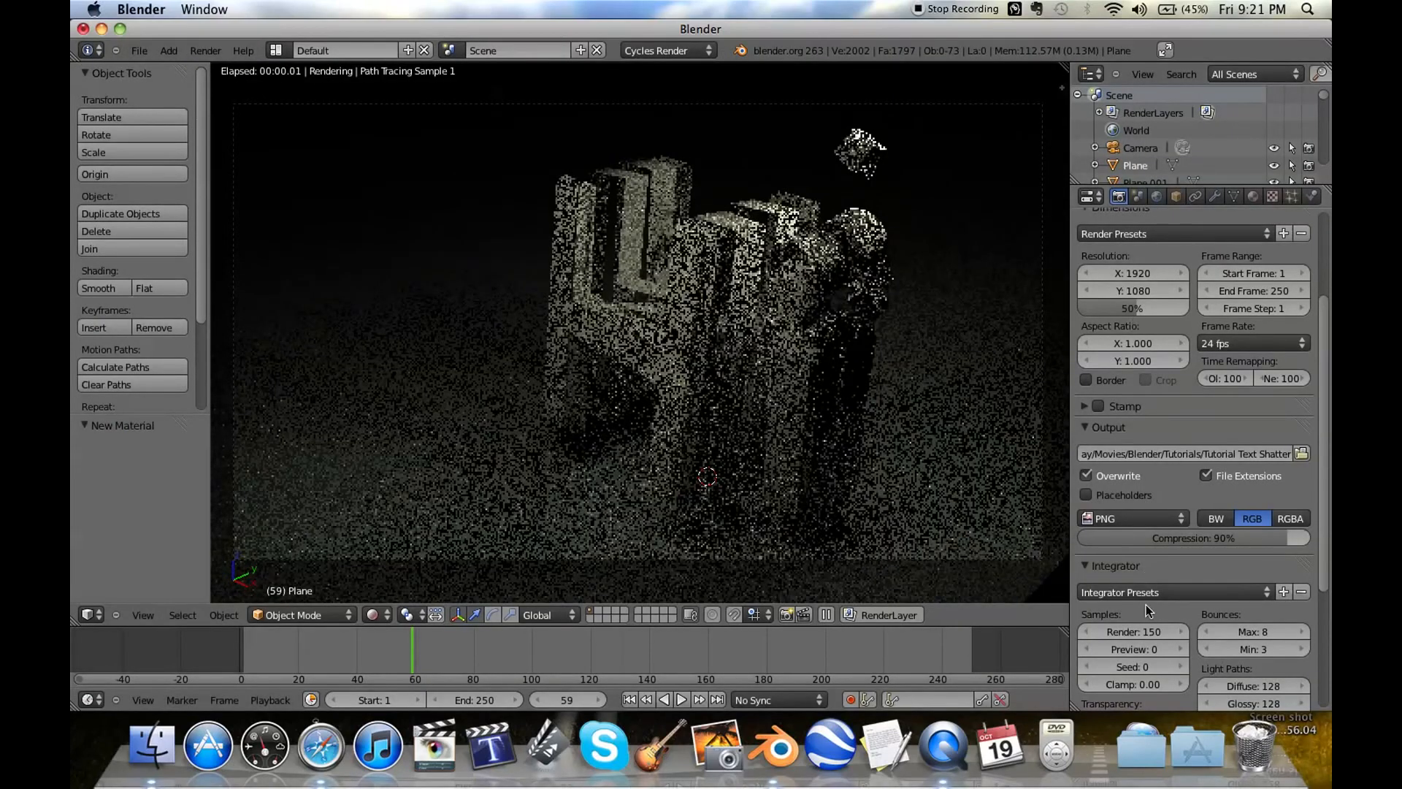
- Change the output format from PNG to QuickTime and resolution scale to 100%
click(1131, 518)
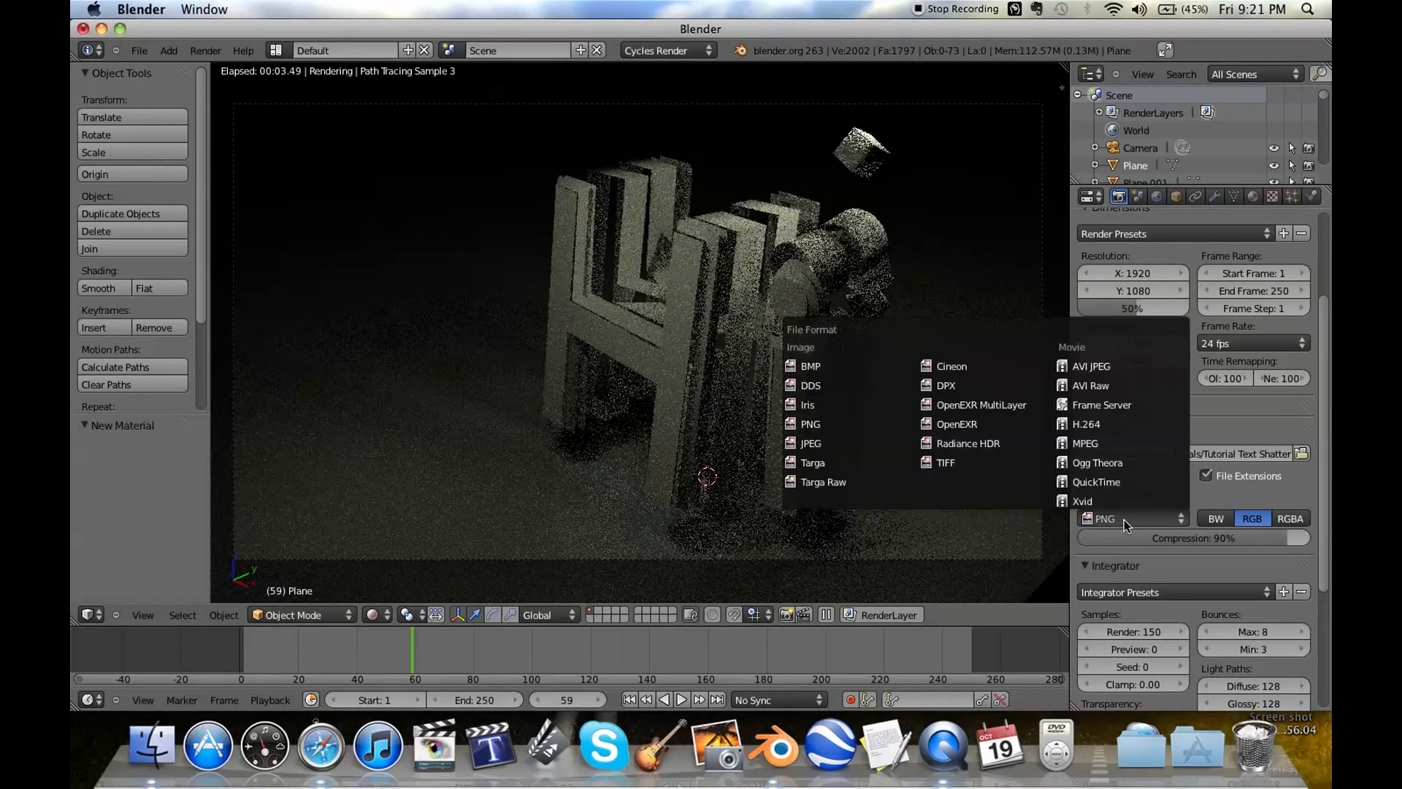
click(1095, 481)
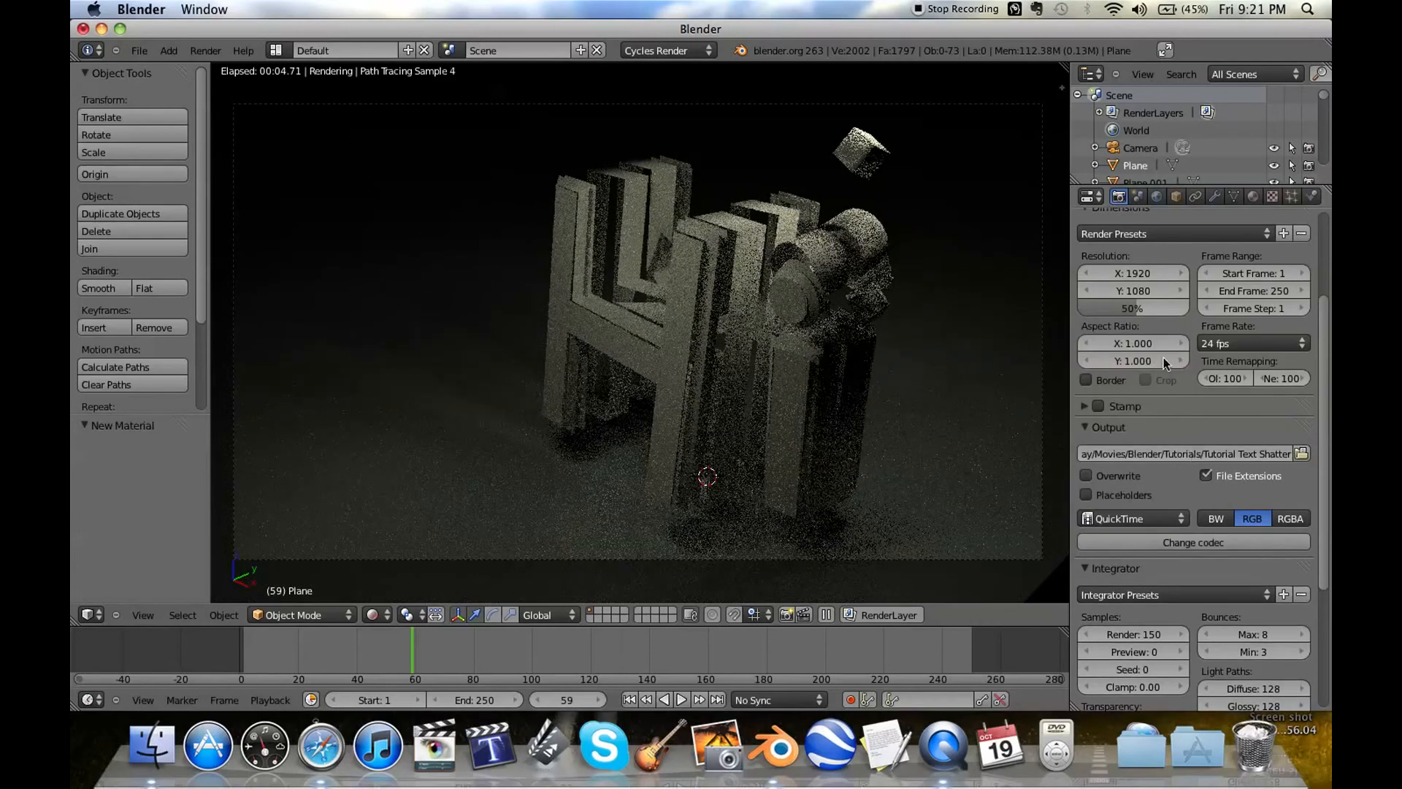
click(1132, 307)
text(100)
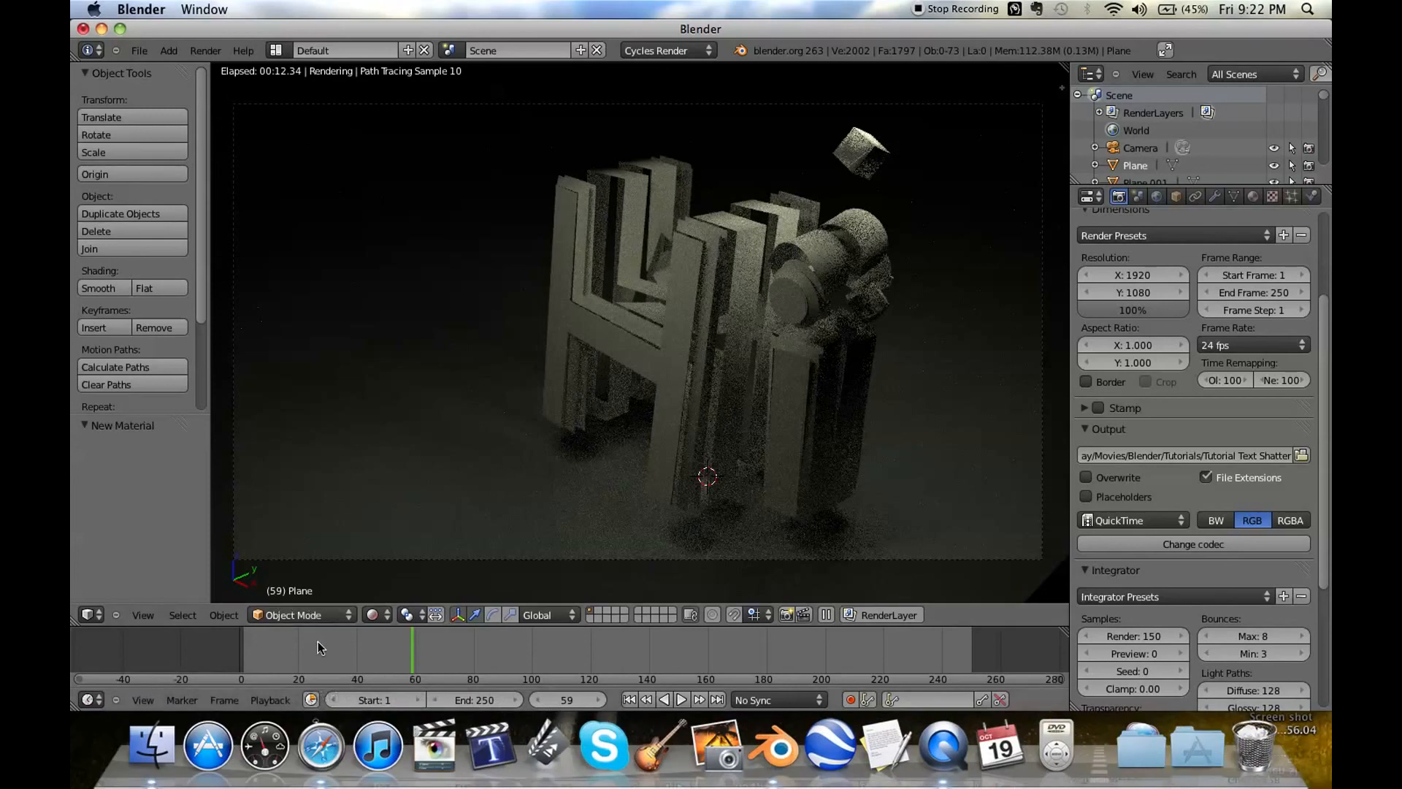
click(411, 614)
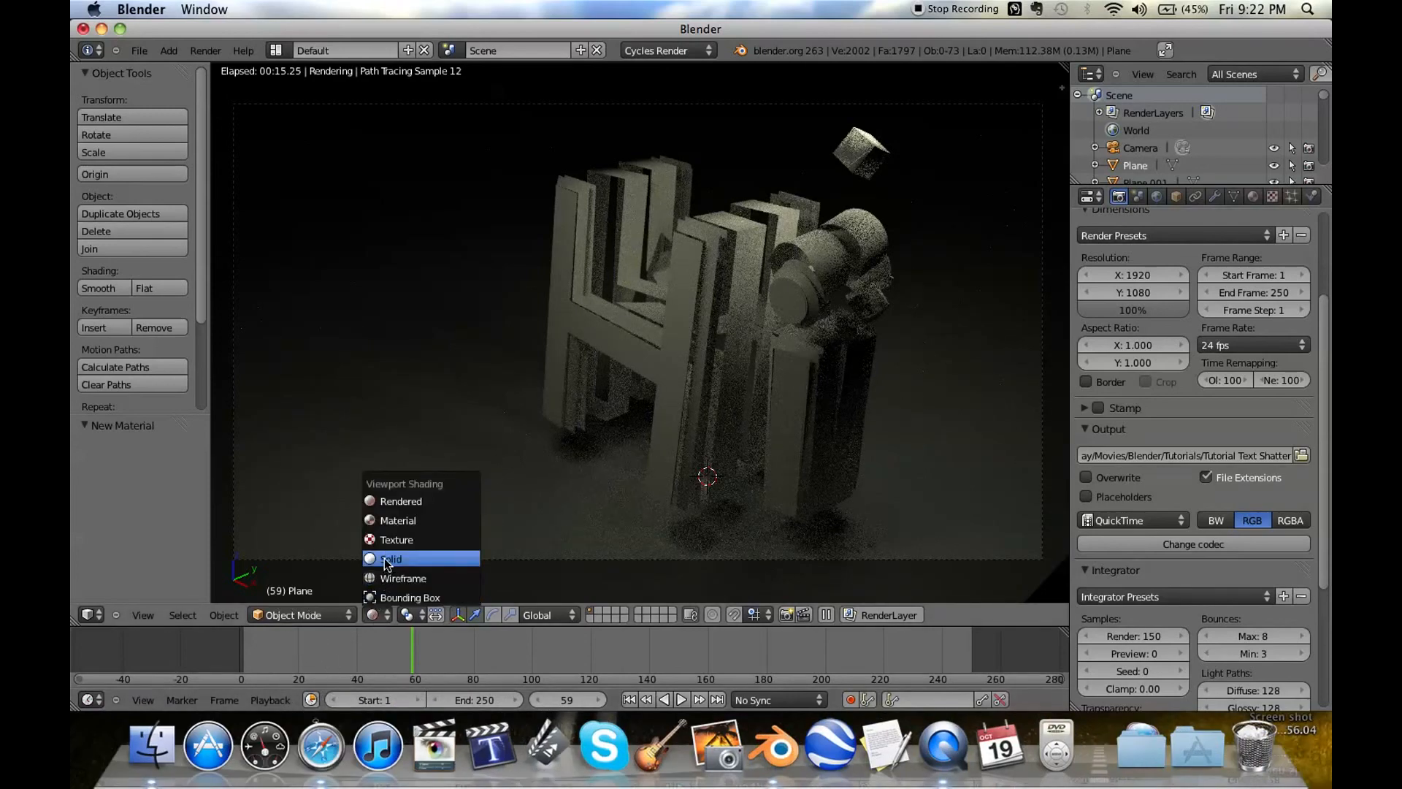
- Switch to Solid shading, play the animation from frame 1, and set Start Frame to 24
click(390, 558)
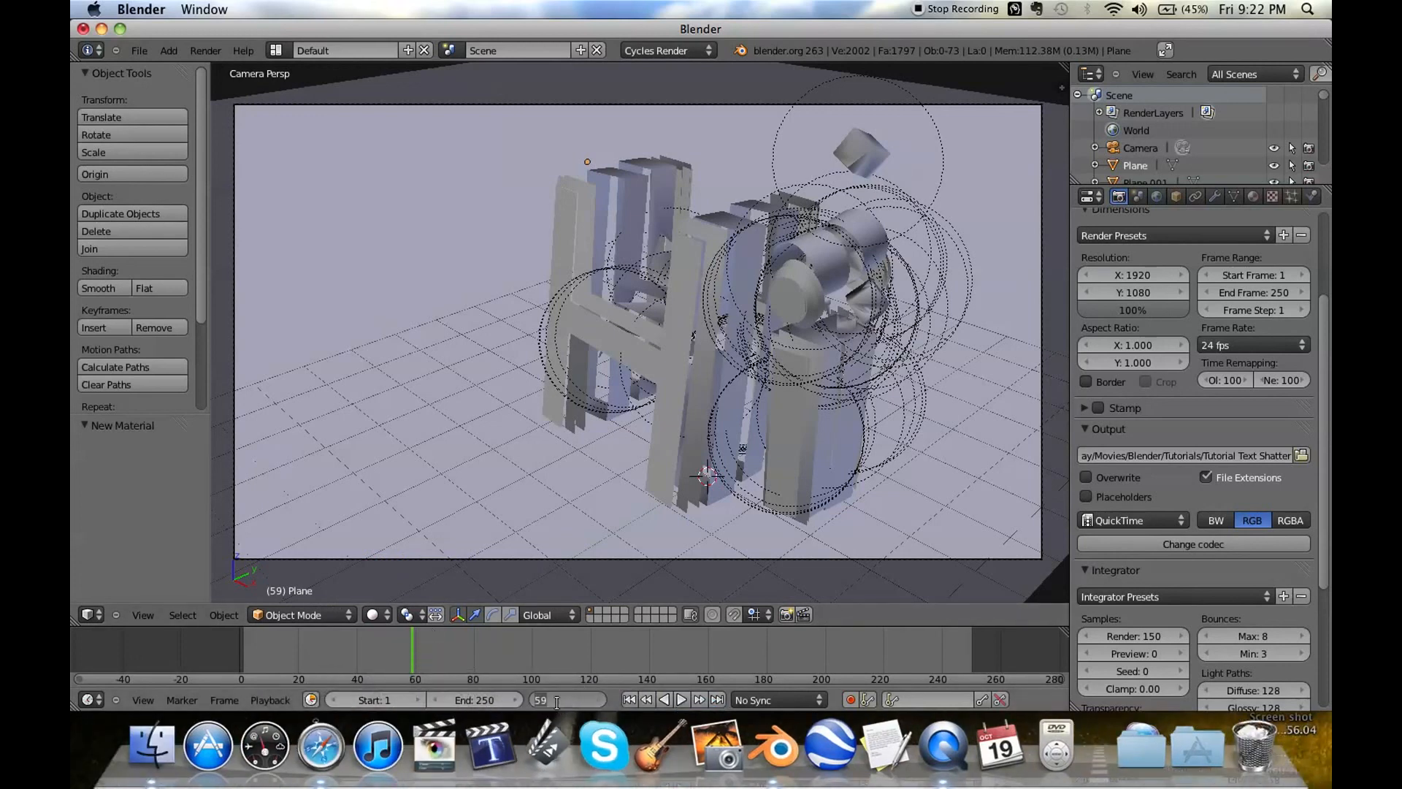
click(628, 700)
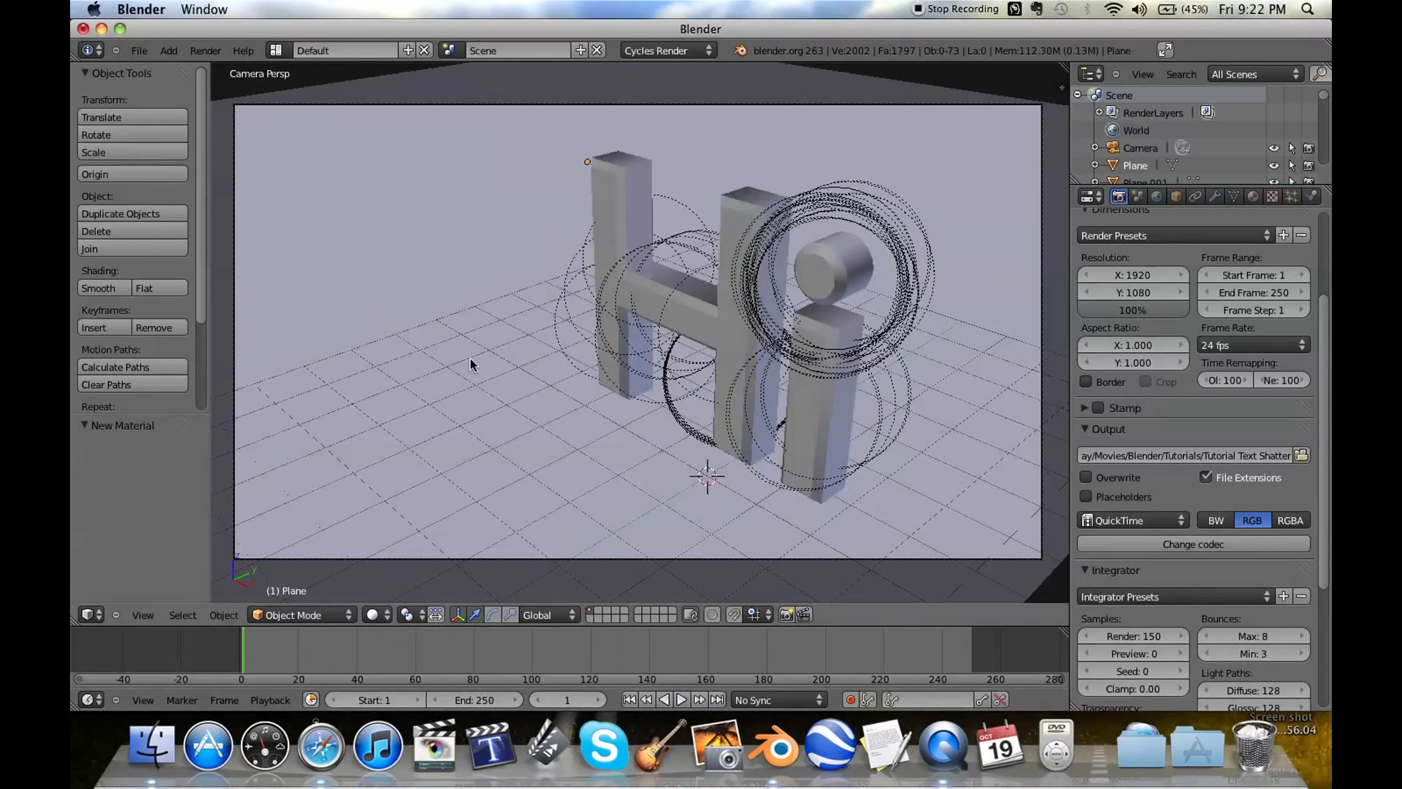
click(680, 699)
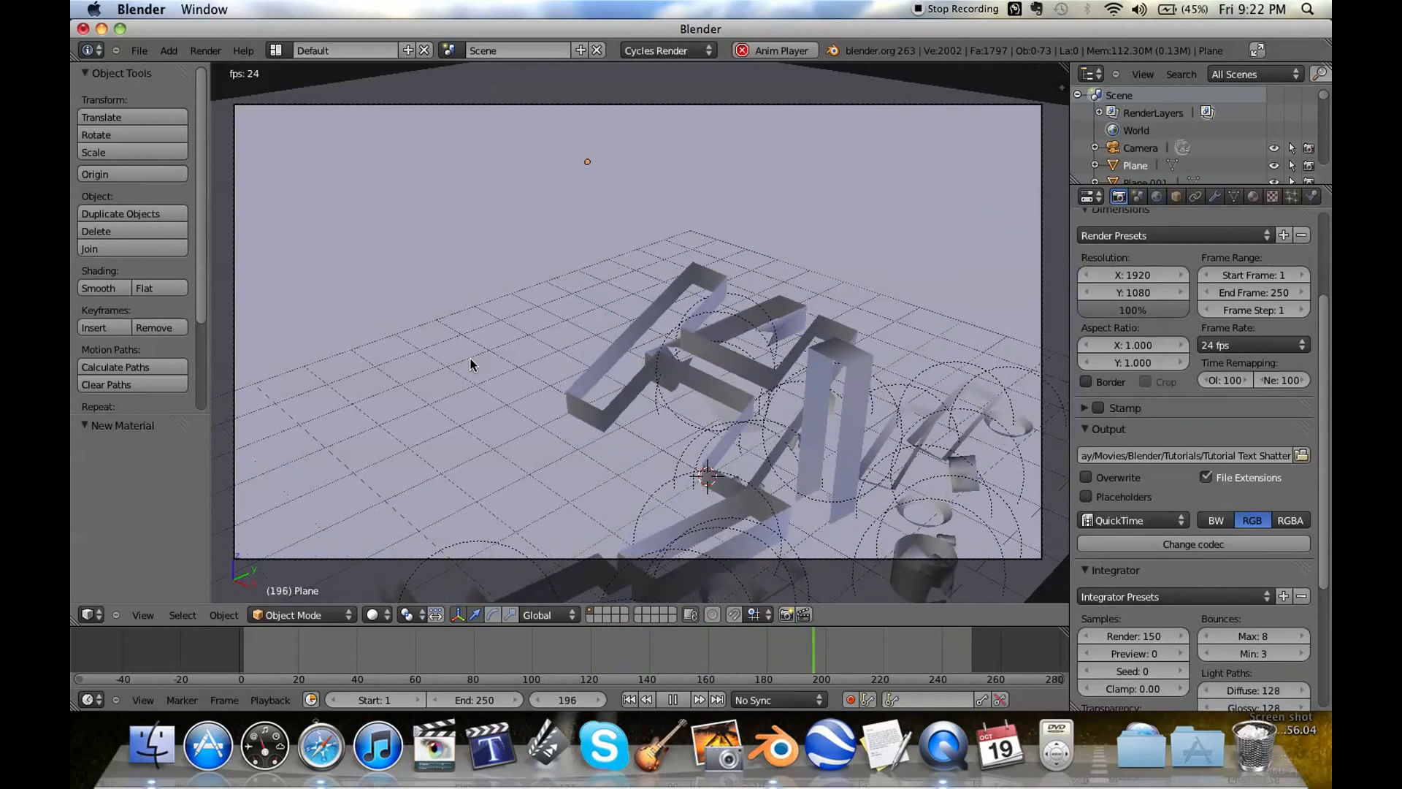
click(672, 700)
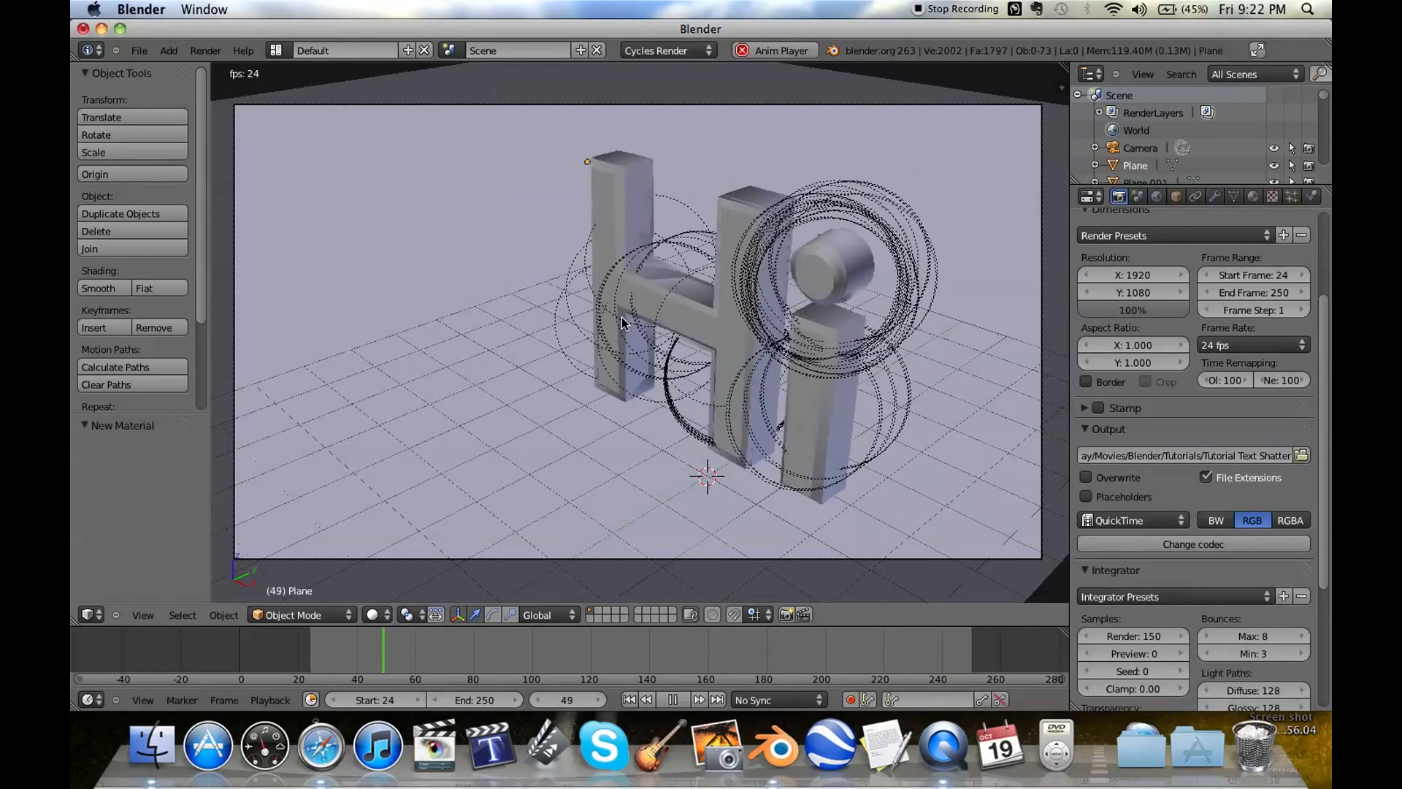
click(673, 700)
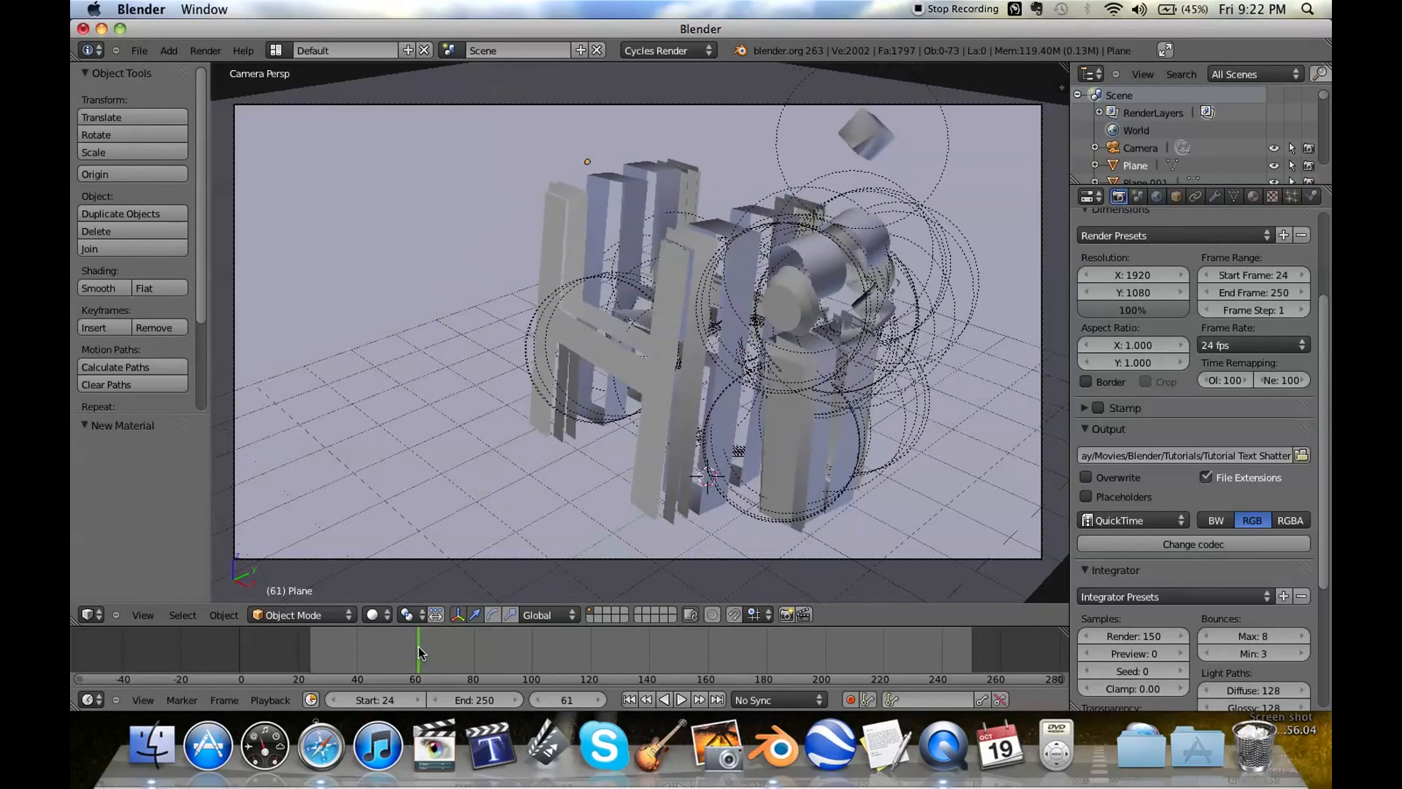
click(394, 614)
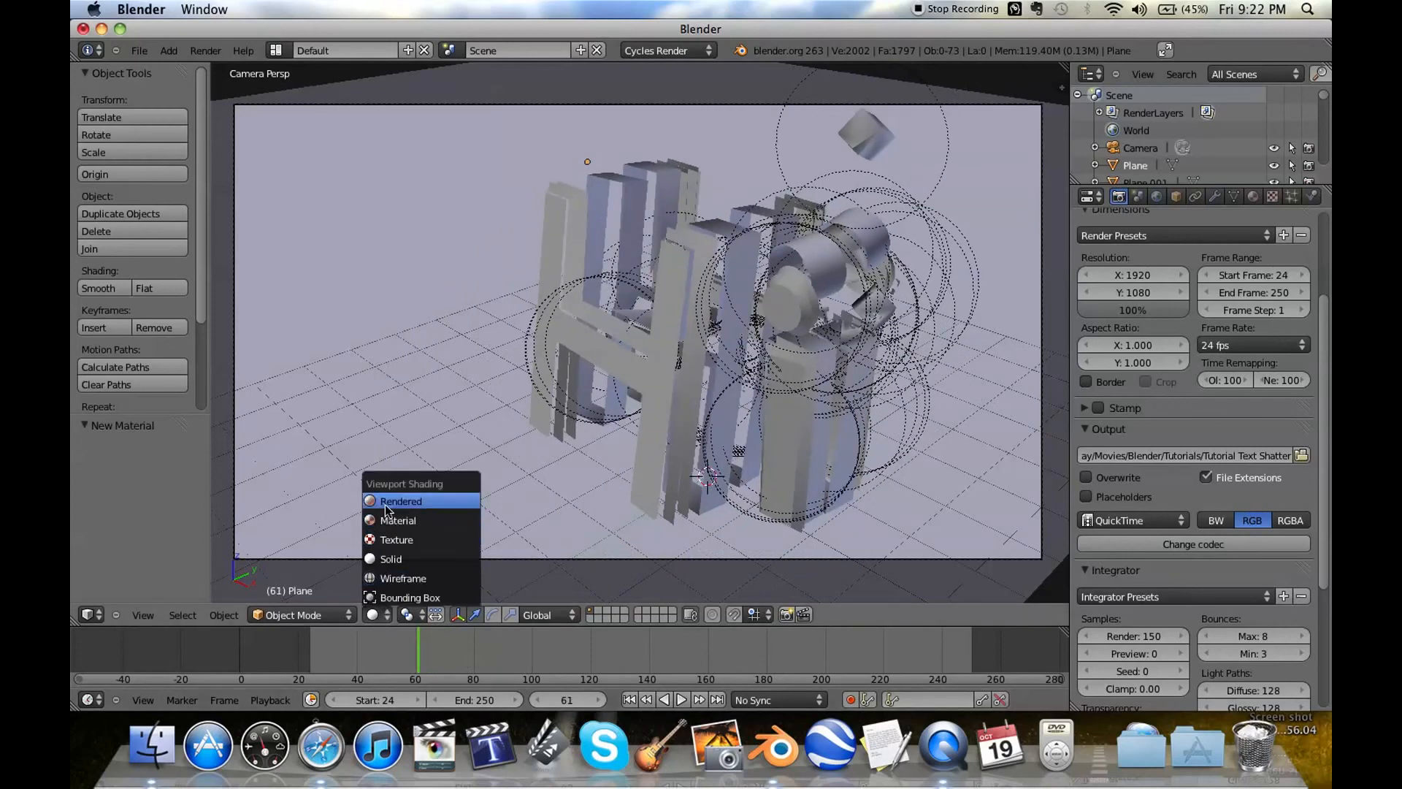
- Switch the viewport to Rendered shading to preview the shattered 'Hi' with Cycles
click(401, 500)
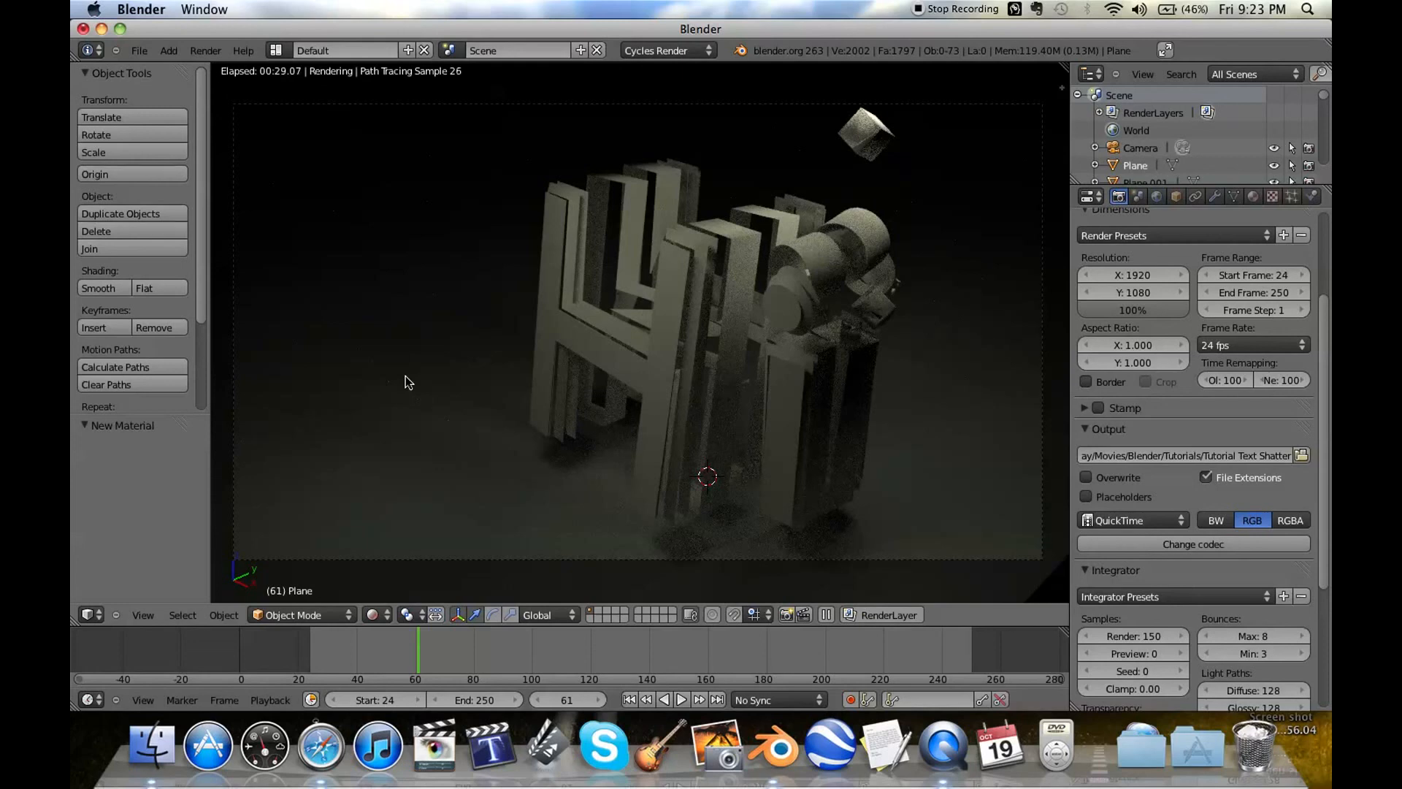
mouse_move(135, 746)
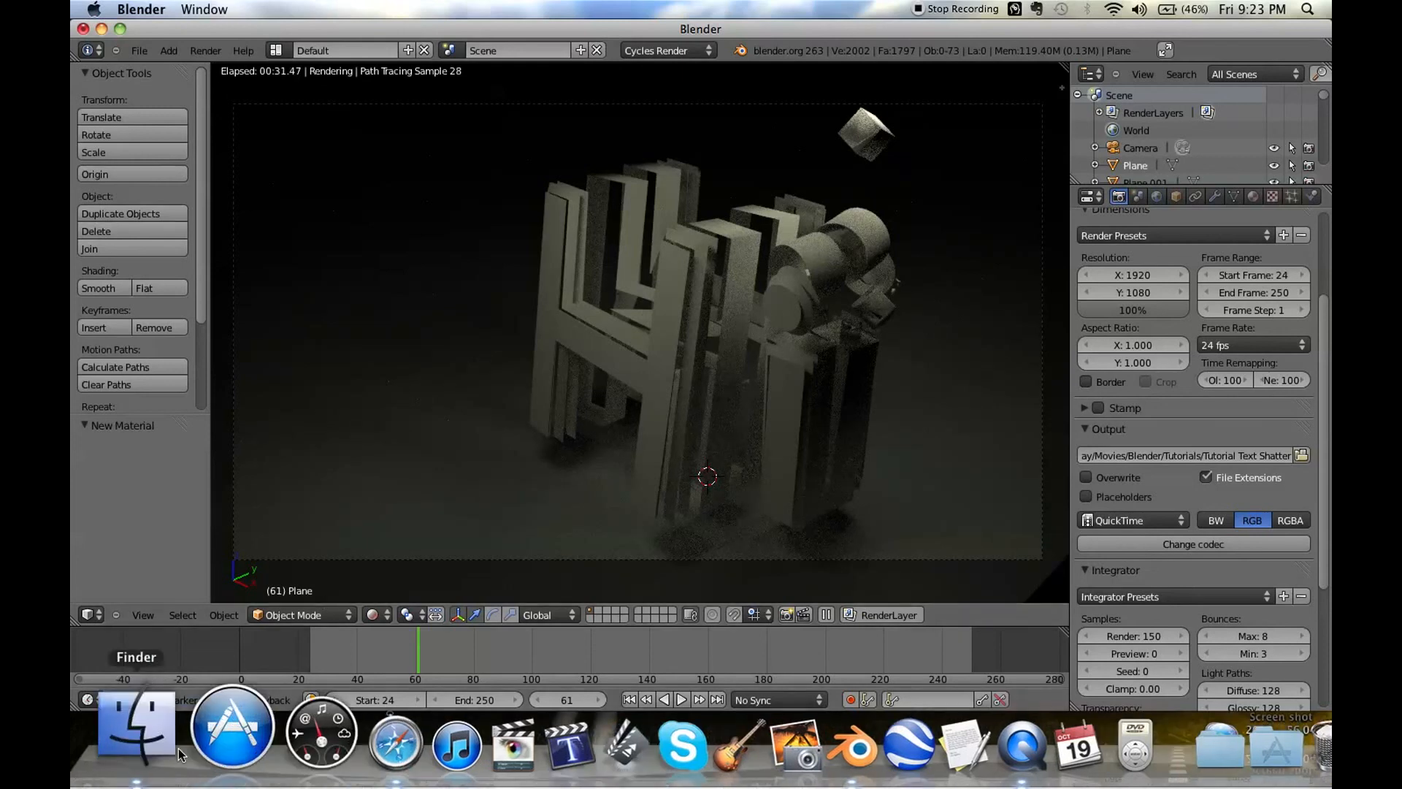